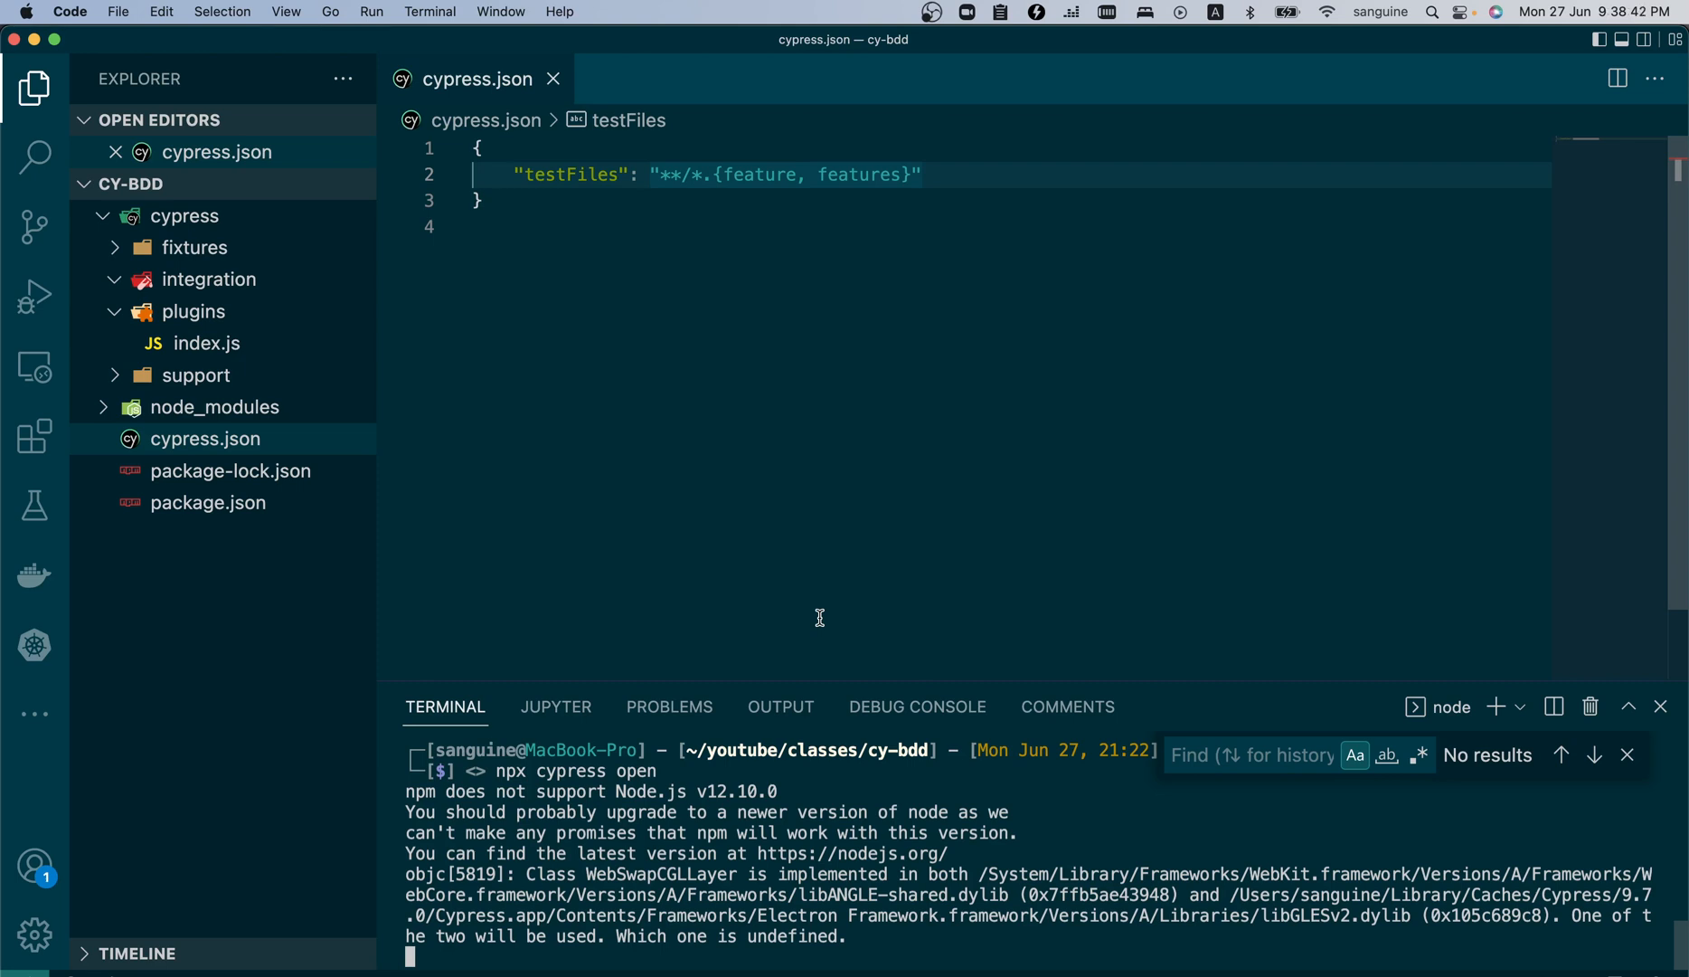
mouse_move(783, 814)
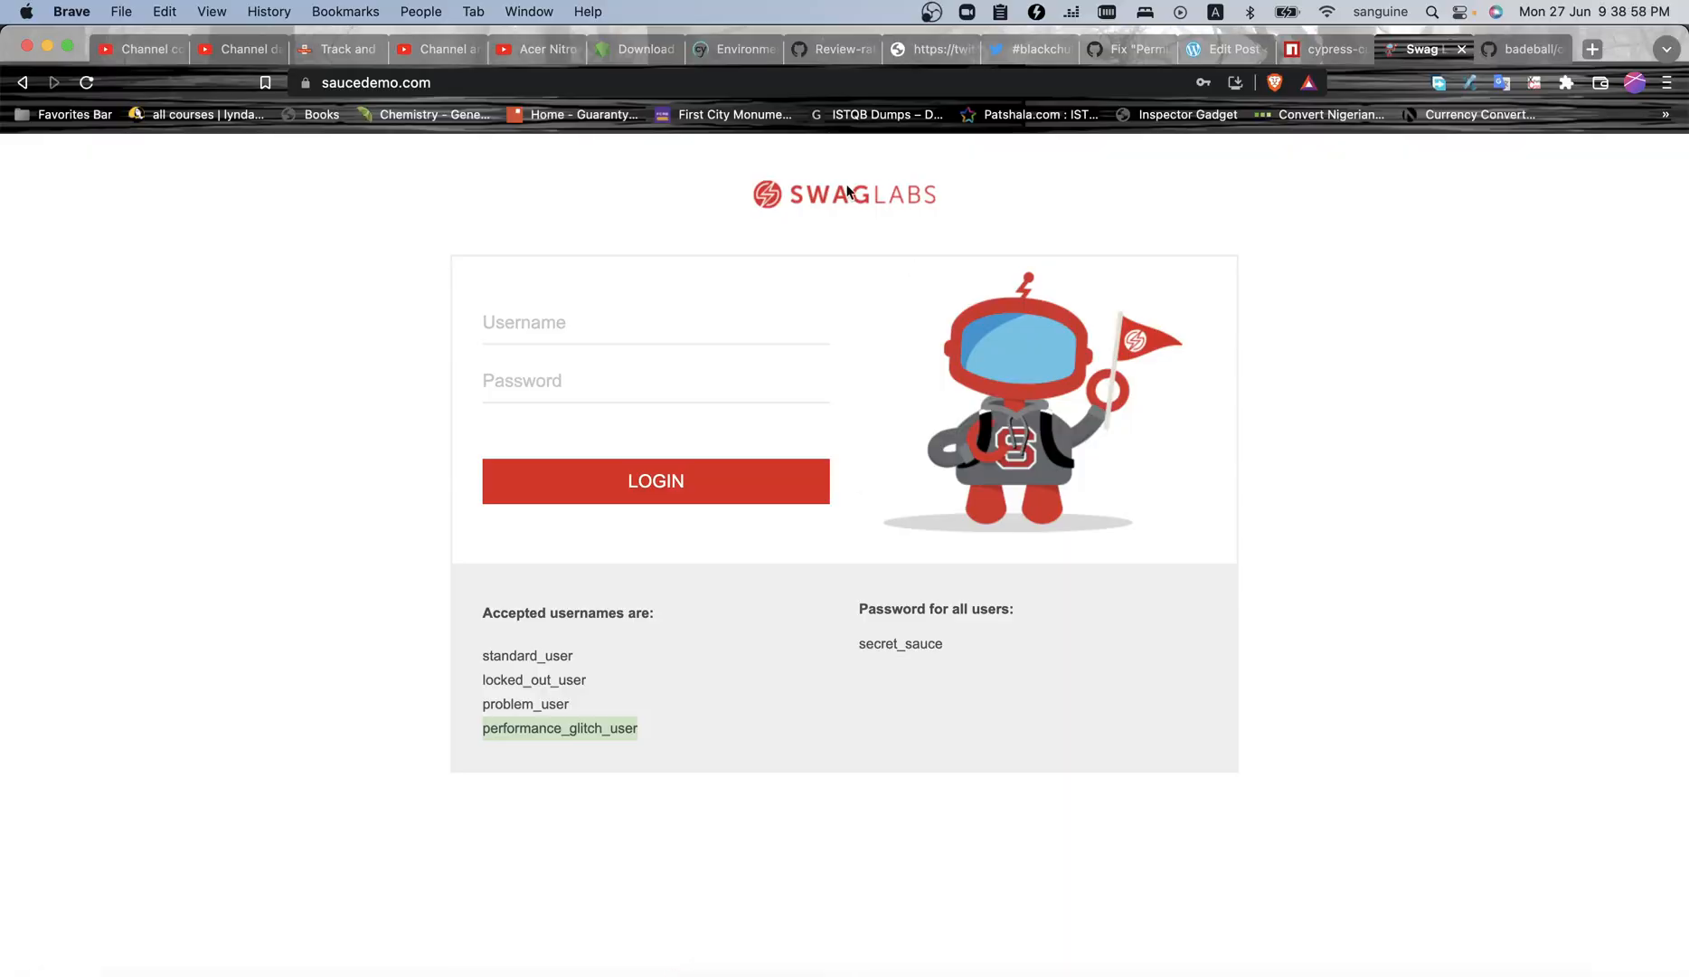
click(374, 83)
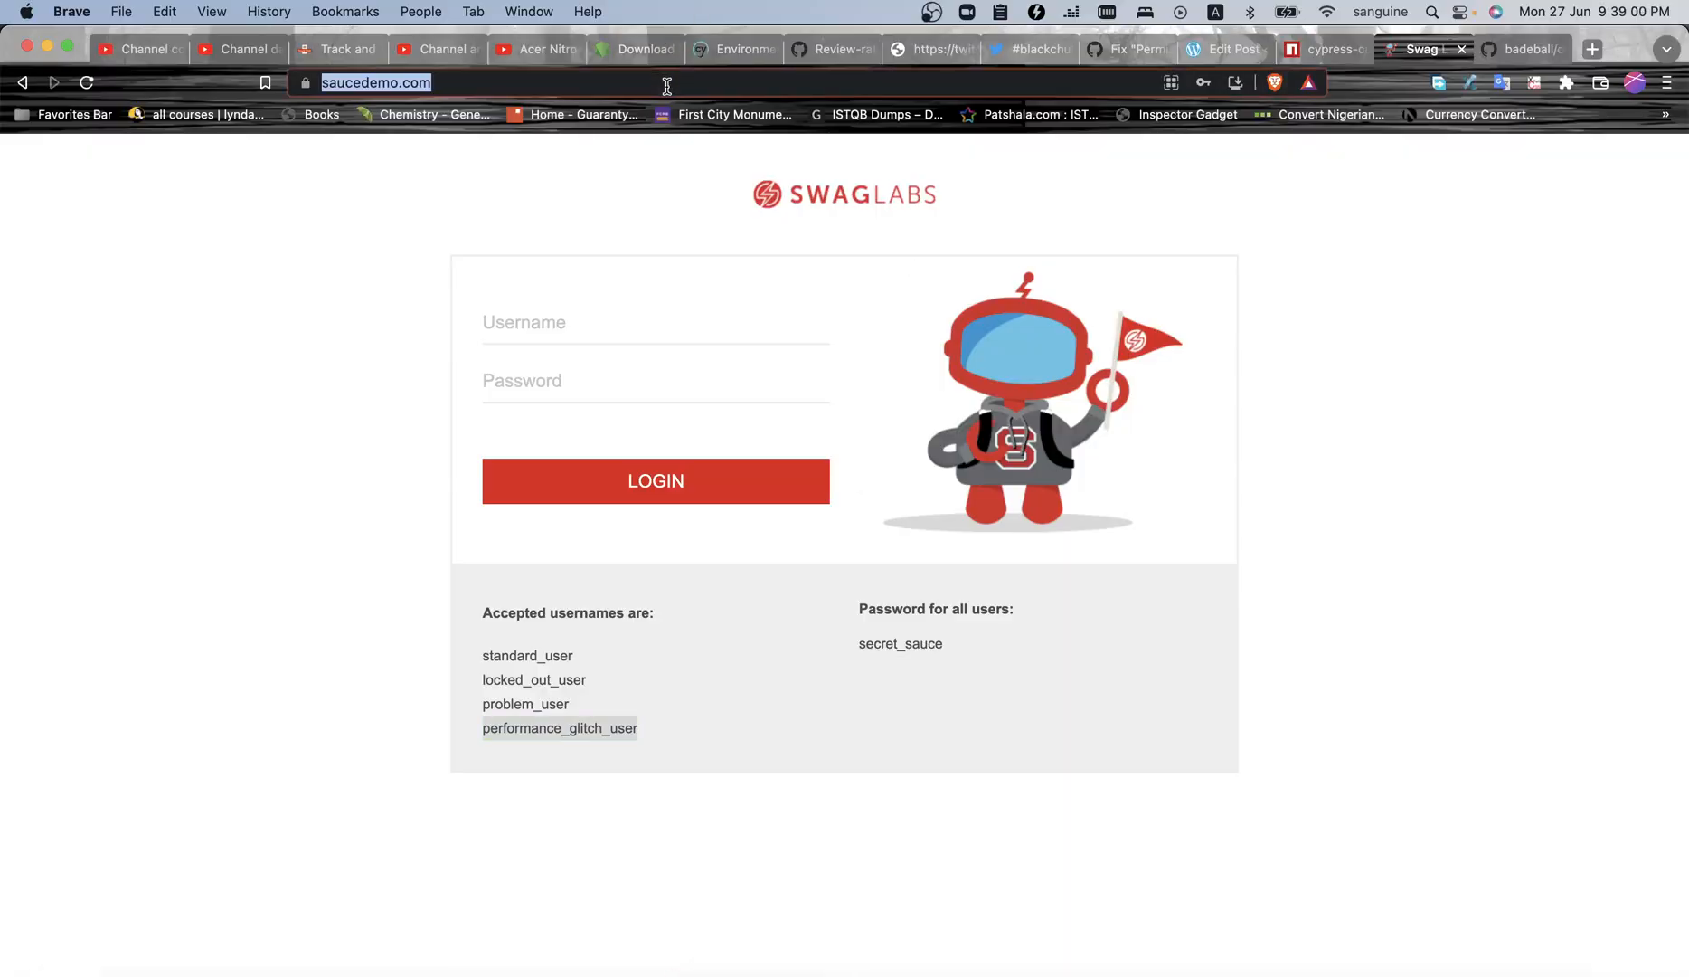
mouse_move(830, 733)
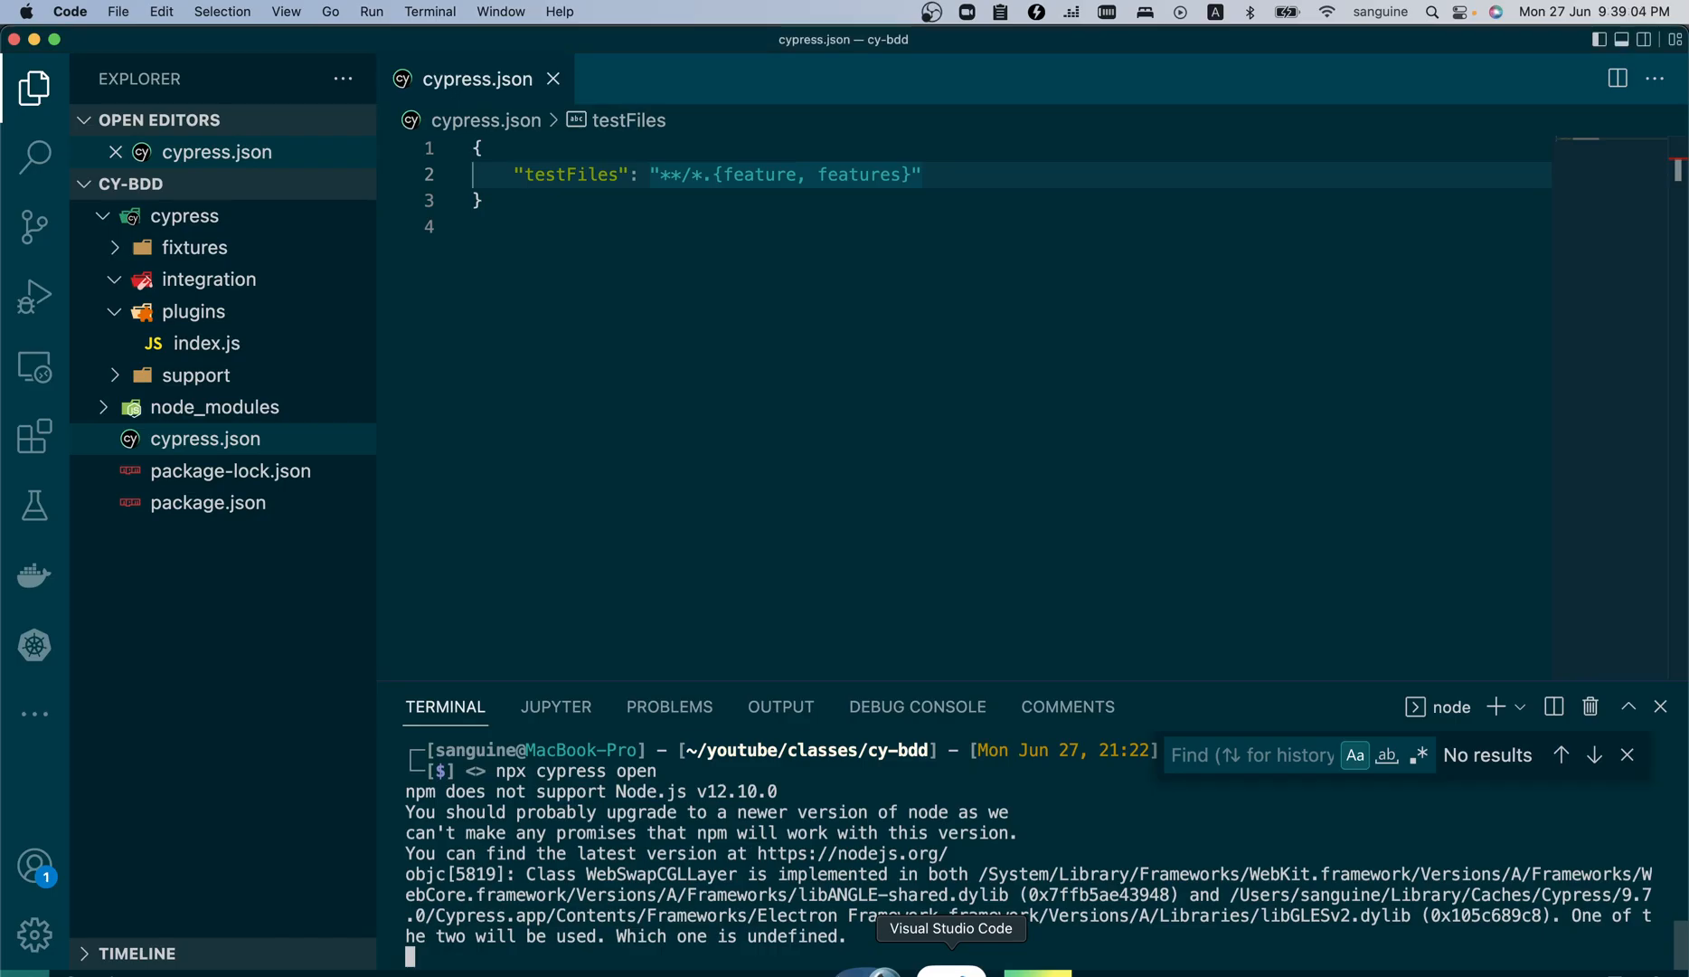
click(926, 173)
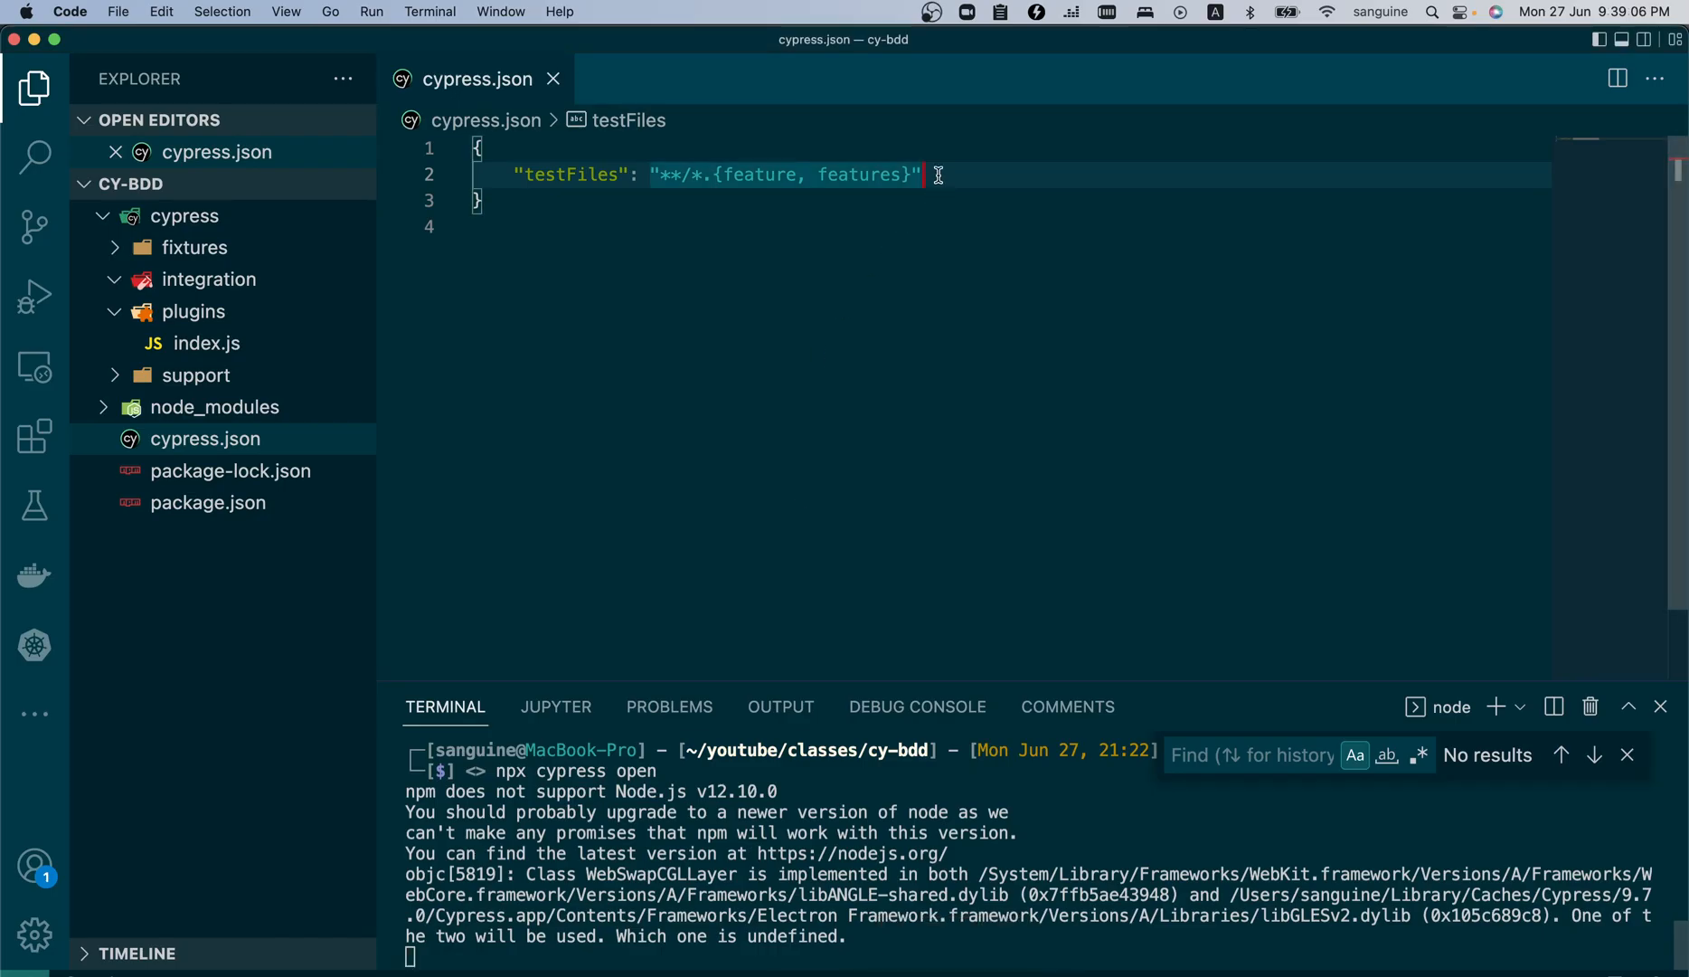
text(,)
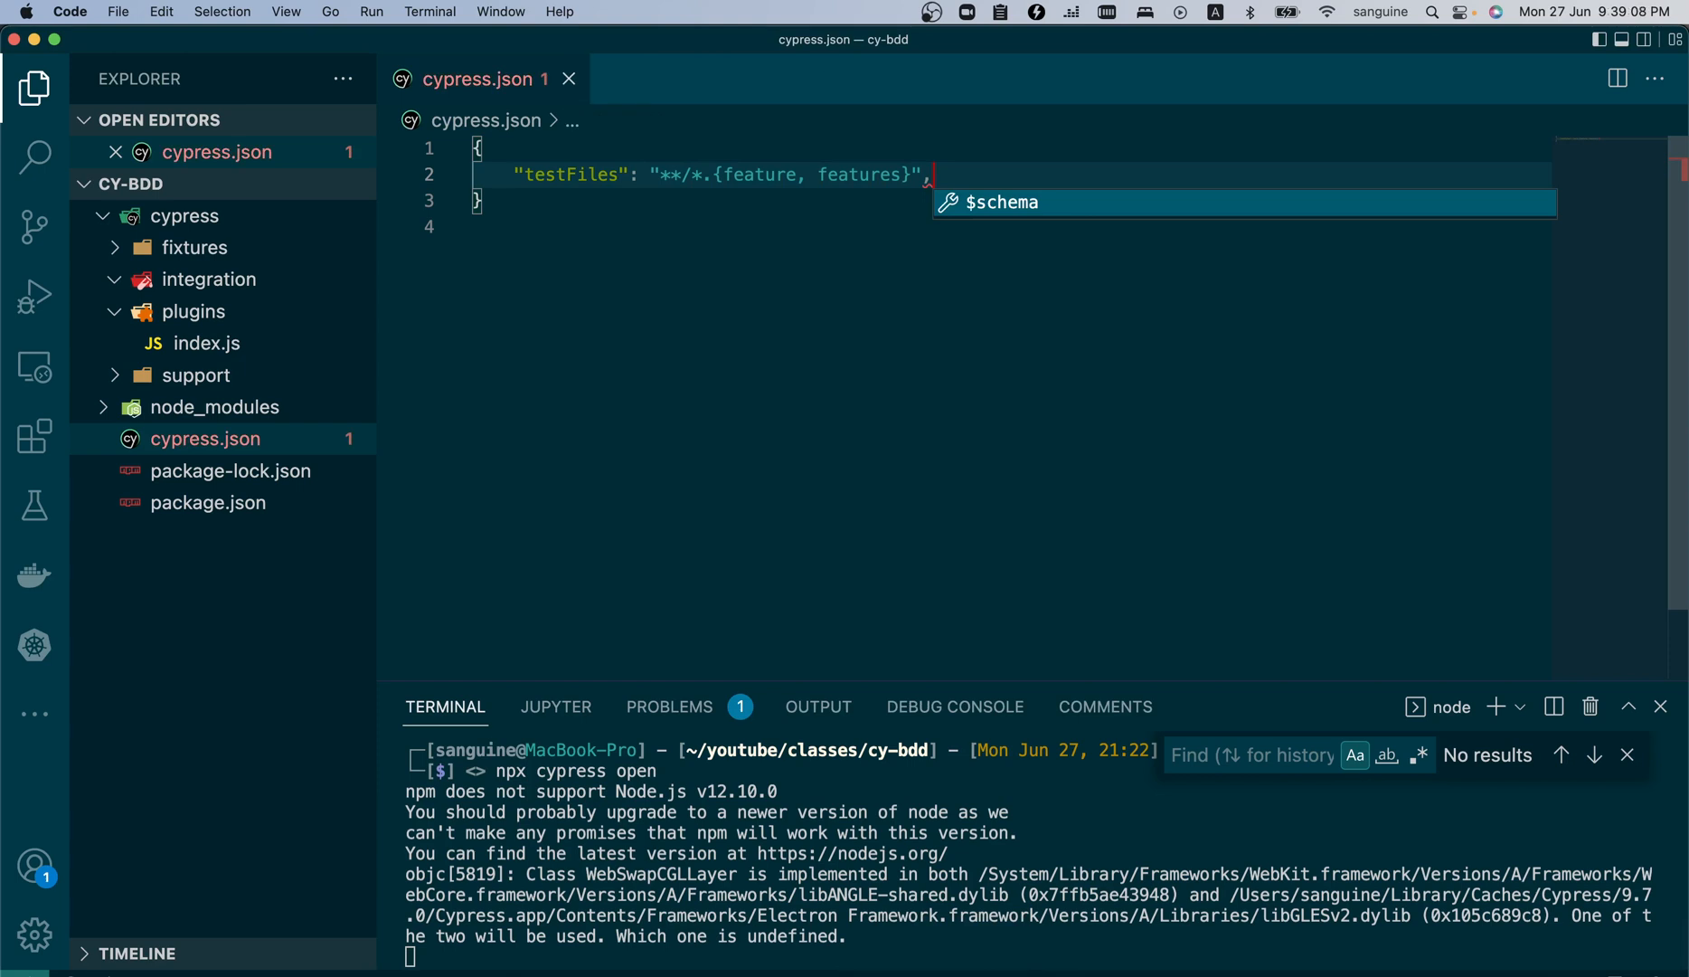
text("$schema)
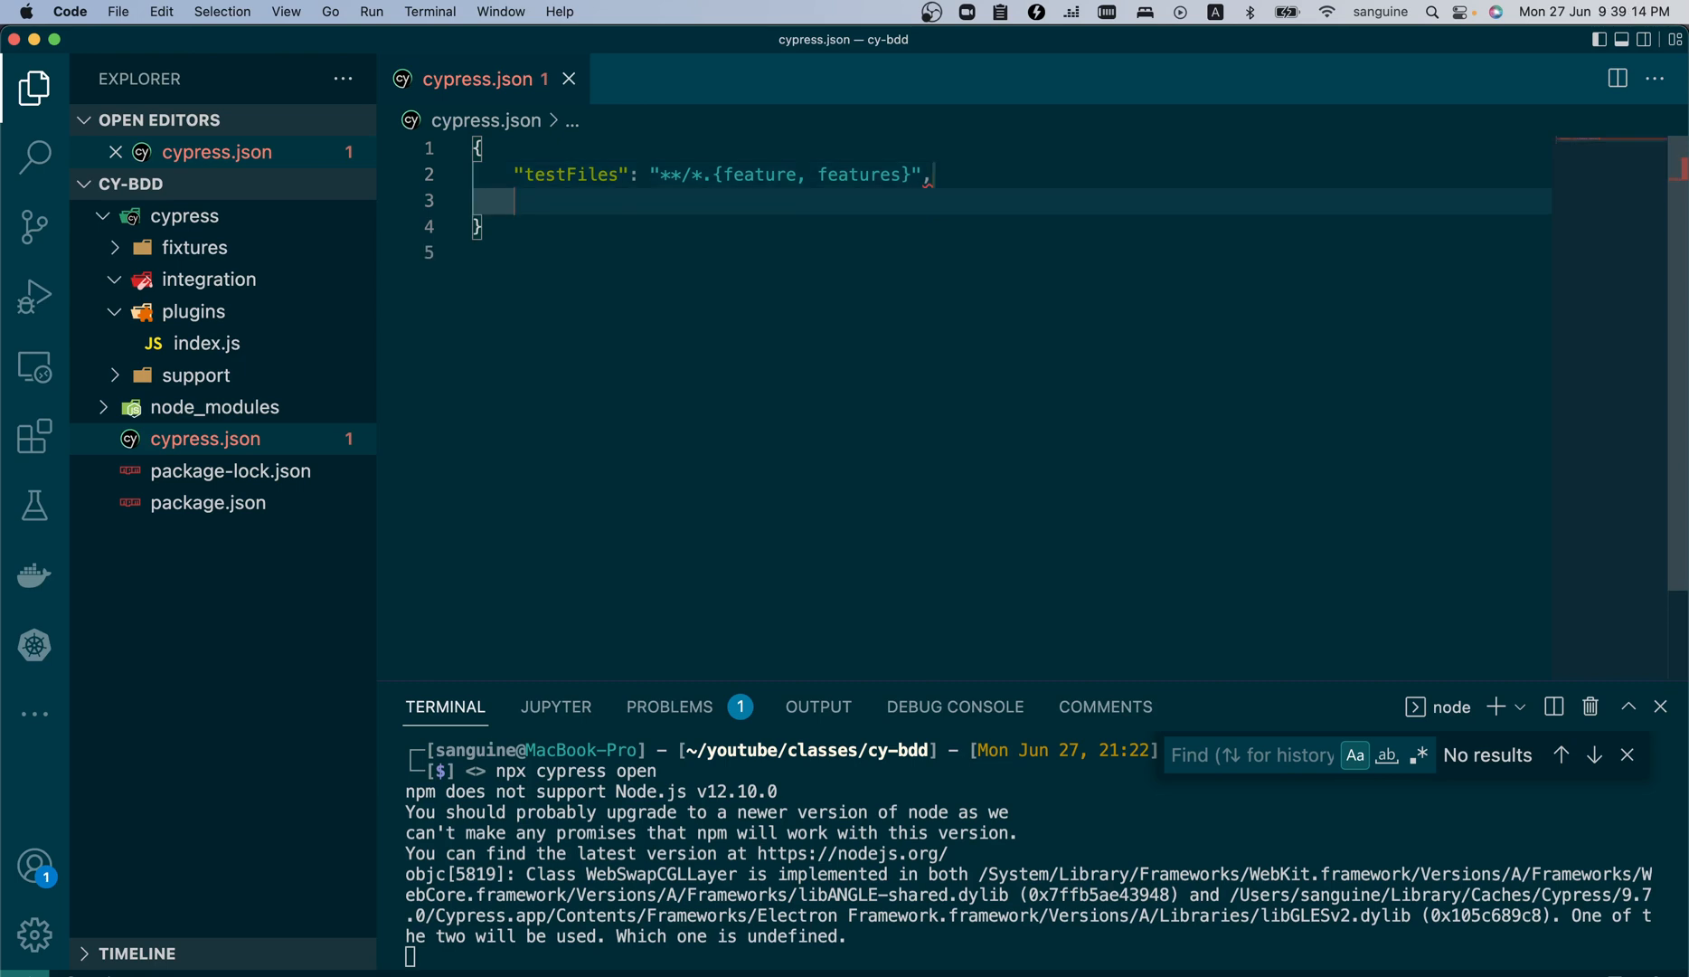
text("")
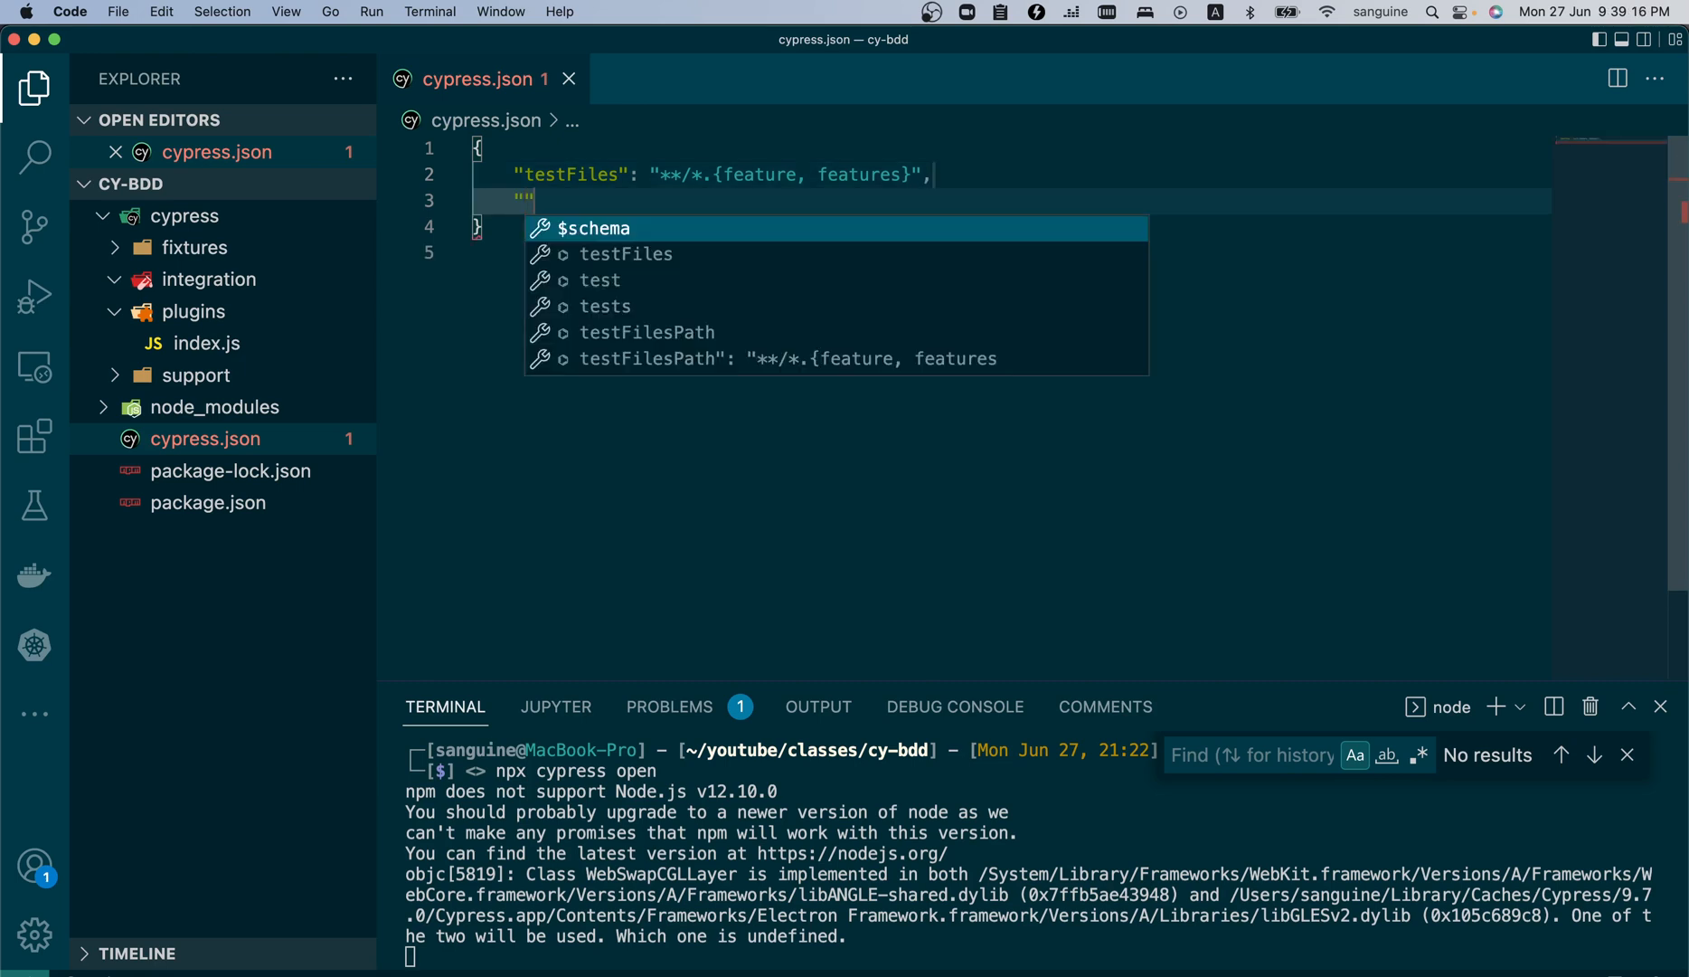
text(base)
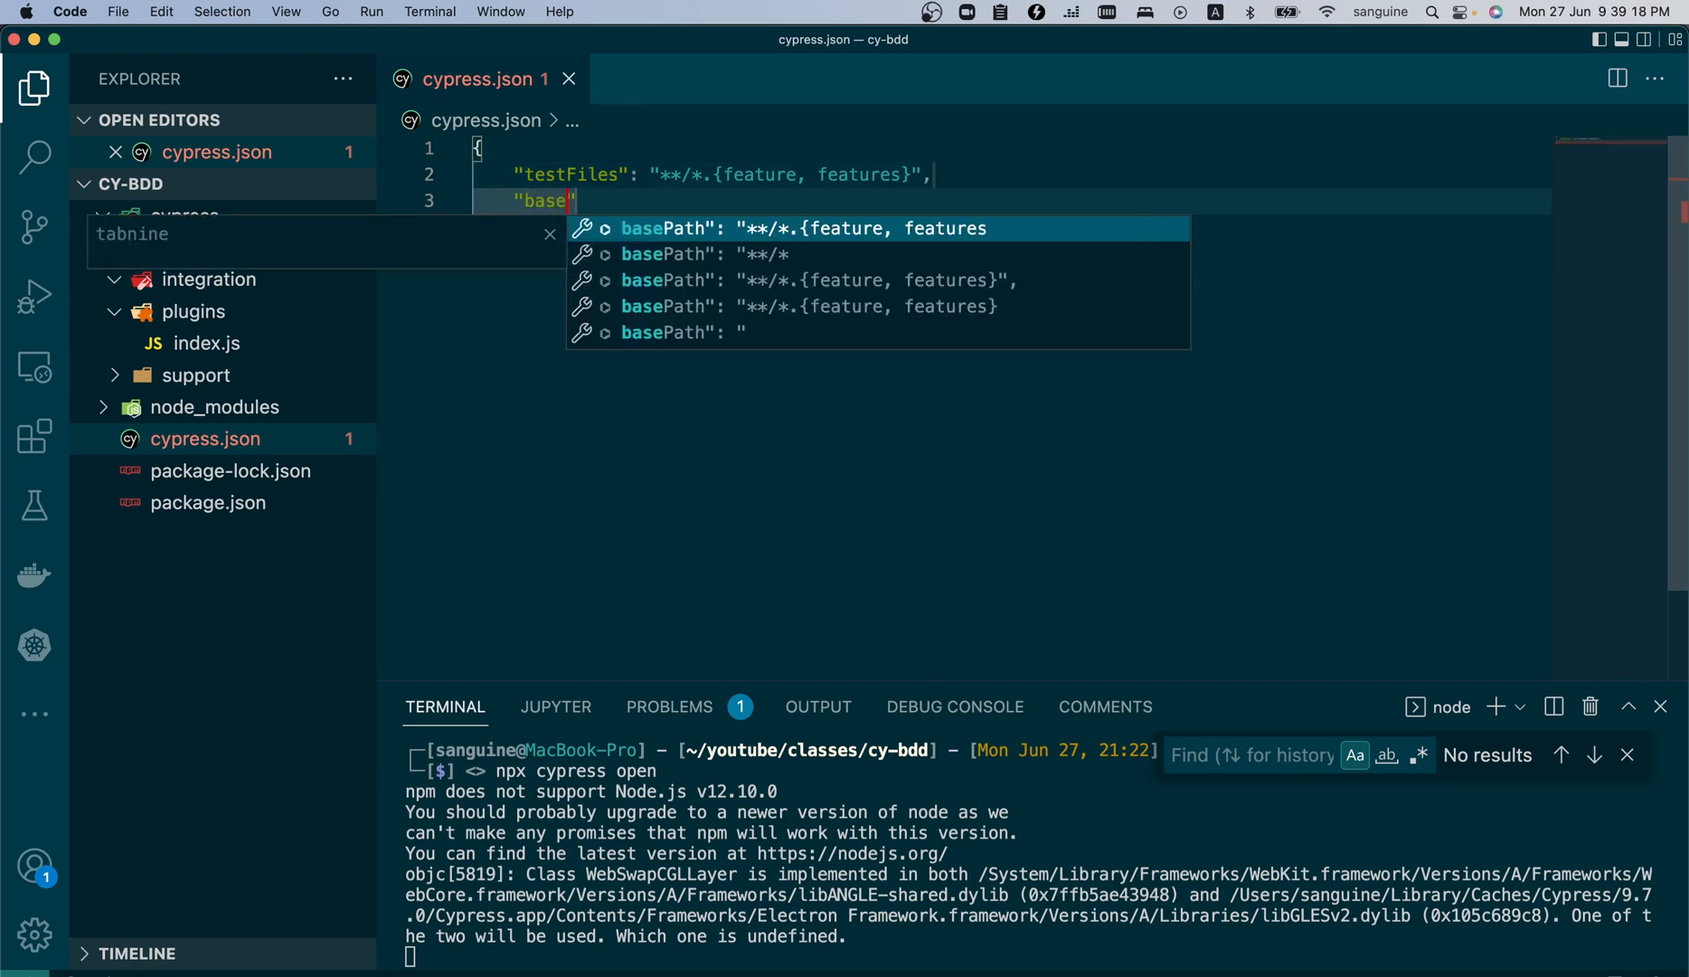
text(Url)
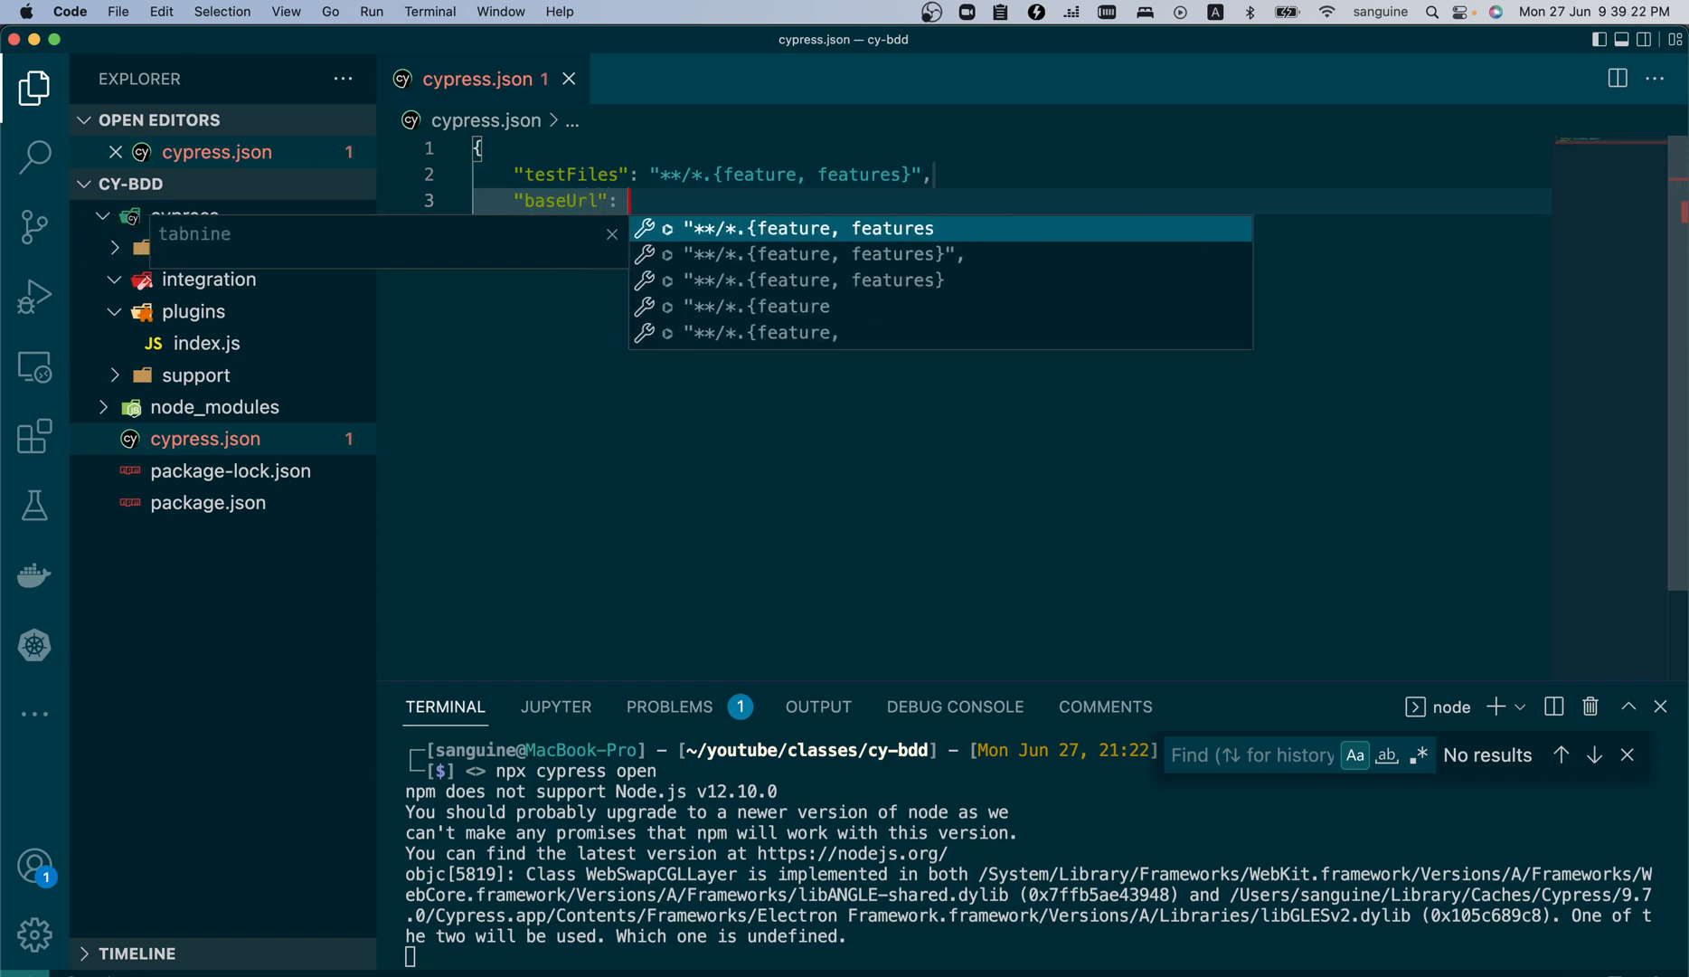
text("")
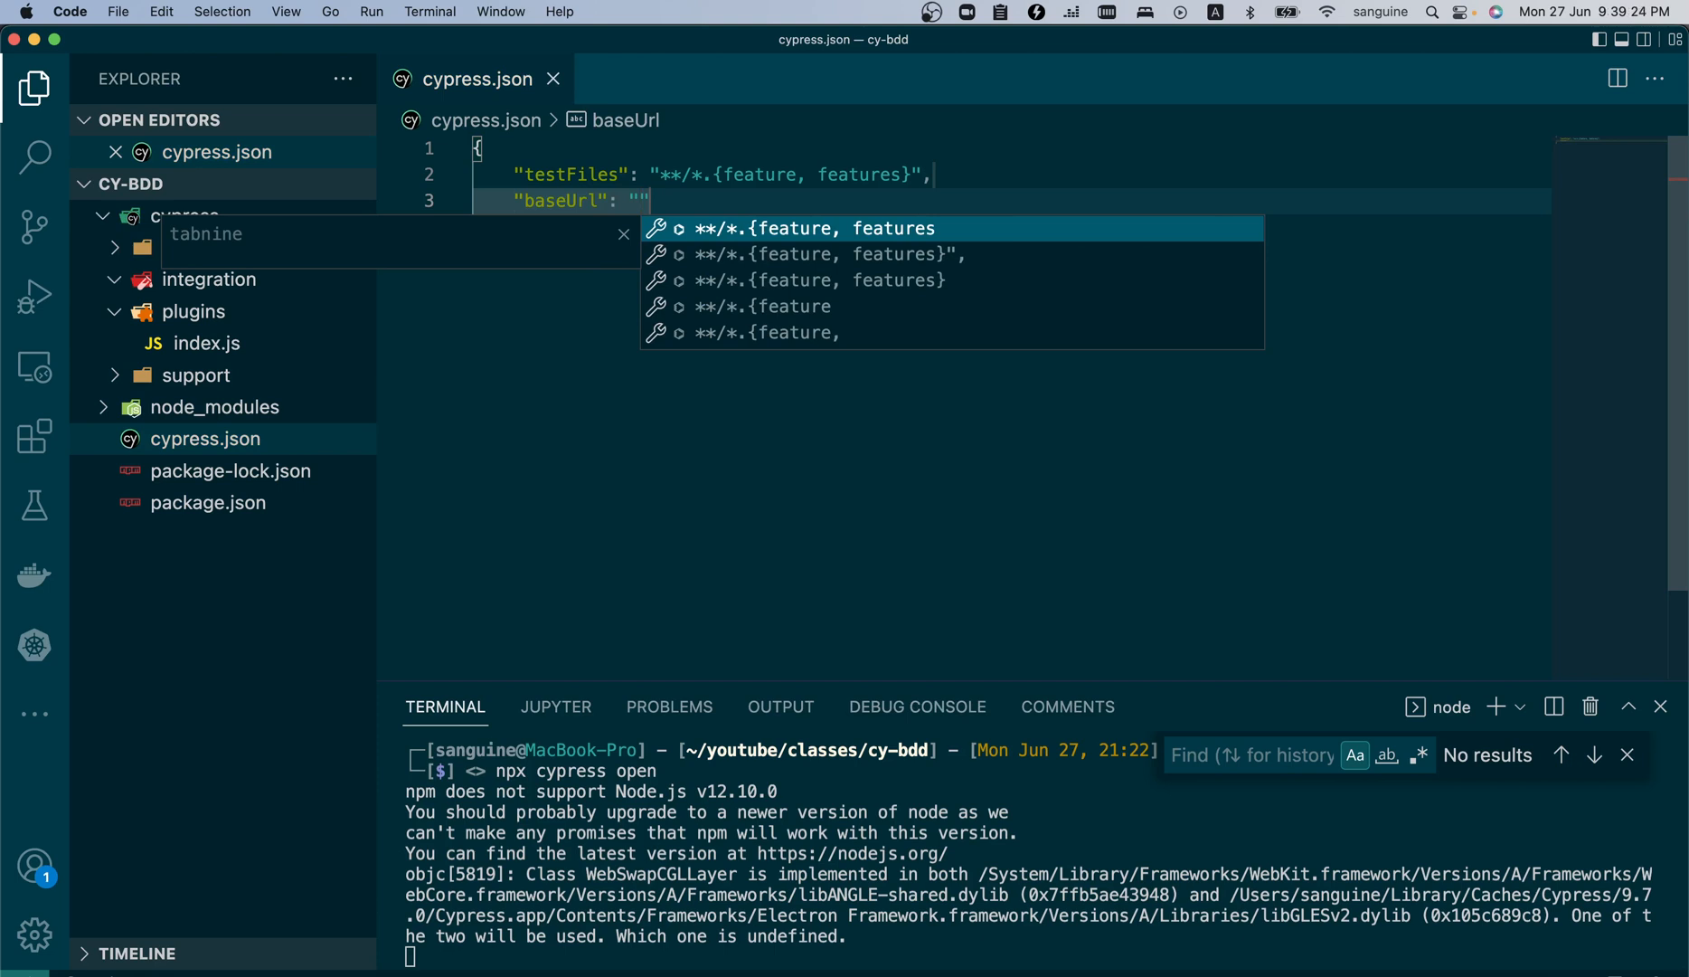
text(https://www.saucedemo.com/)
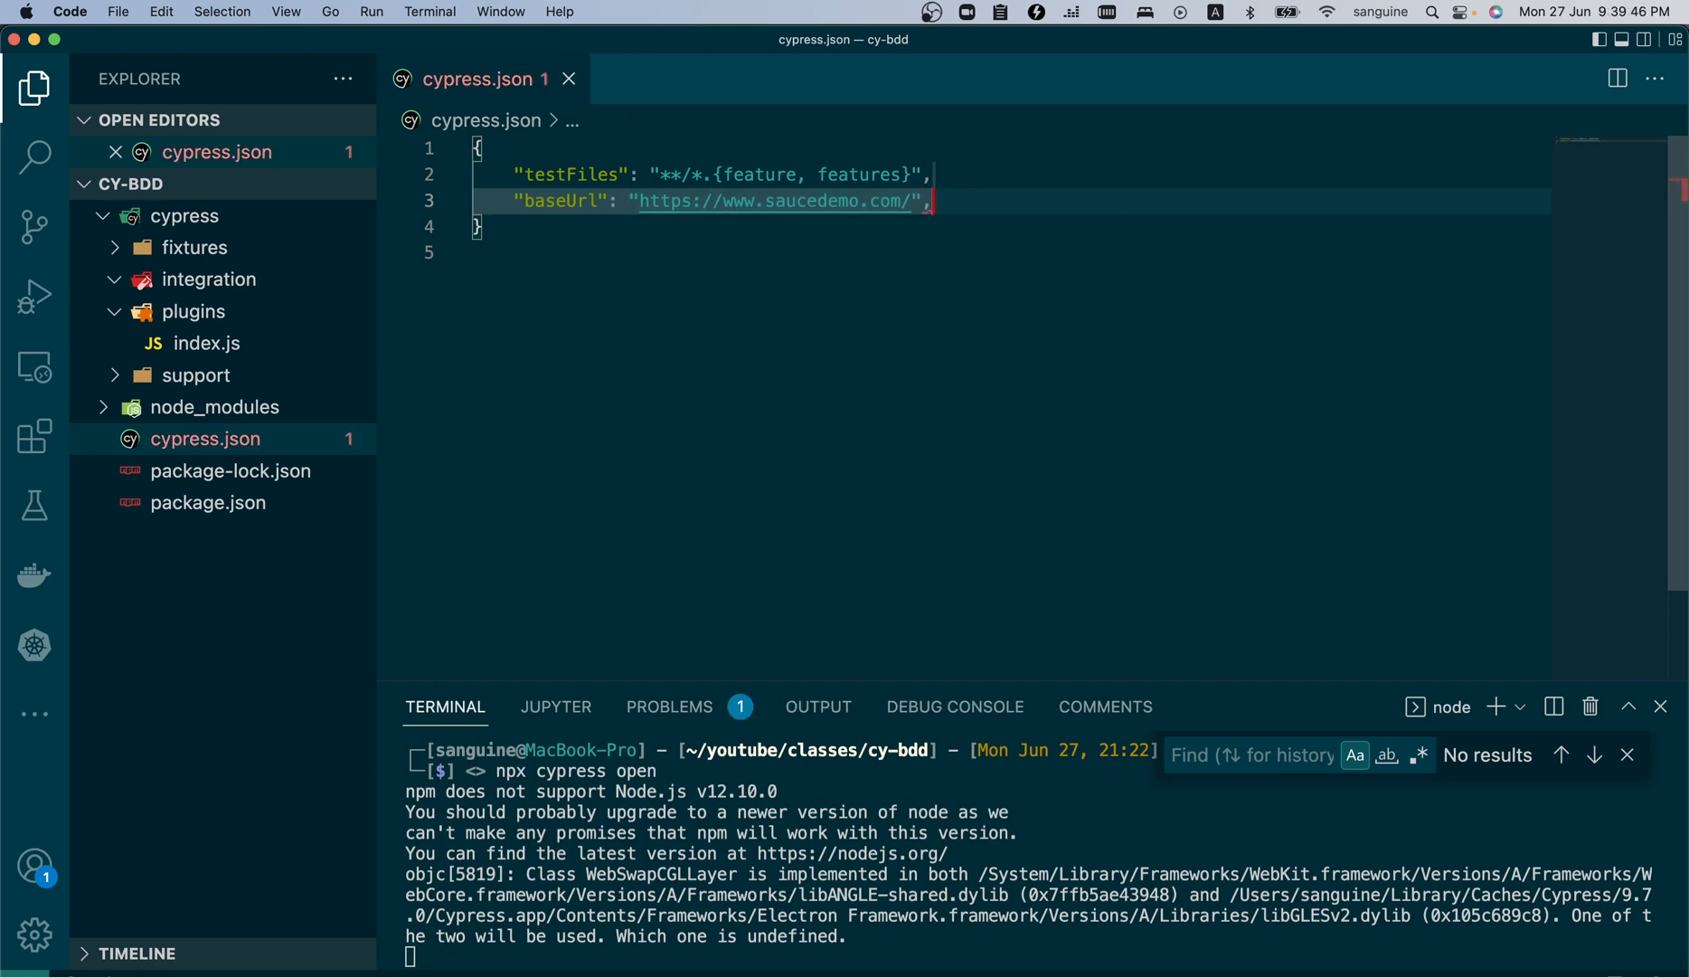
- Add "viewportHeight": 900 to cypress.json
text(")
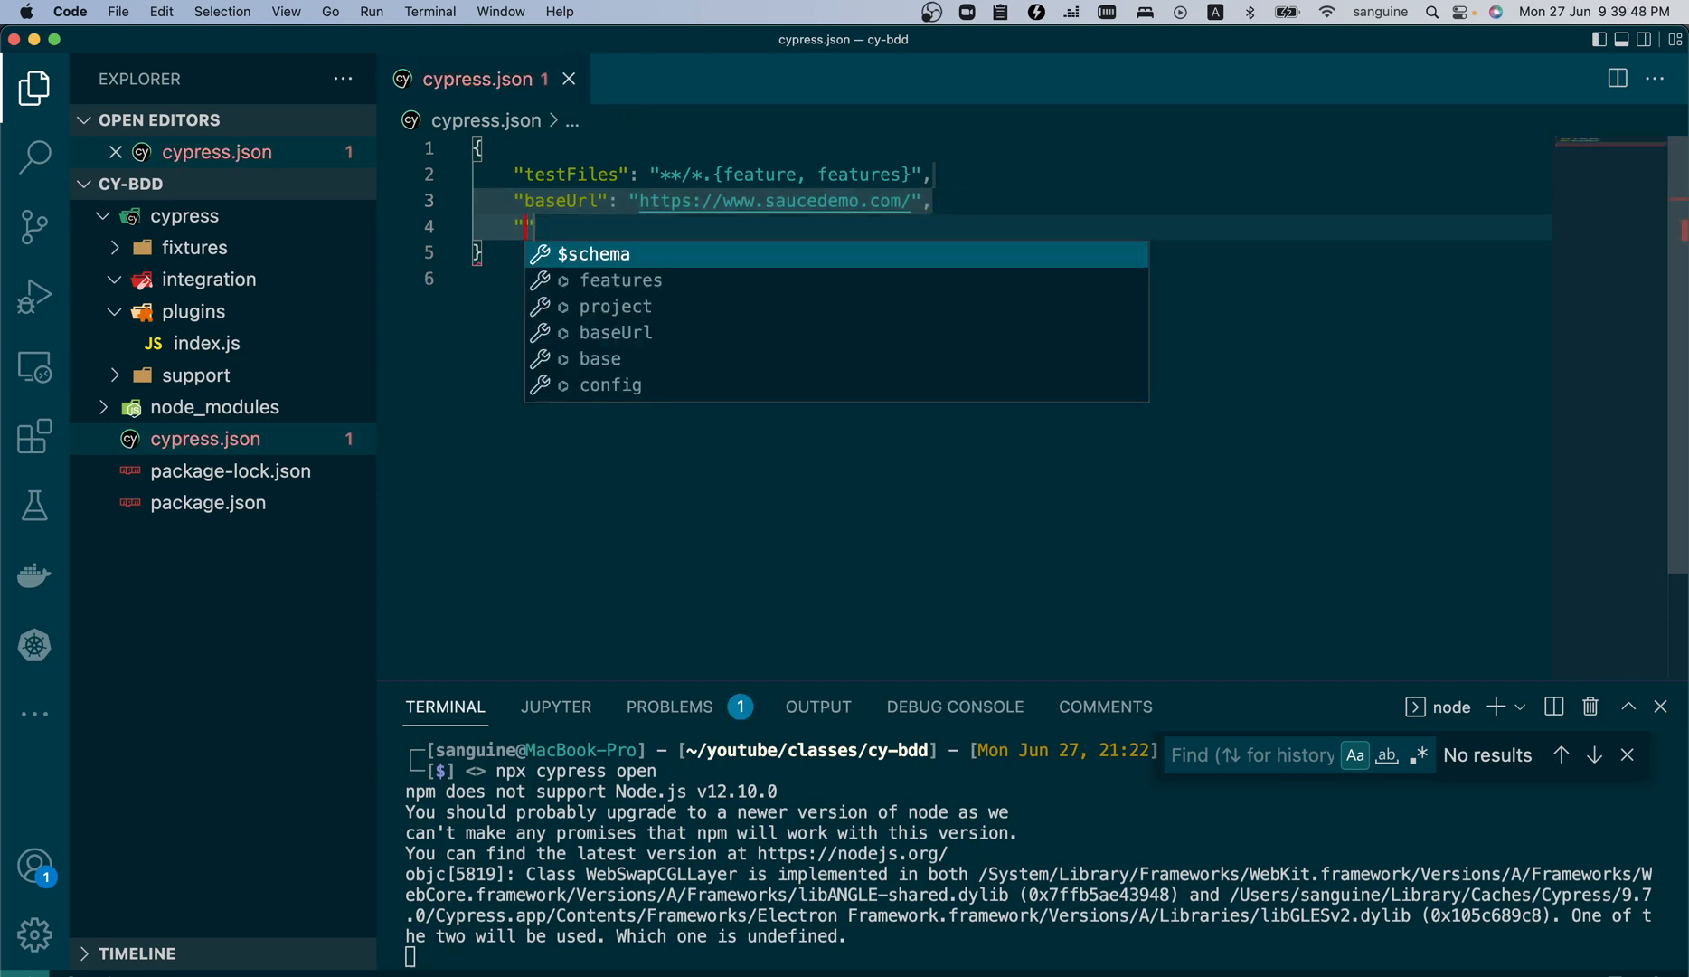
text(view)
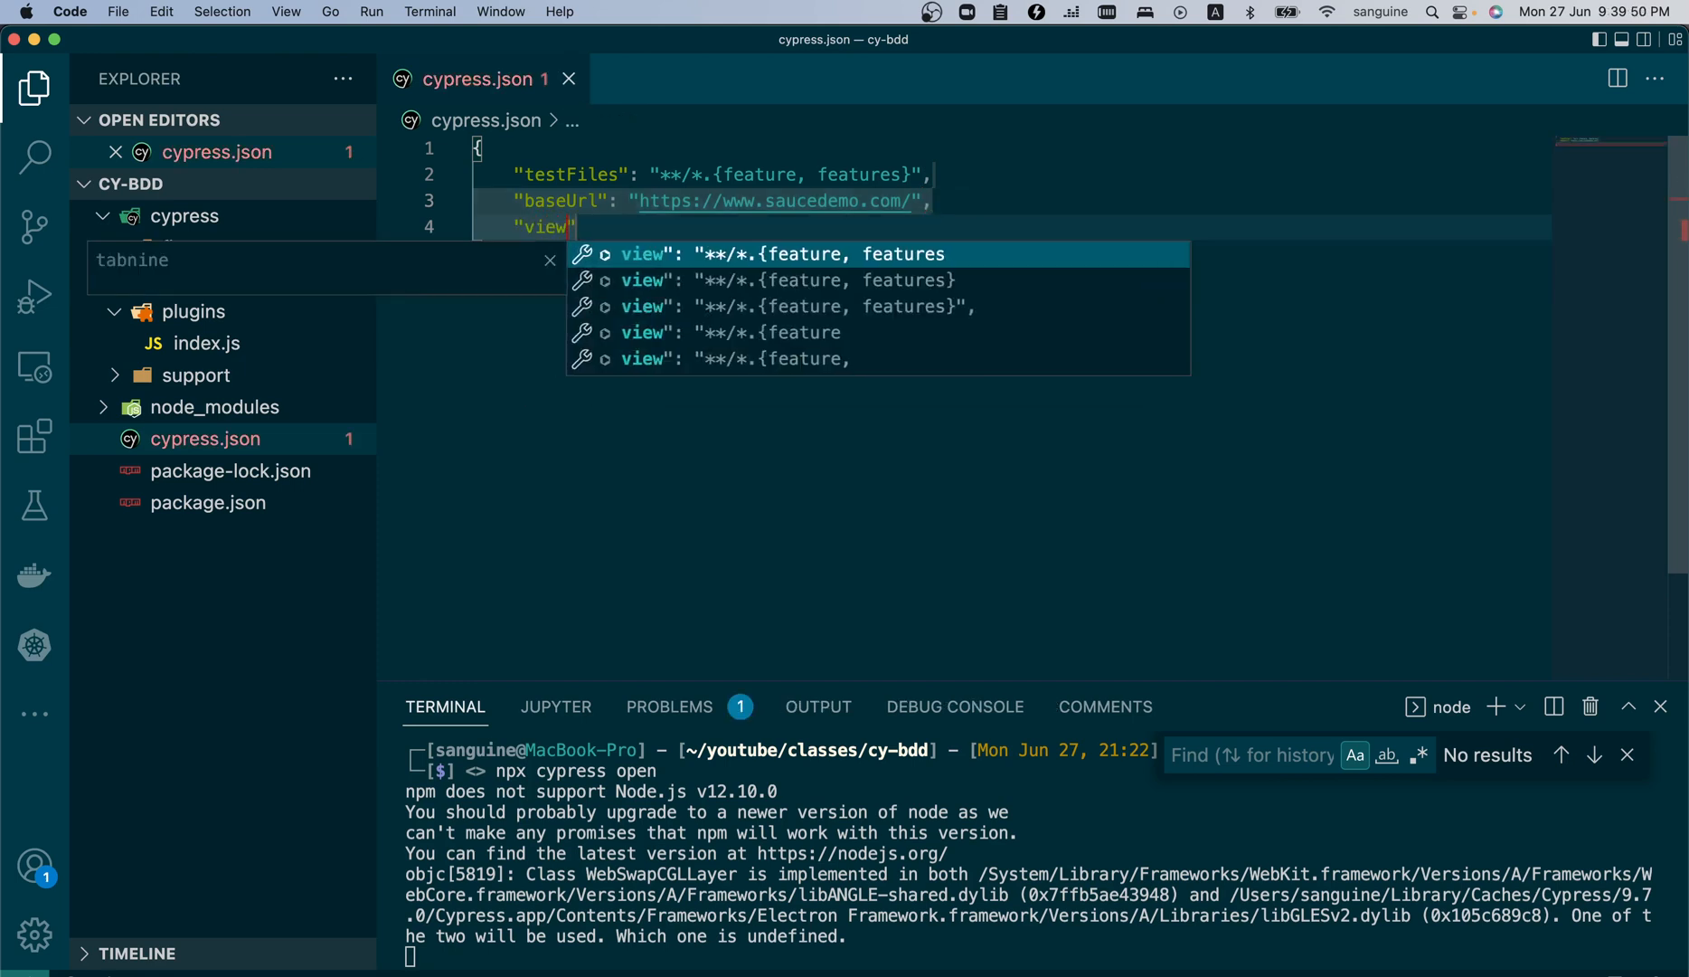
text(port)
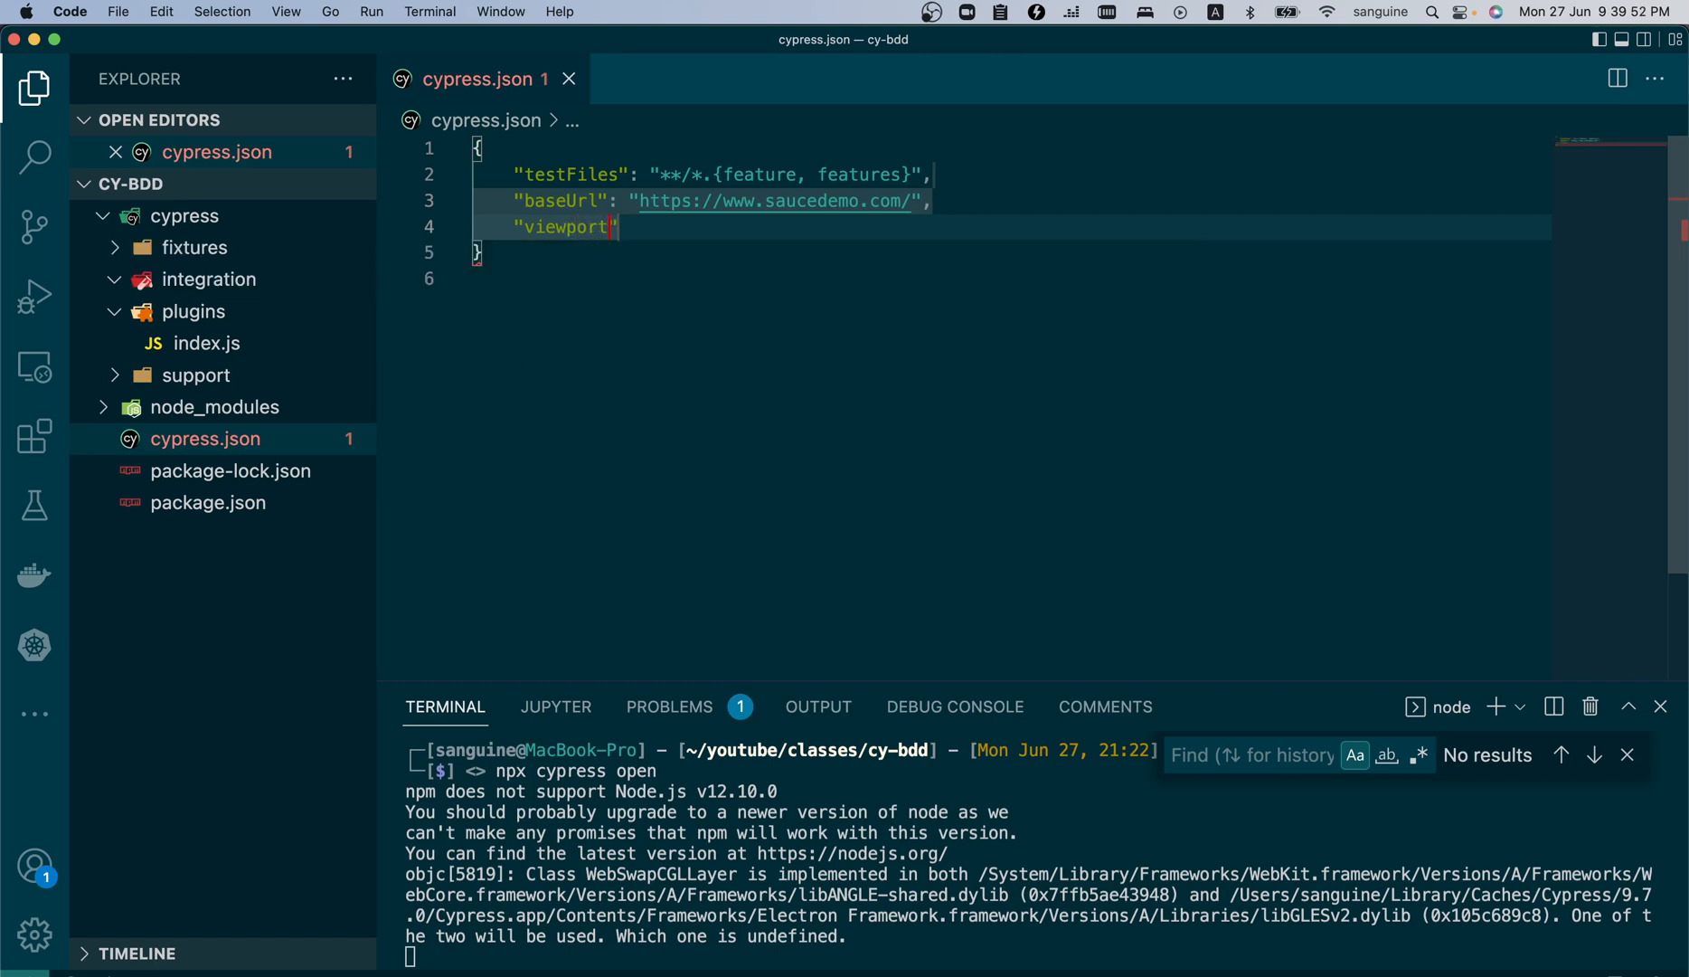
text(Height)
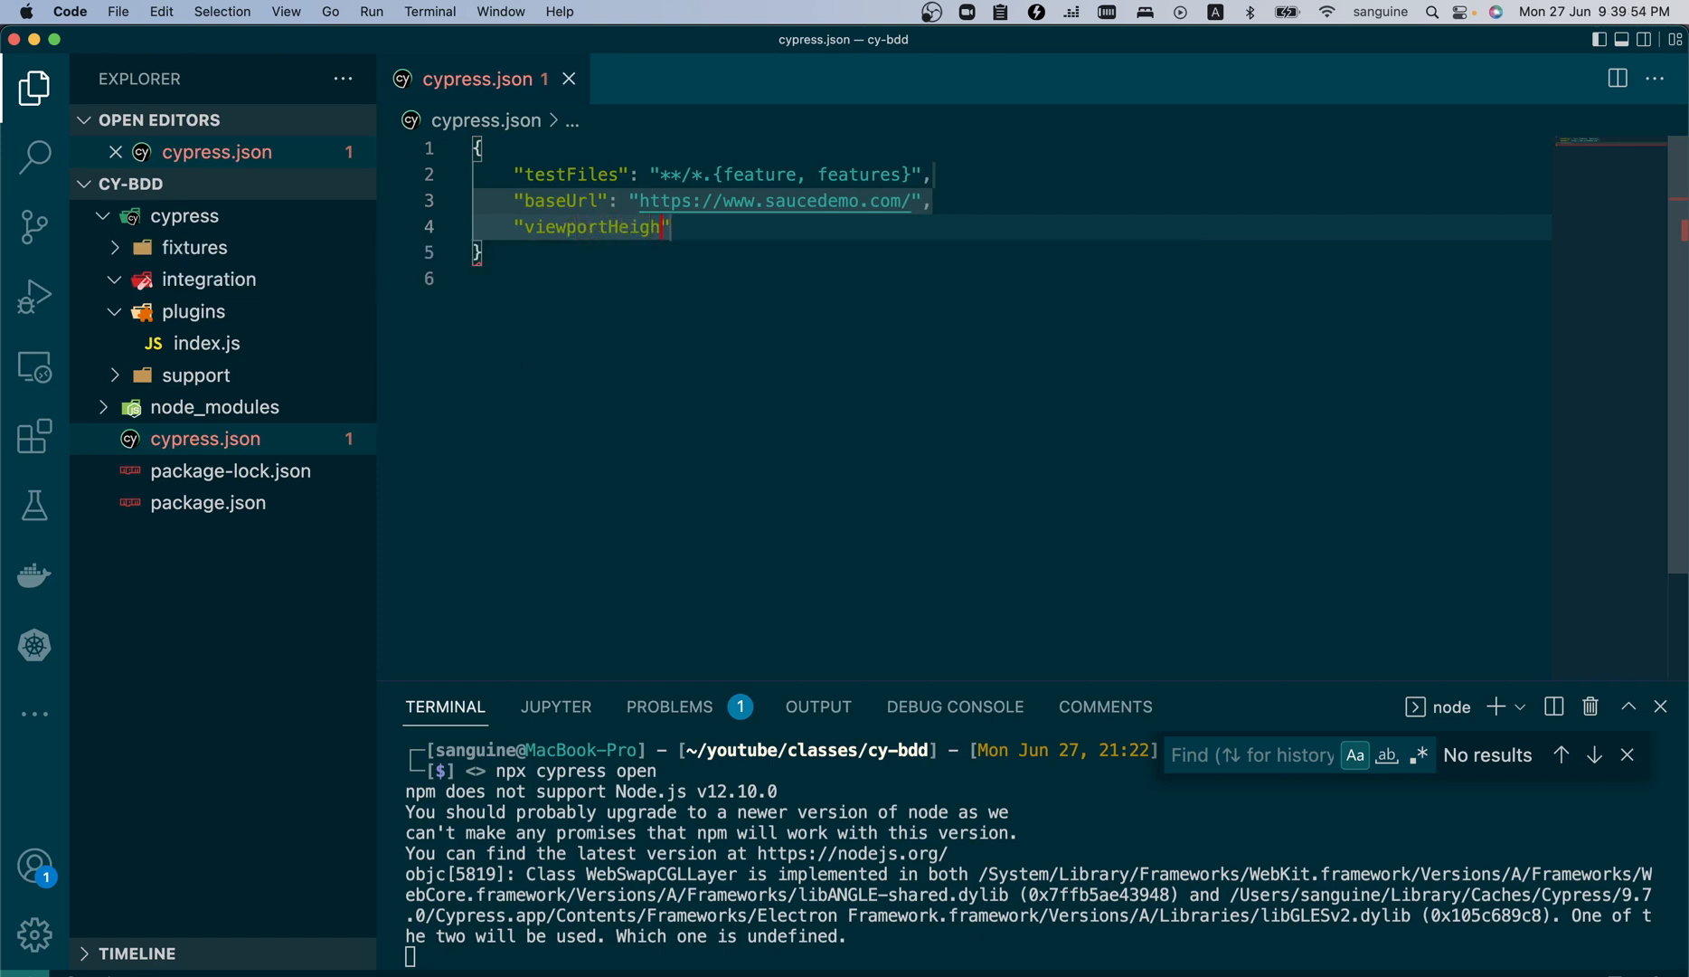
text(t":)
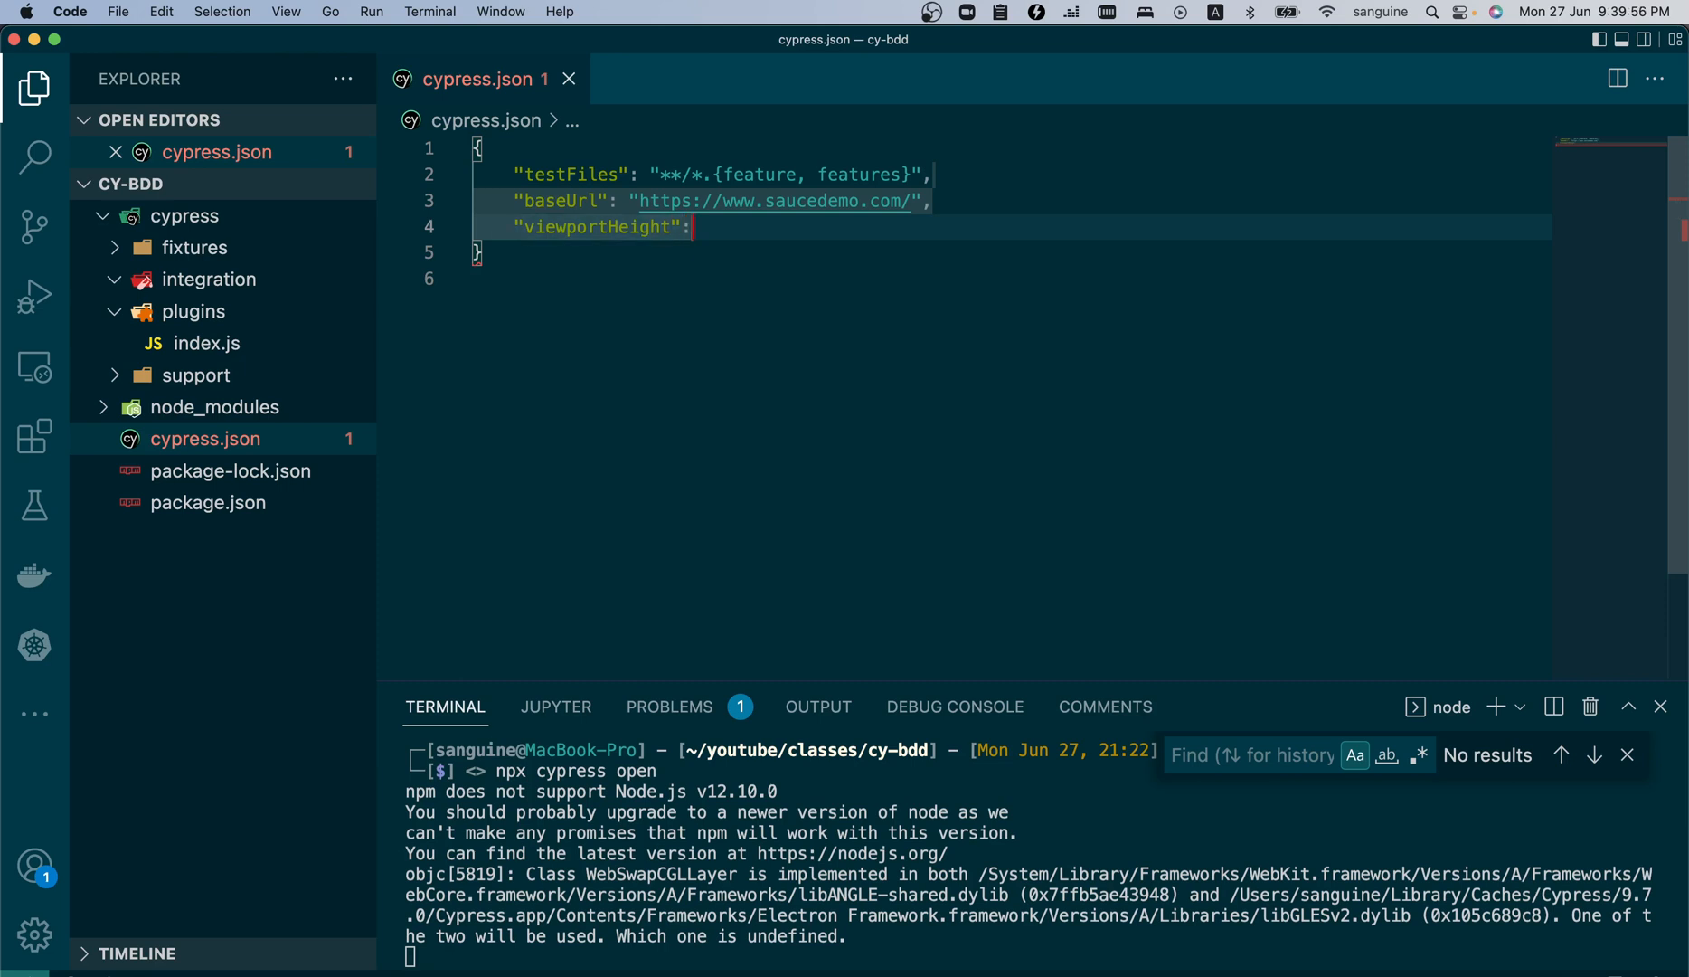
click(689, 228)
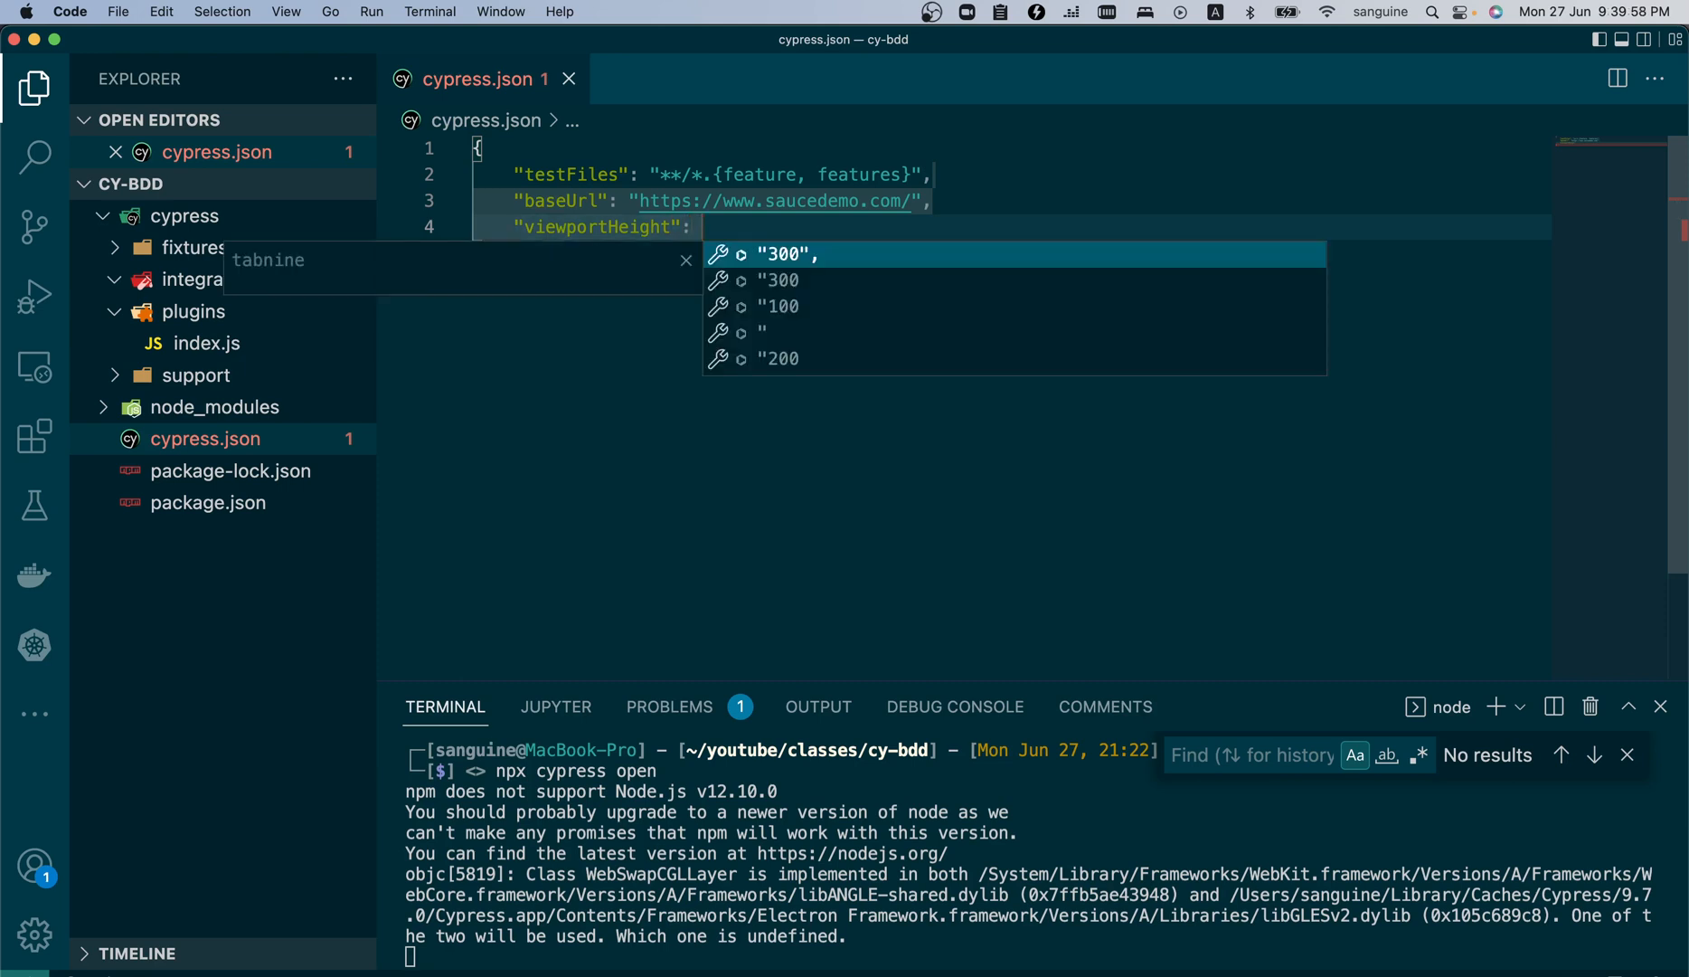
text(900,)
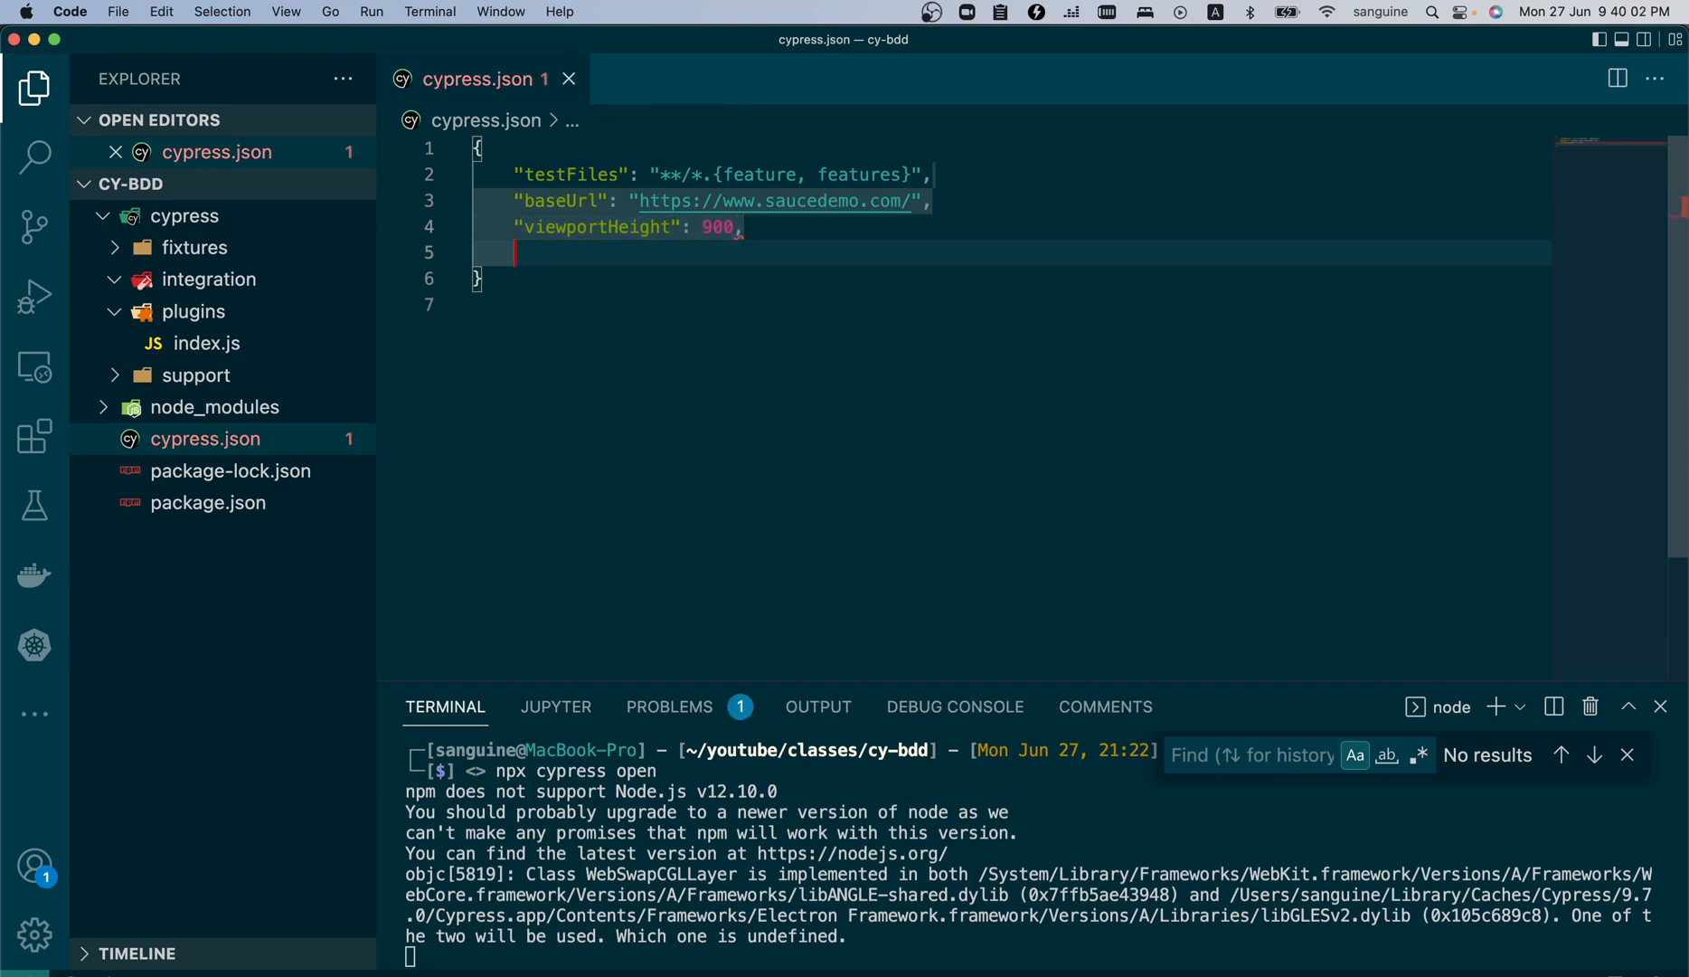
- Add "viewportWidth": 1400 and start a new line for the next setting
text(")
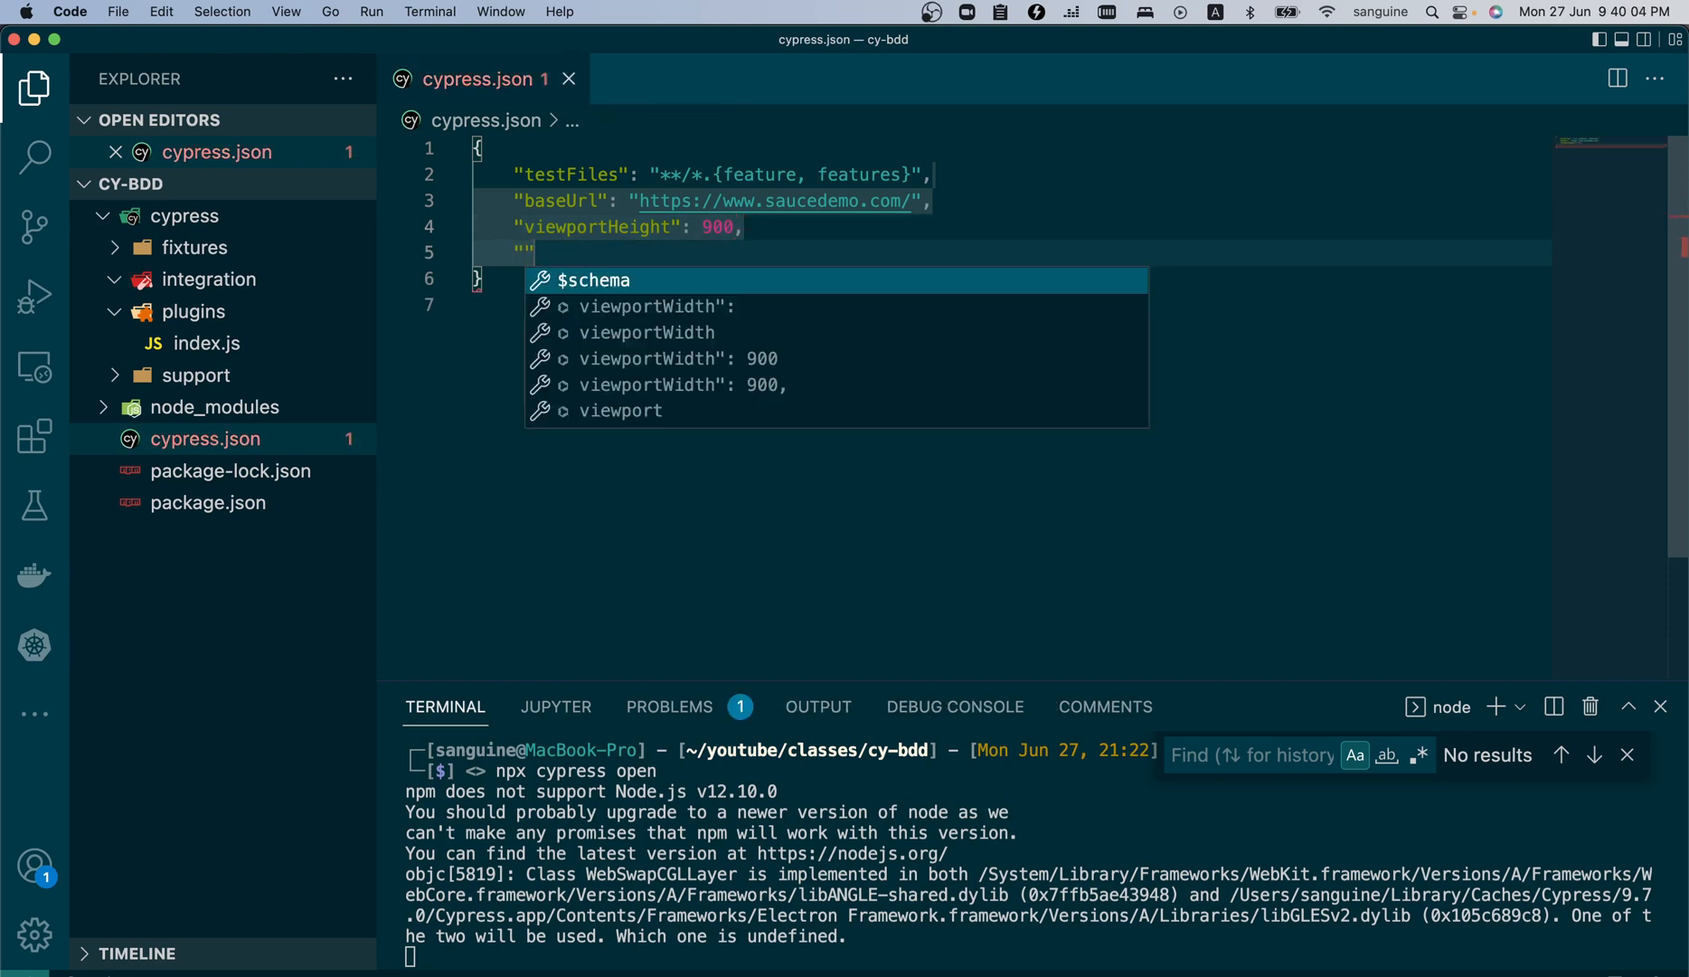
text(viewportWidth)
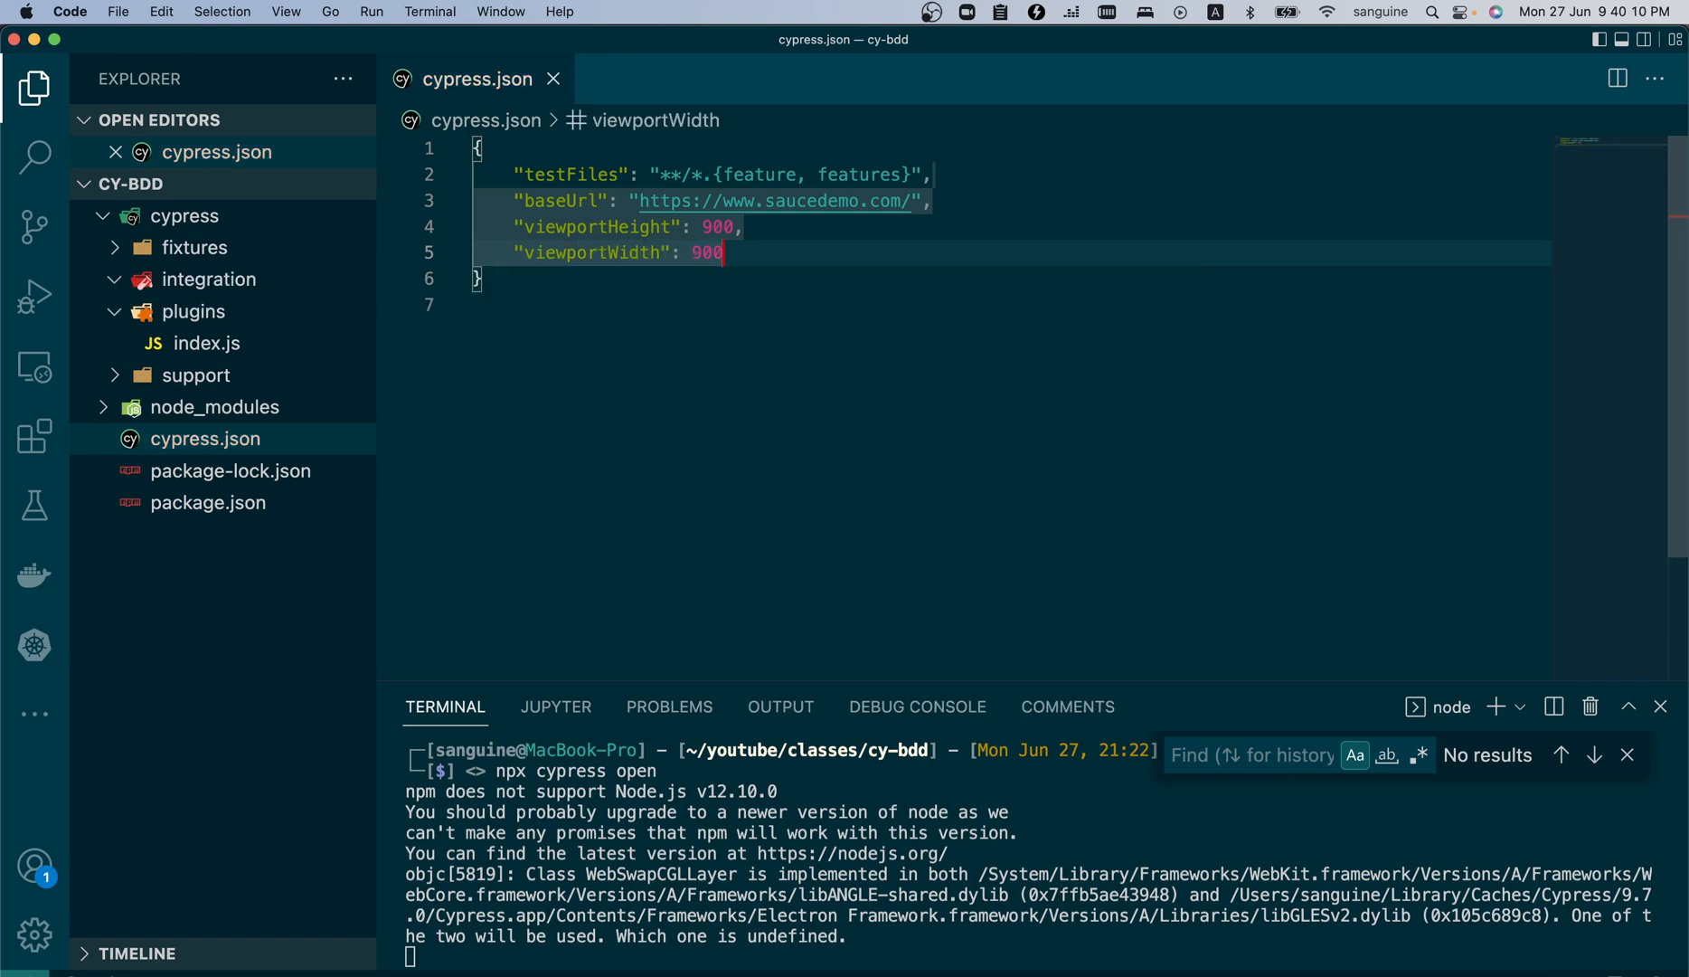
key(Backspace)
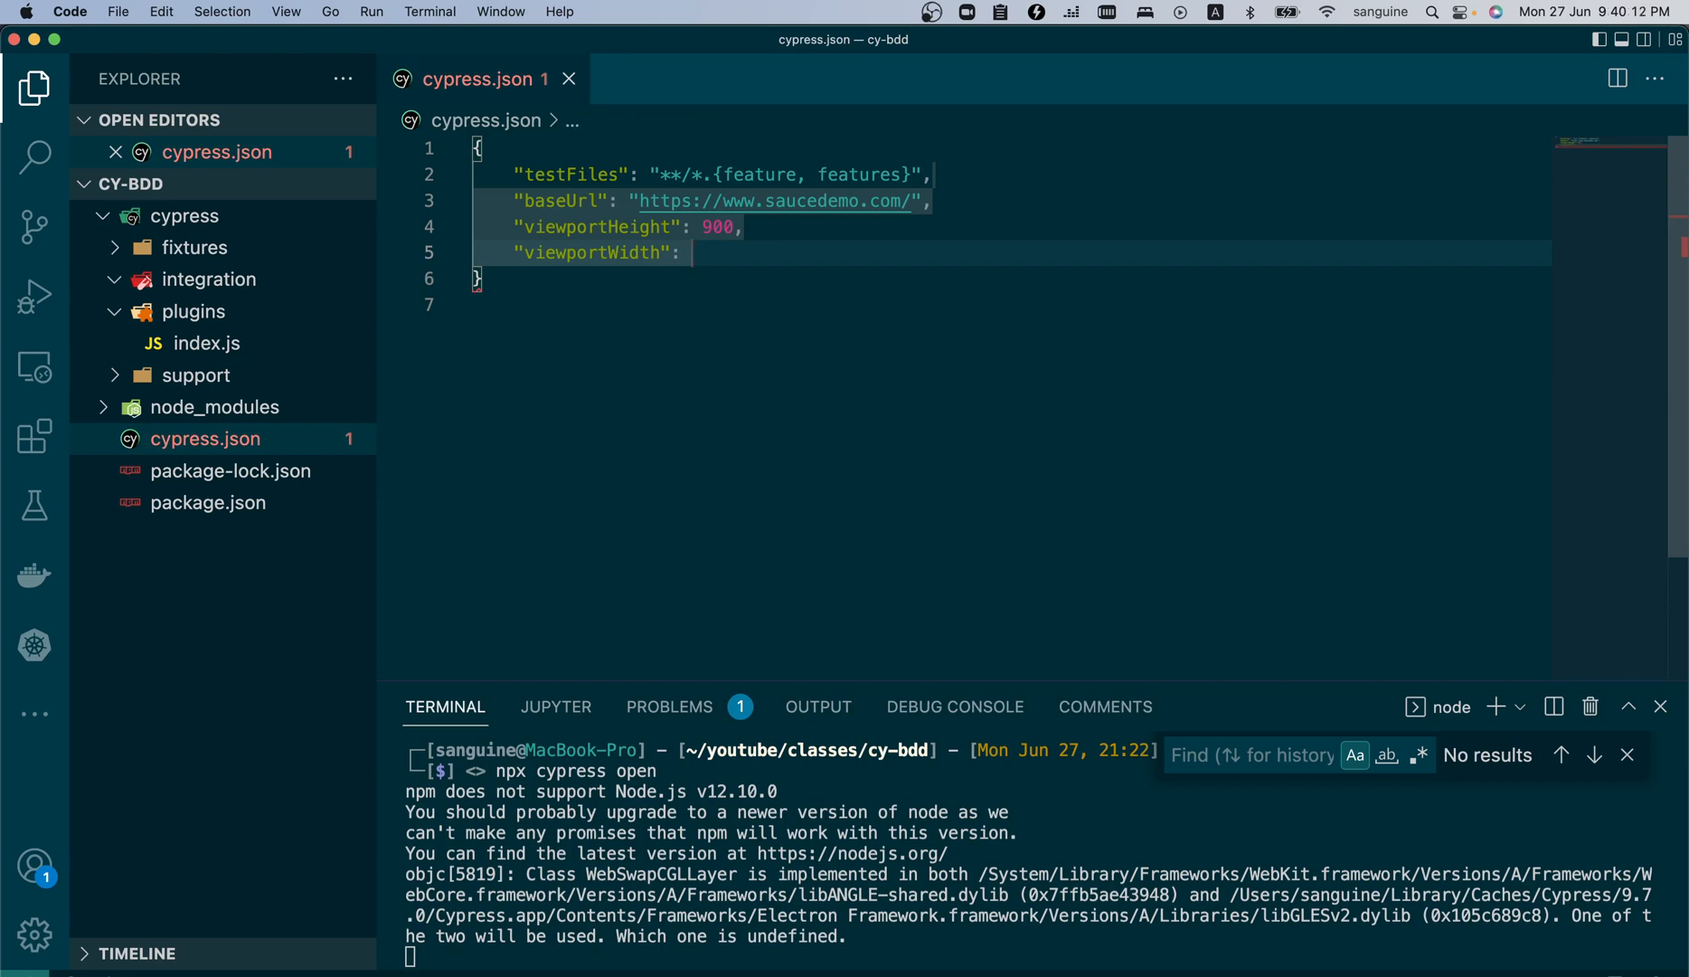
text(1400,)
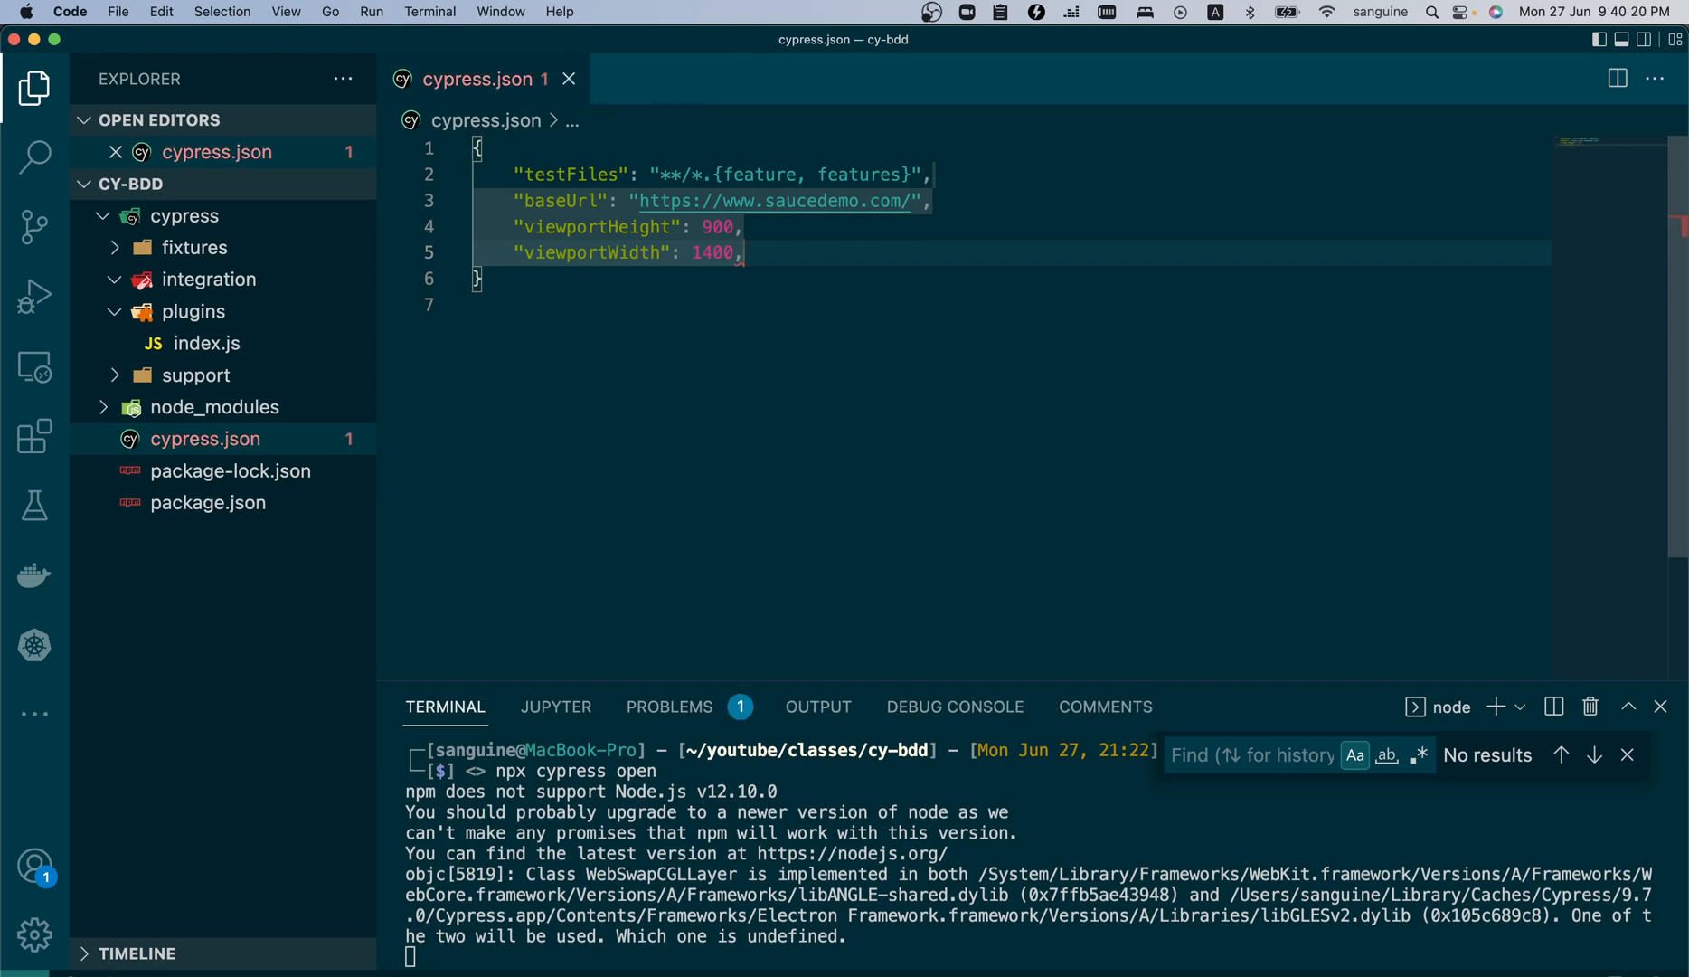
key(enter)
text("defaultC)
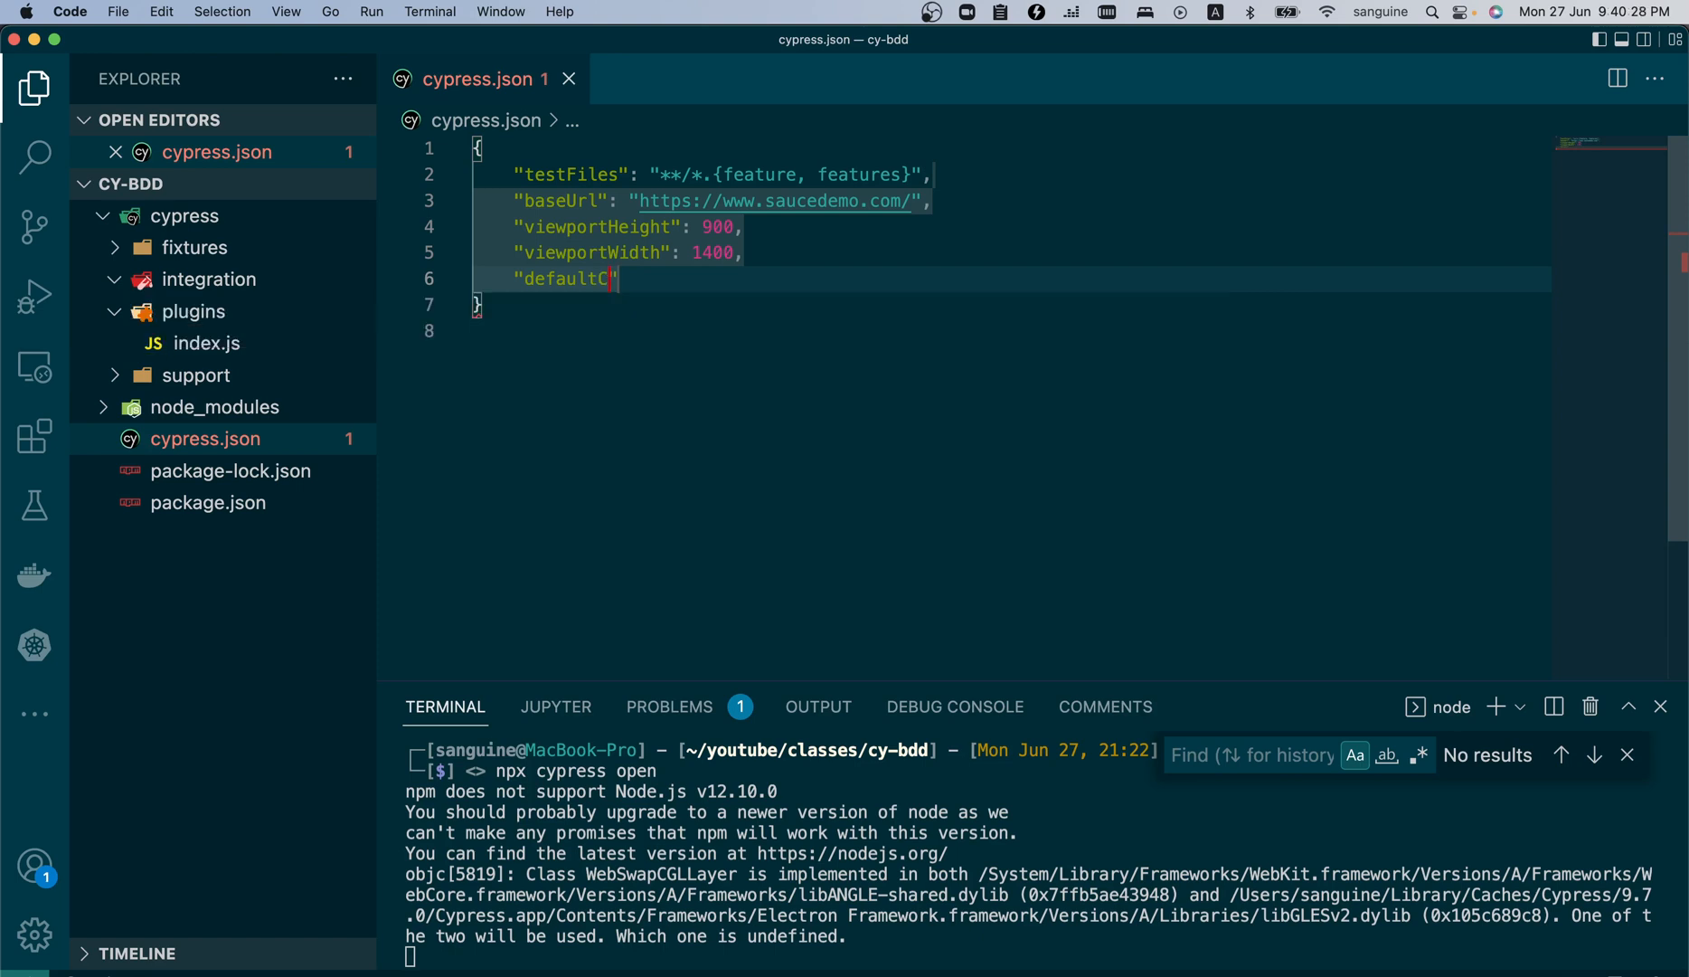
- Add "defaultCommandTimeout": 10000, trimming the value's extra zeros
text(ommand)
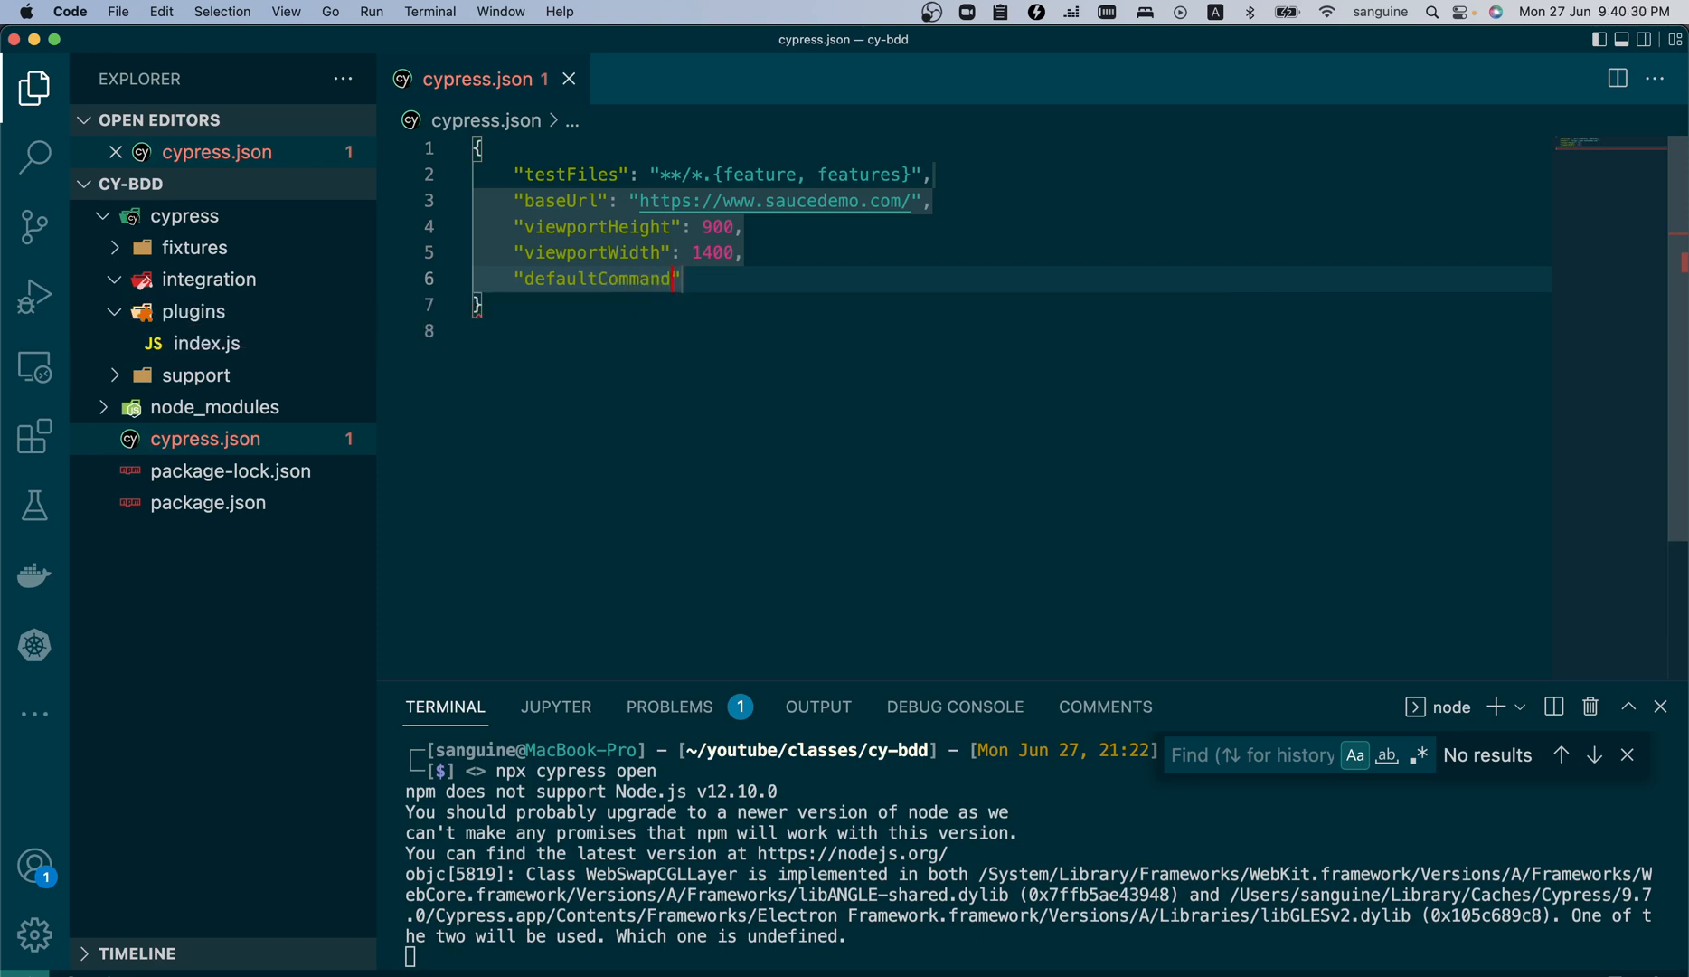
text(Tim)
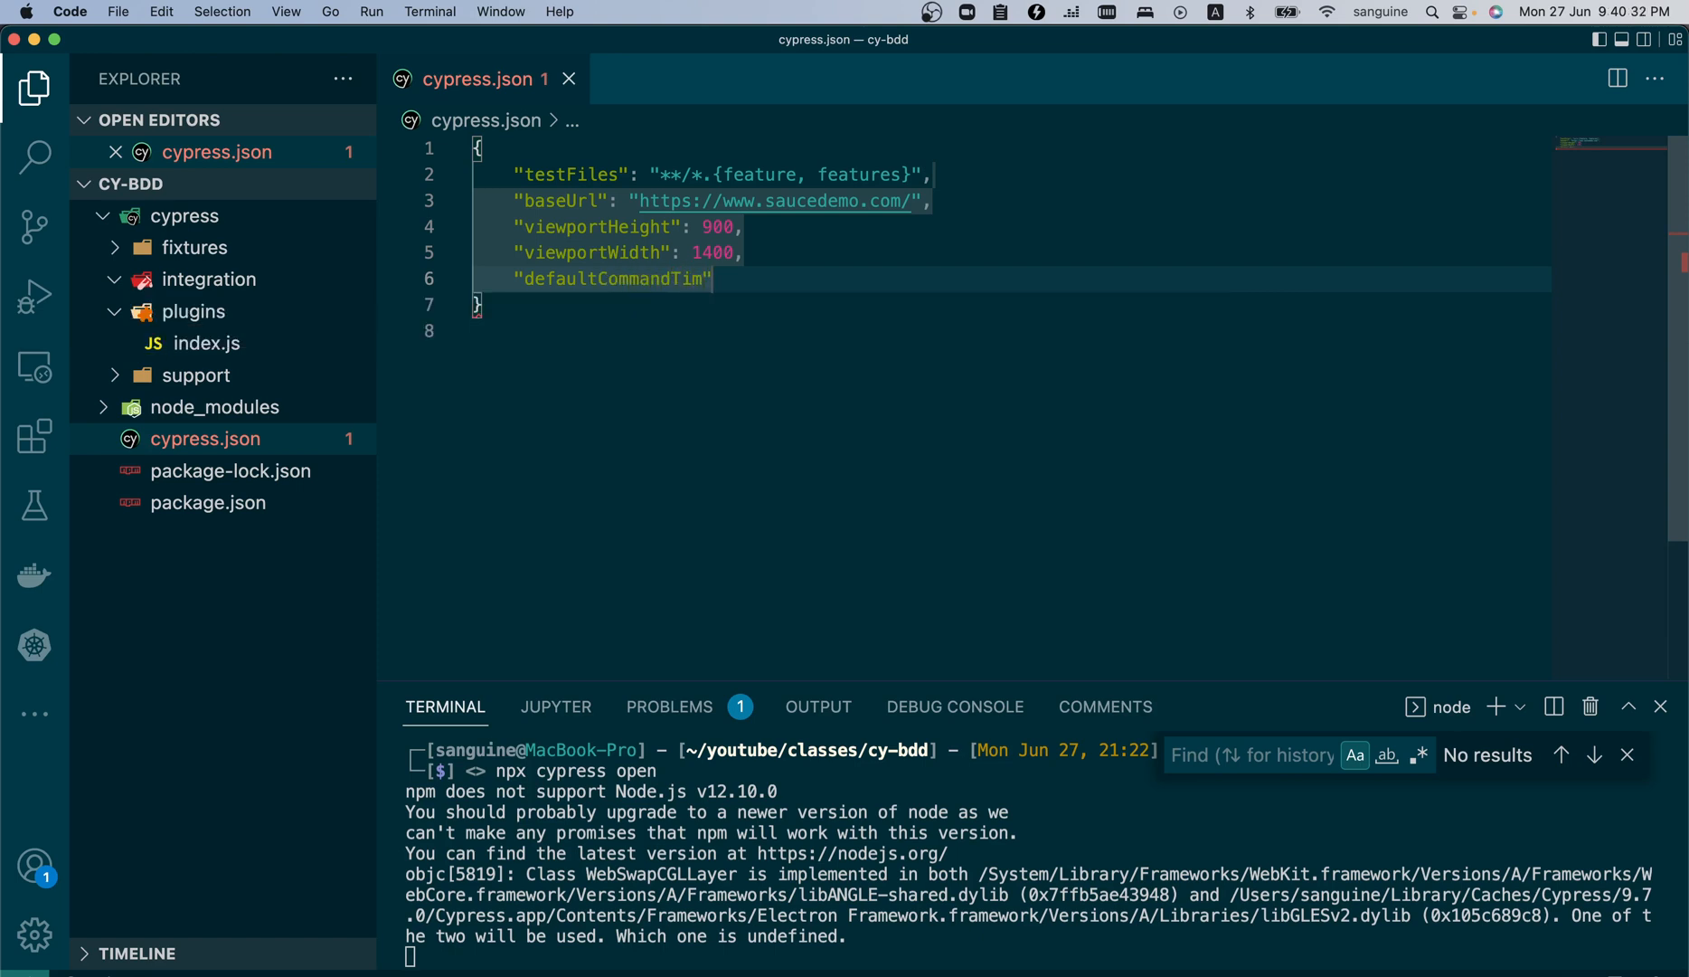
text(eo)
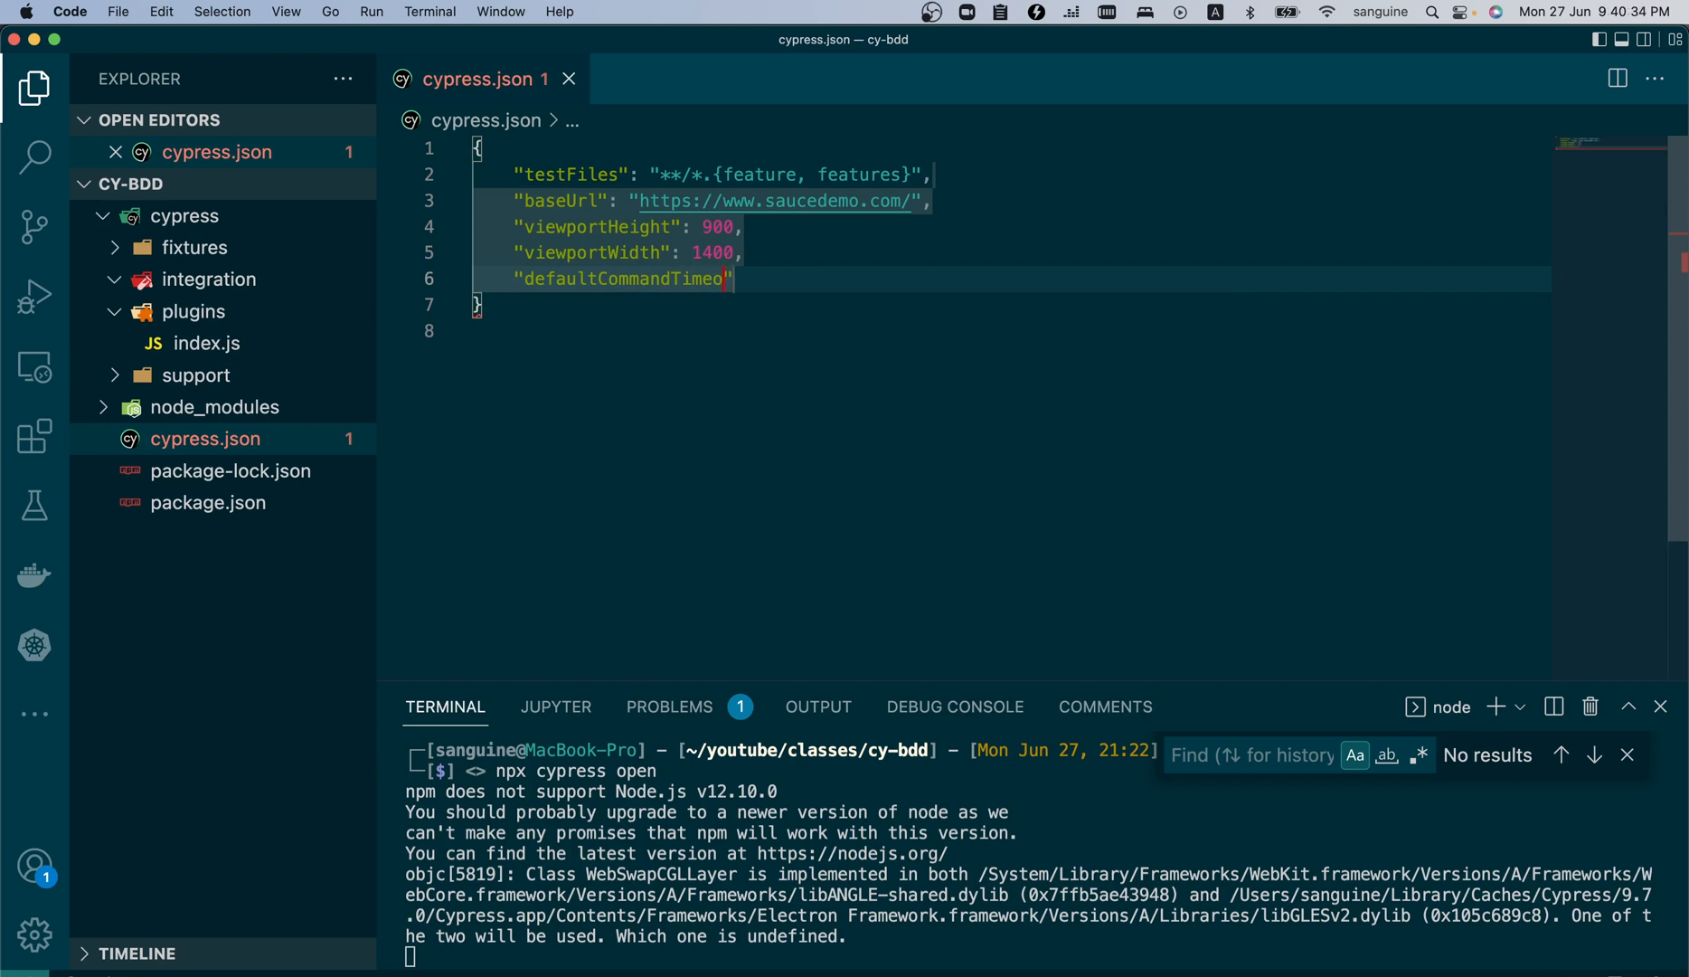
text(ut)
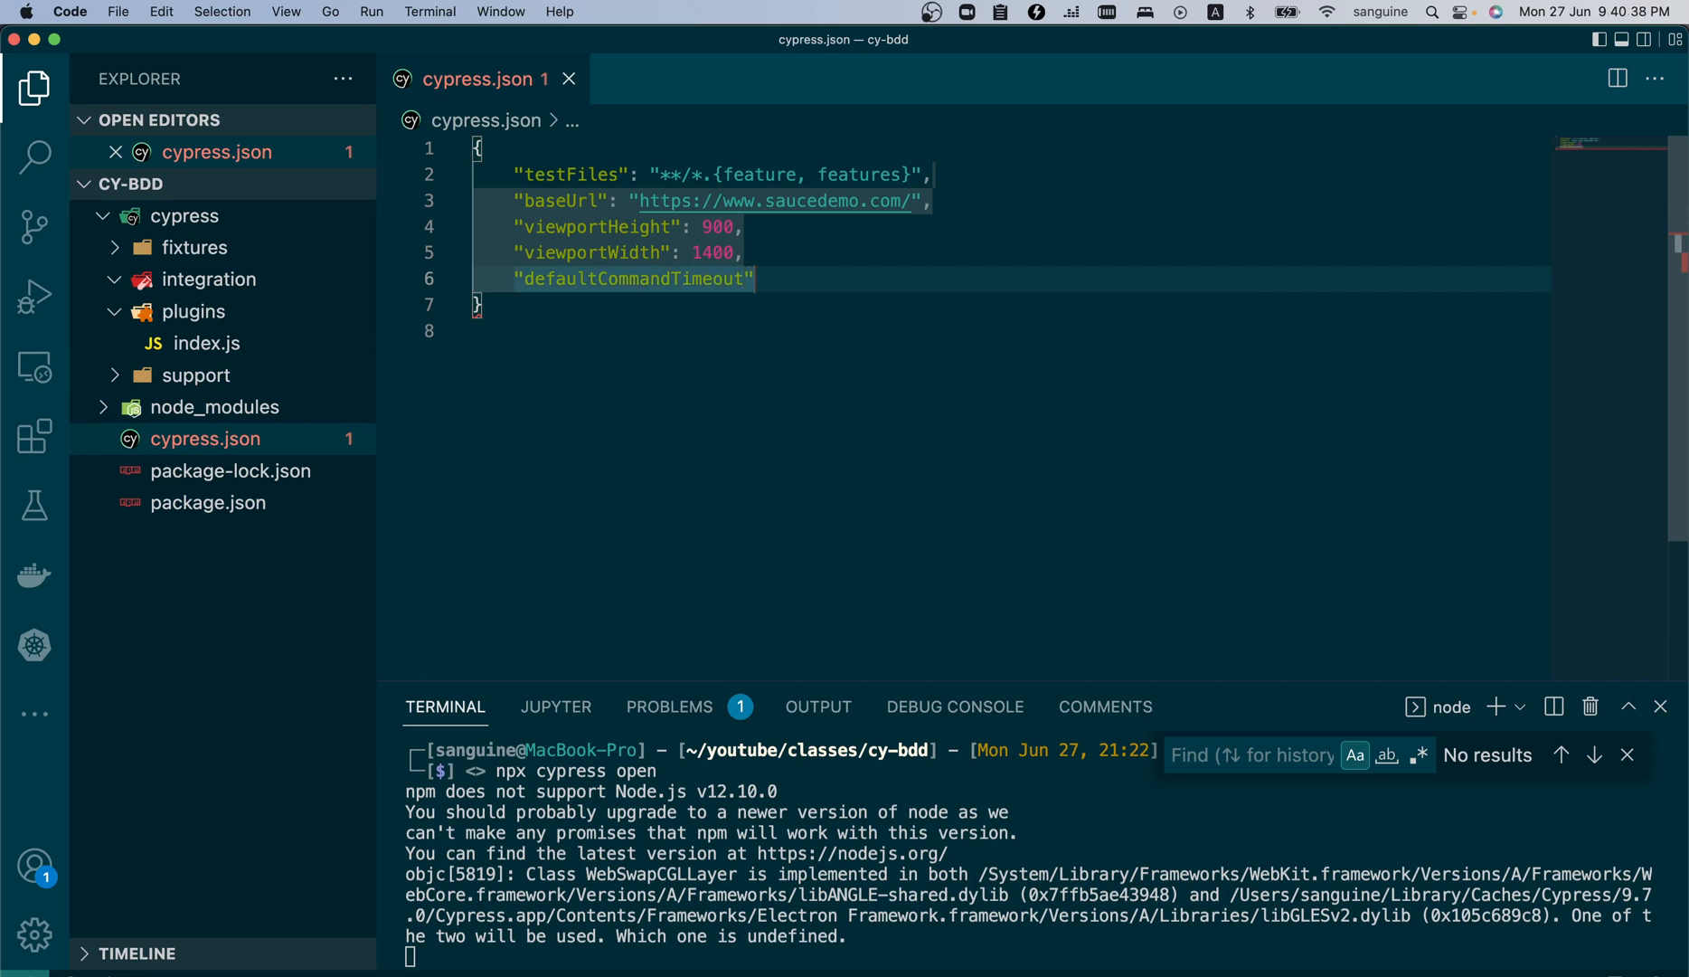
text(: 1000000)
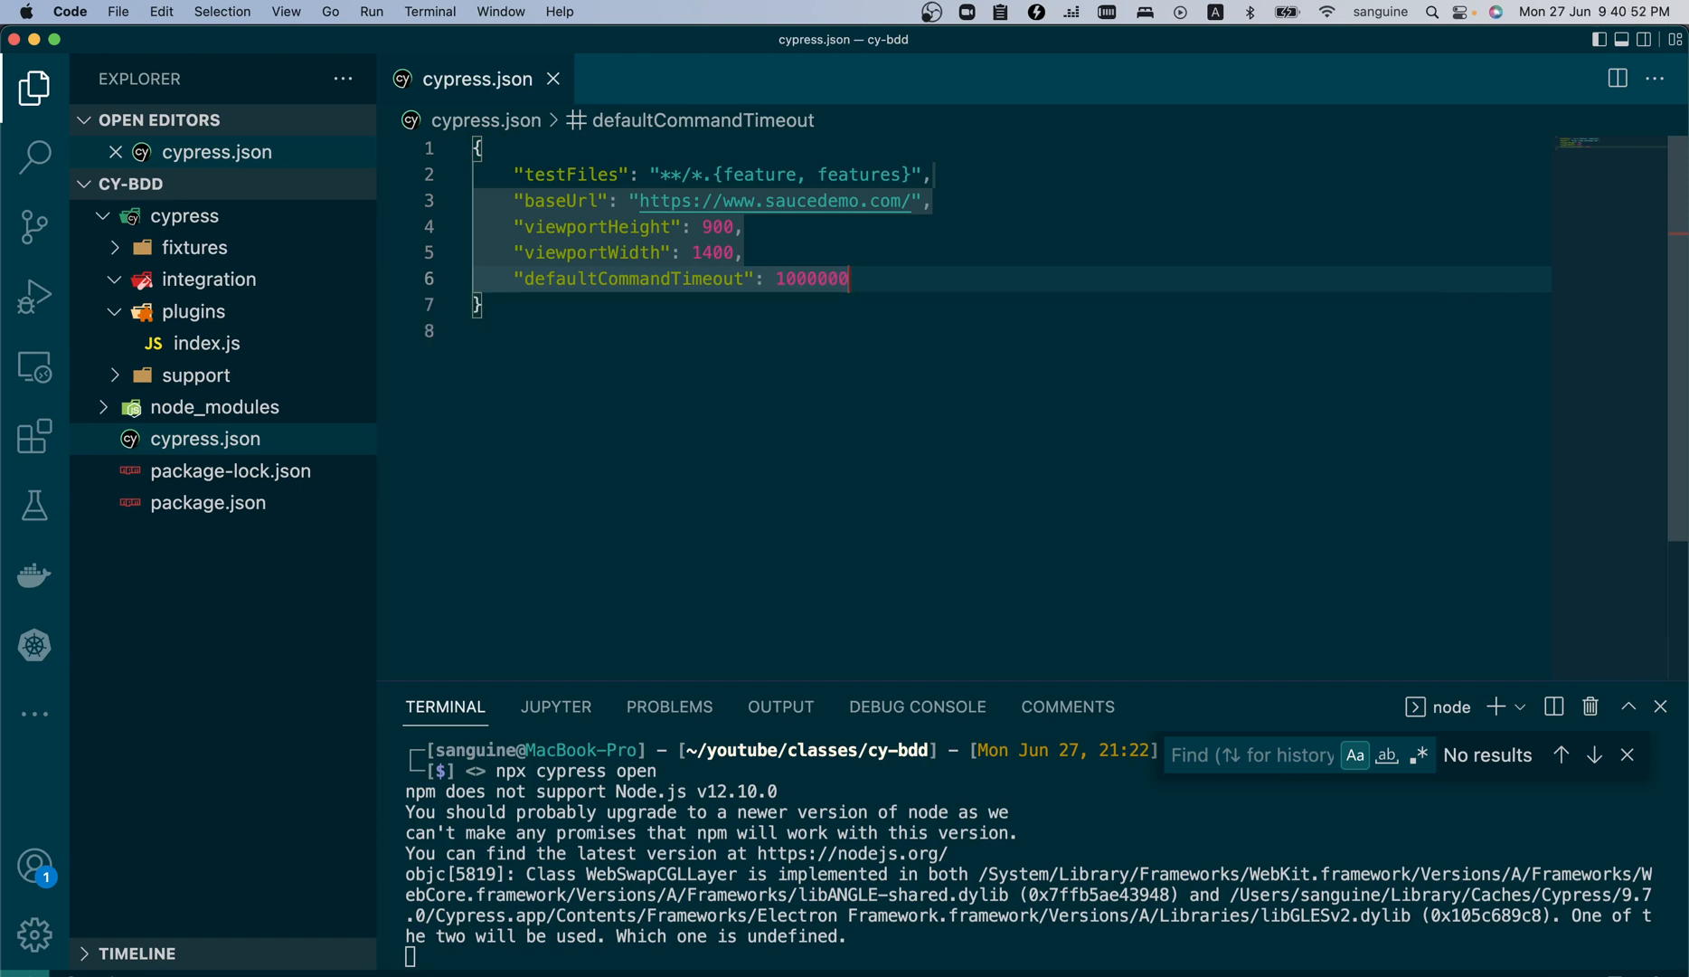
key(Backspace)
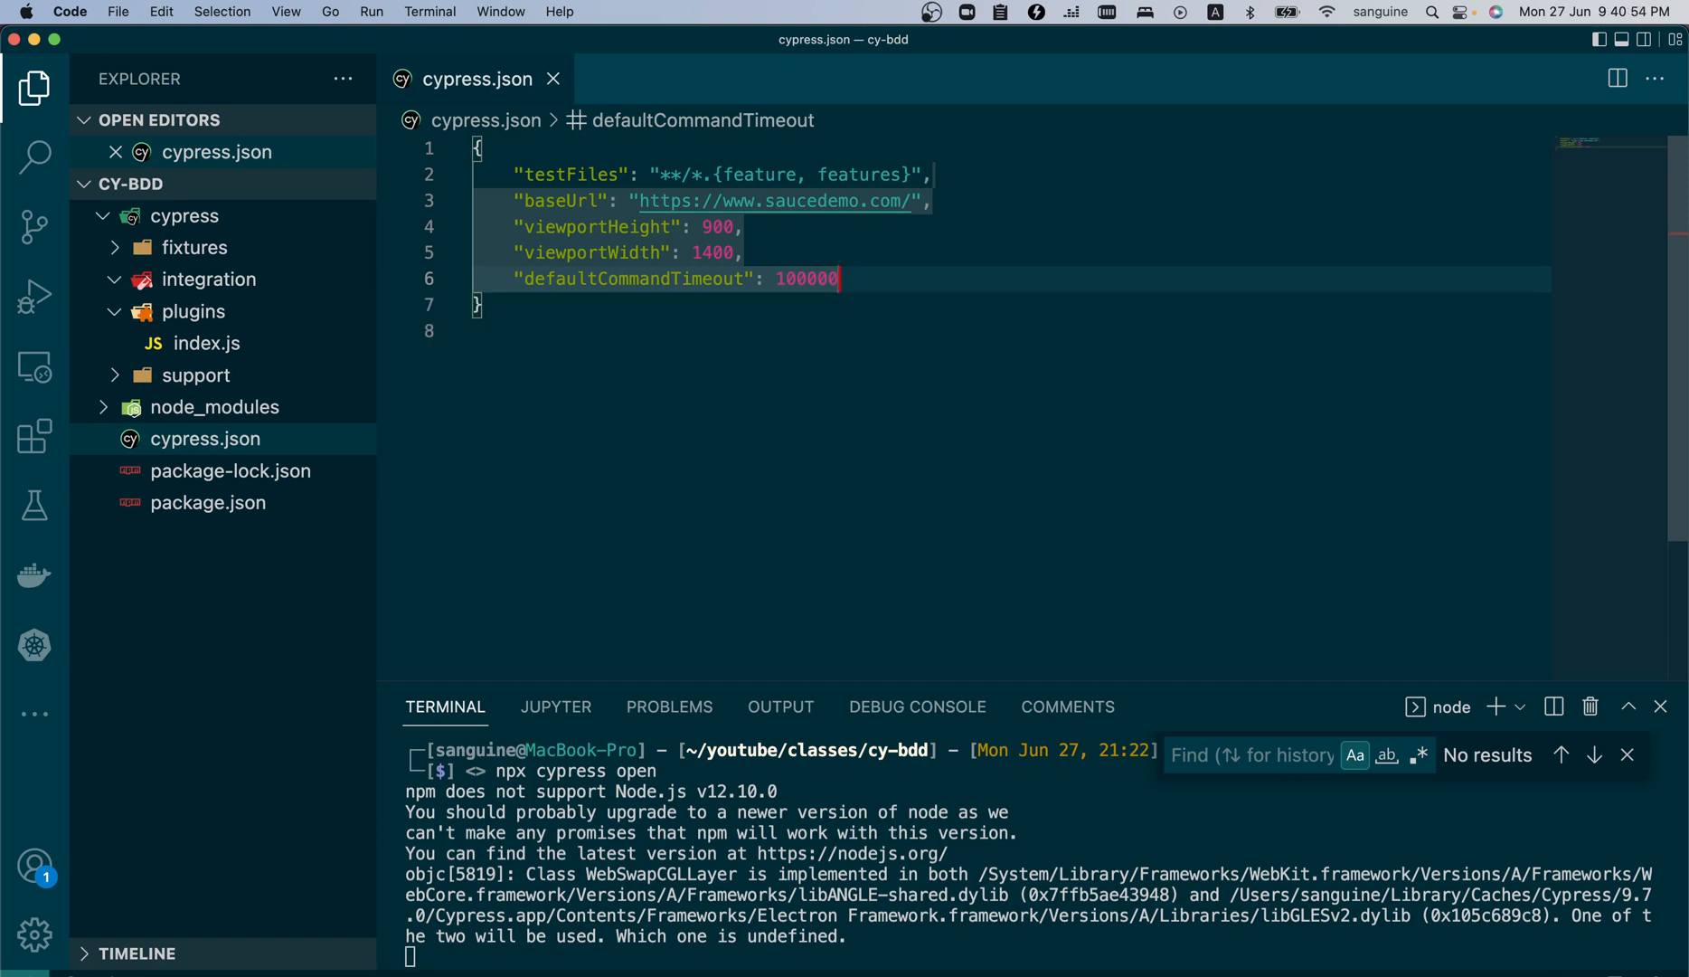
key(Backspace)
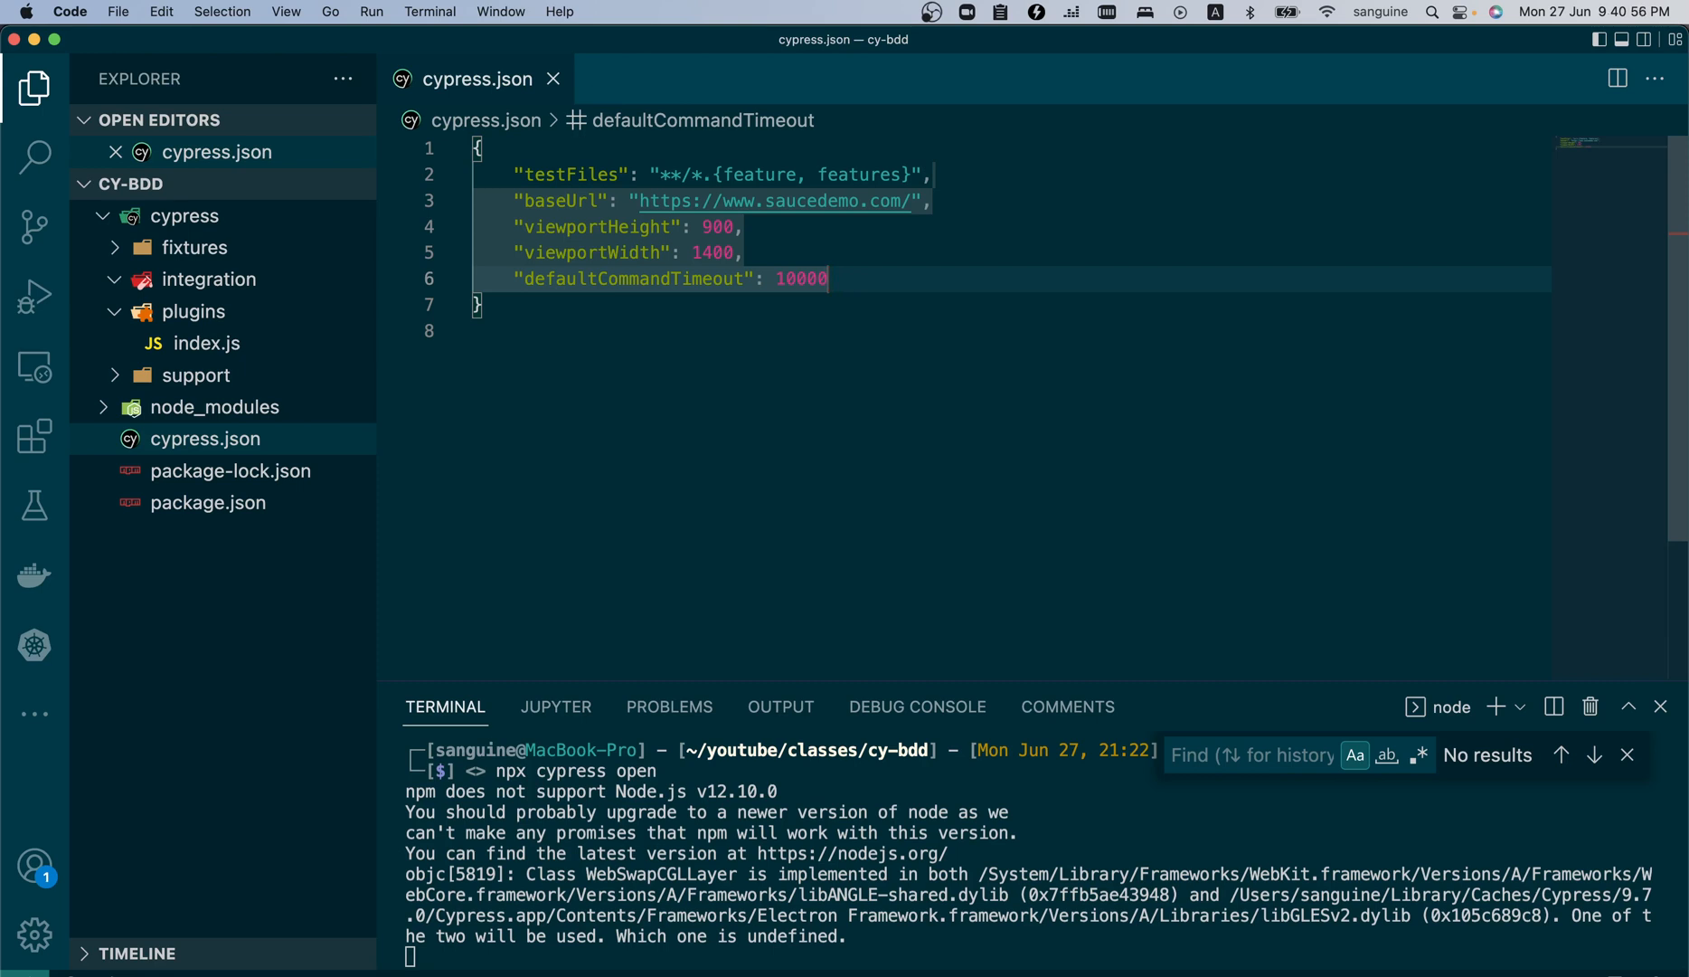
mouse_move(991, 259)
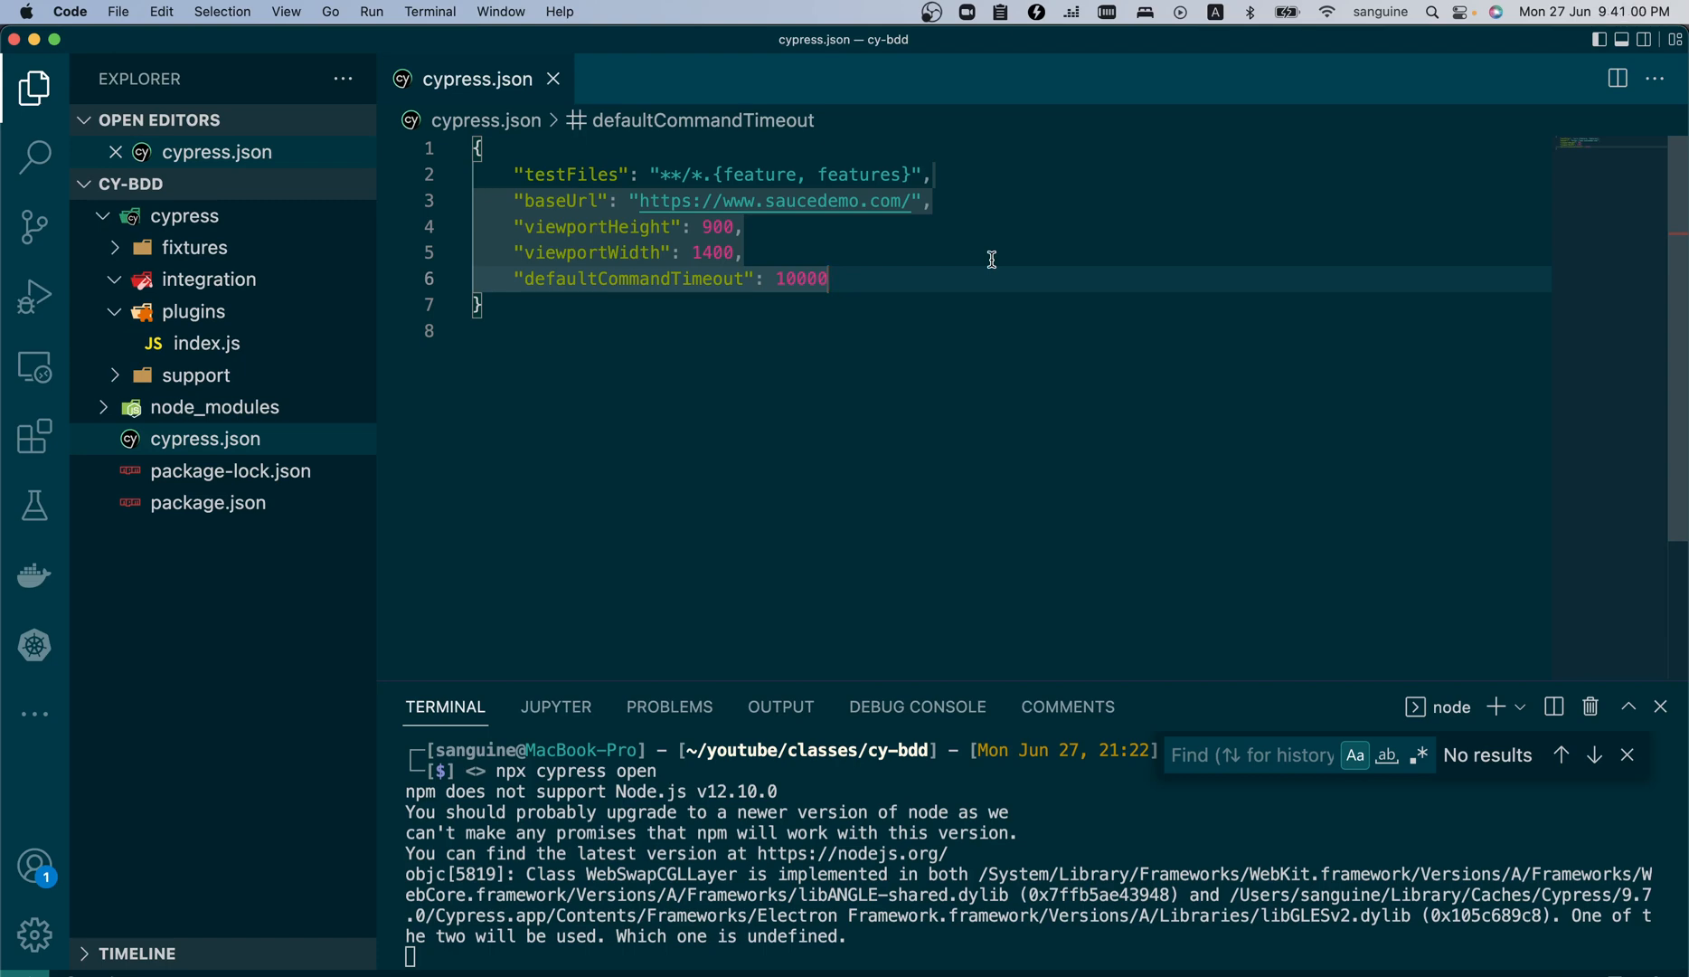
mouse_move(269, 331)
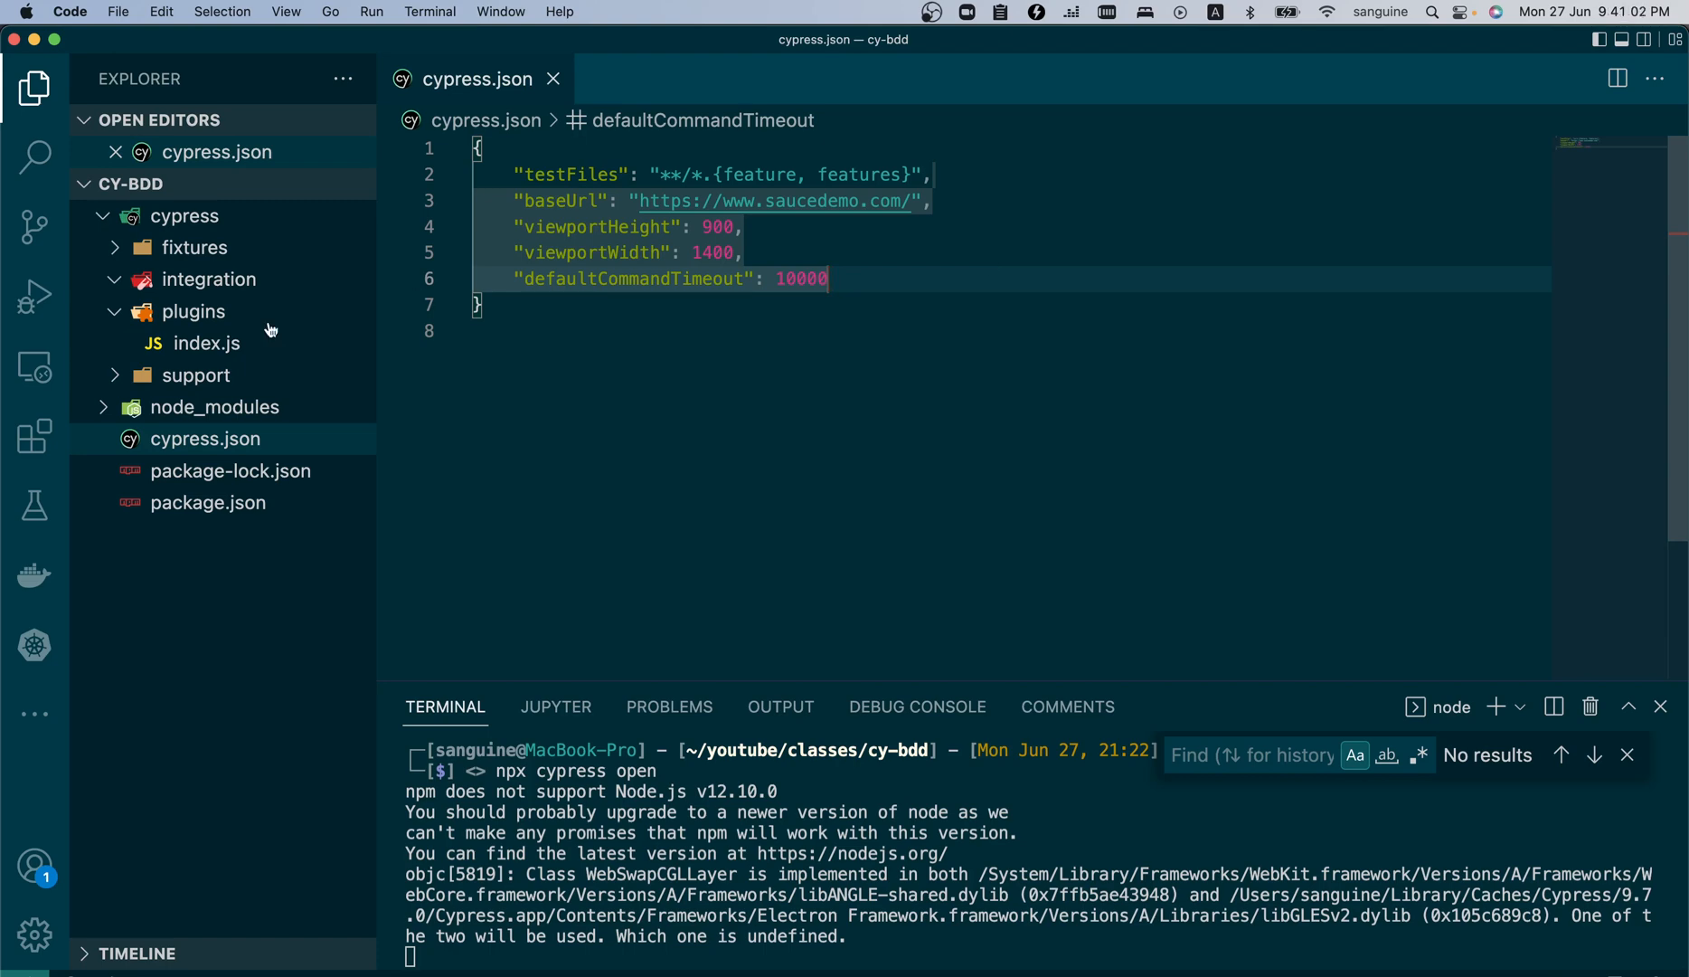
- Create a new file named Standard.feature in the integration folder
right_click(208, 278)
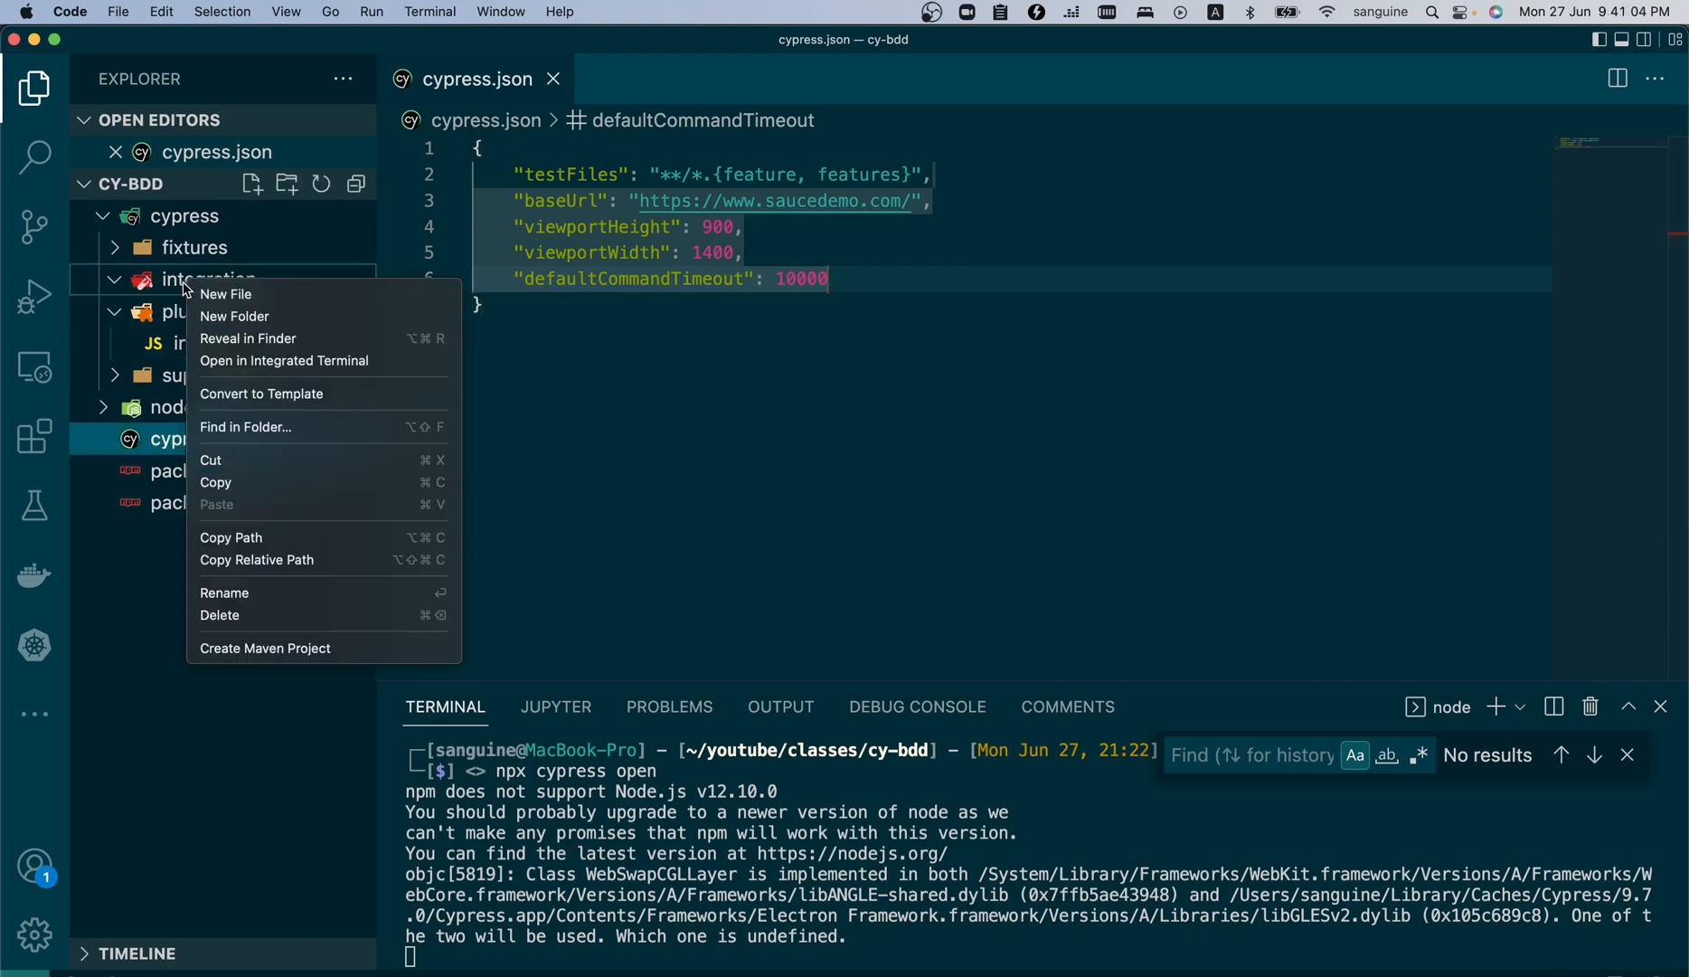
click(226, 295)
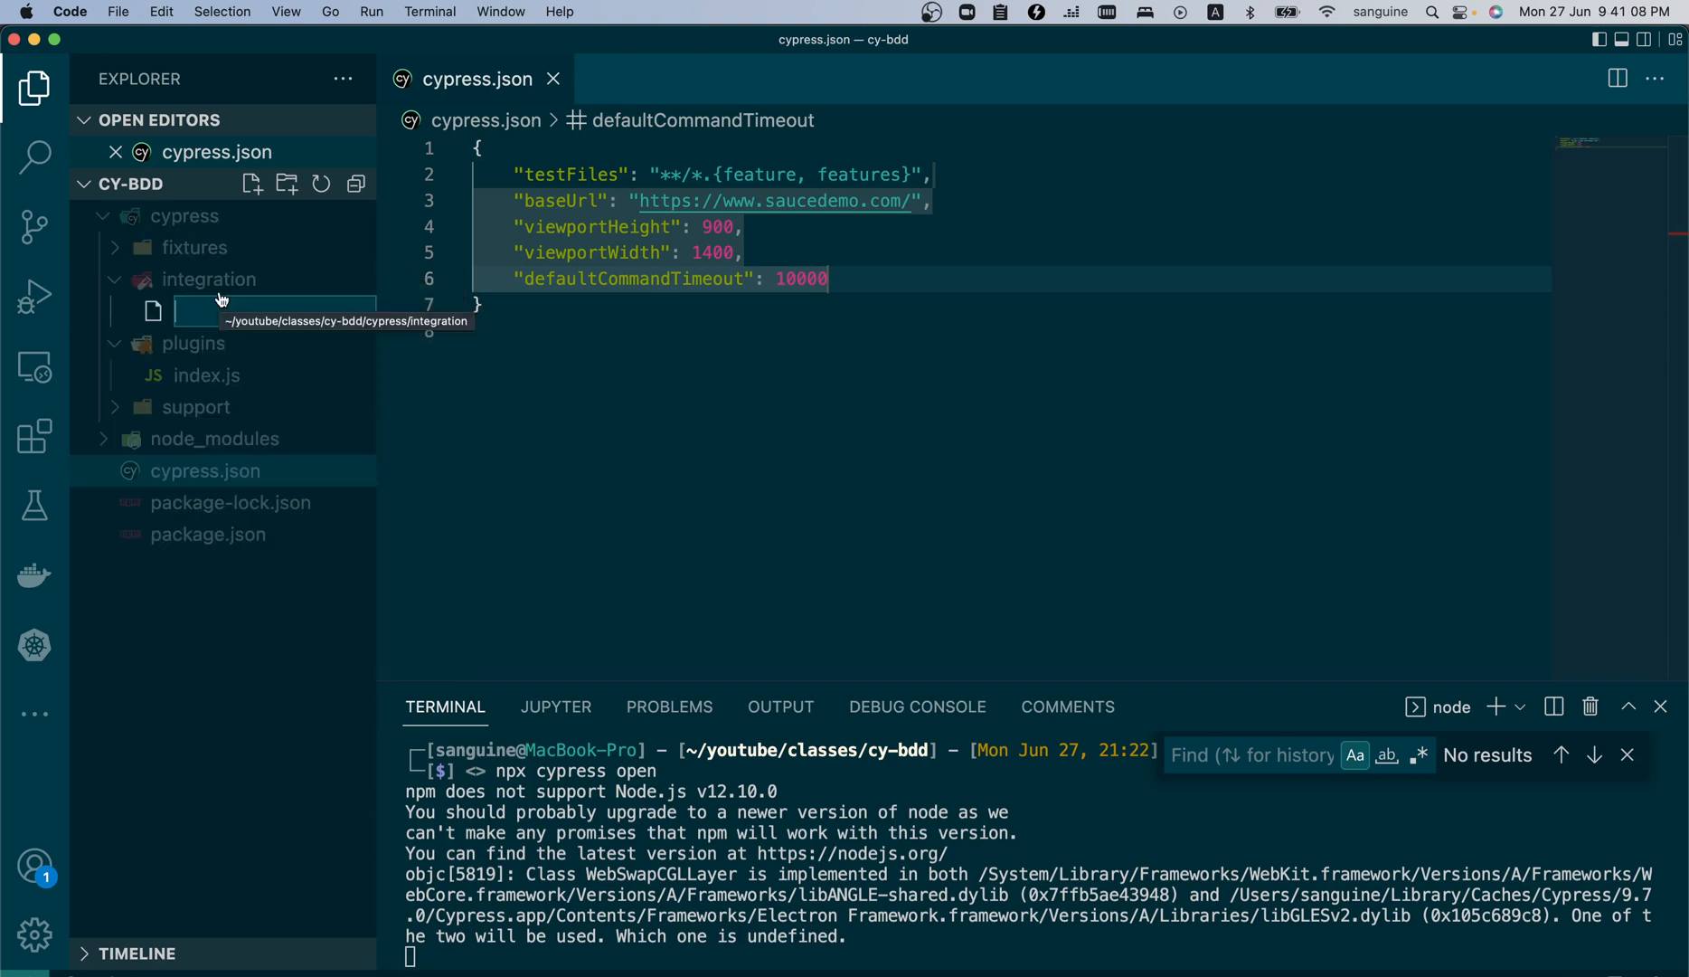
text(Sta)
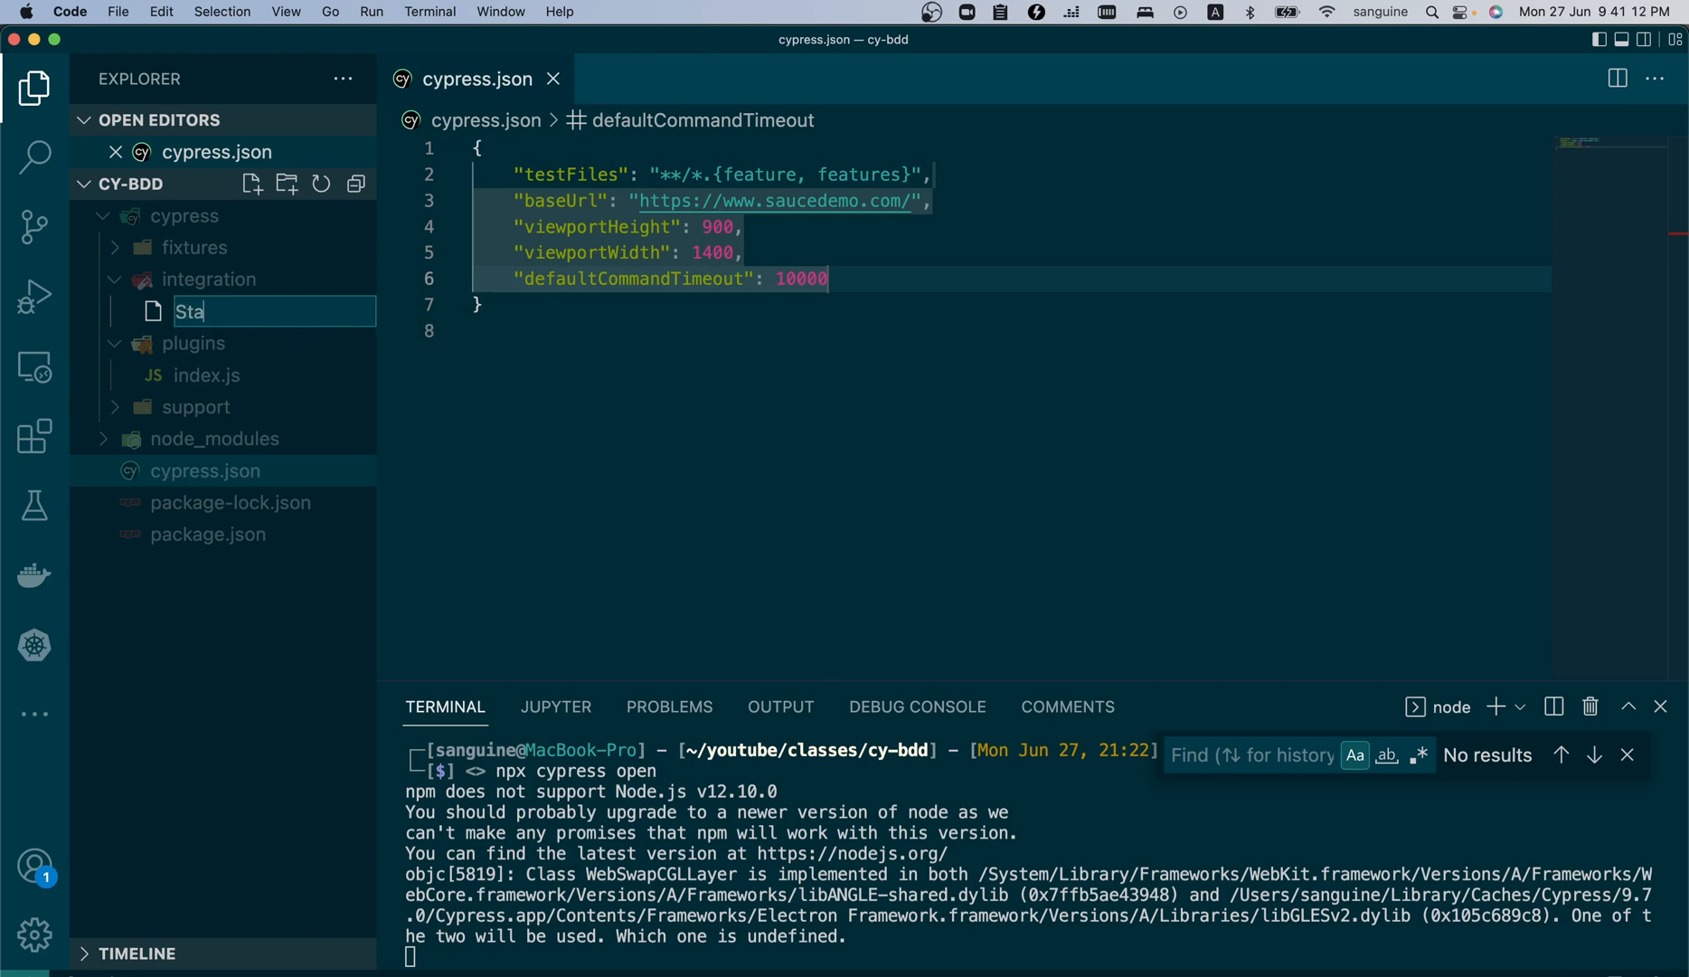
text(ndard.)
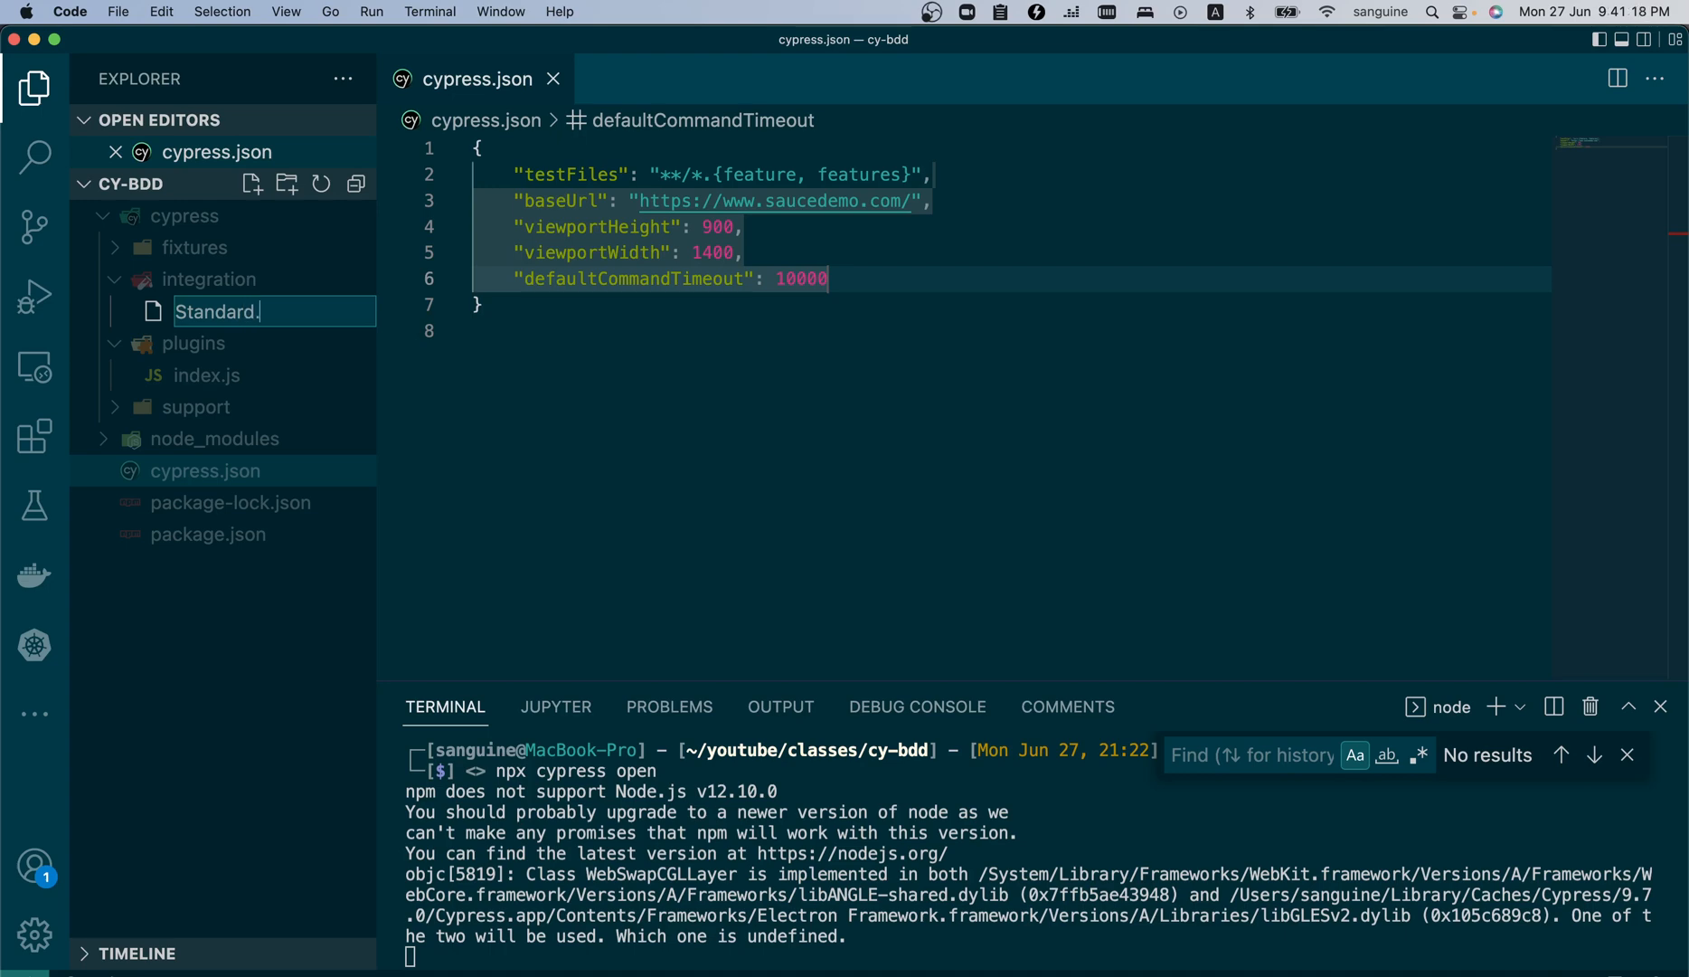
text(feature)
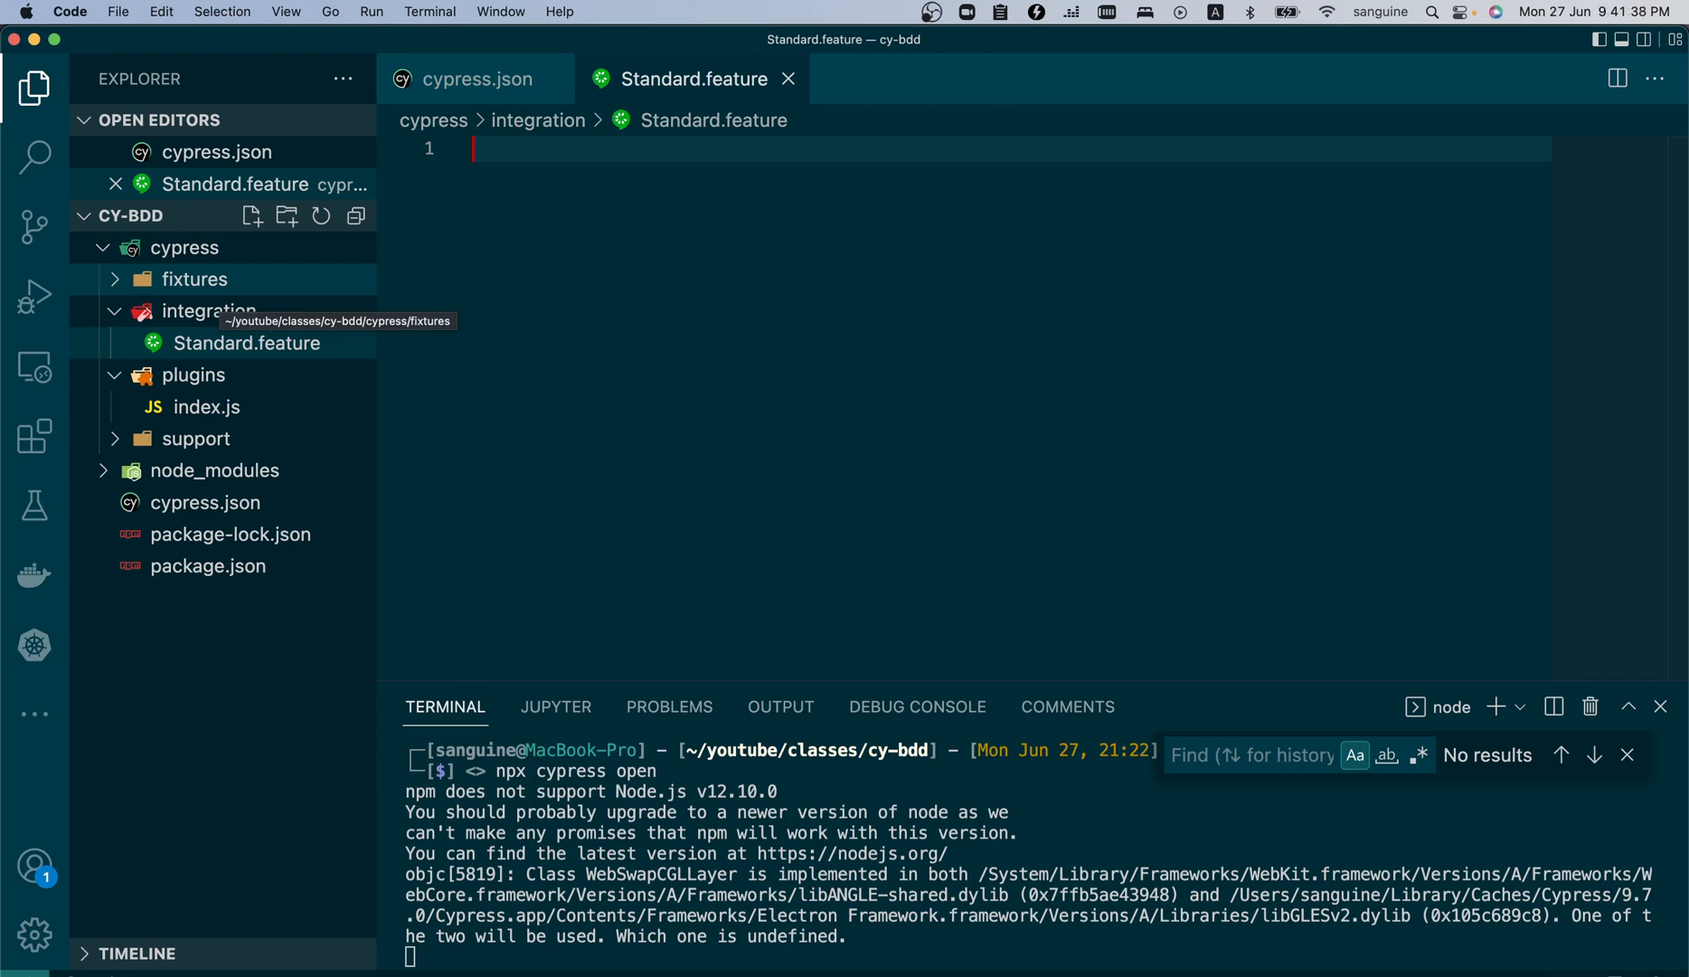
- Declare the feature as 'Testing Login for a Standard user'
text(Feature: Feature name)
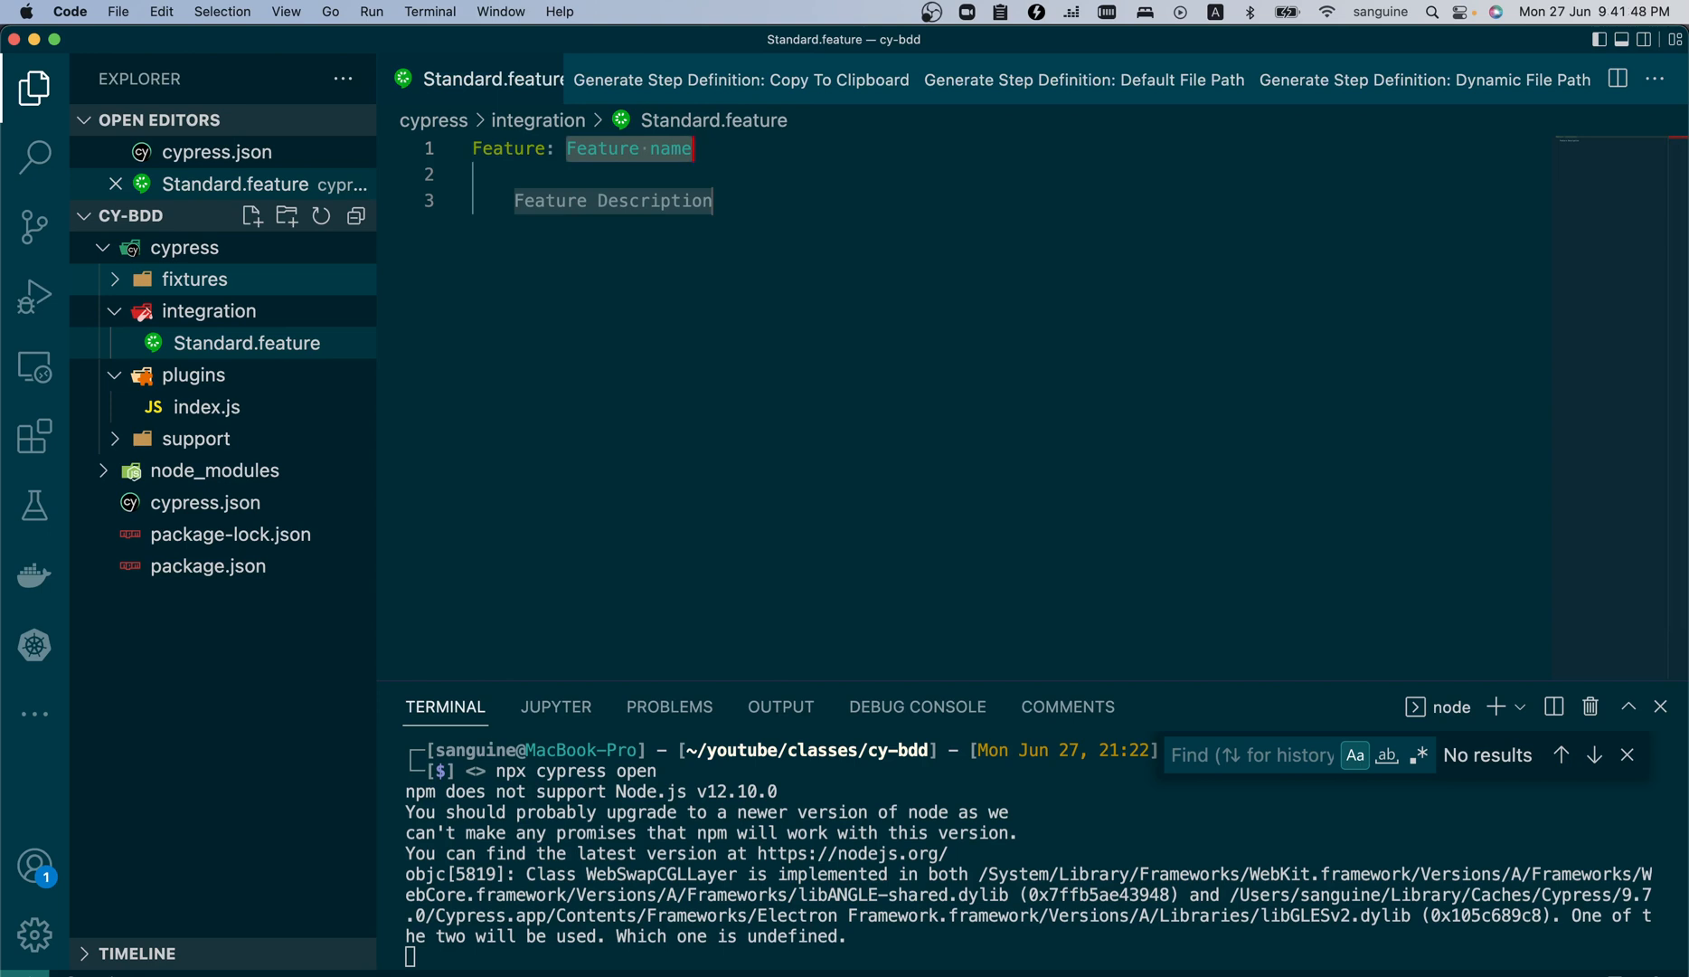
text(Testing)
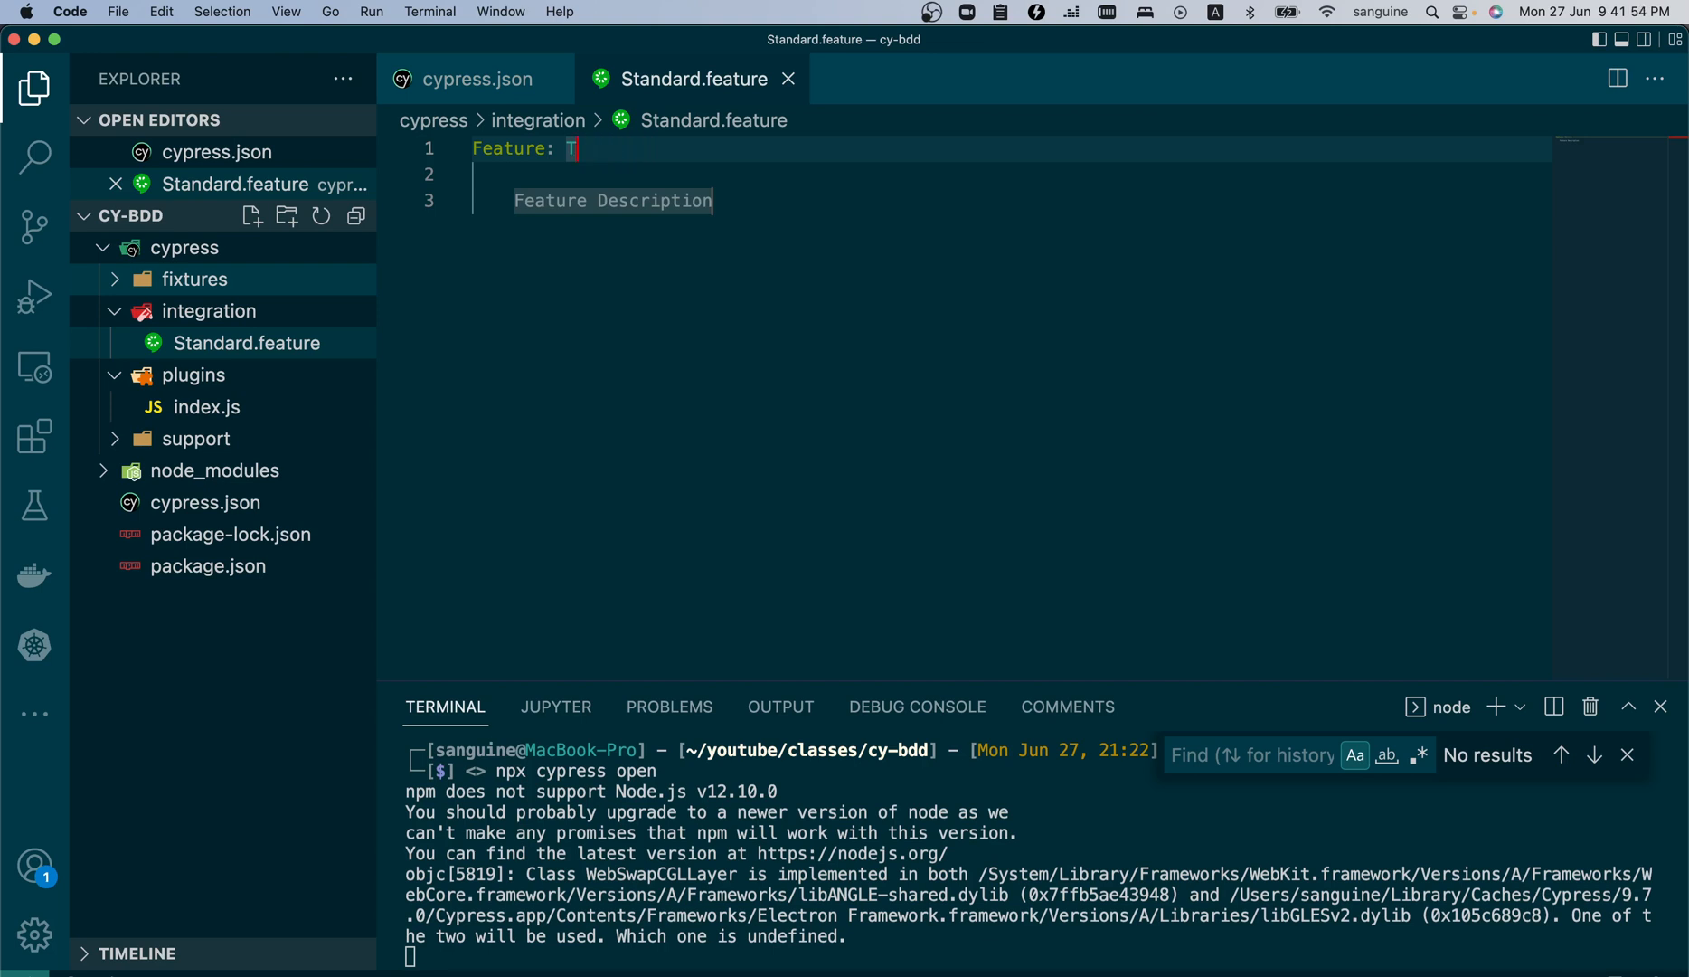
text(esting)
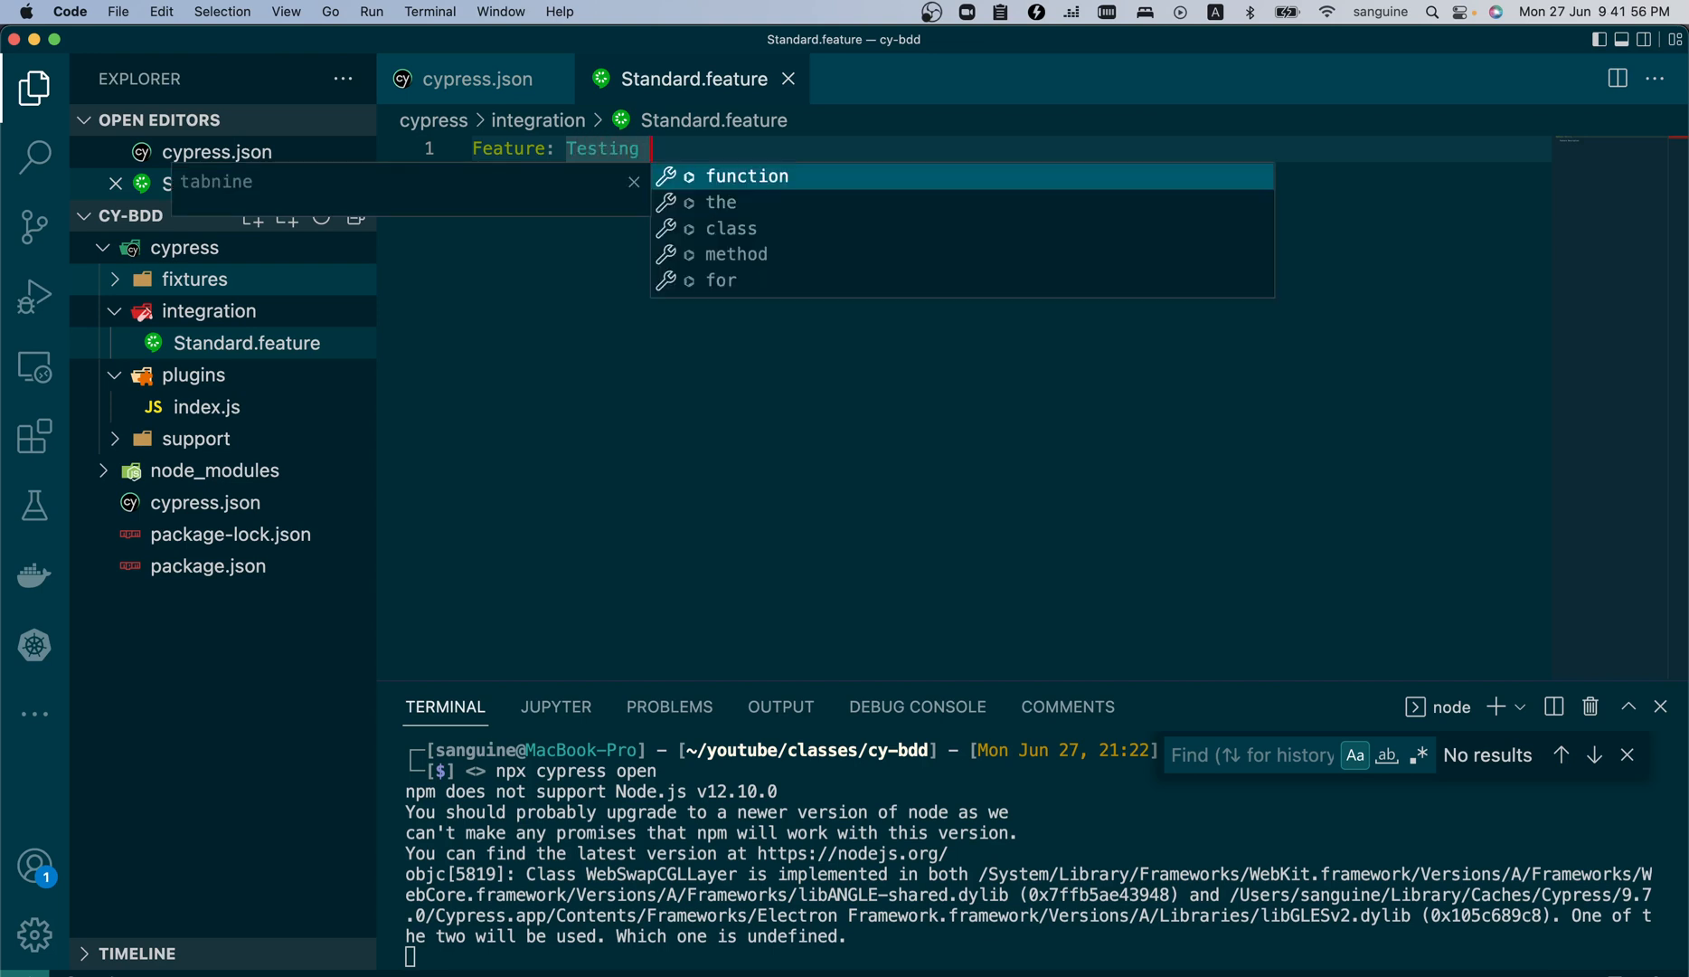
text(Login for a Sta)
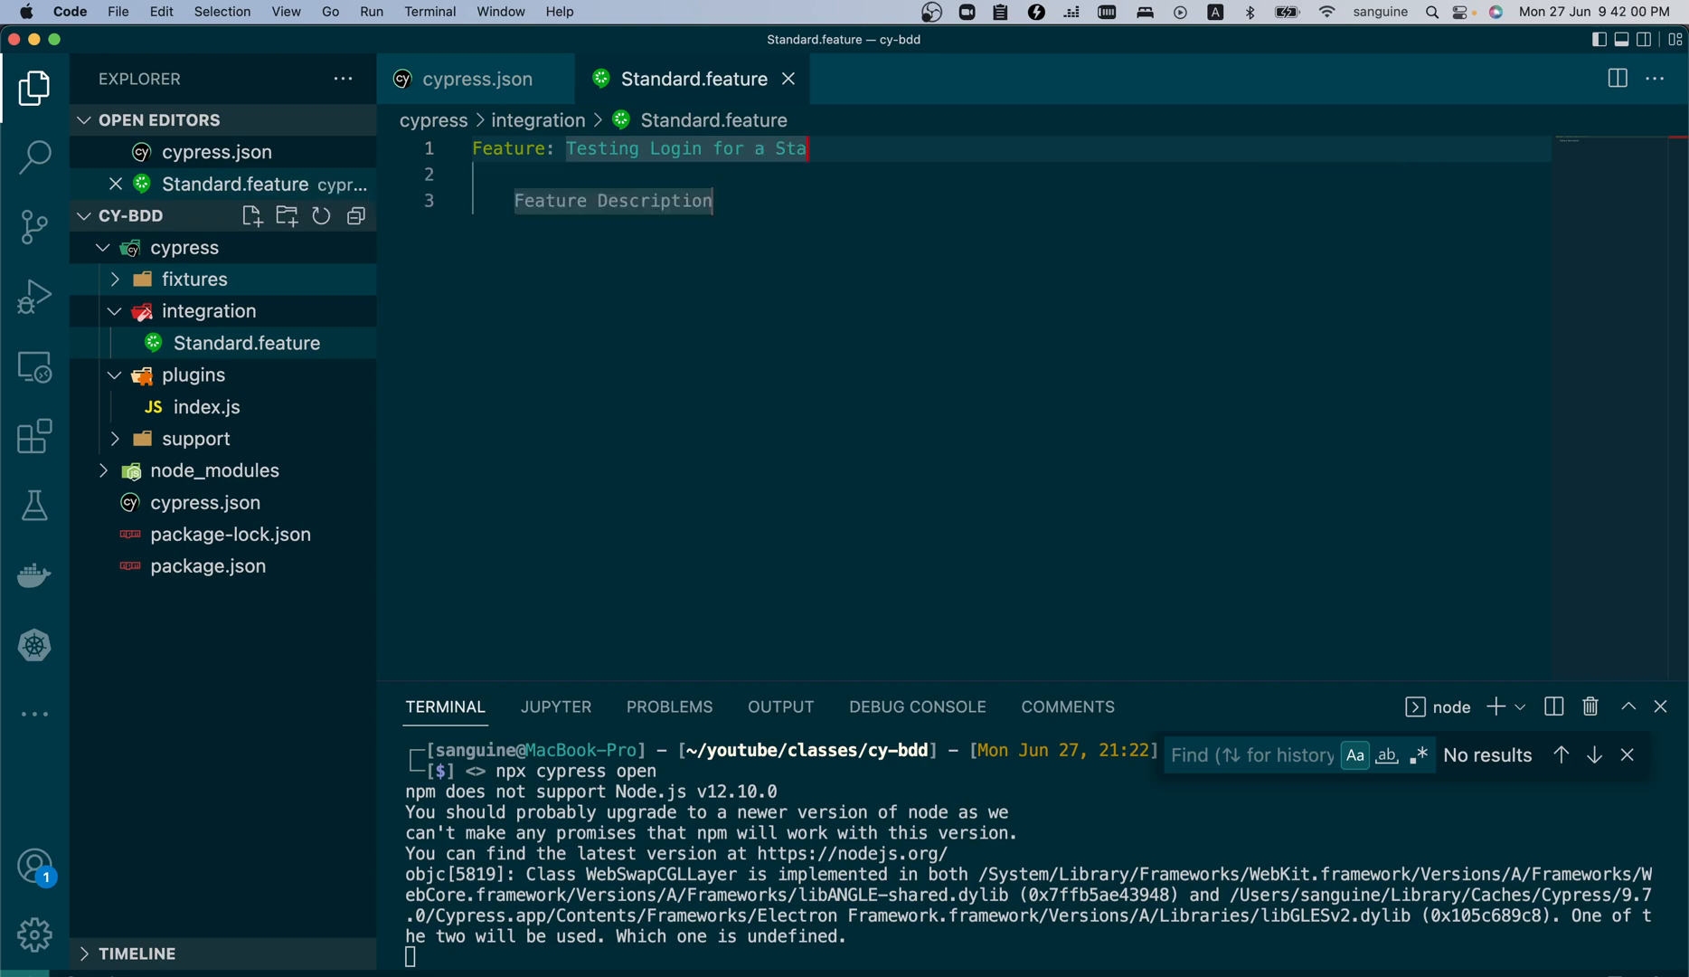
text(ndard us)
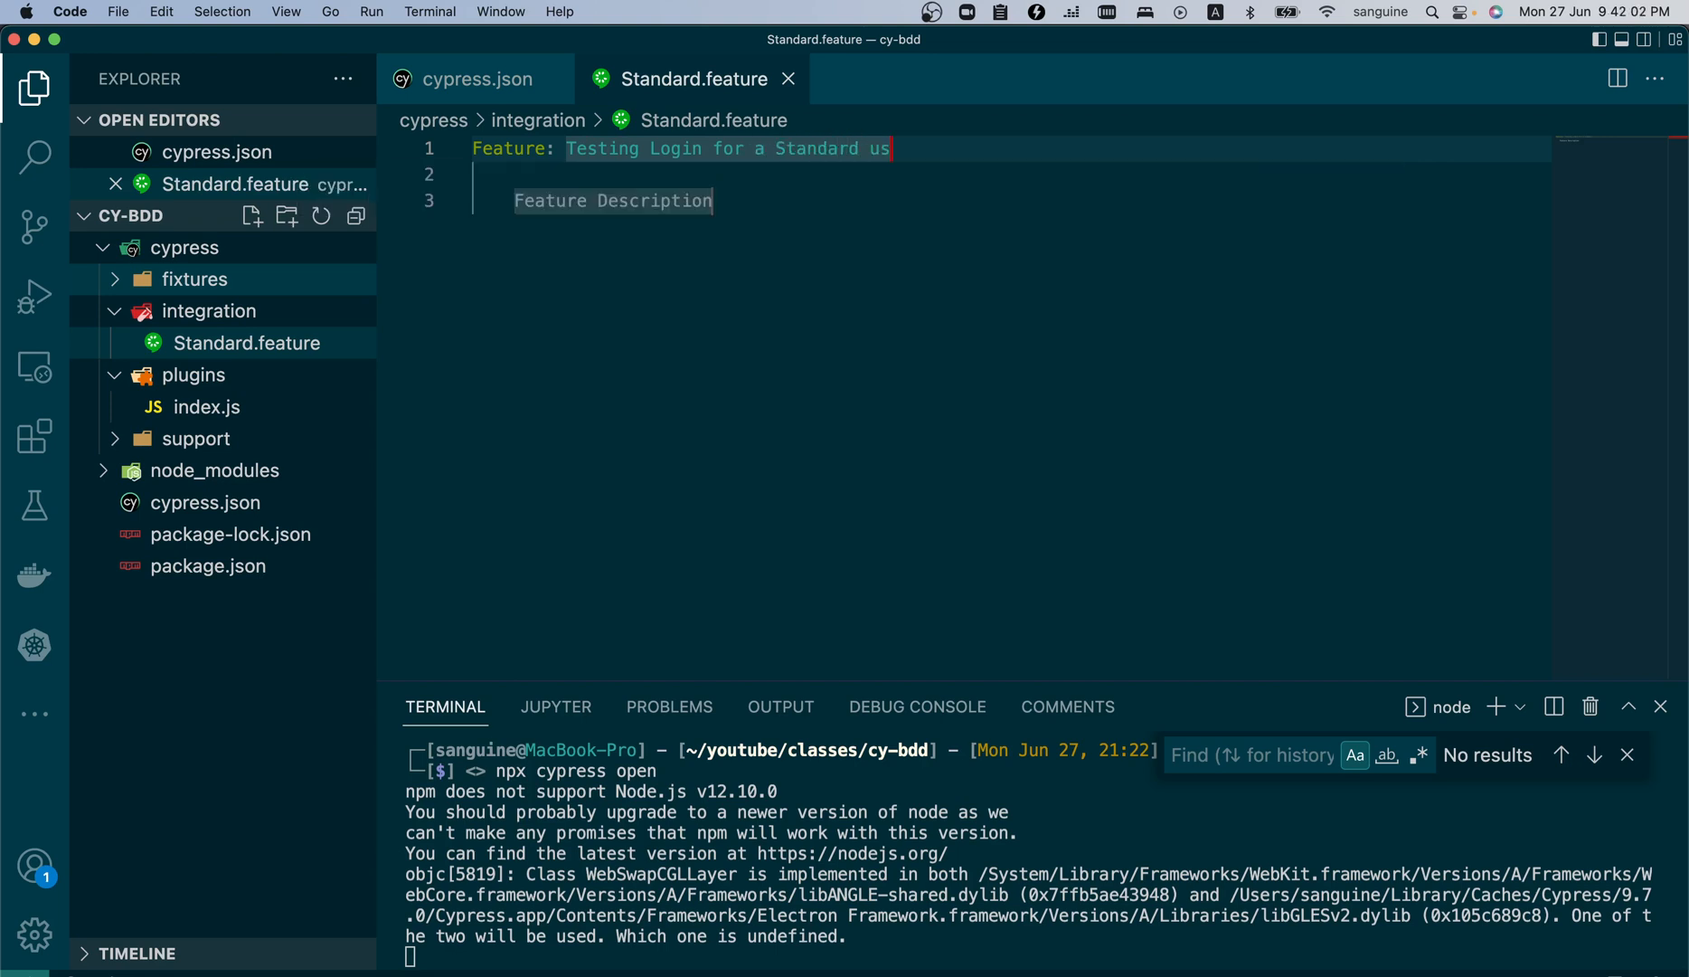
text(er)
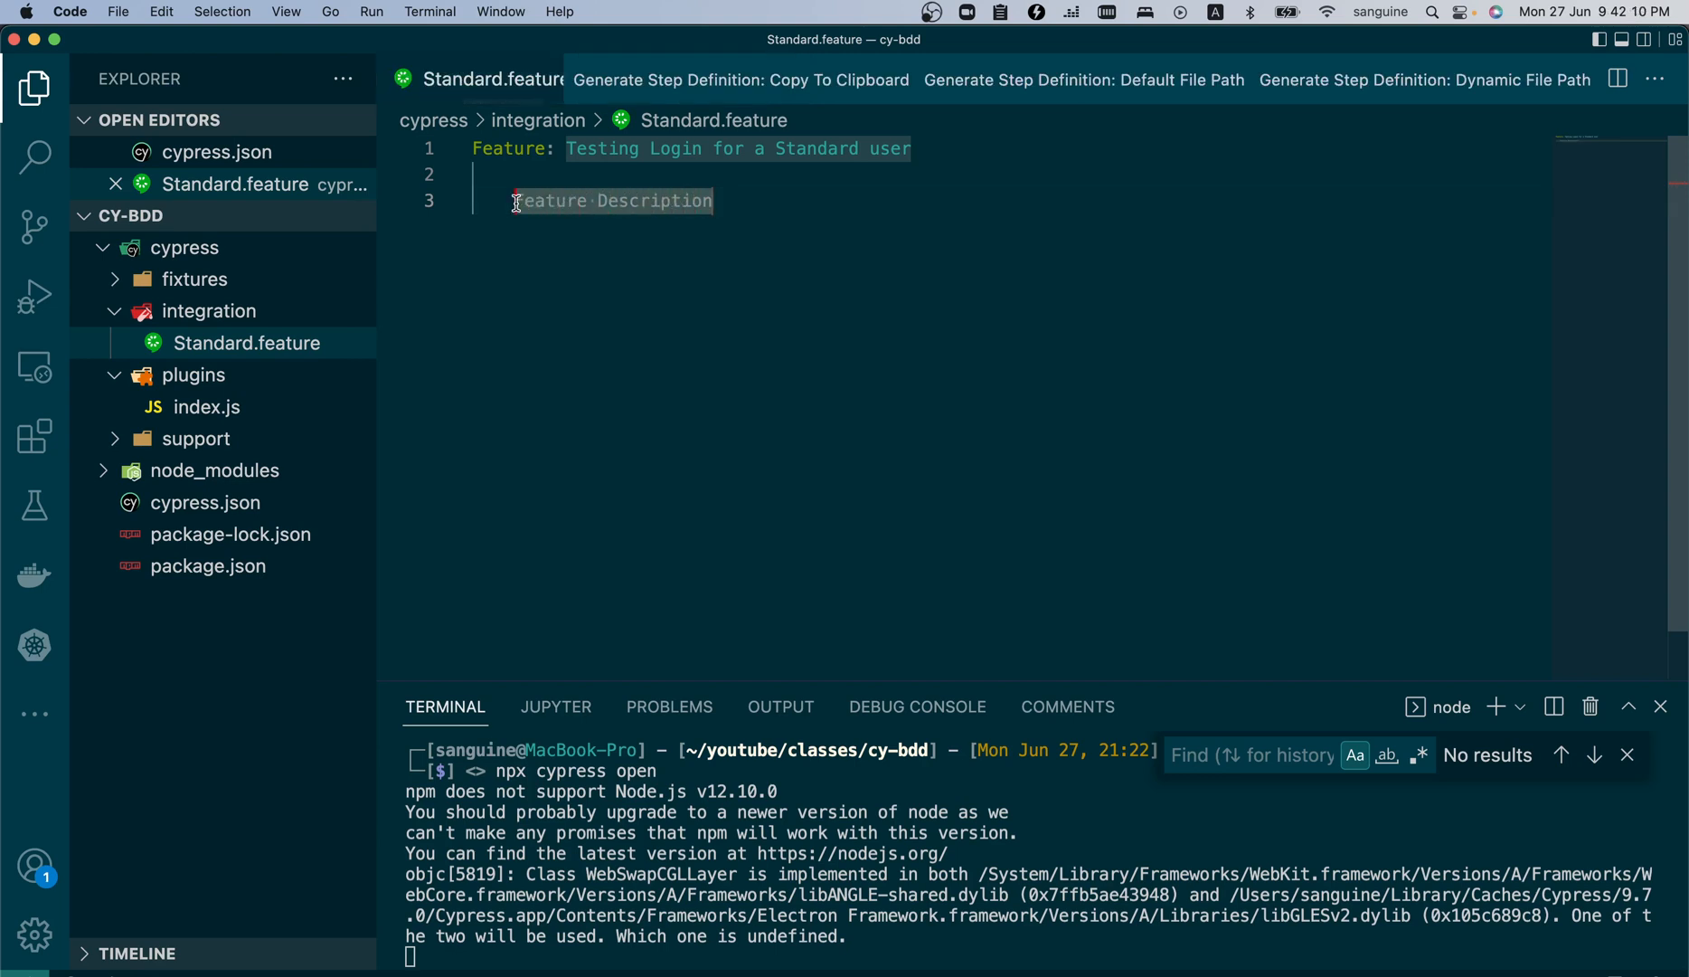
- Write the description that a standard user should have a glitch-free login experience
text(A standard user s)
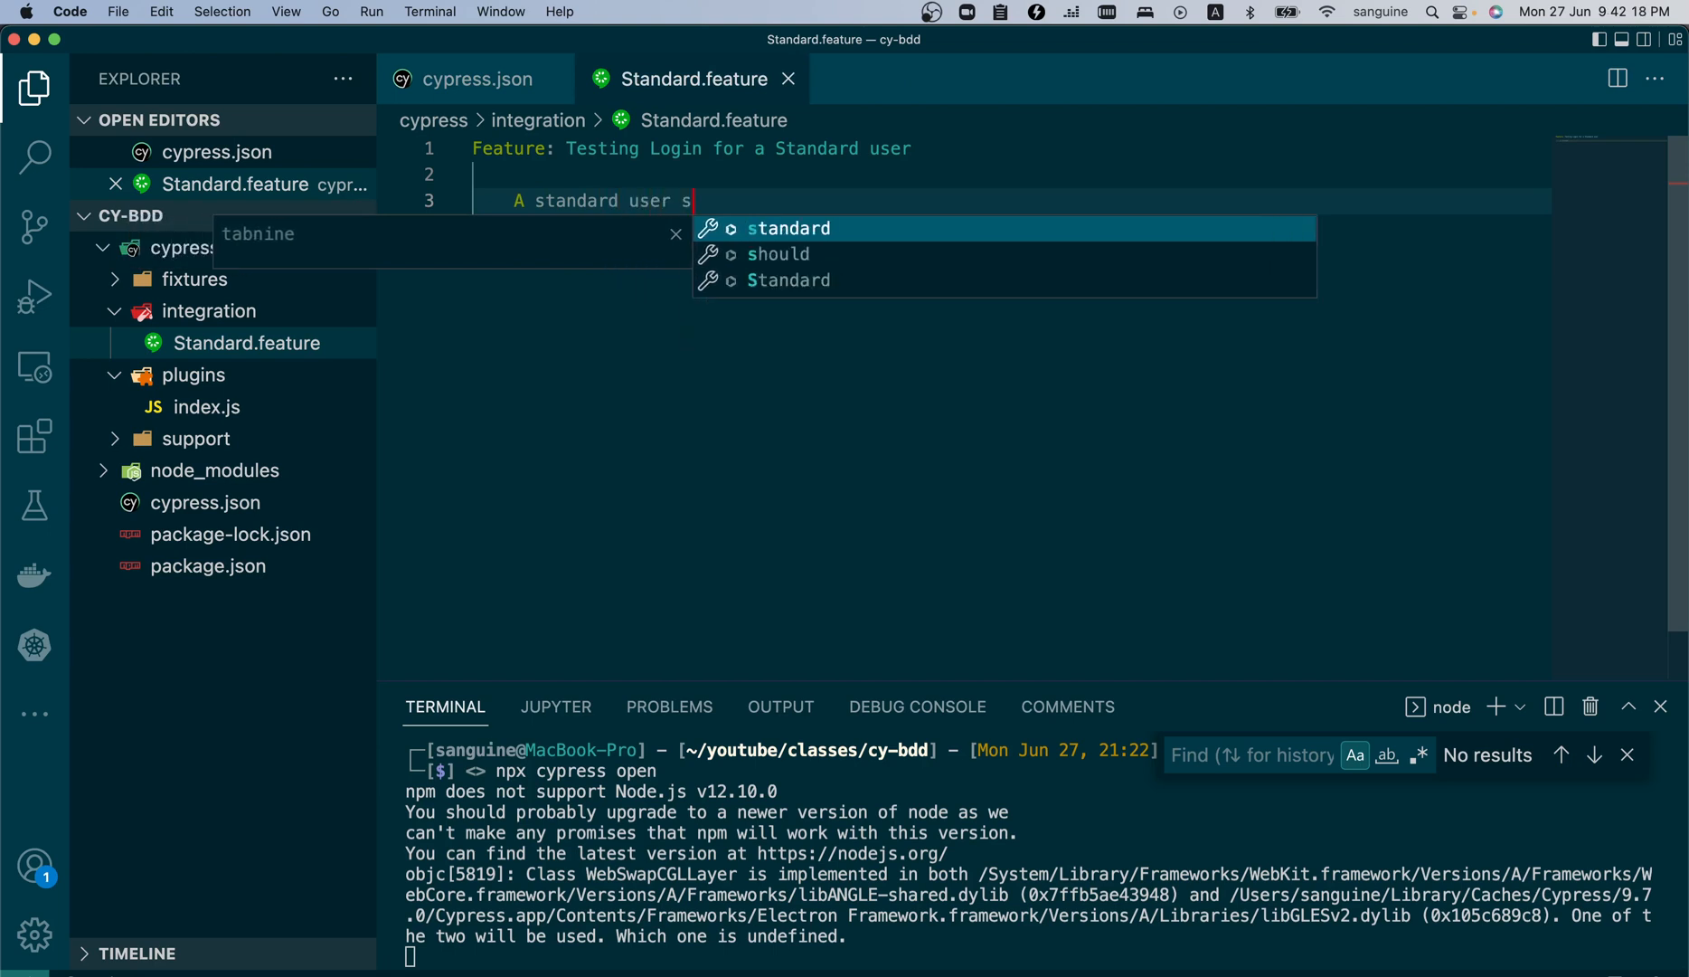
text(hould have a g)
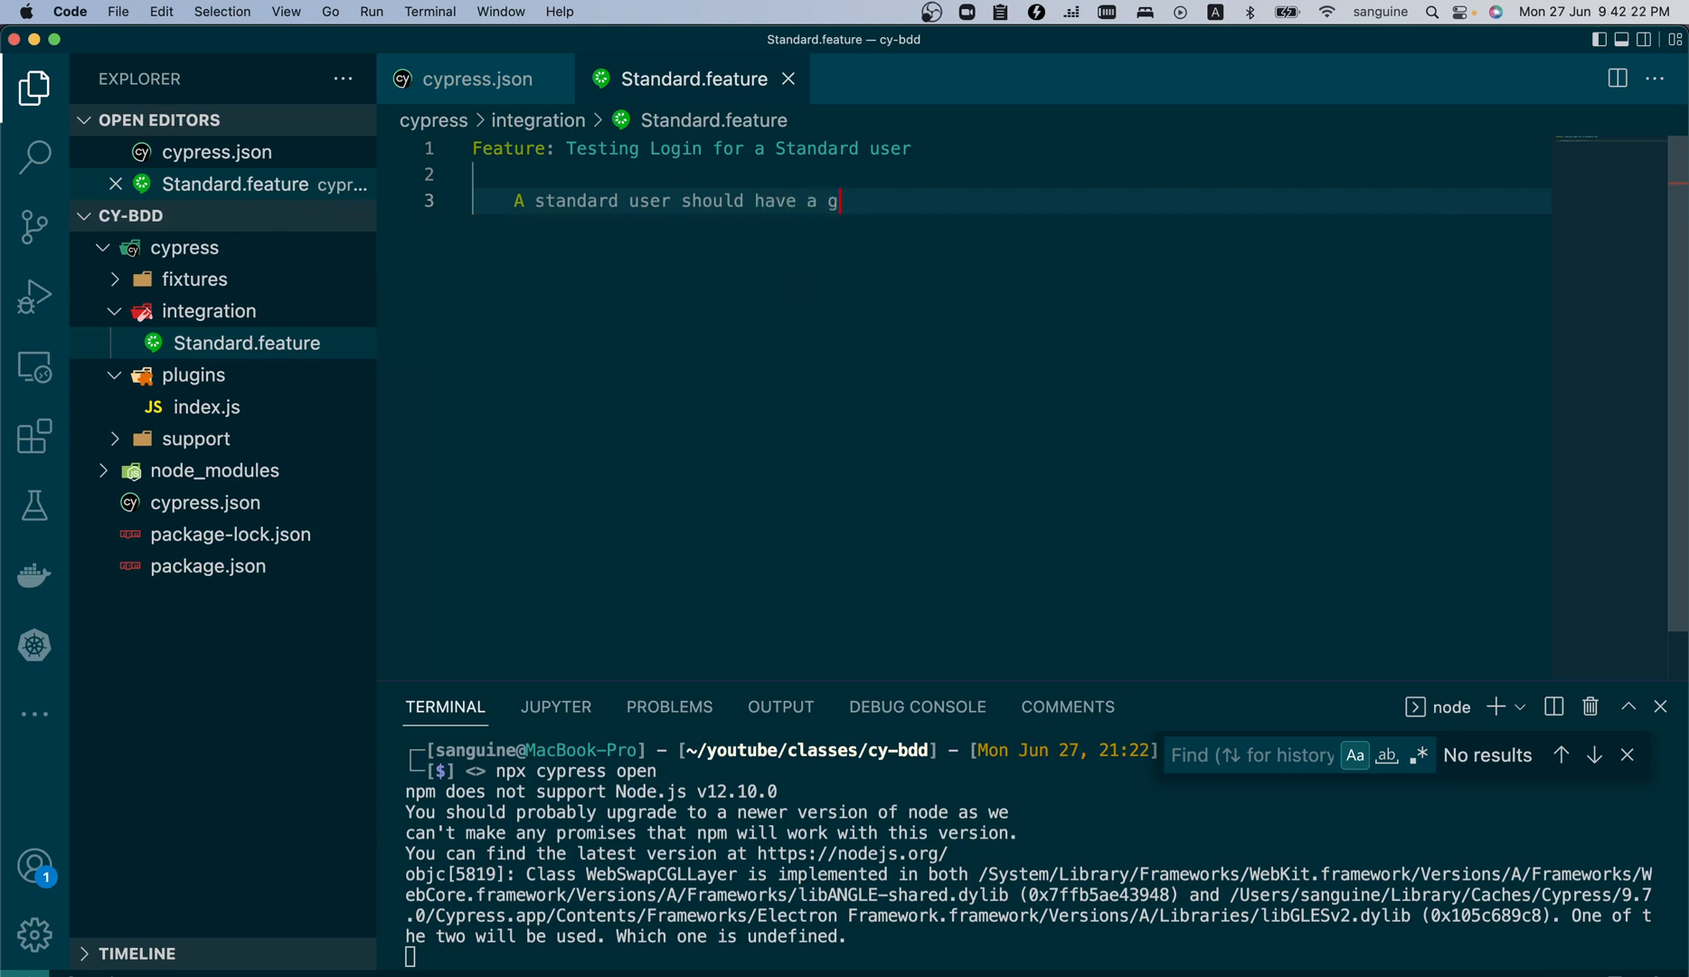
text(litch)
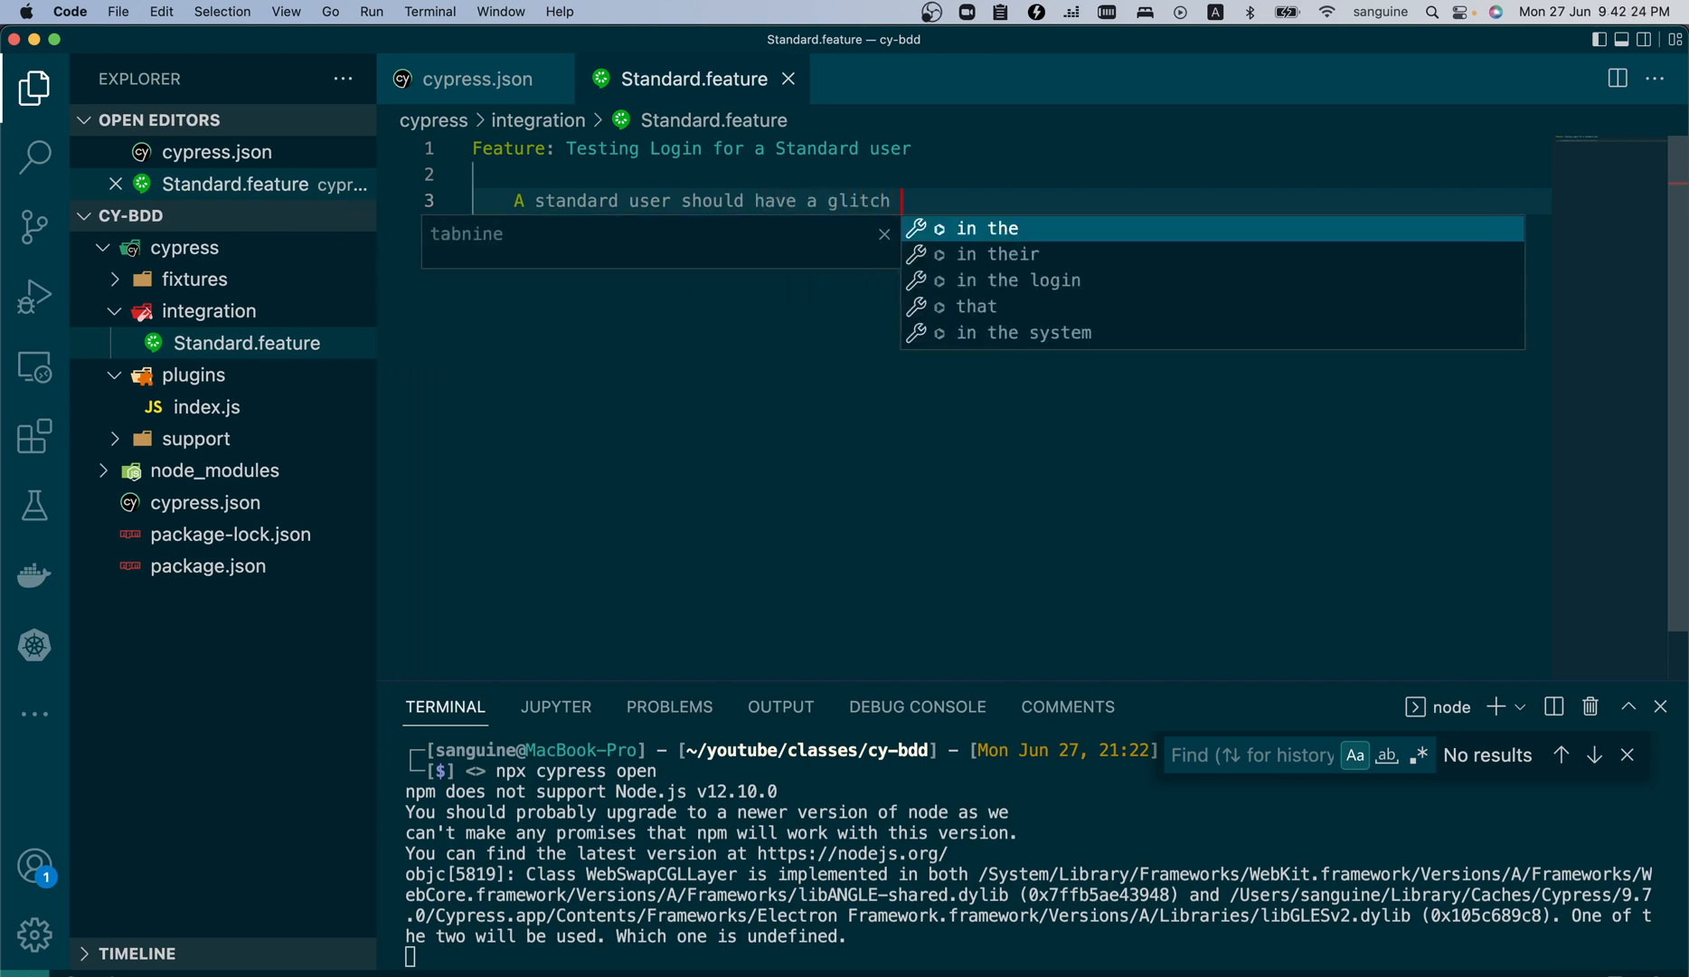
text(free login experien)
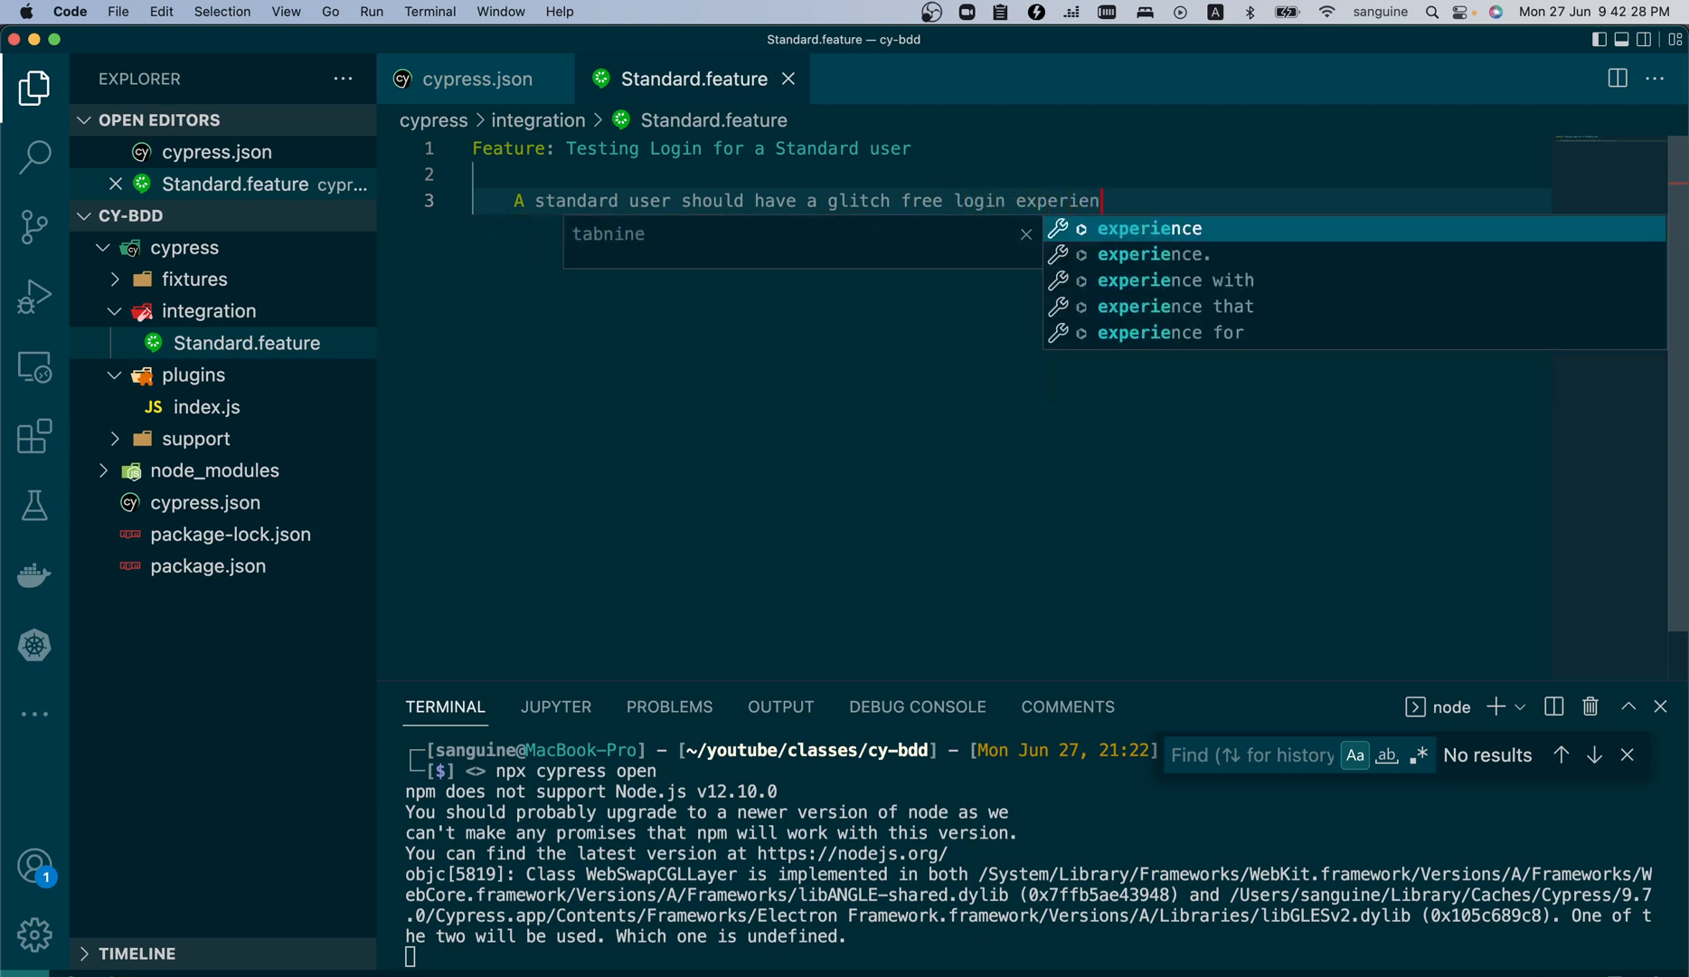
text(ce)
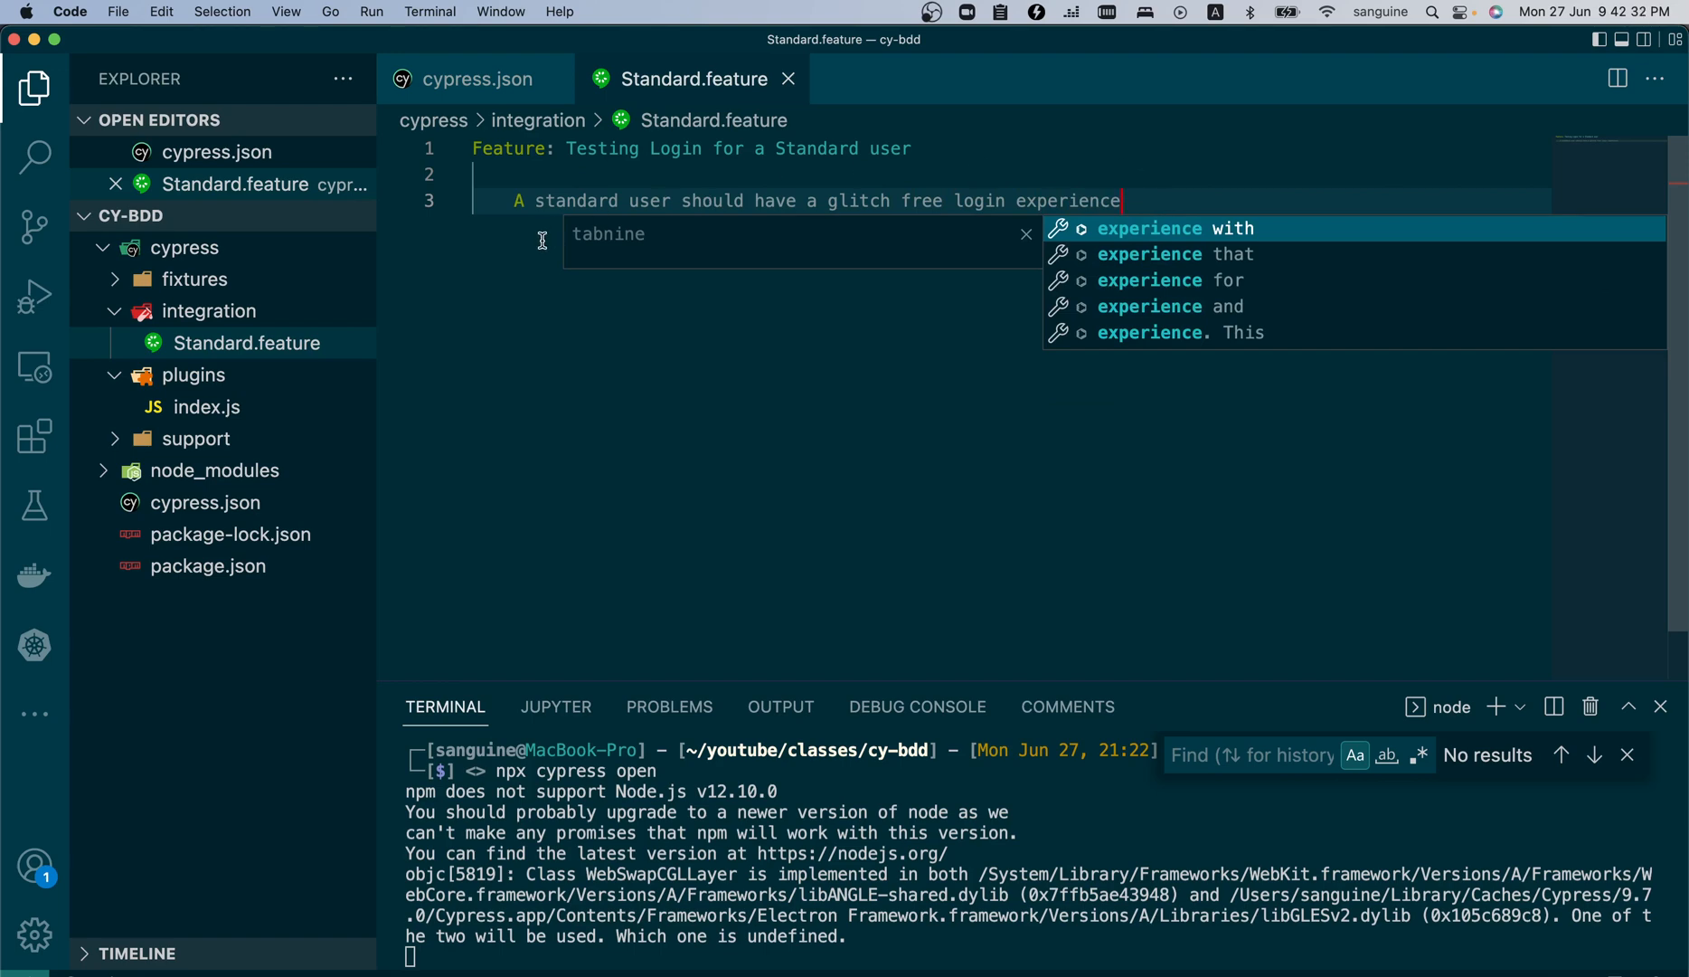
mouse_move(928, 230)
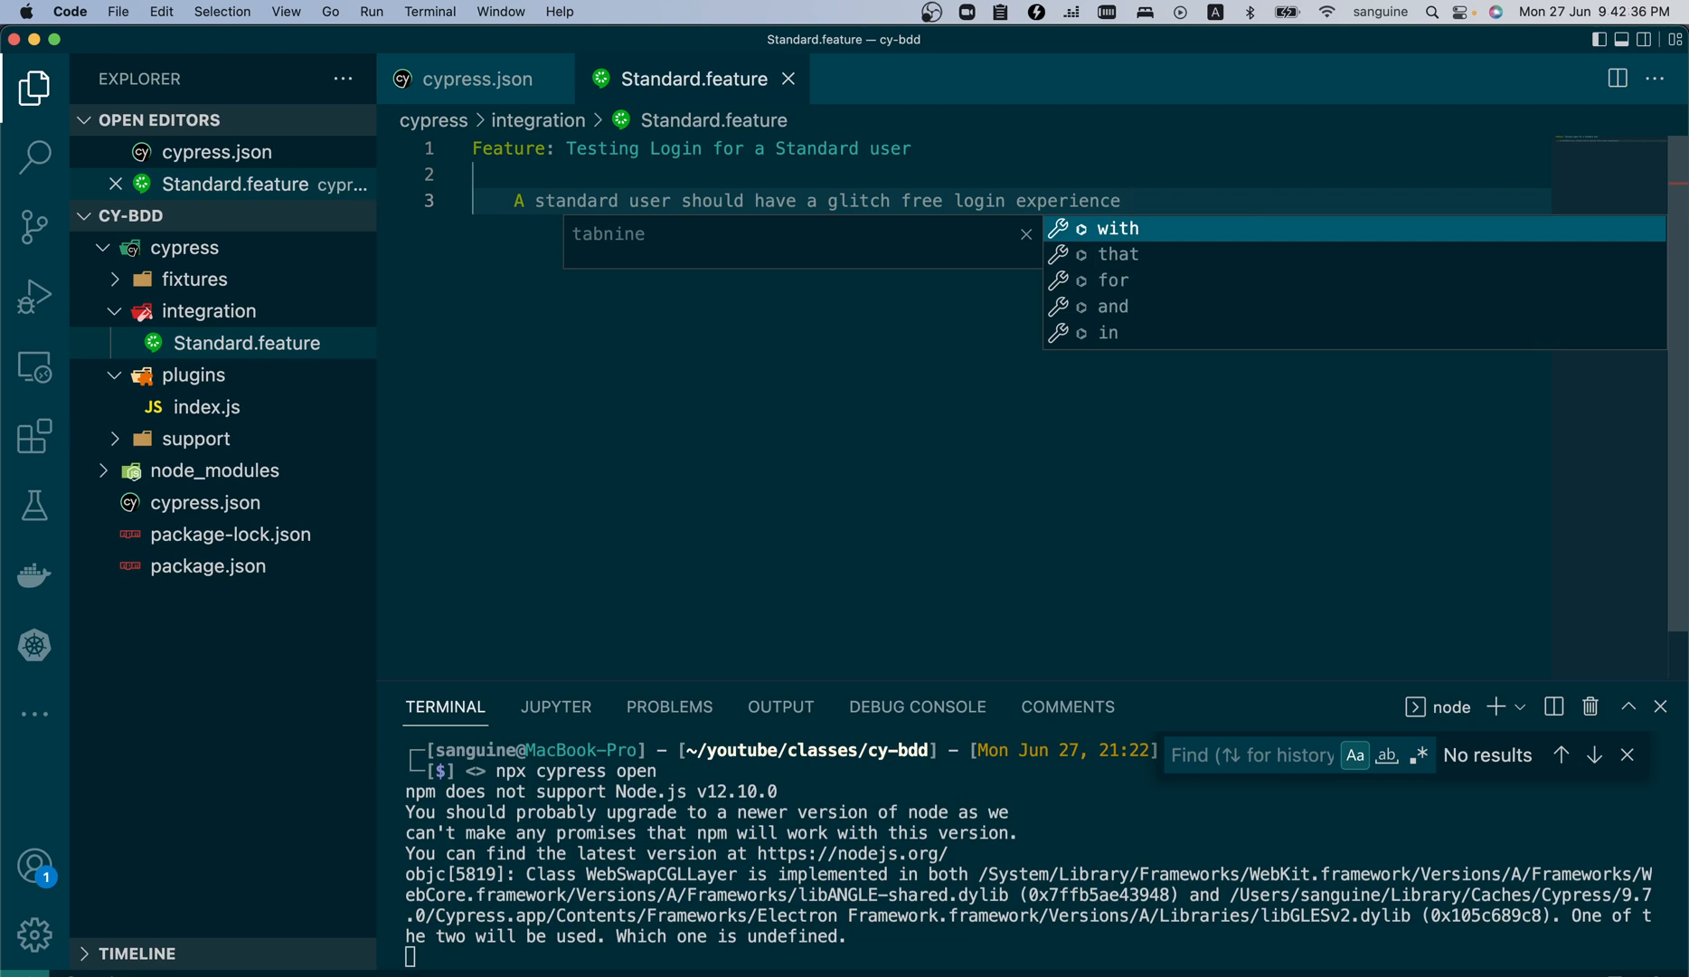
click(926, 224)
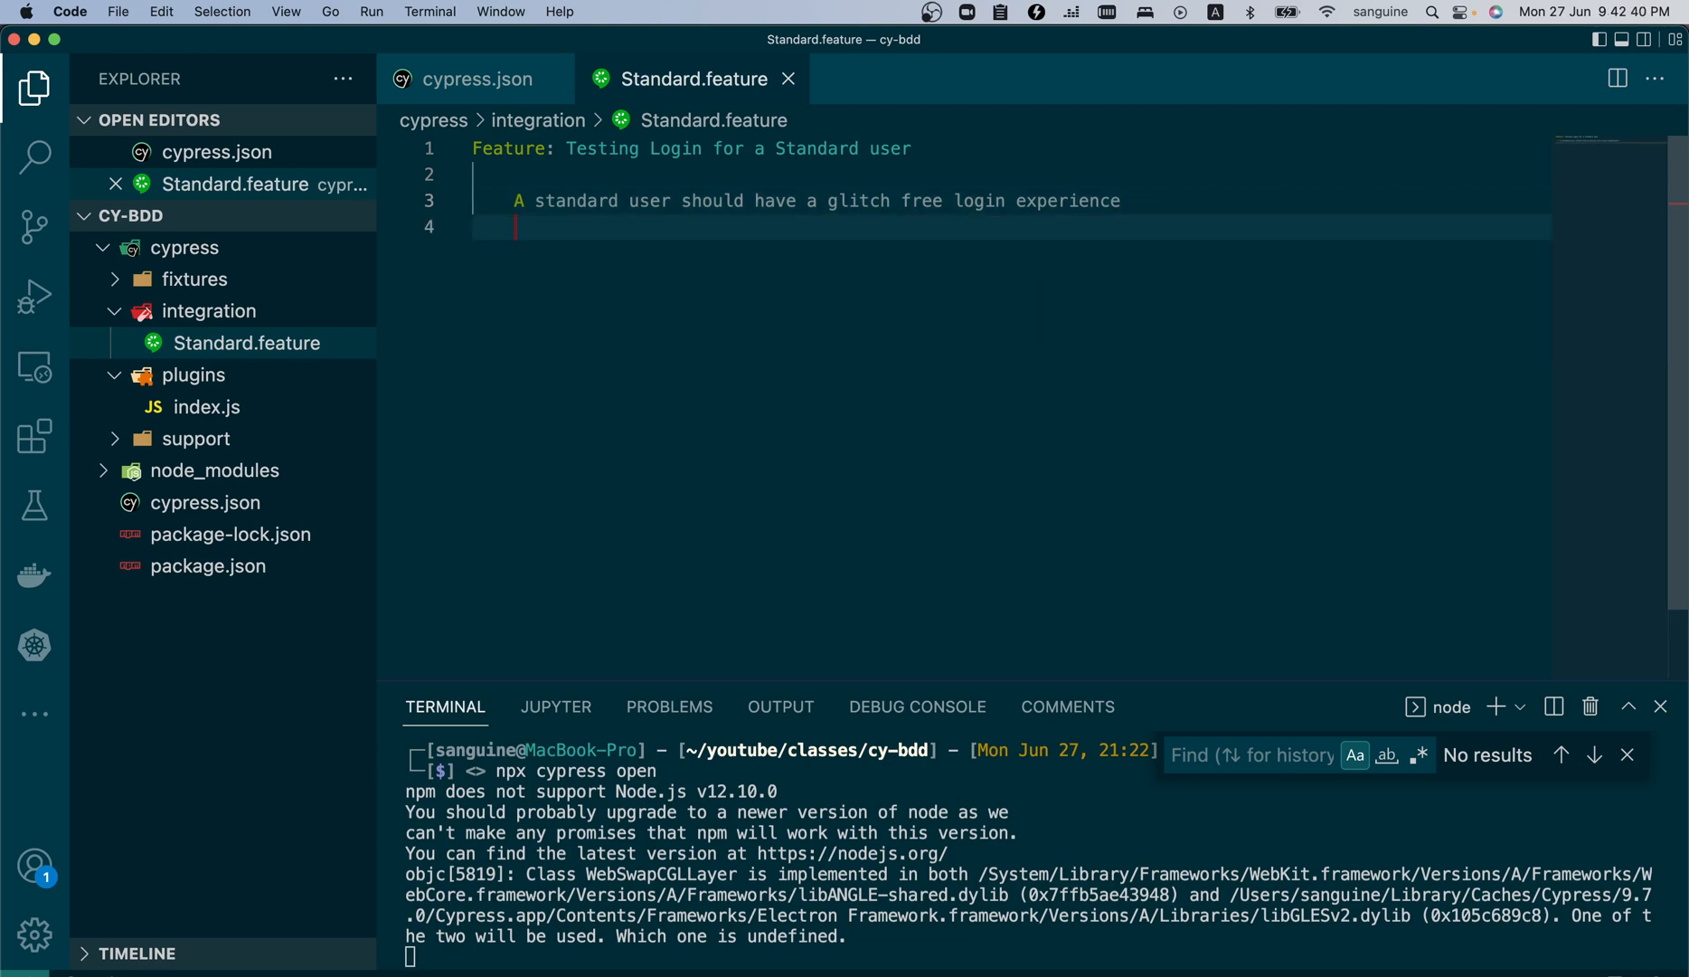
- Start the scenario 'A standard user should be able to login'
text(Sce)
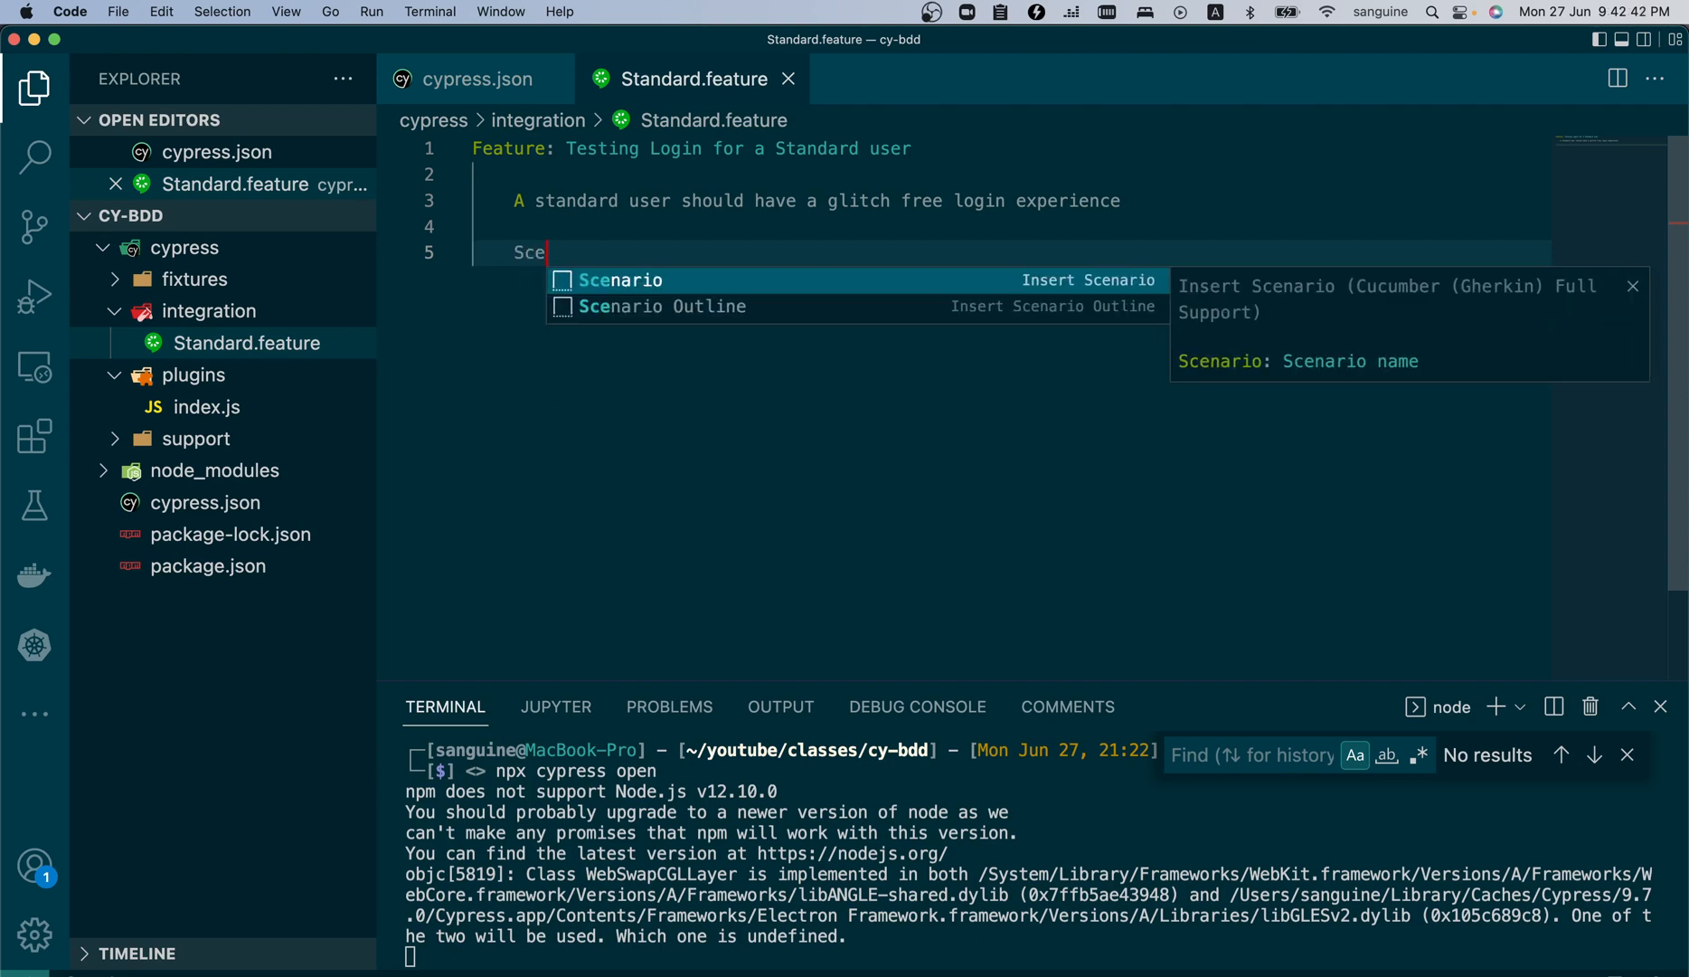
click(621, 280)
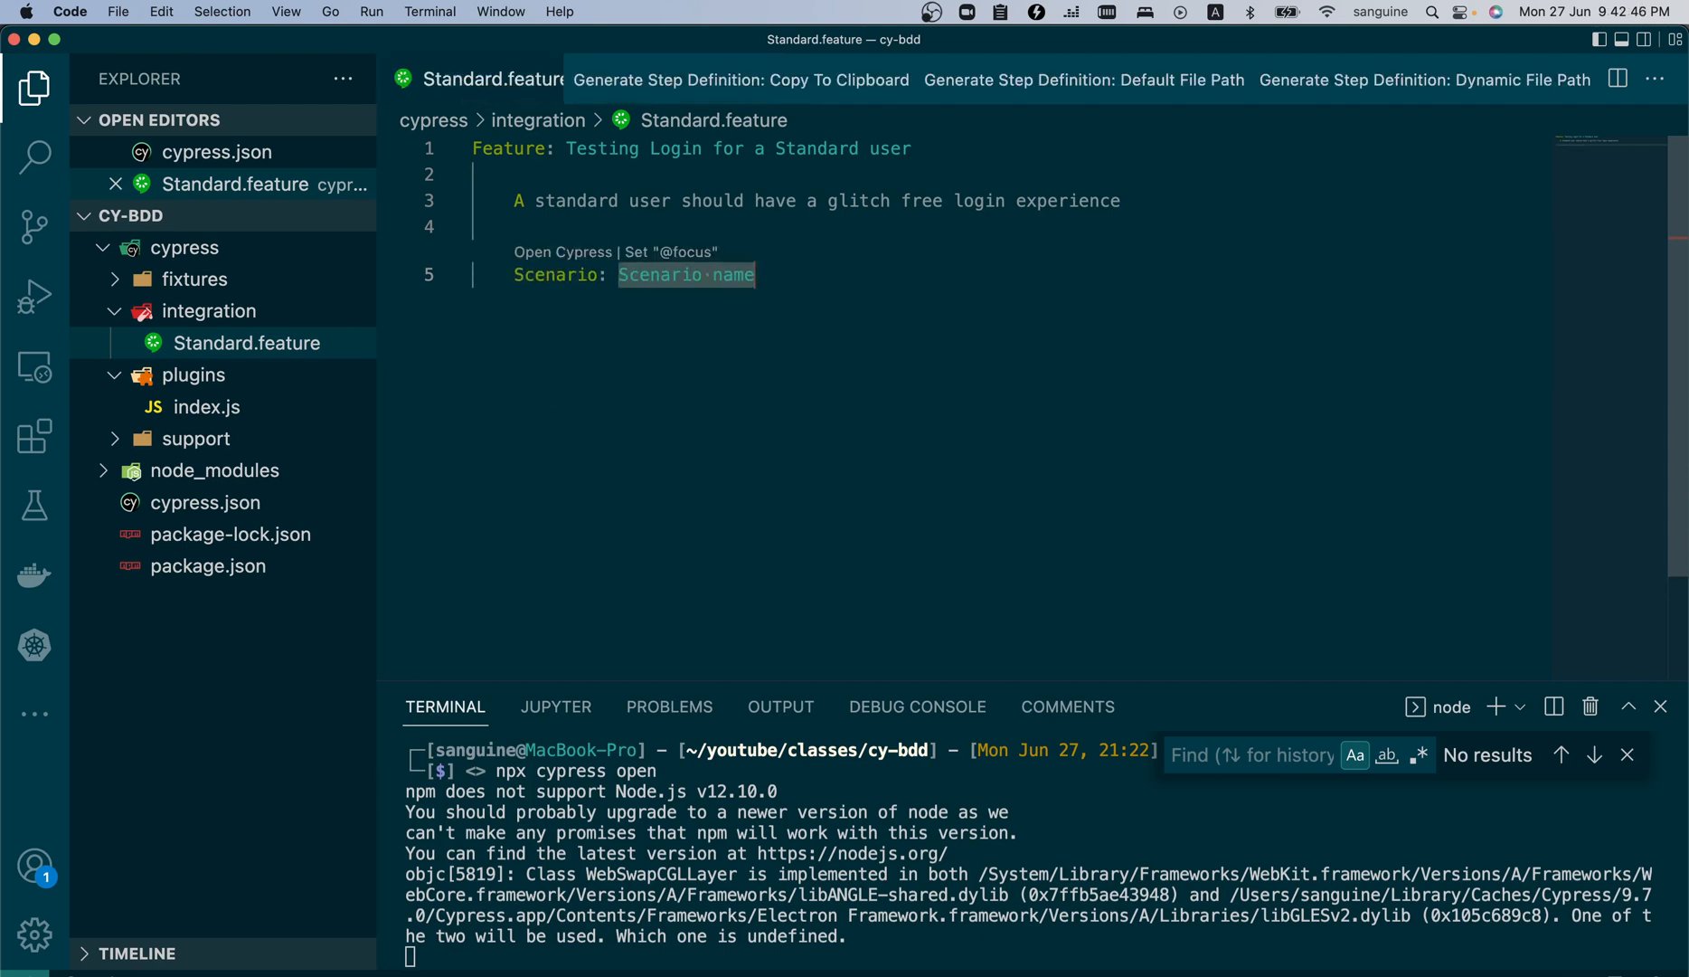
text(A standard user should)
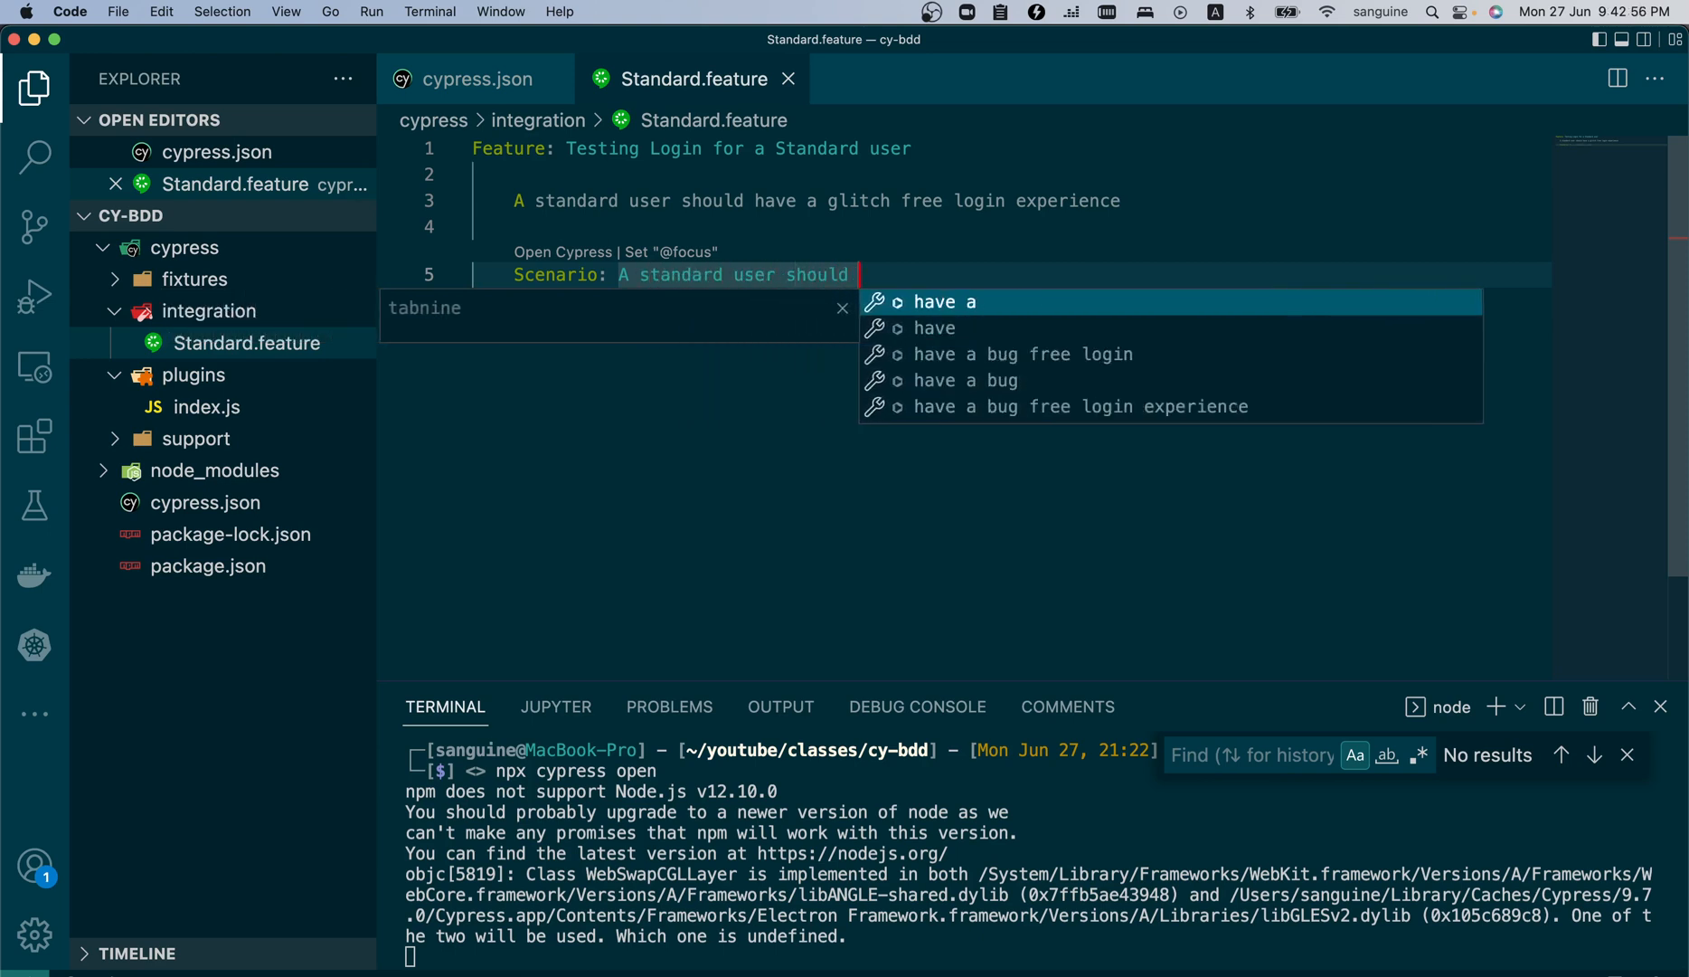
text(be able to)
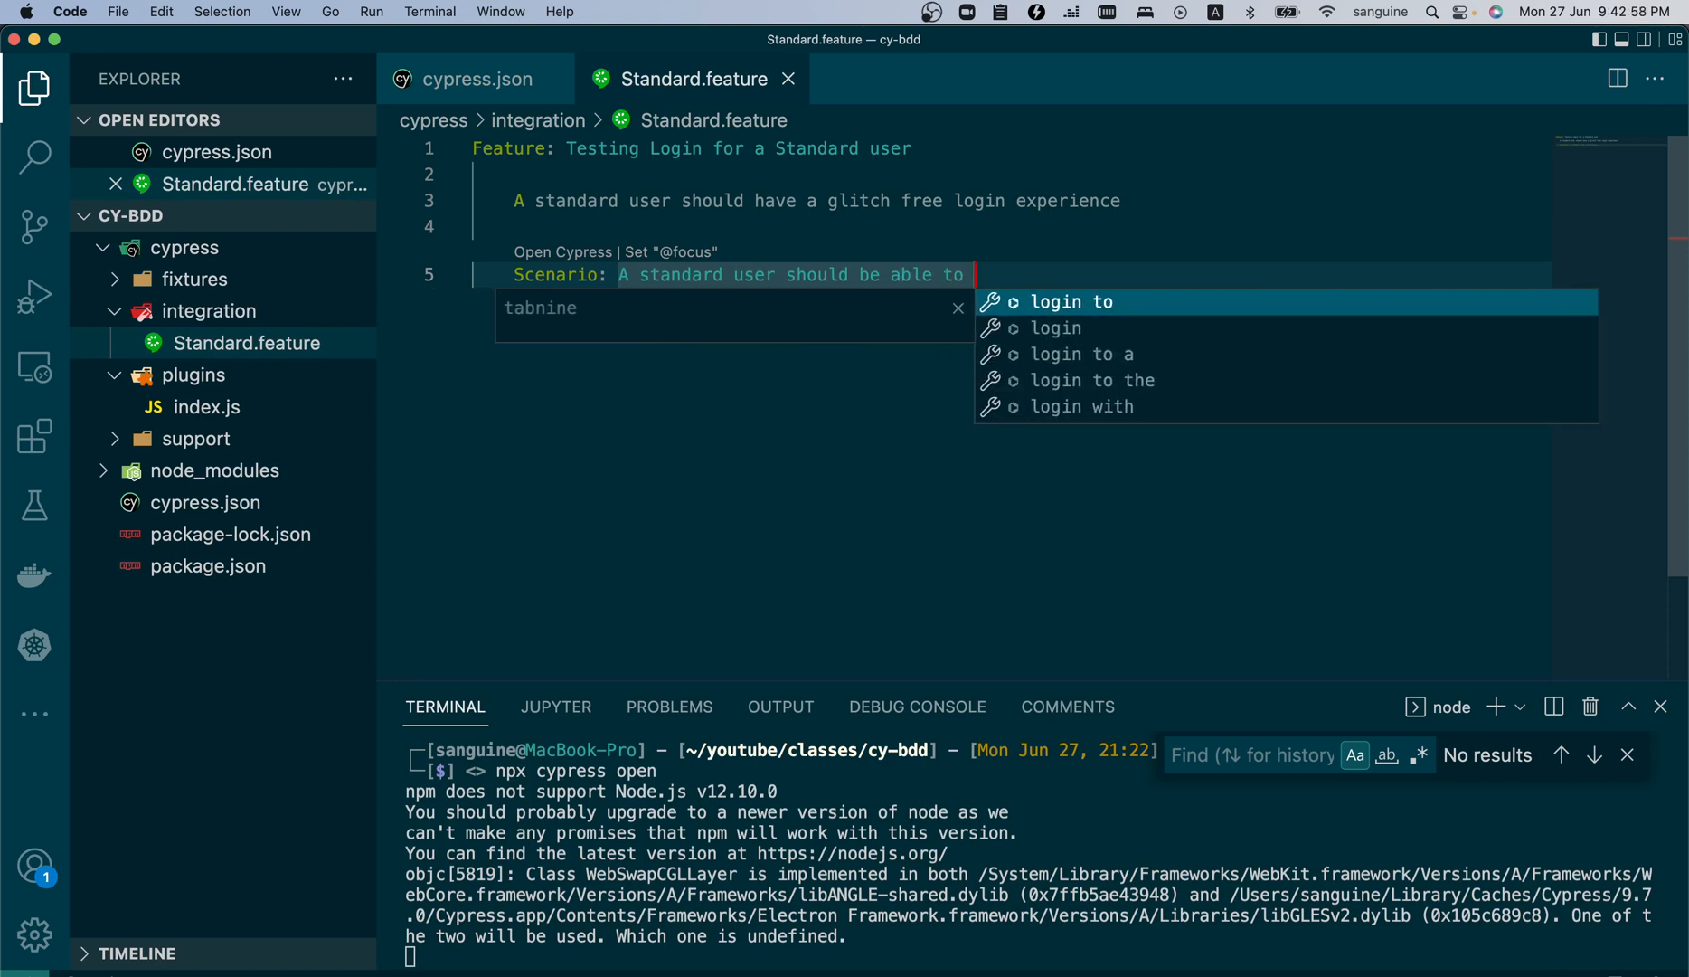
text(login)
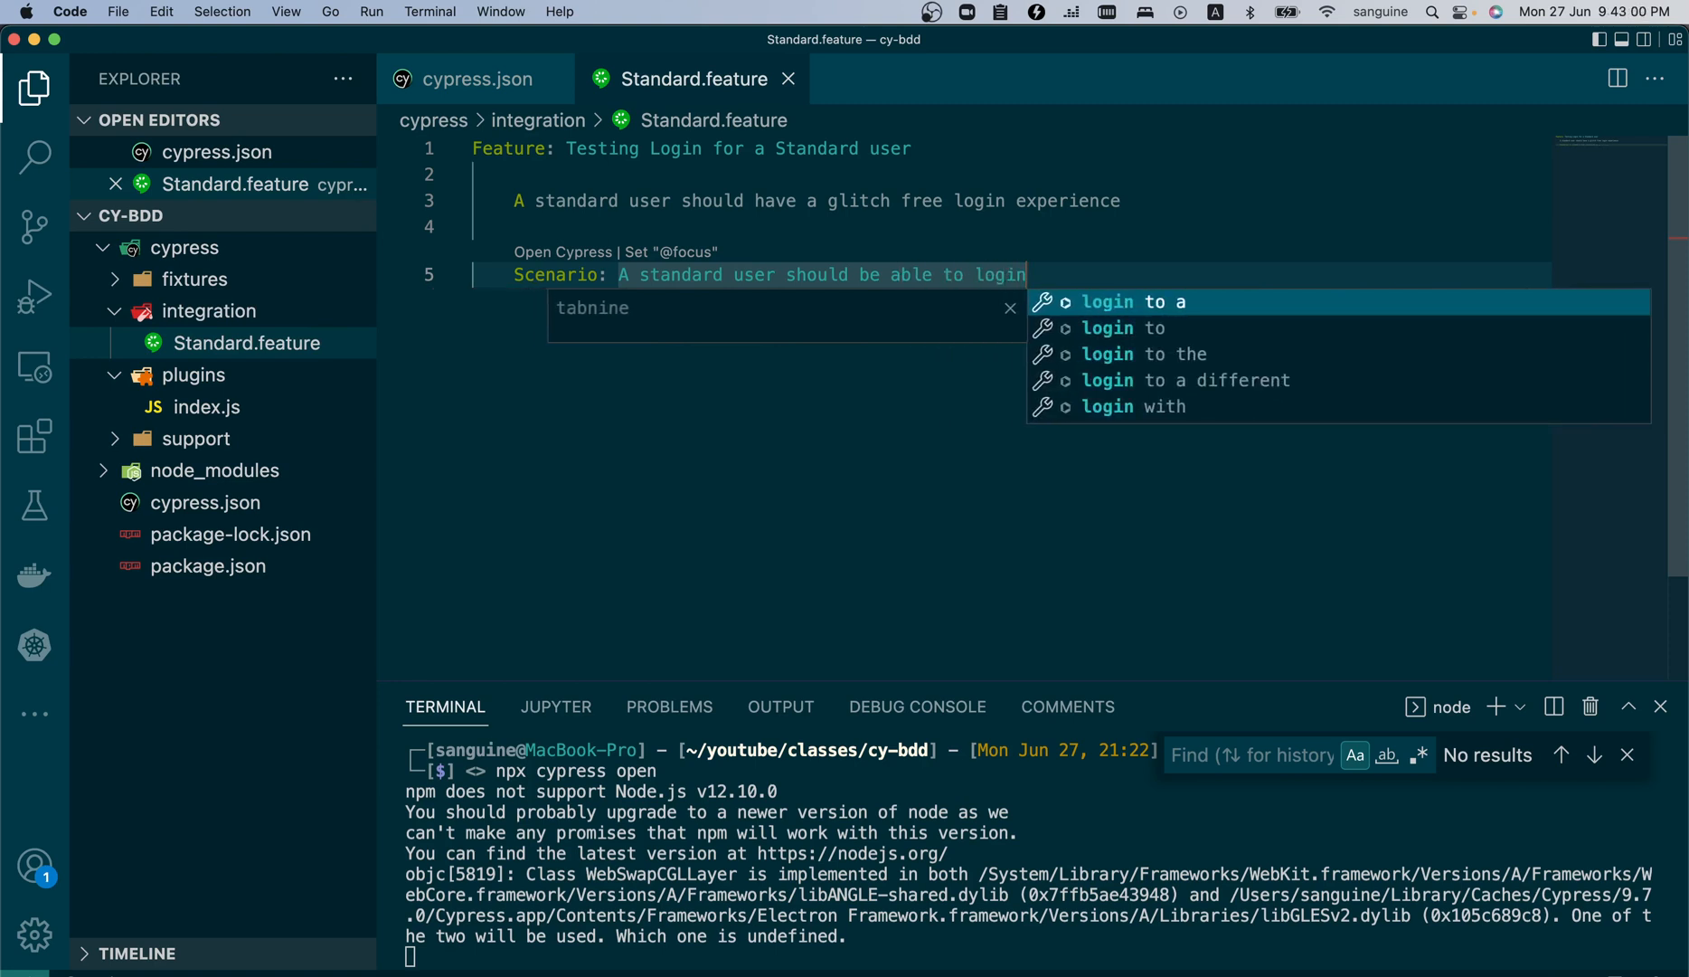
key(Tab)
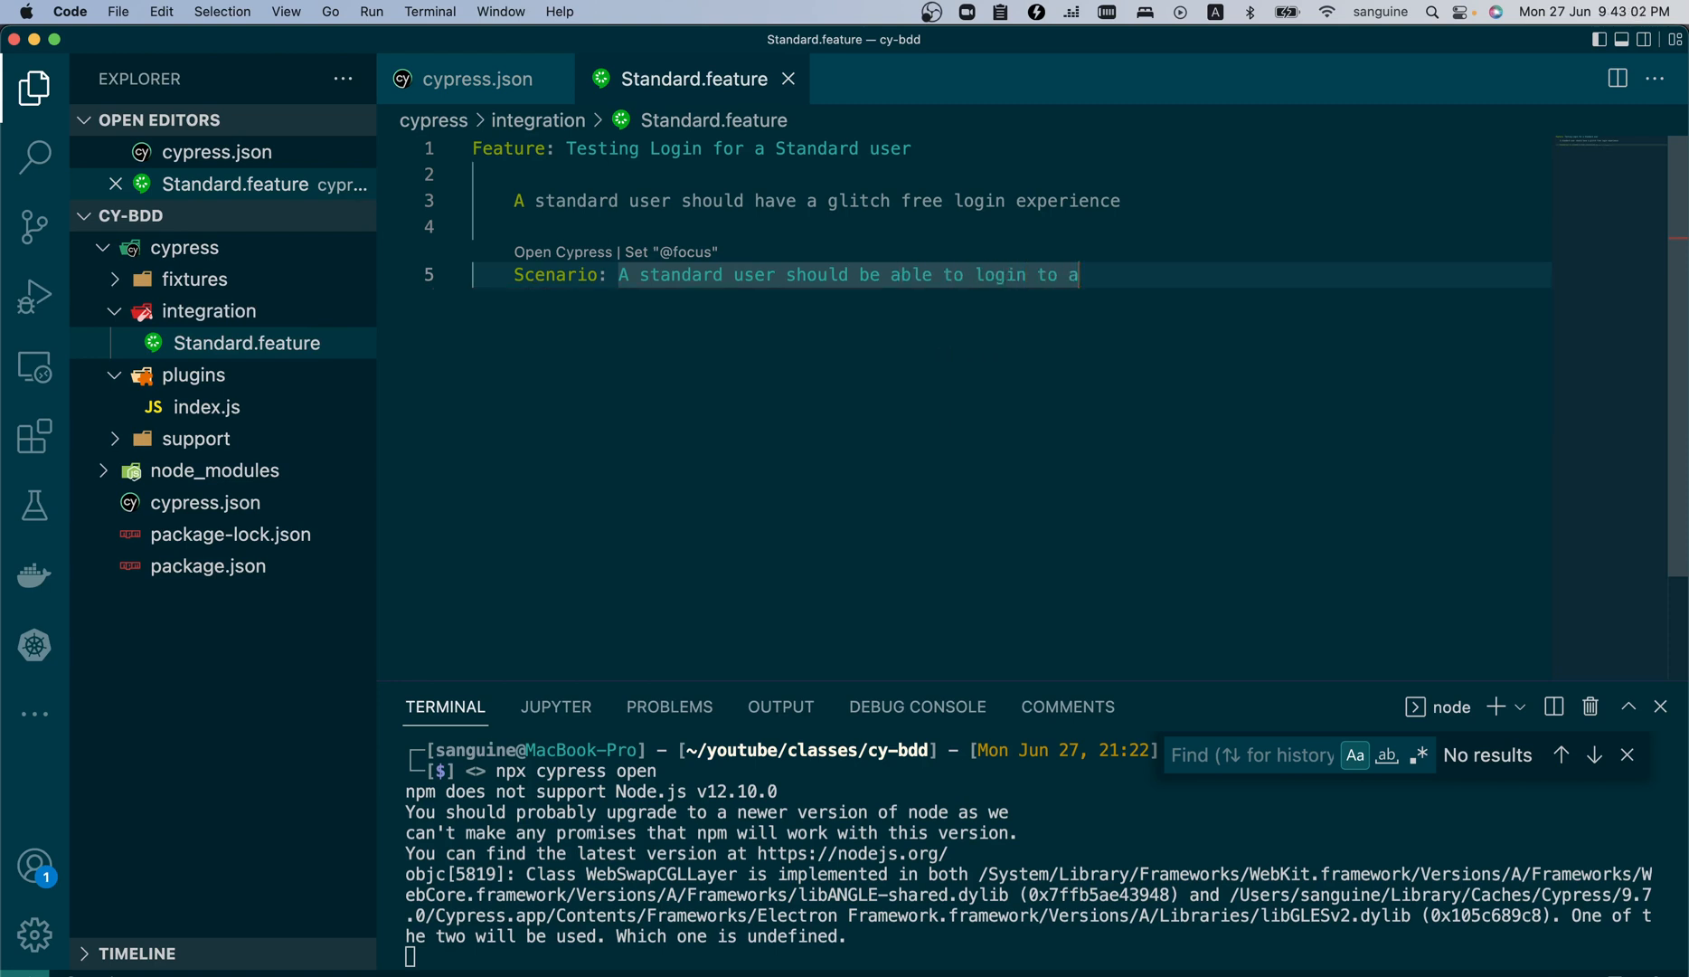
- Finish the scenario name with 'to SwagLabs' instead of Sauce and start a new line
key(Backspace)
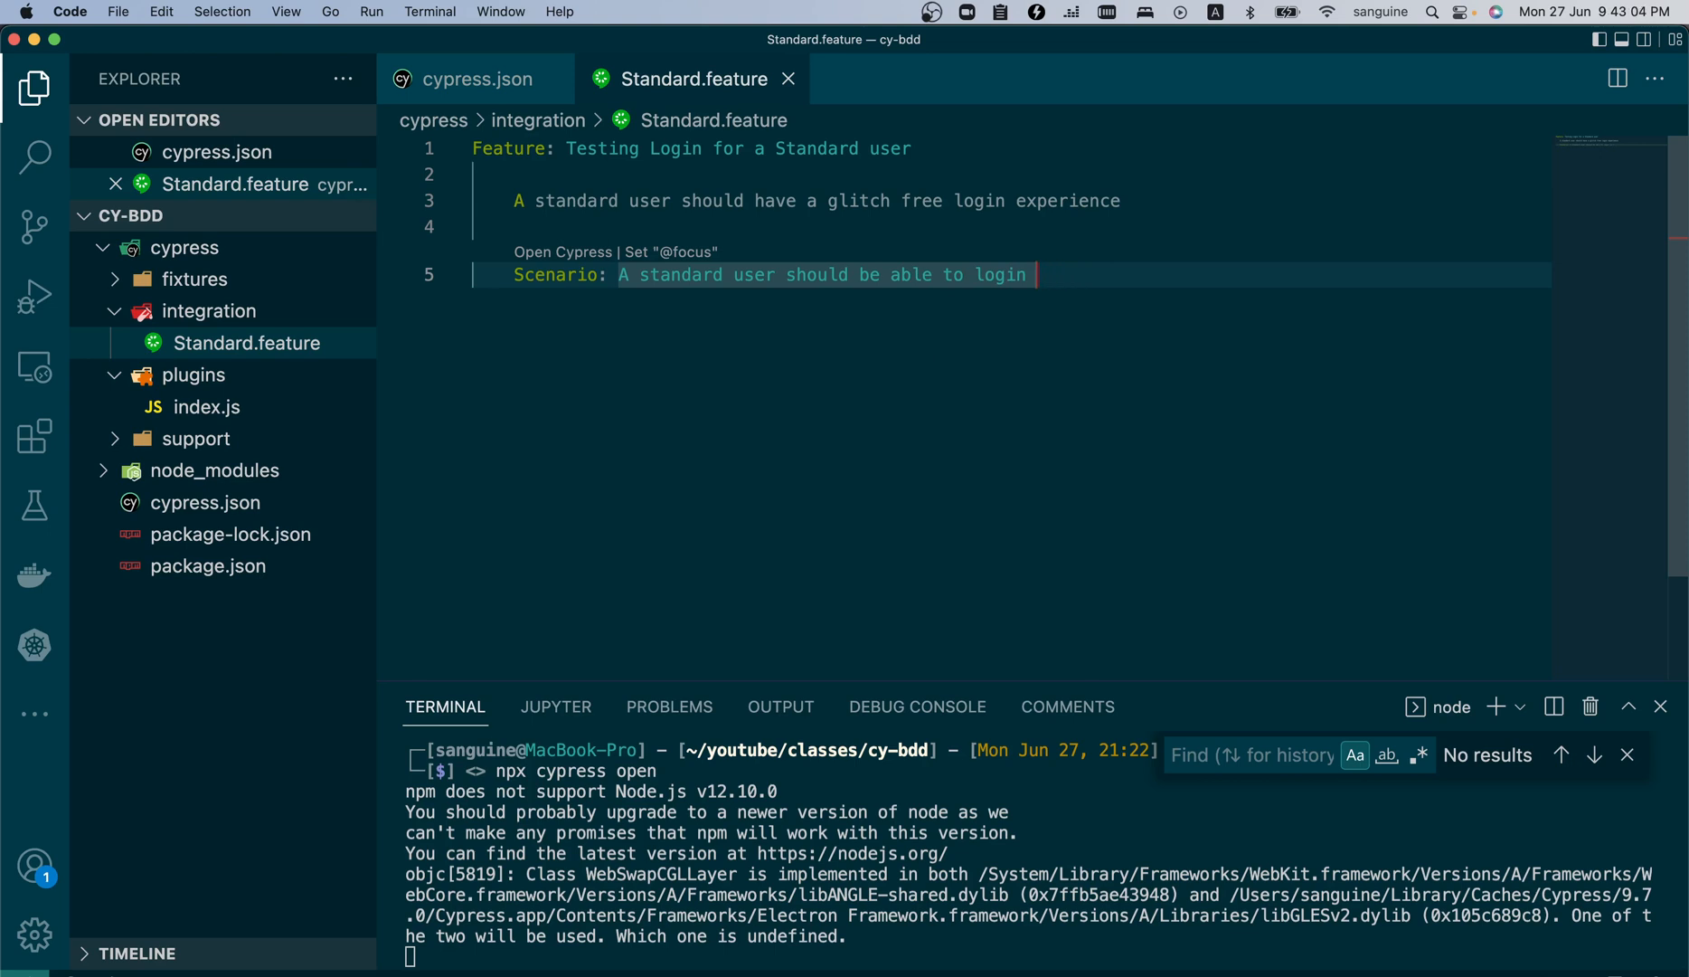
text(to)
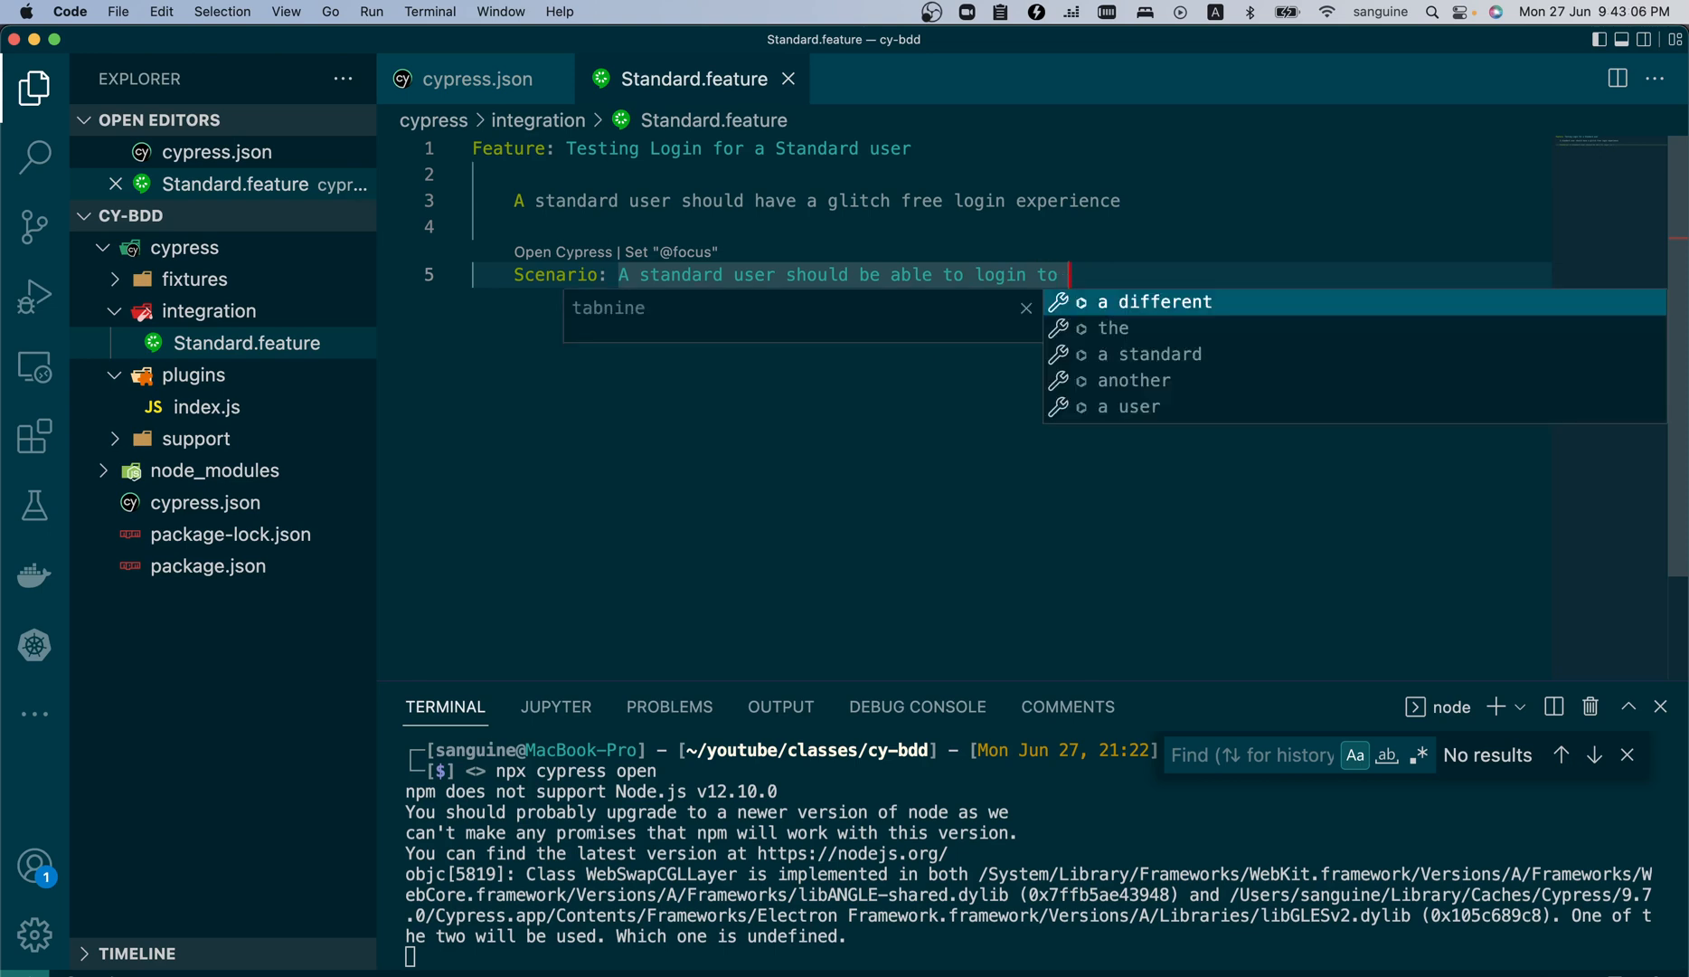
text(Sauce)
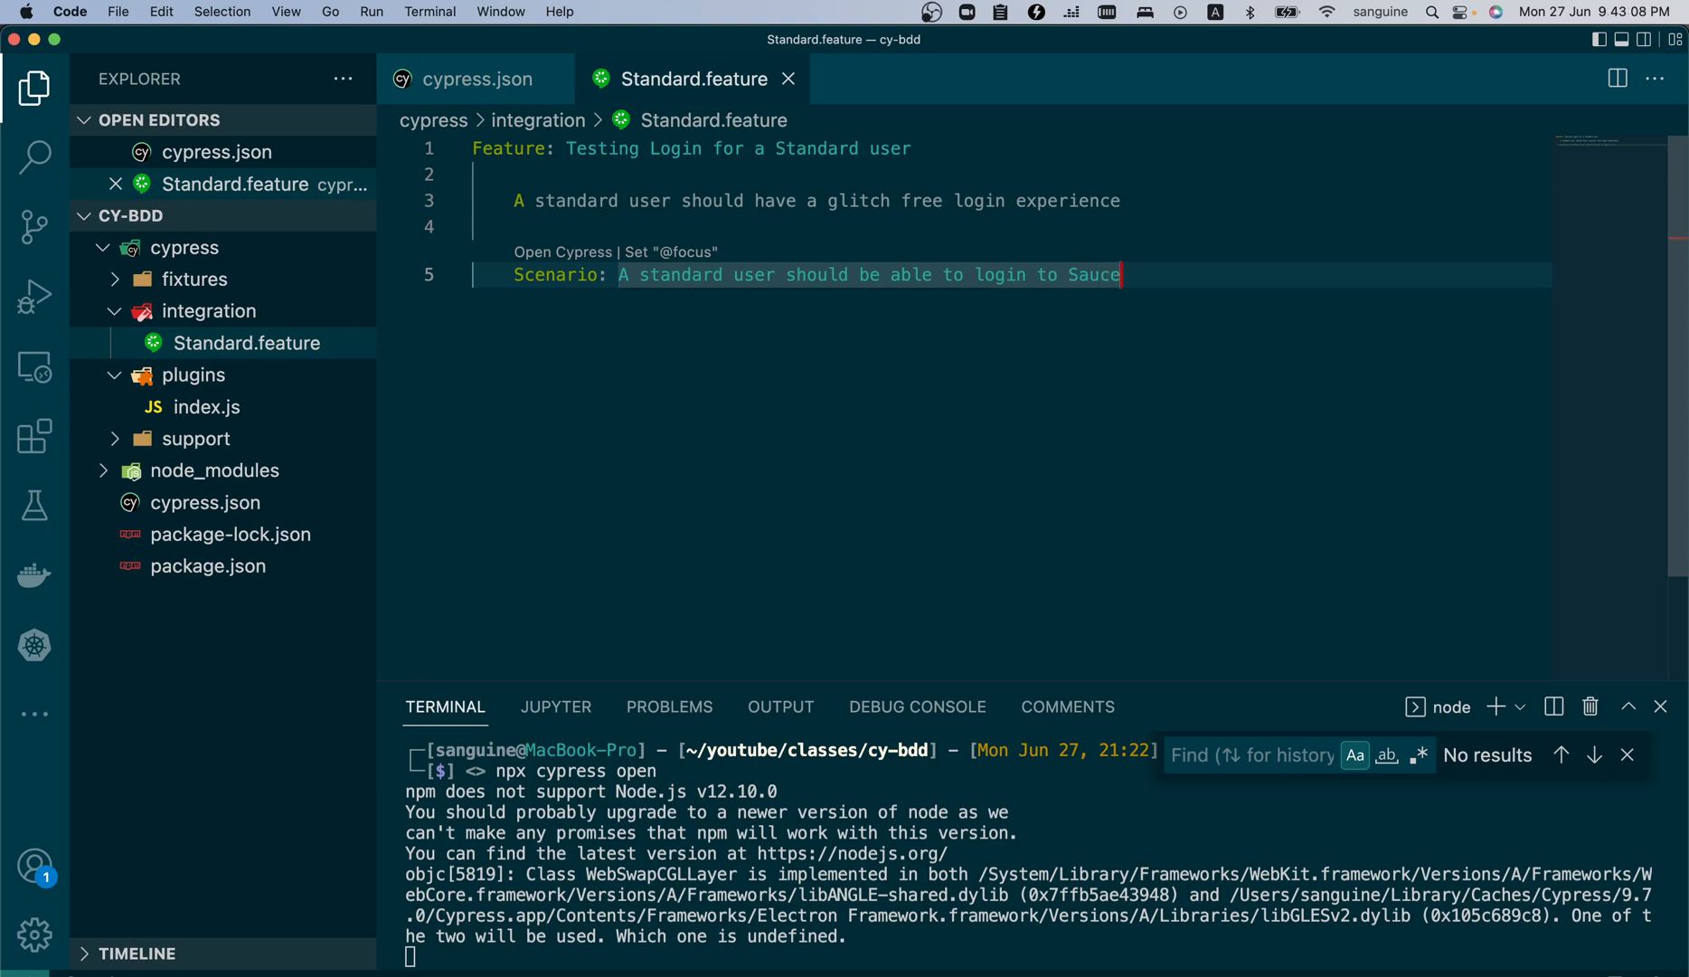
key(Backspace)
text(wagL)
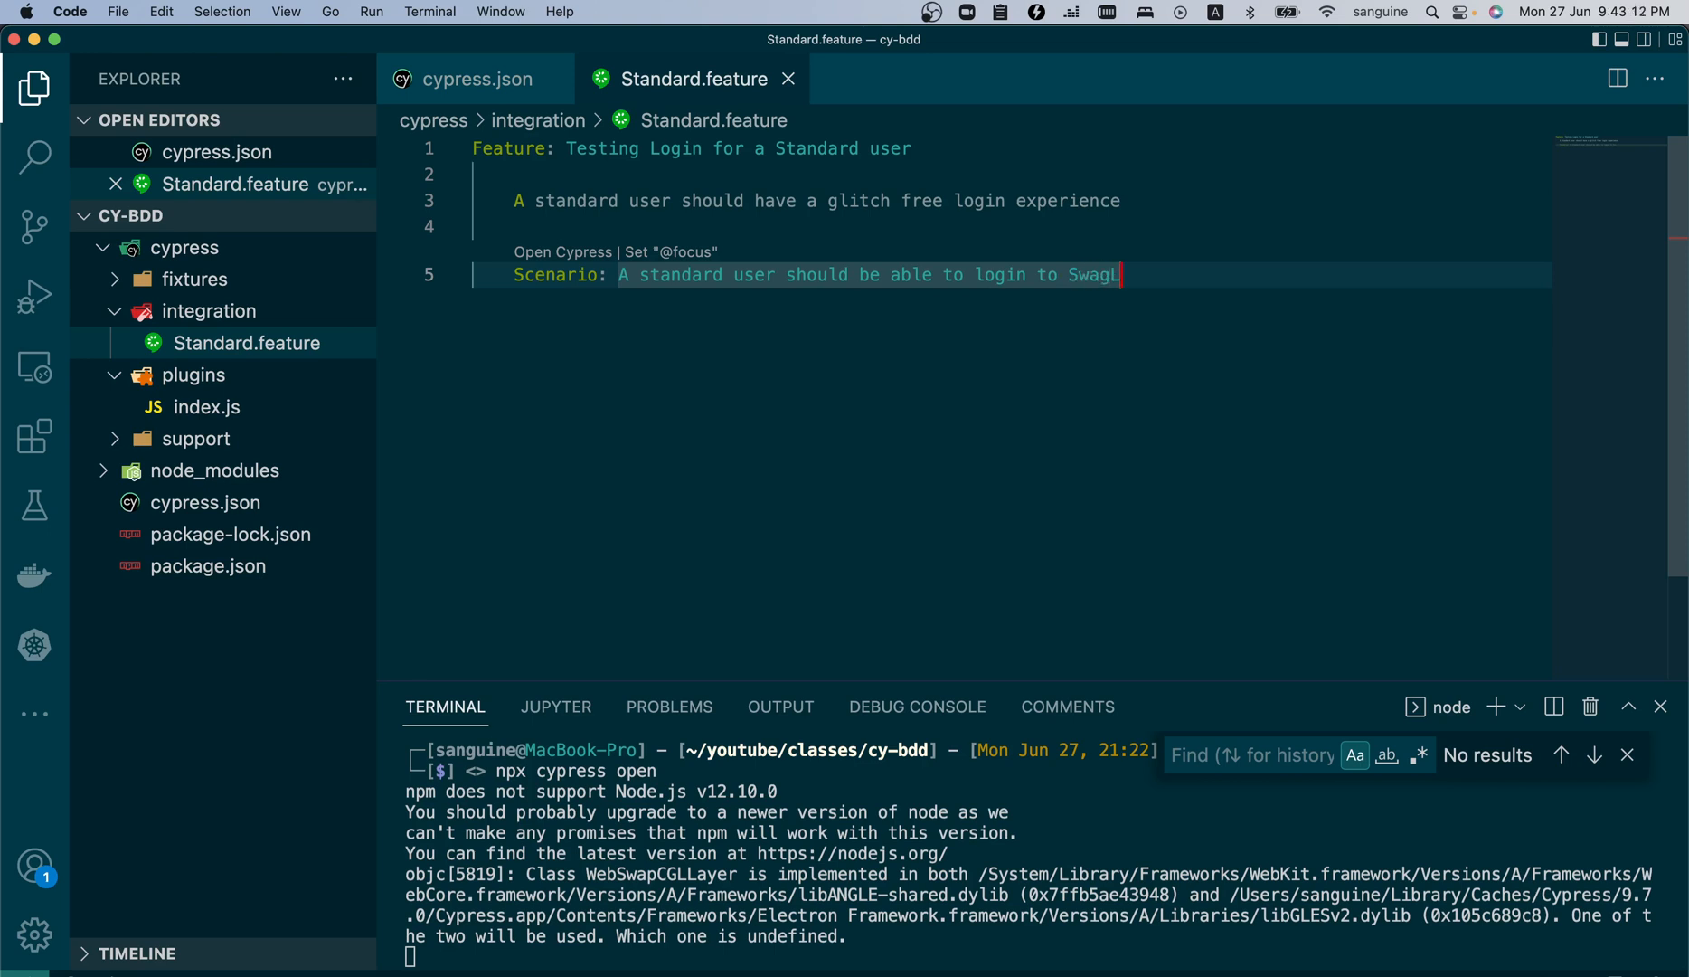
text(abs)
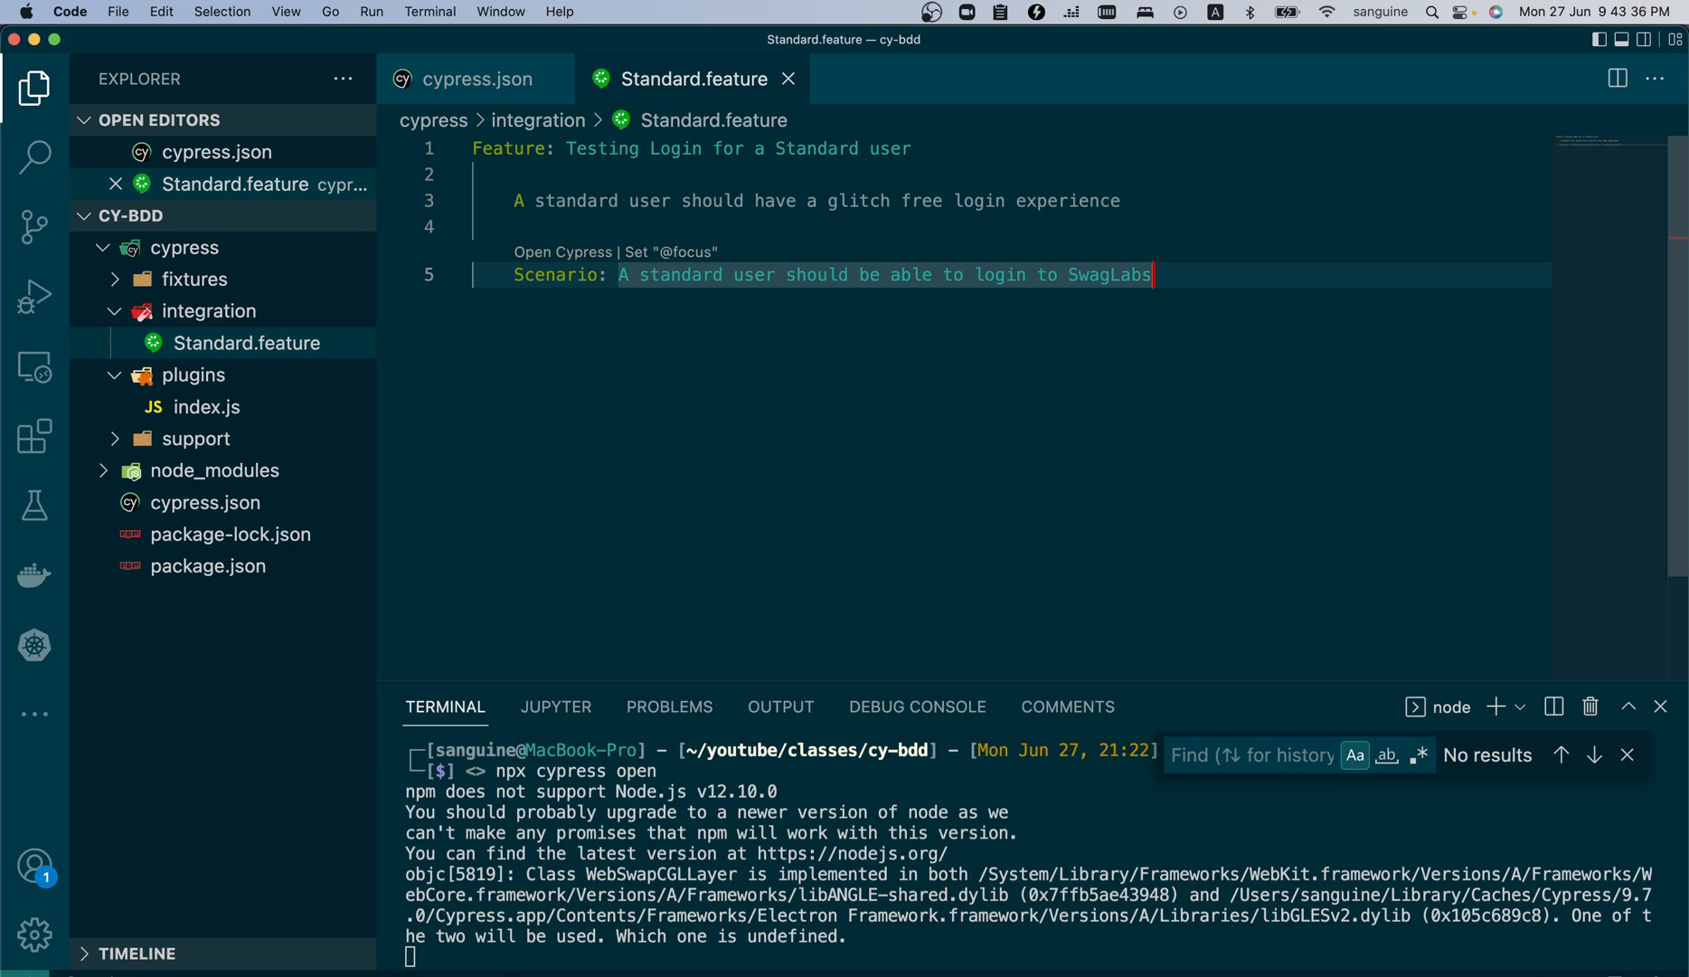
key(enter)
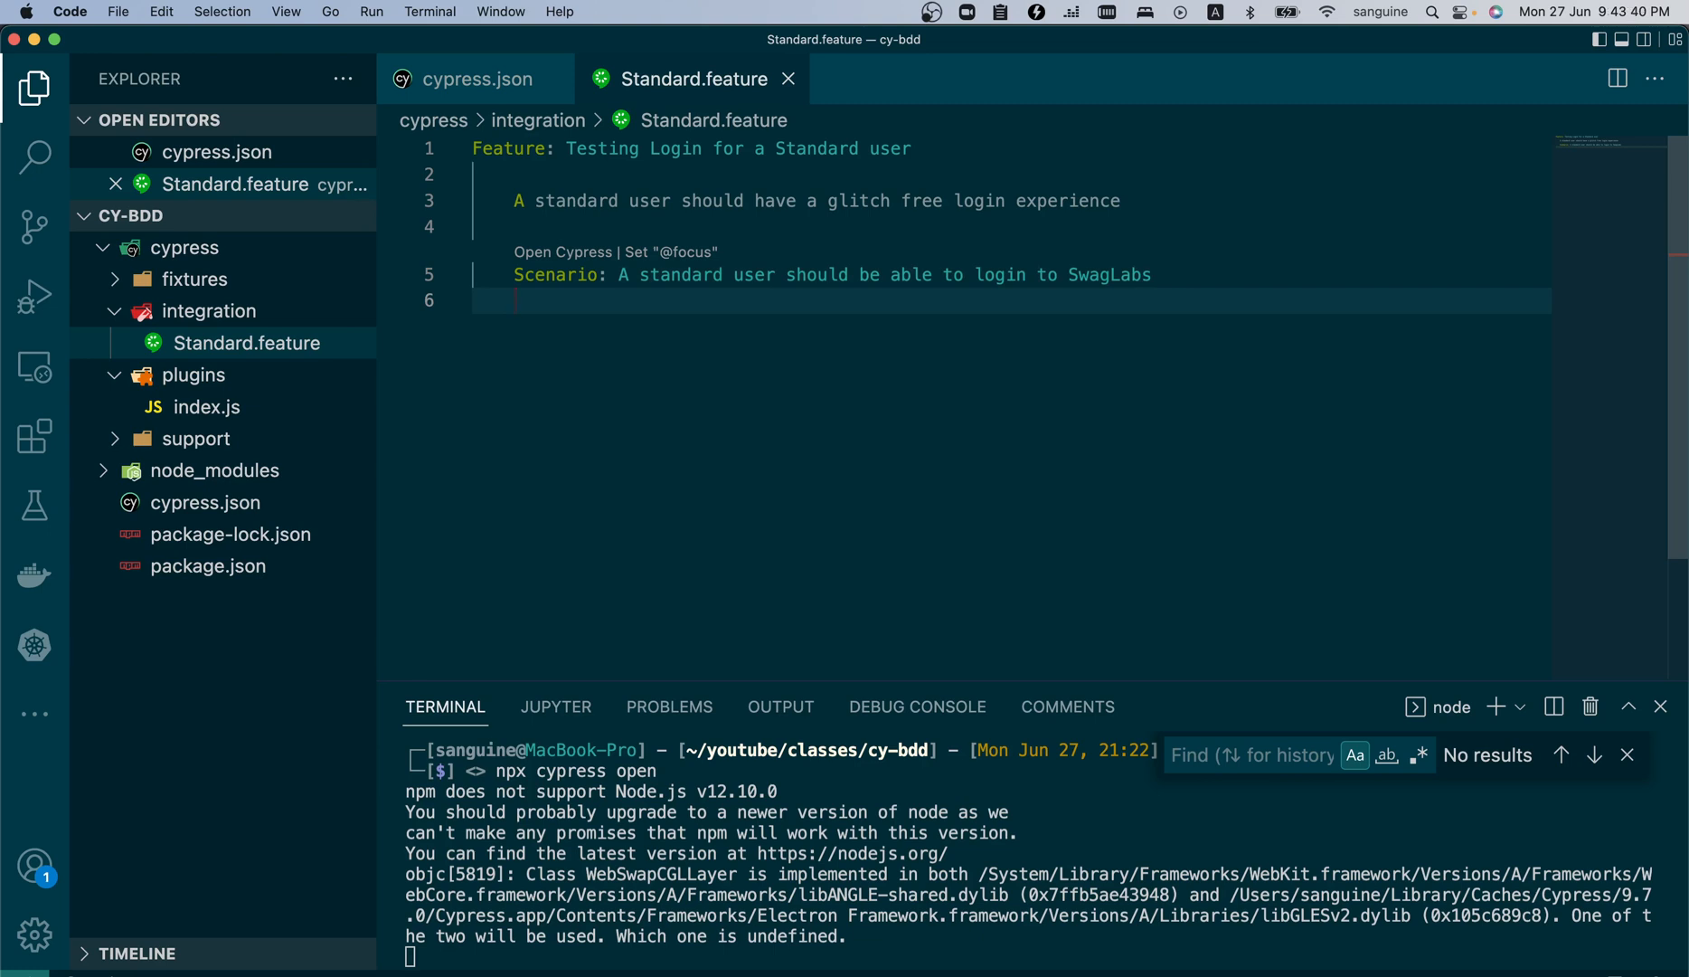
- Write the step 'Given I launch the SwagLab site'
text(Giv)
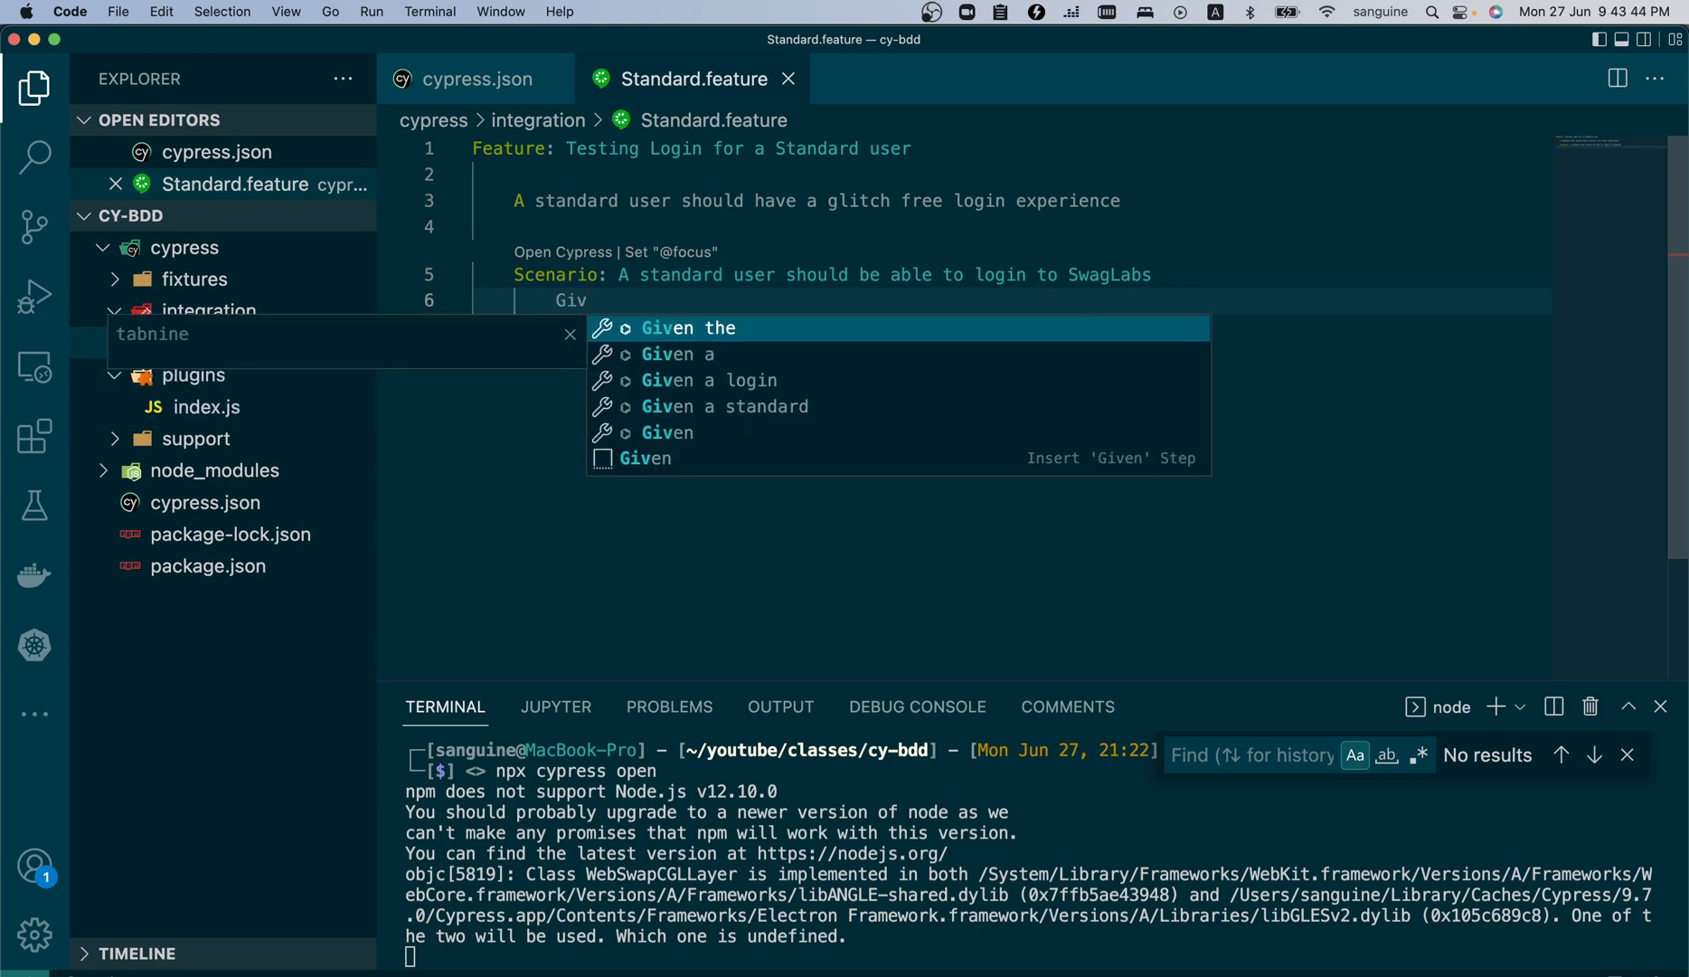
text(en)
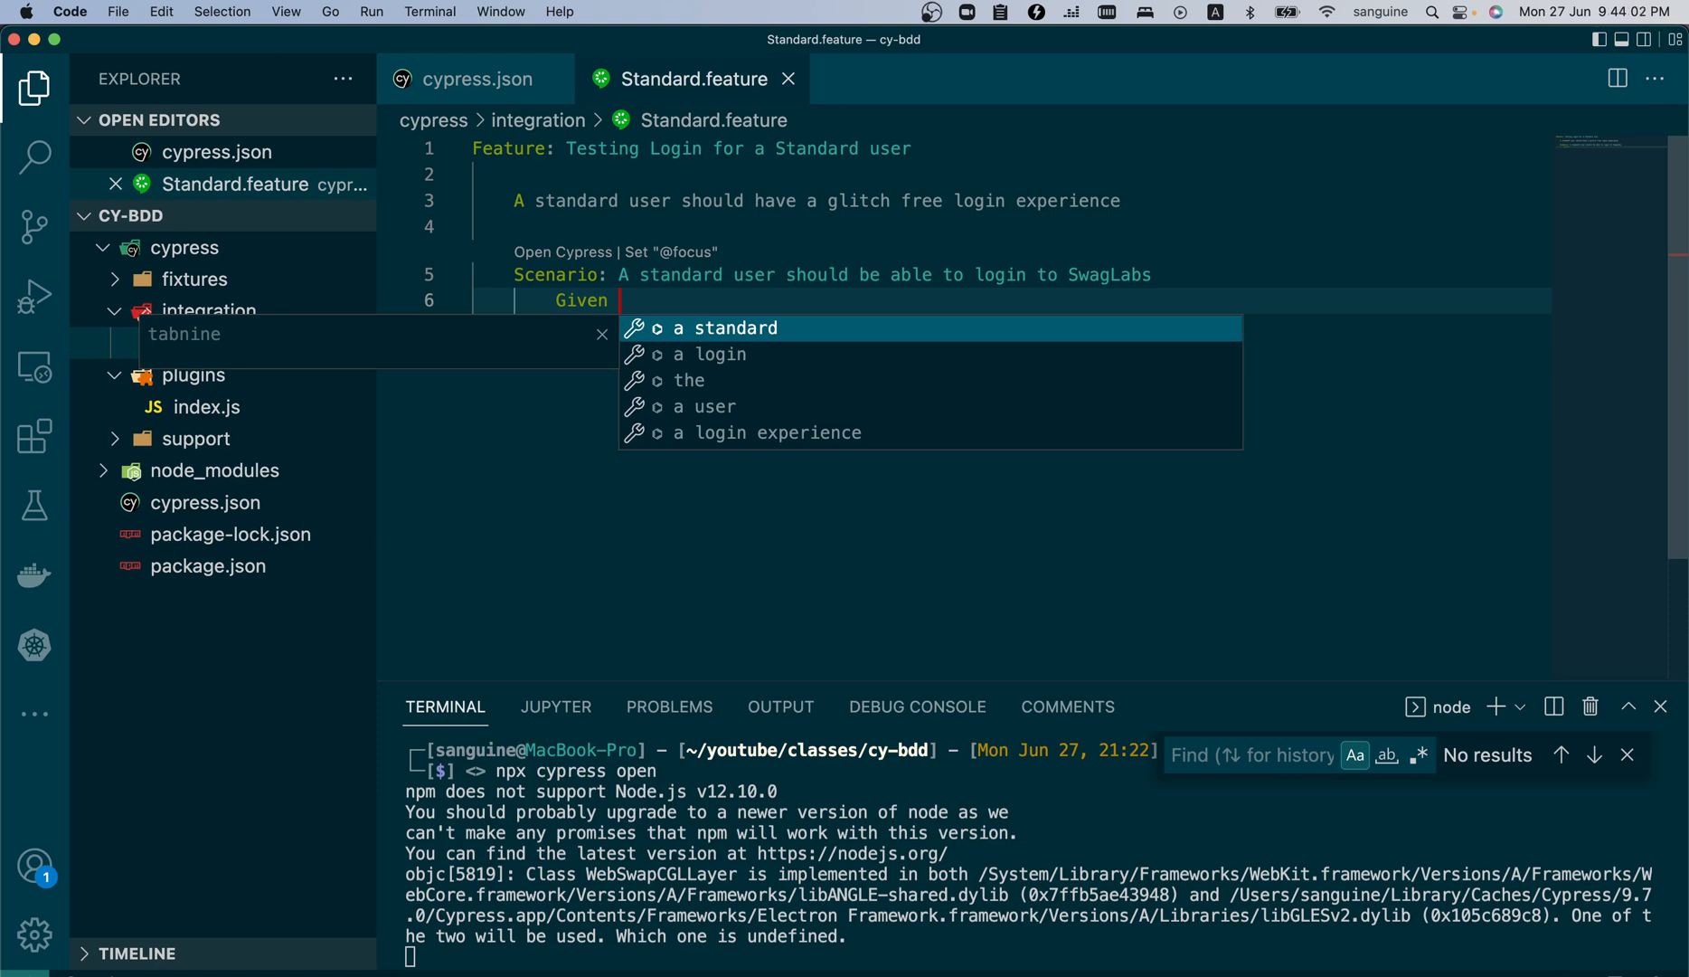
text(I launch the)
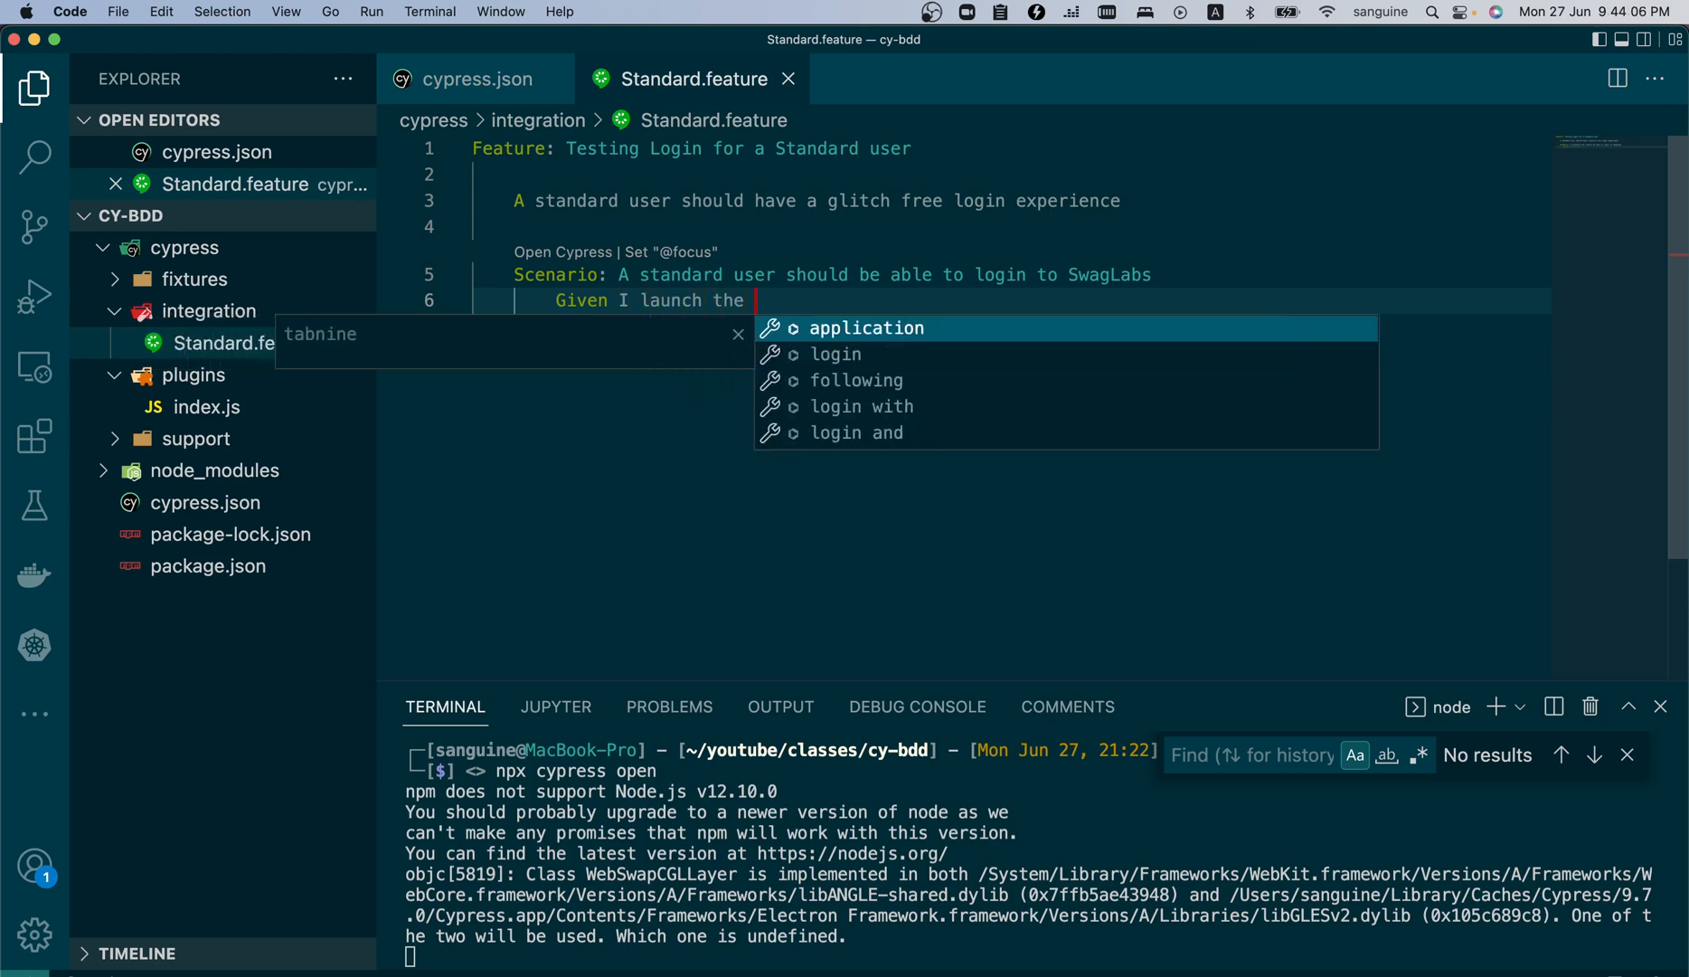
text(Swal)
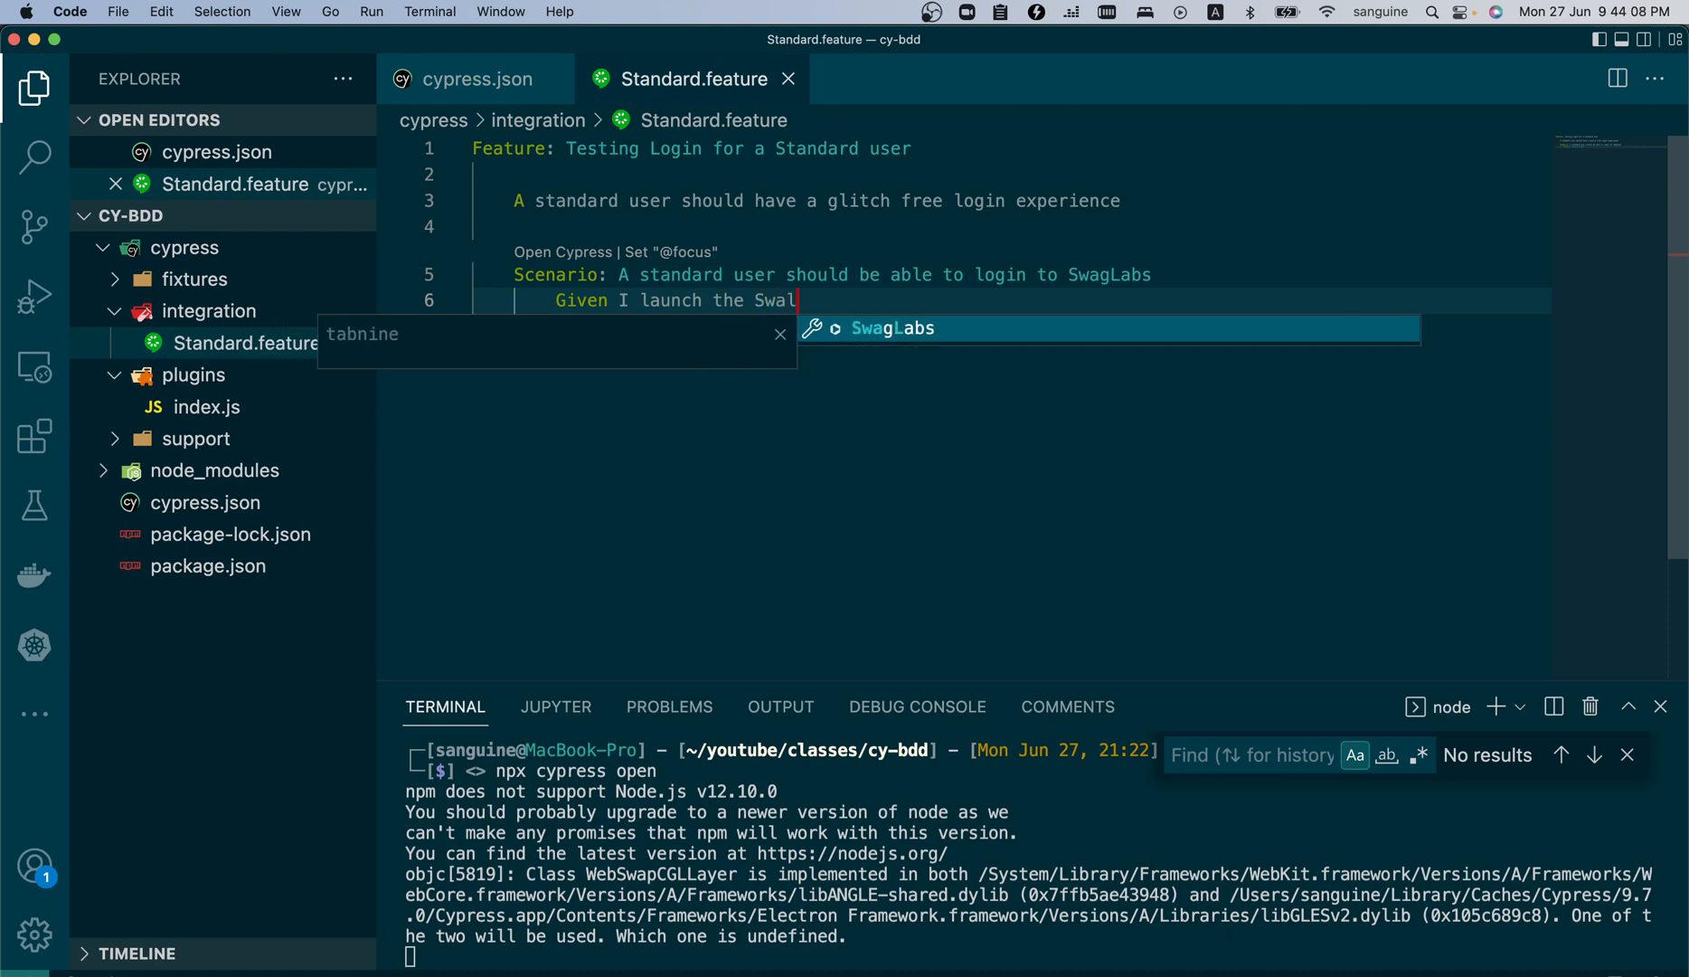
text(gLab)
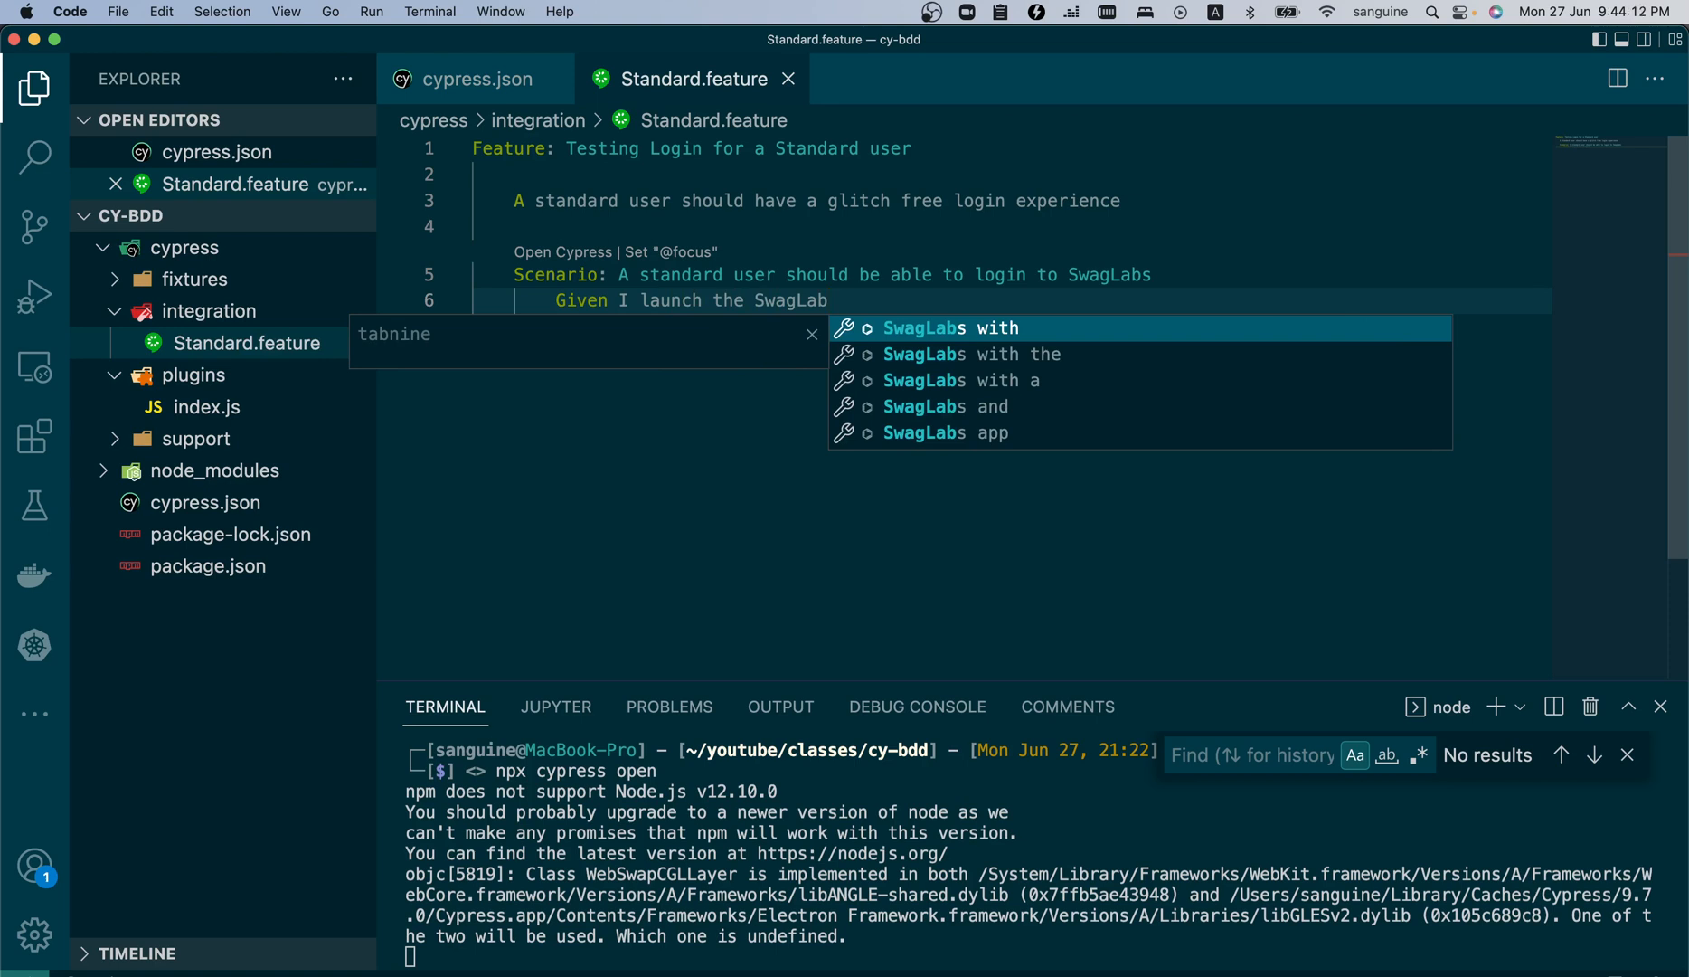
text(site and)
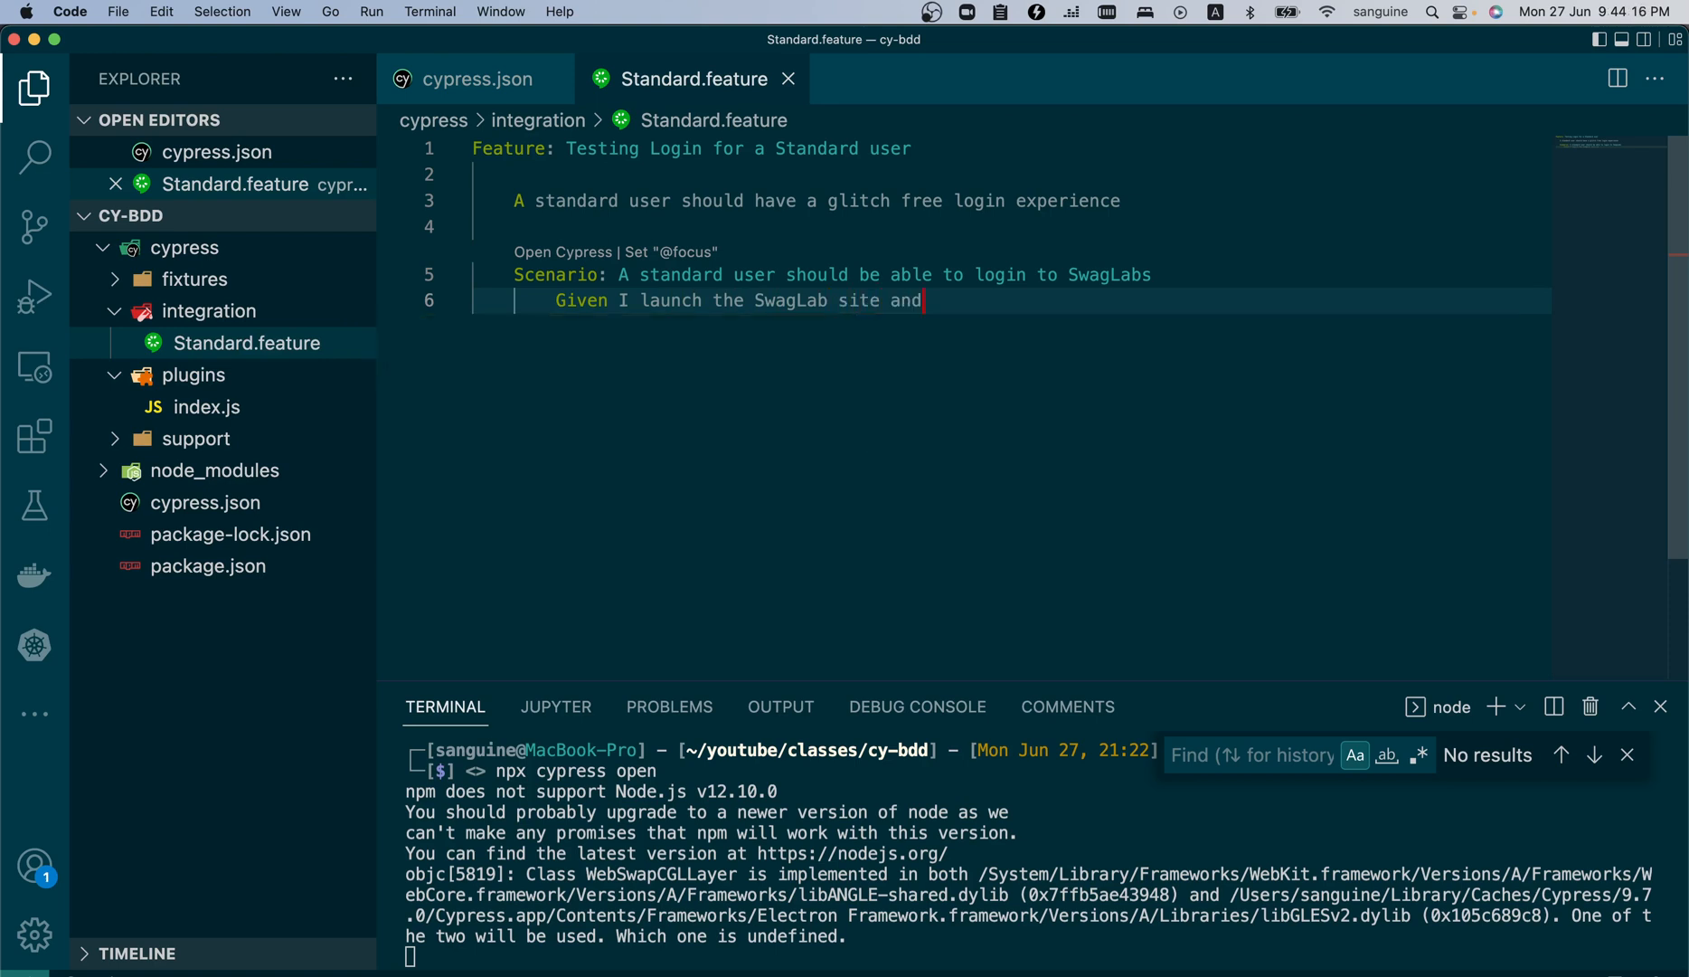
key(Backspace)
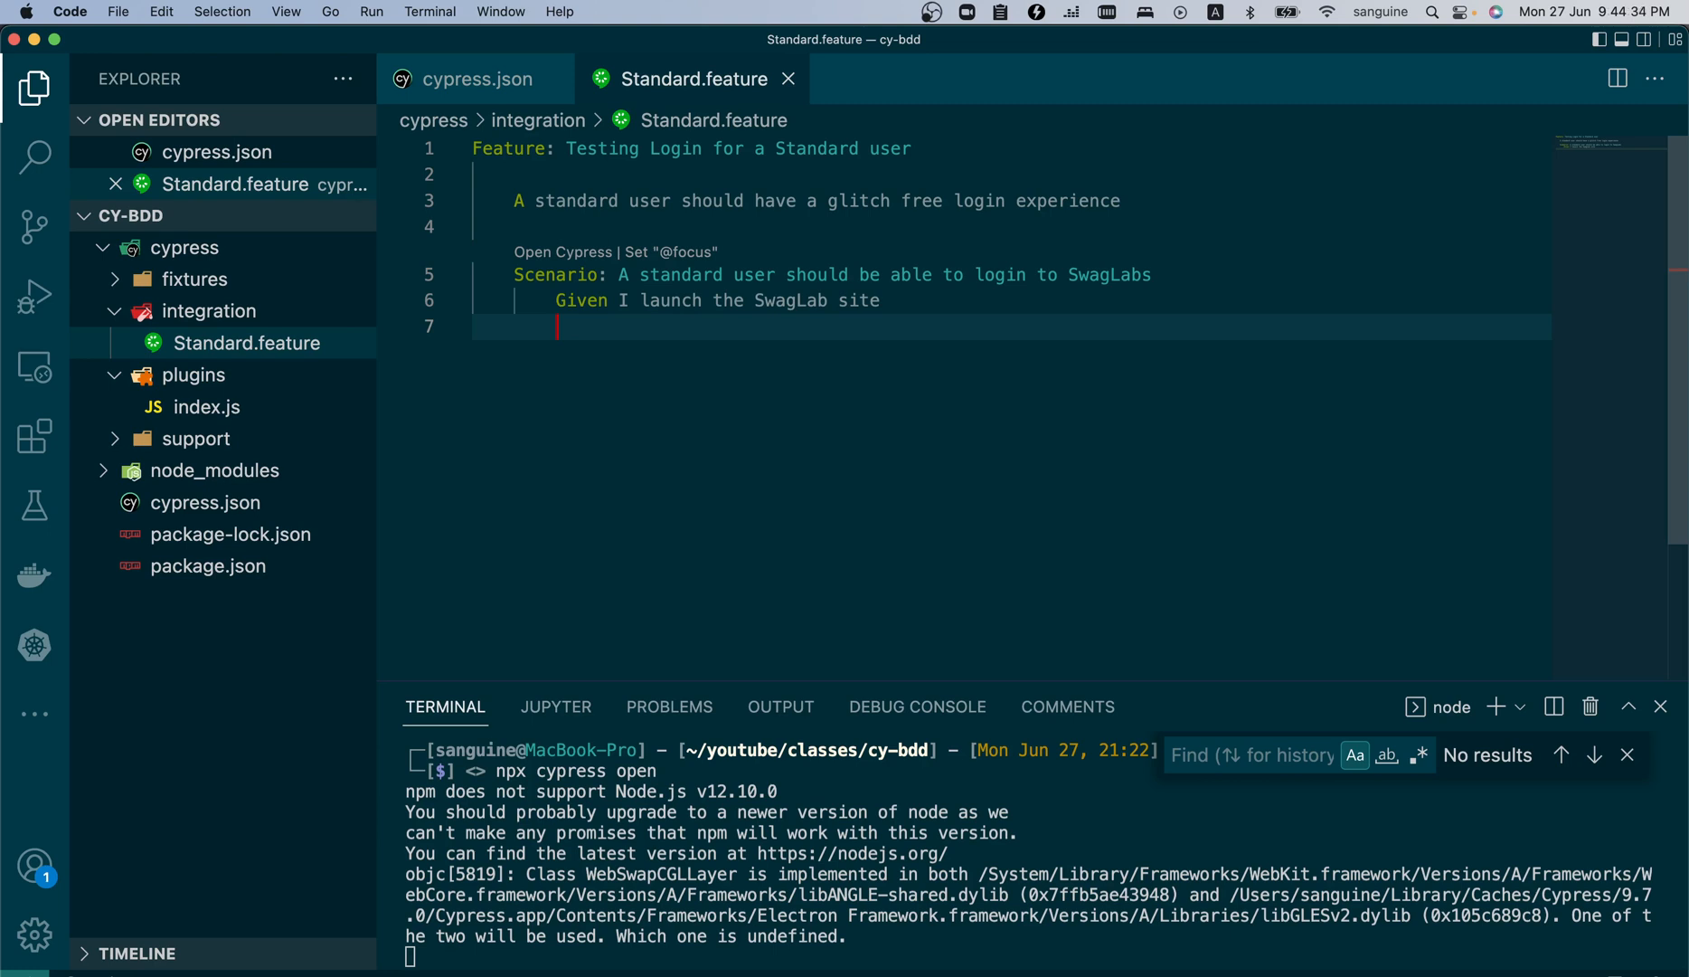
- Add empty When and Then keyword lines and return to the Given step line
text(When Start to type your When step here)
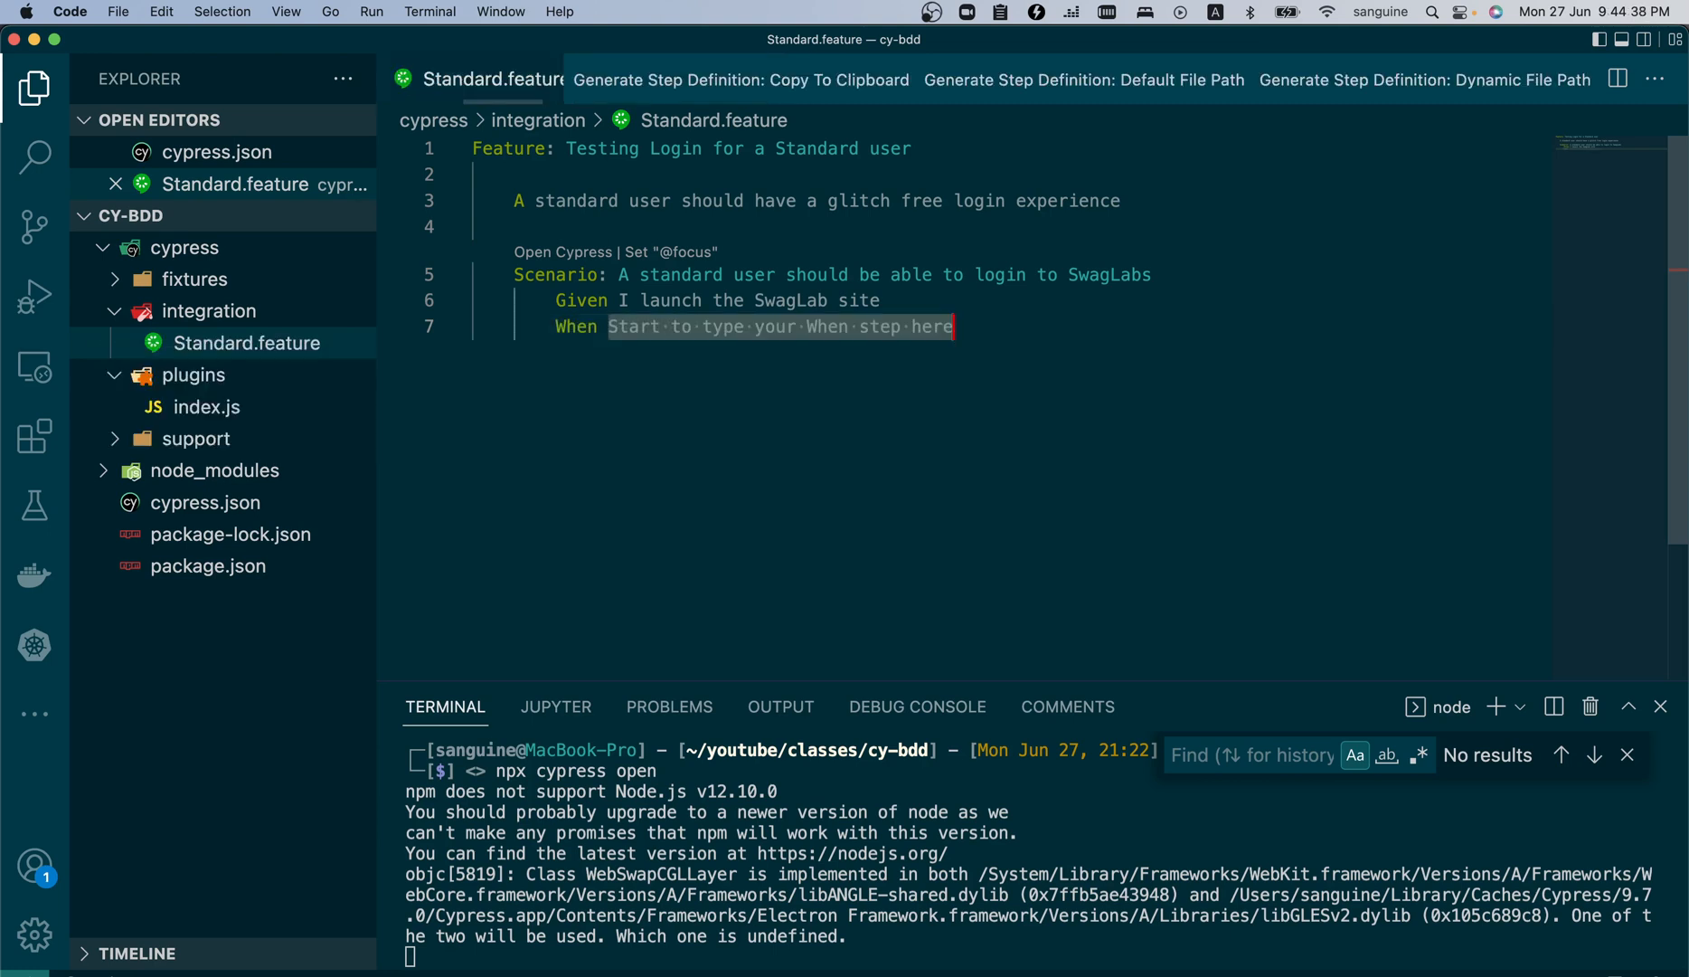
text(Th)
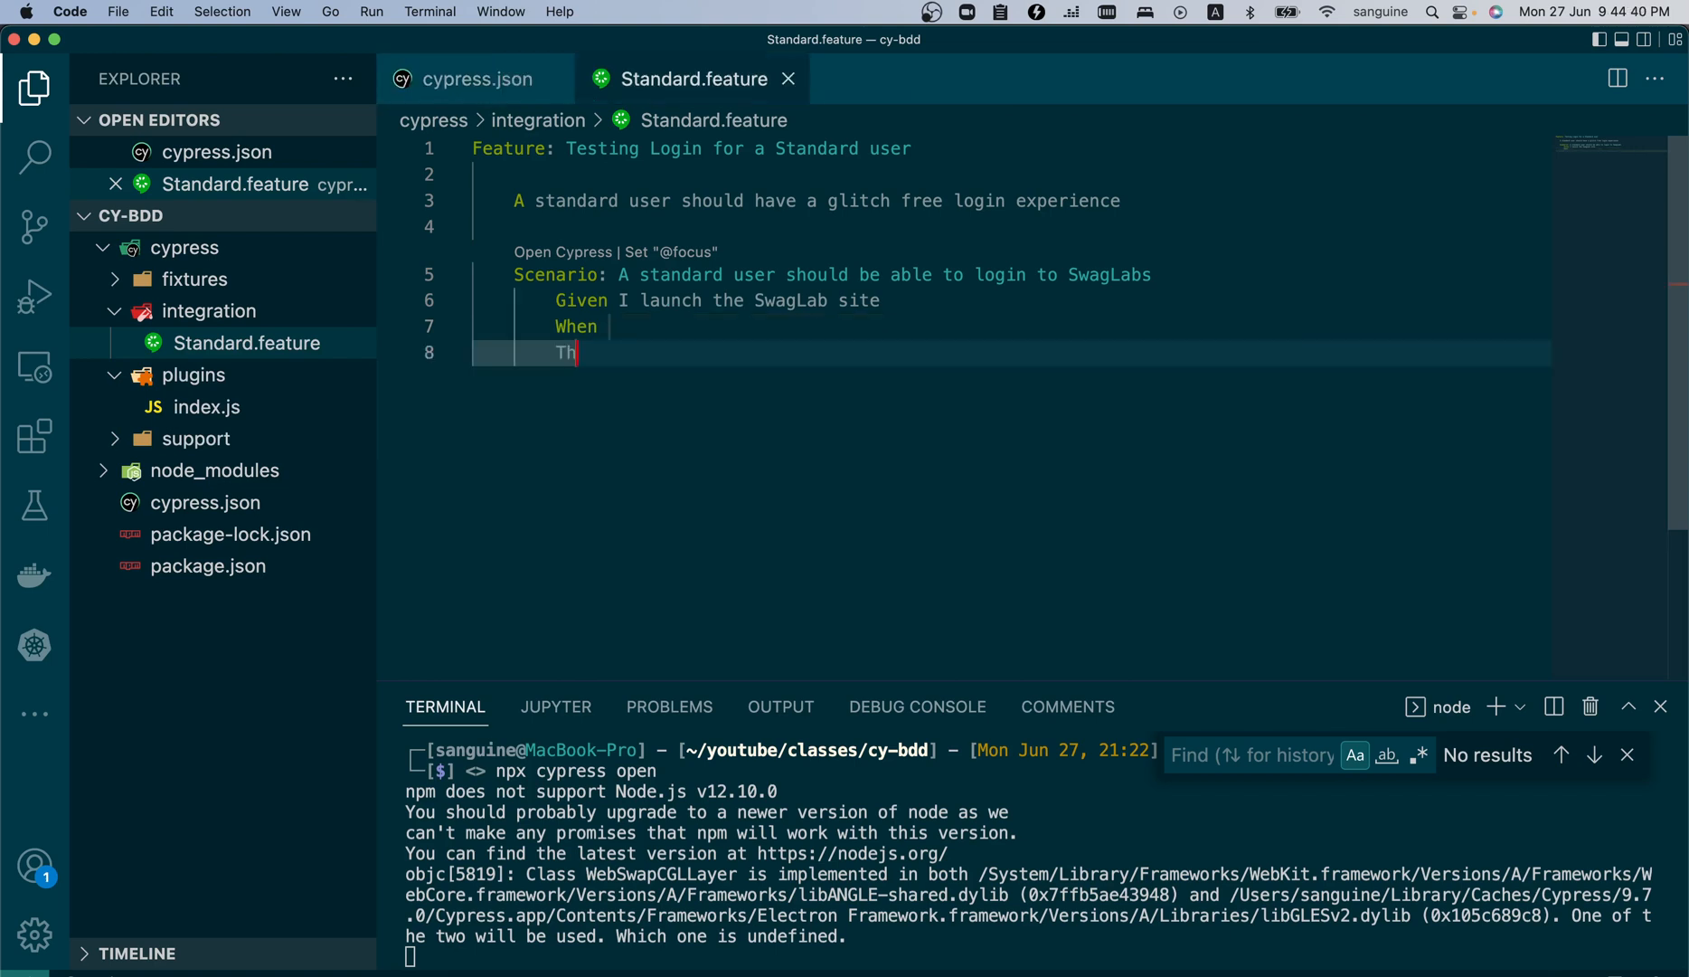
text(en)
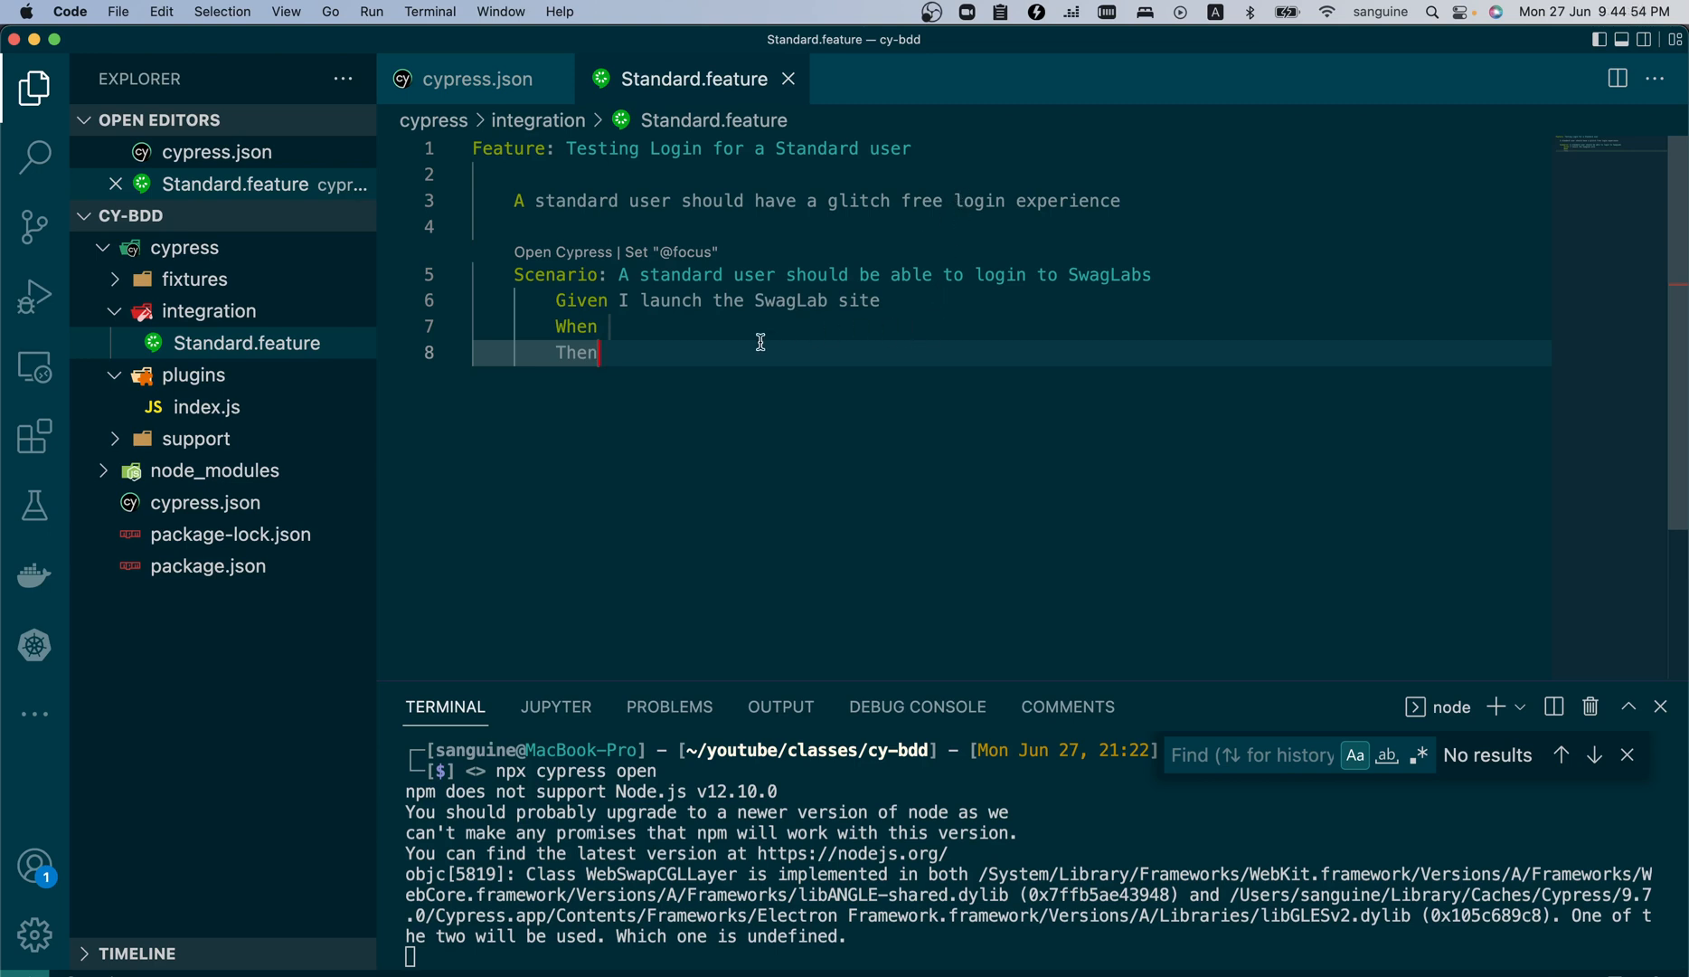
mouse_move(850, 304)
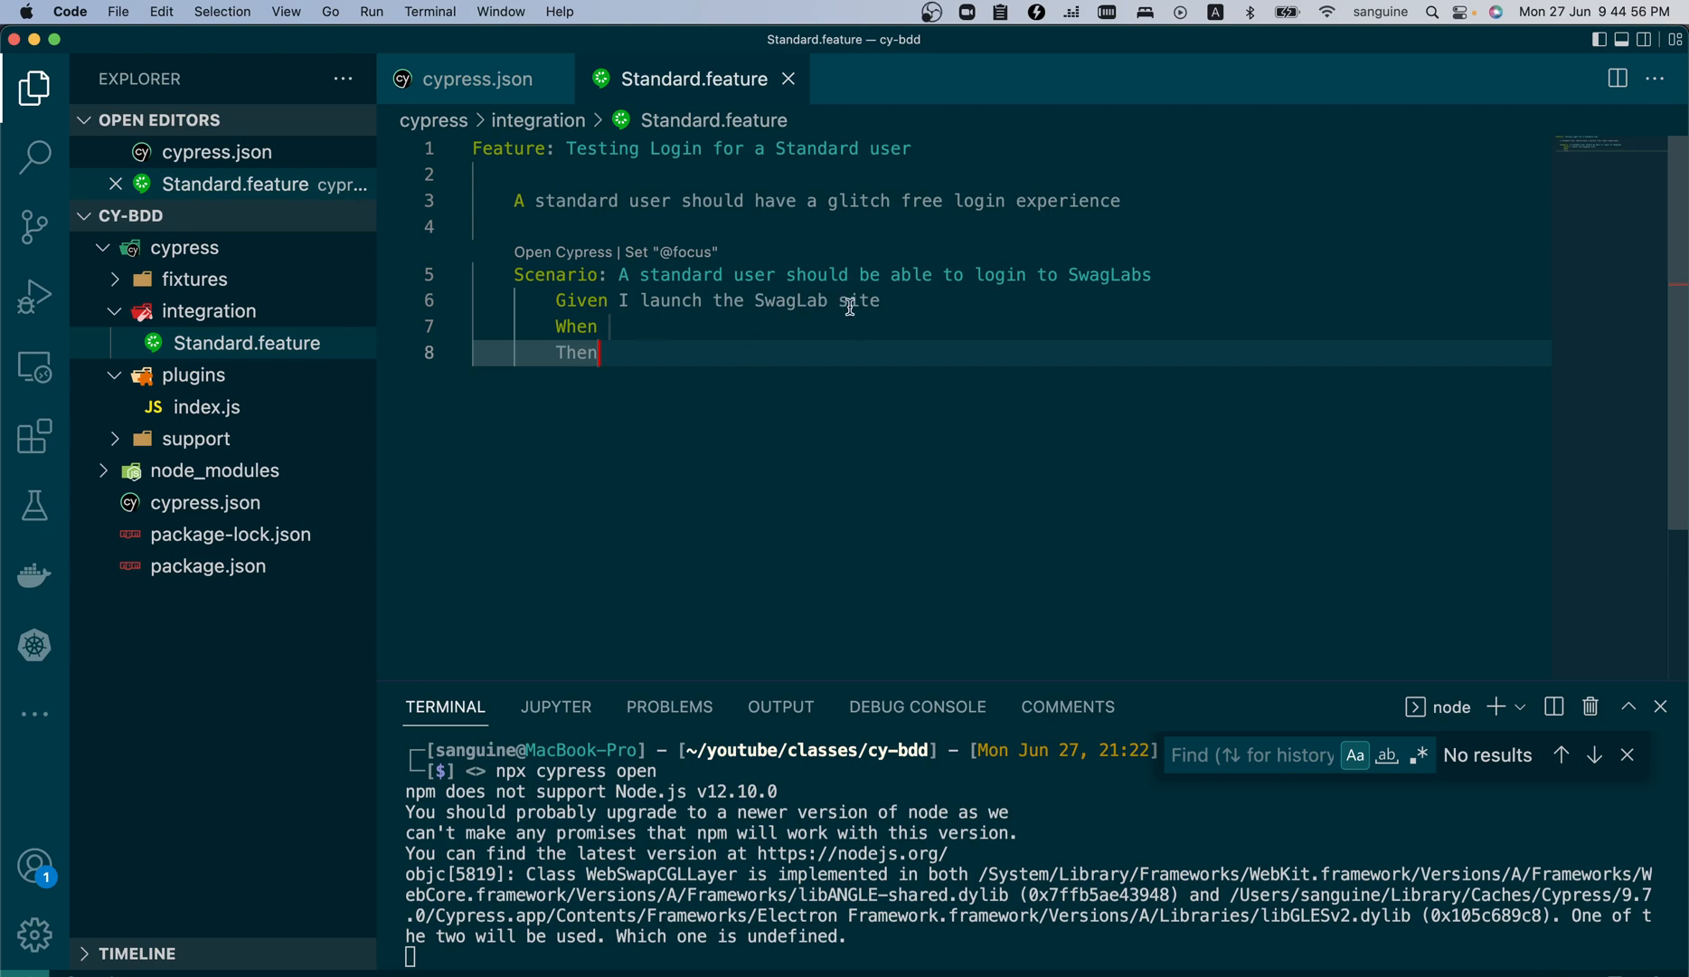
double_click(859, 300)
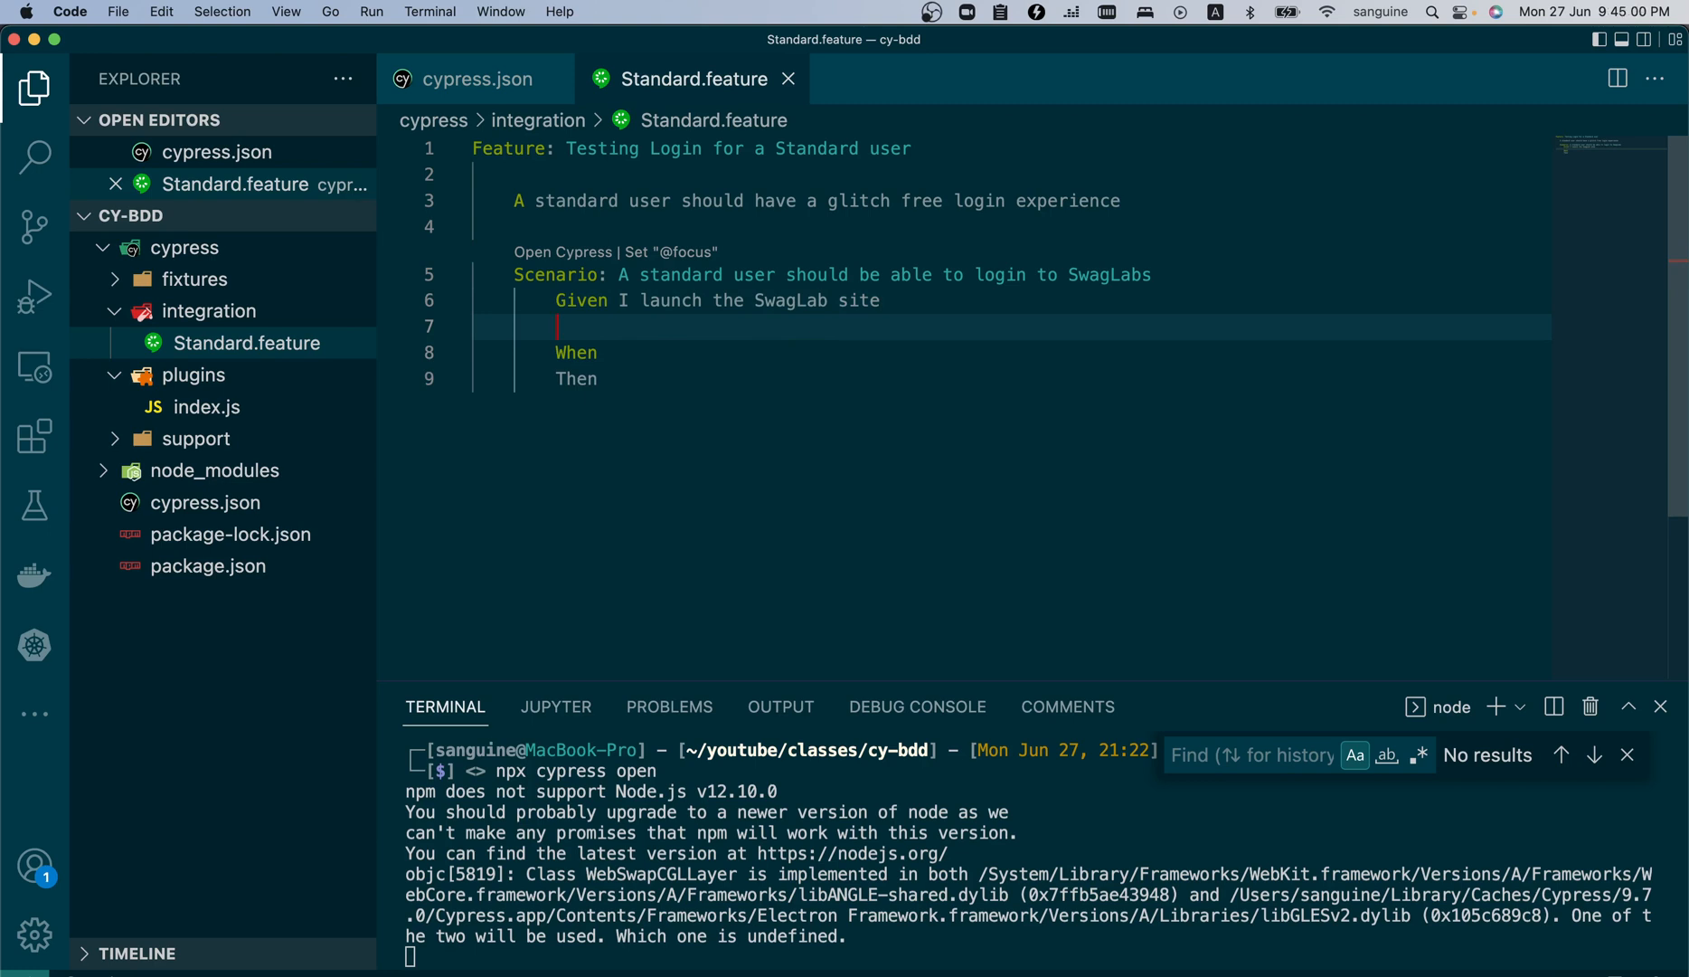
- Write the step 'And I insert the standard username', removing extra trailing words
text(And)
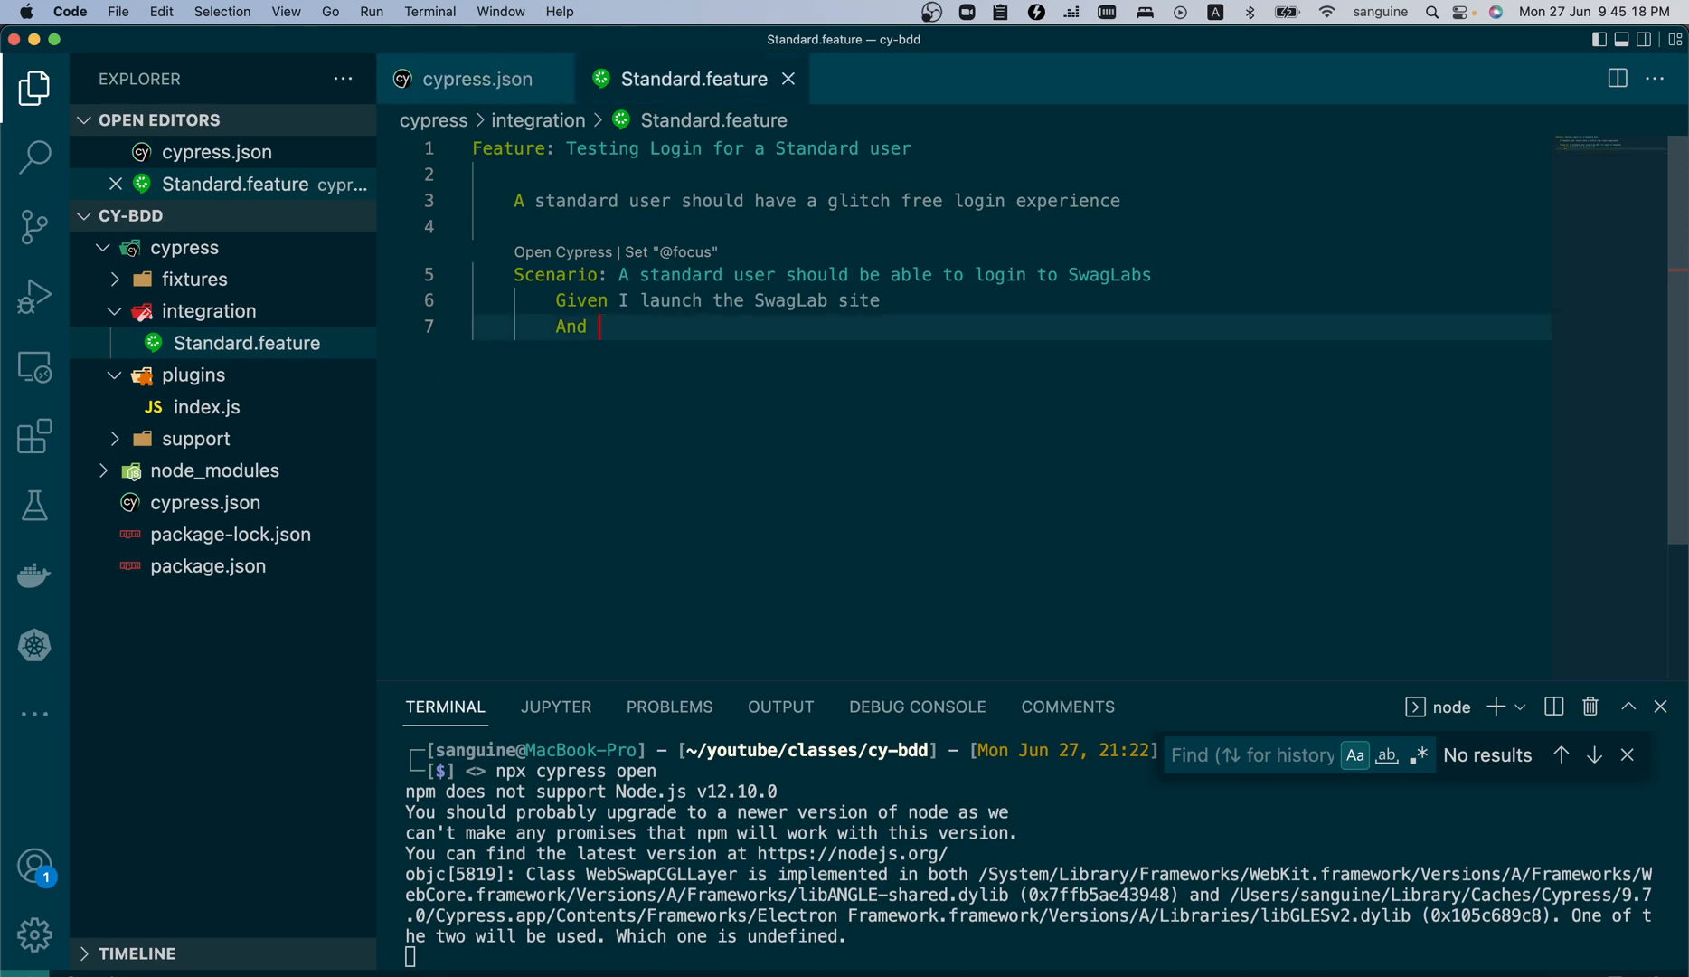
text(I)
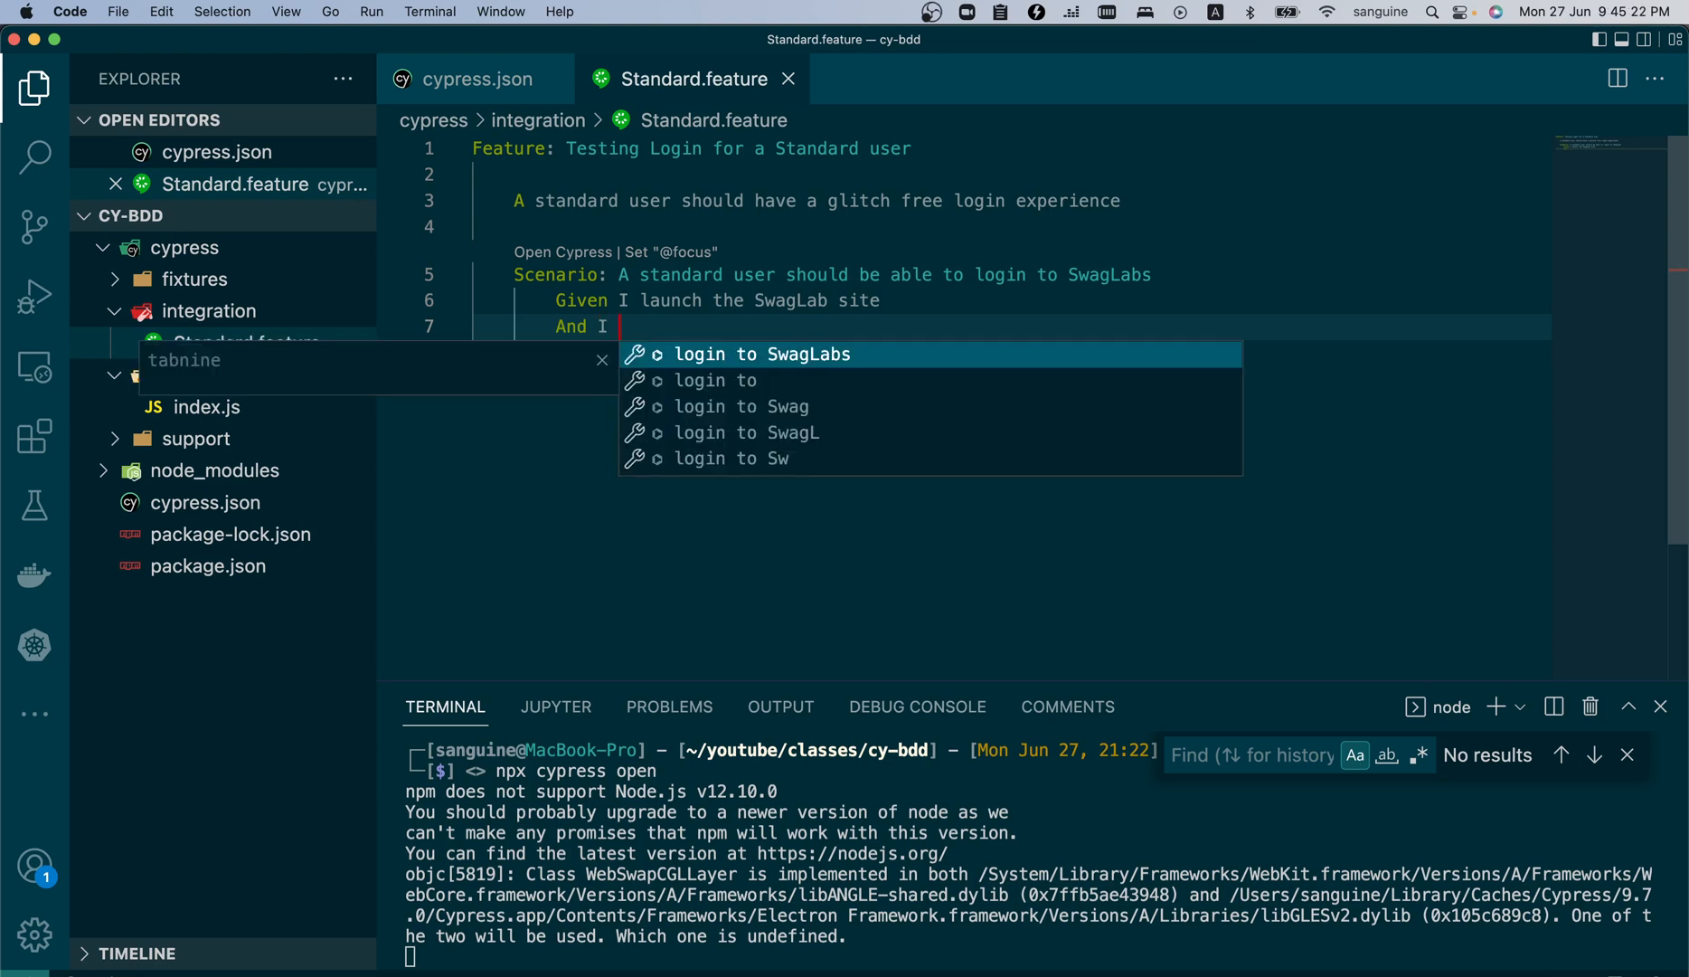
text(insert)
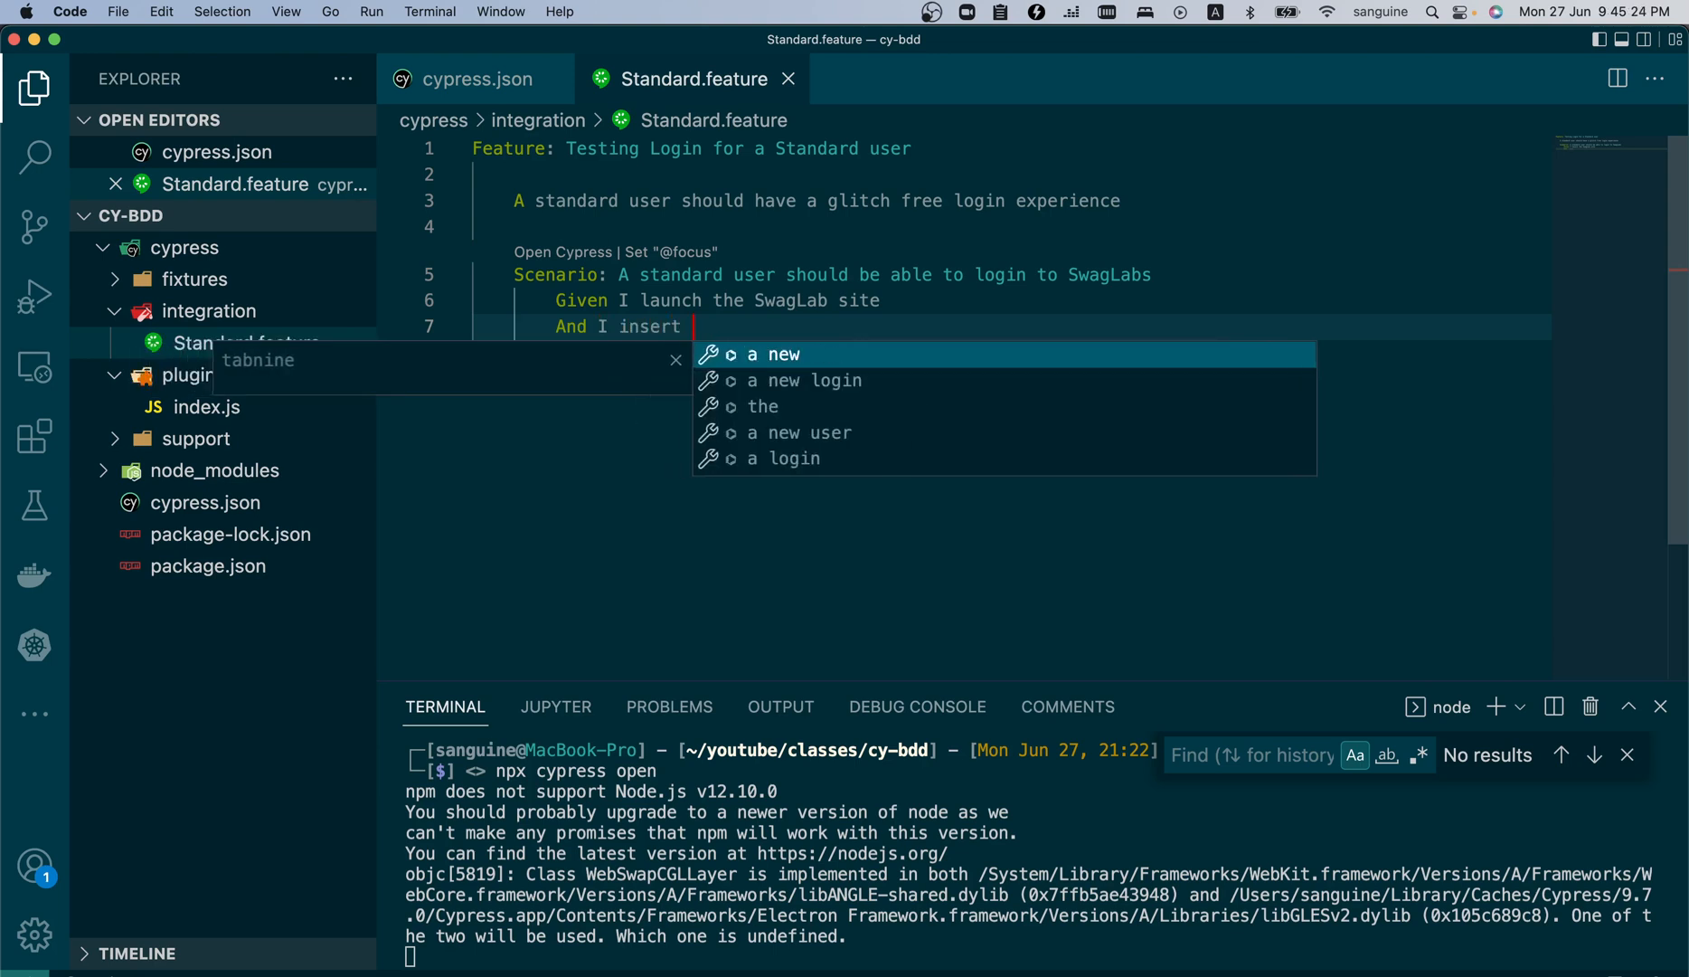
text(the standard usernames into)
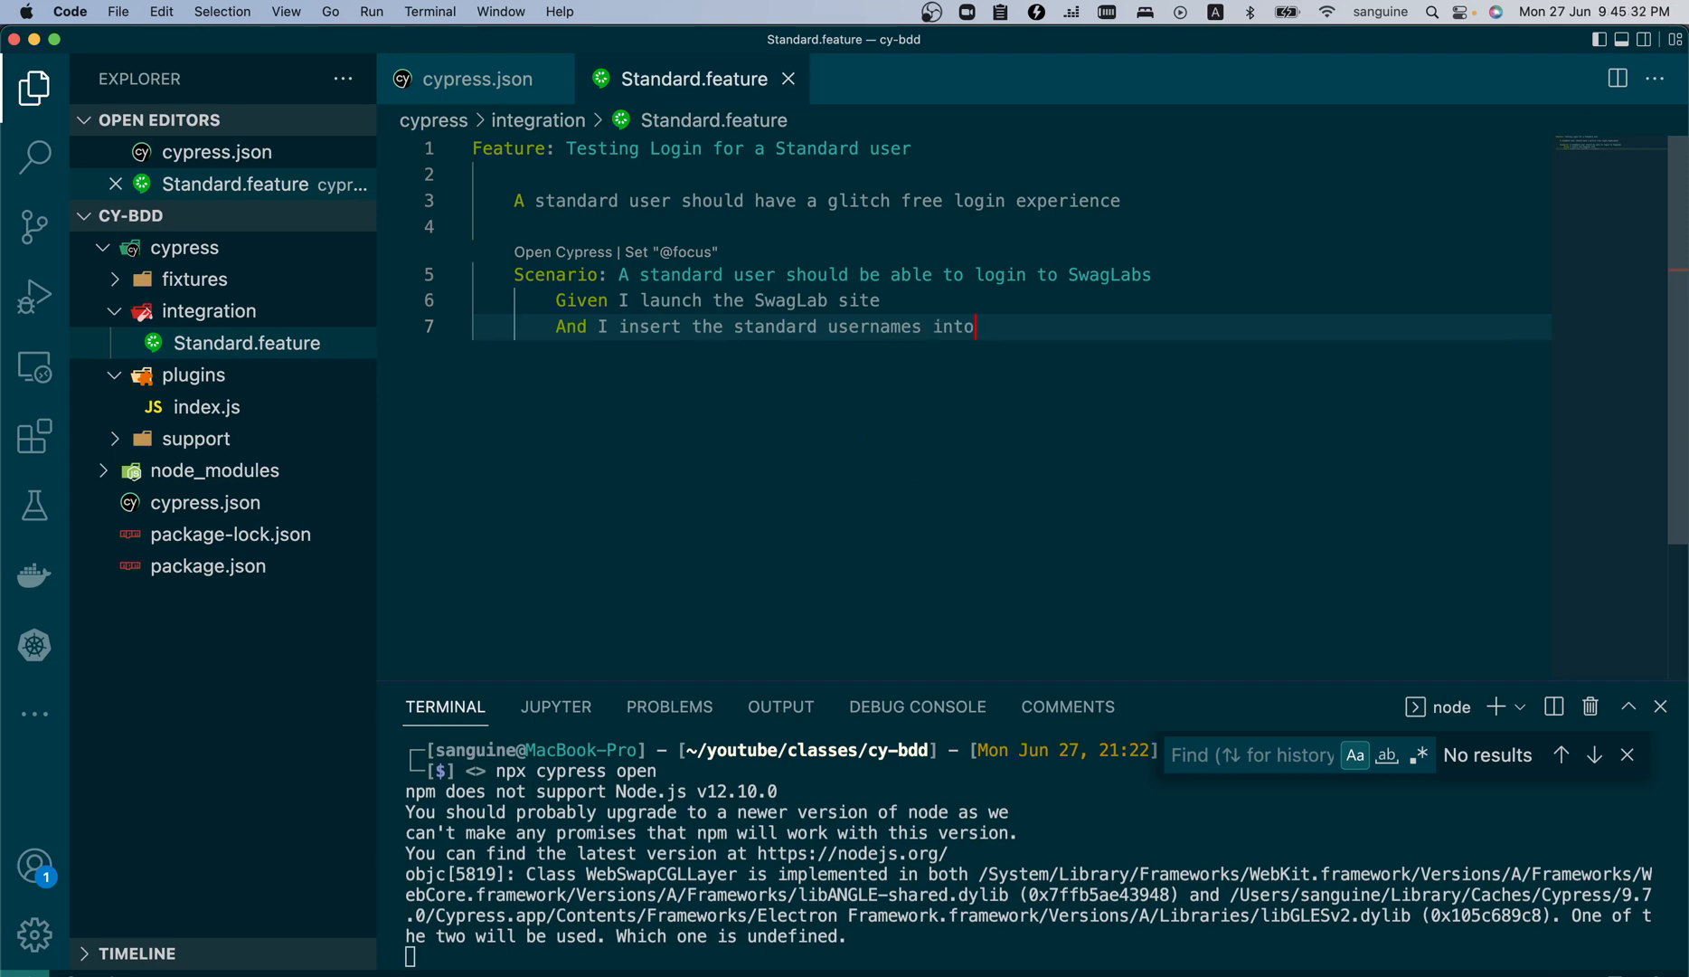
key(Backspace)
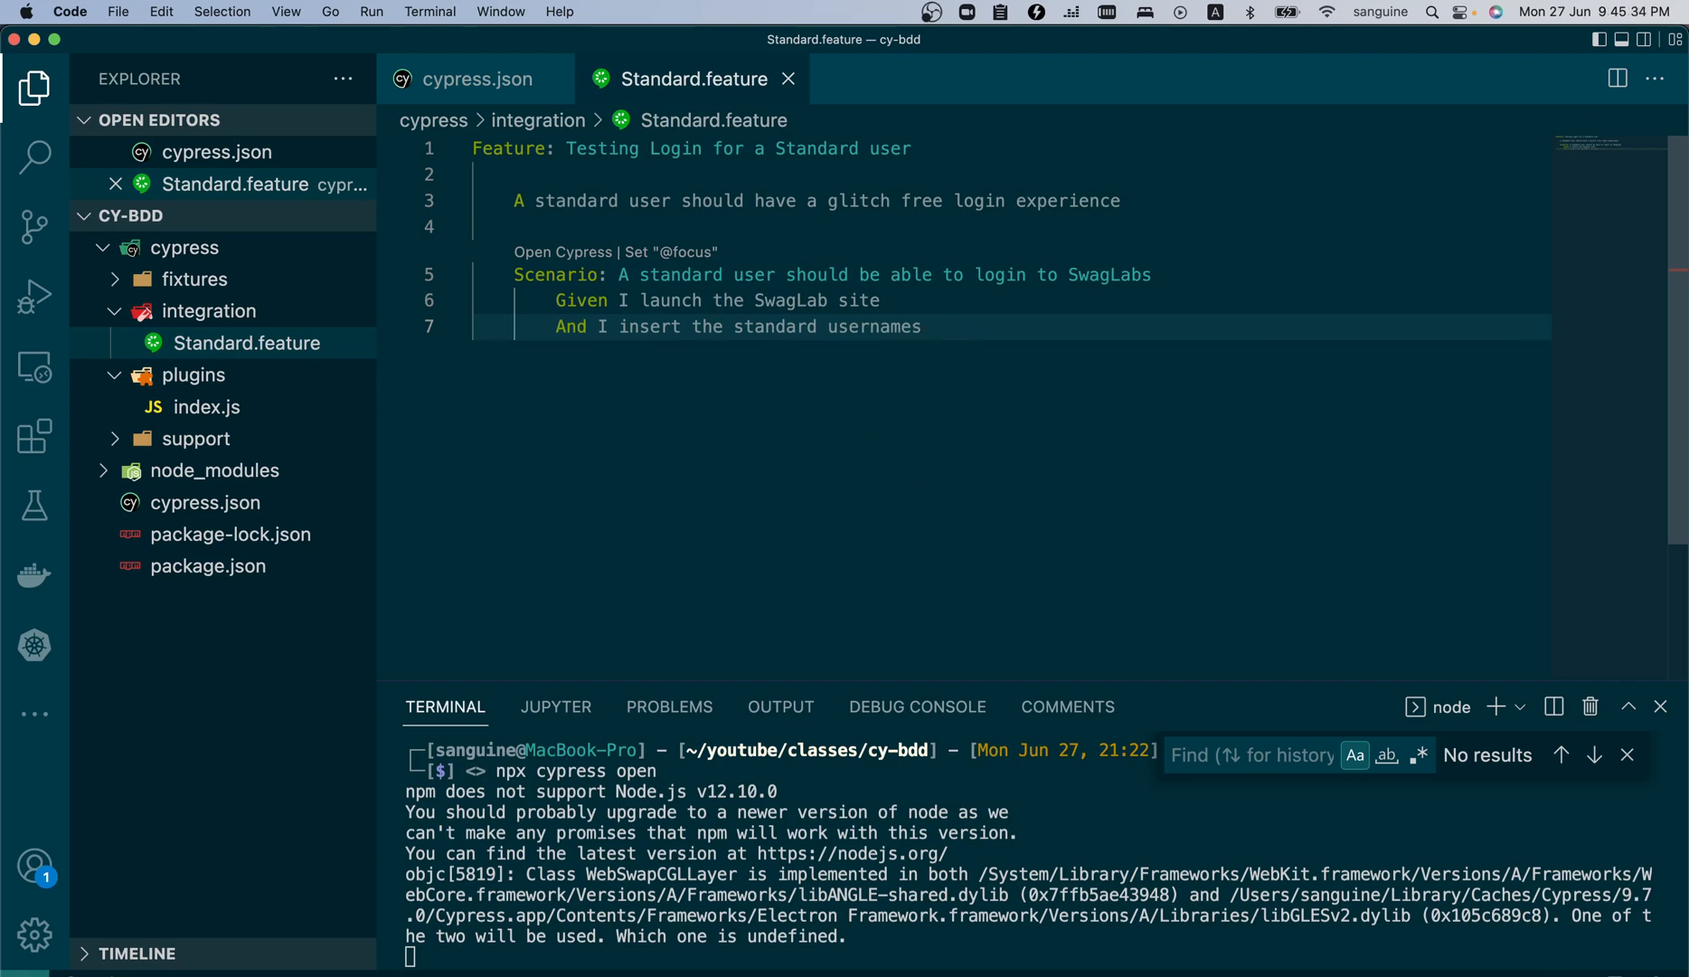
- Write the step 'And I insert the password' and start a new line
text(And)
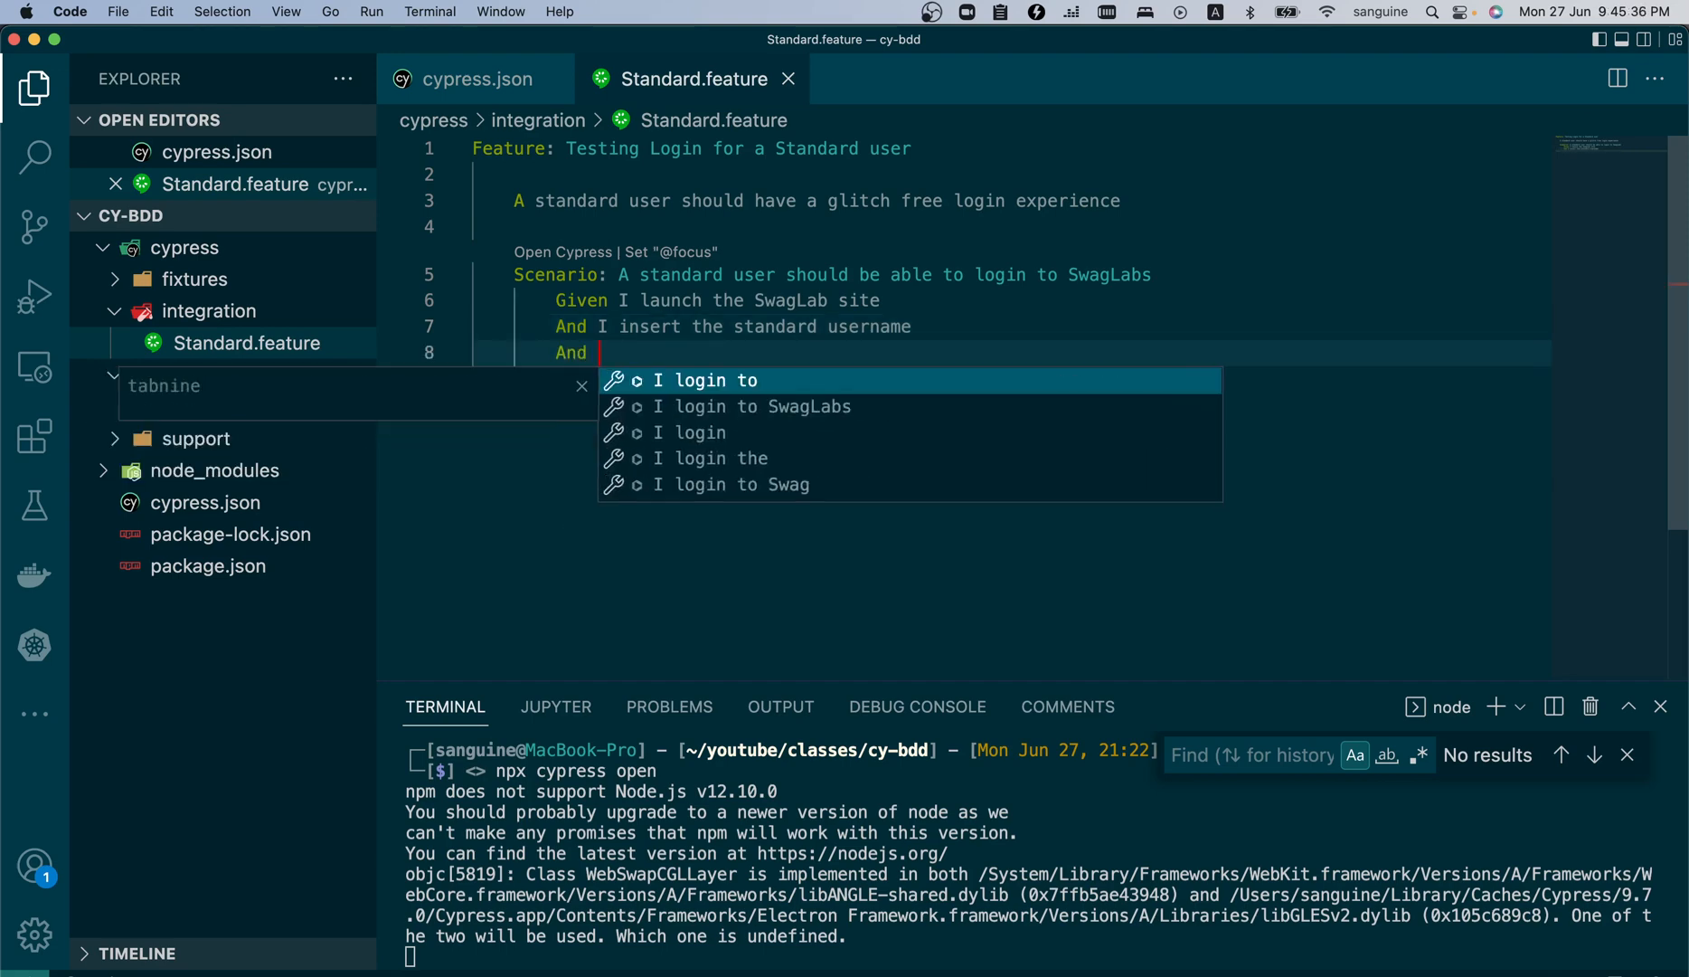
text(I insert the)
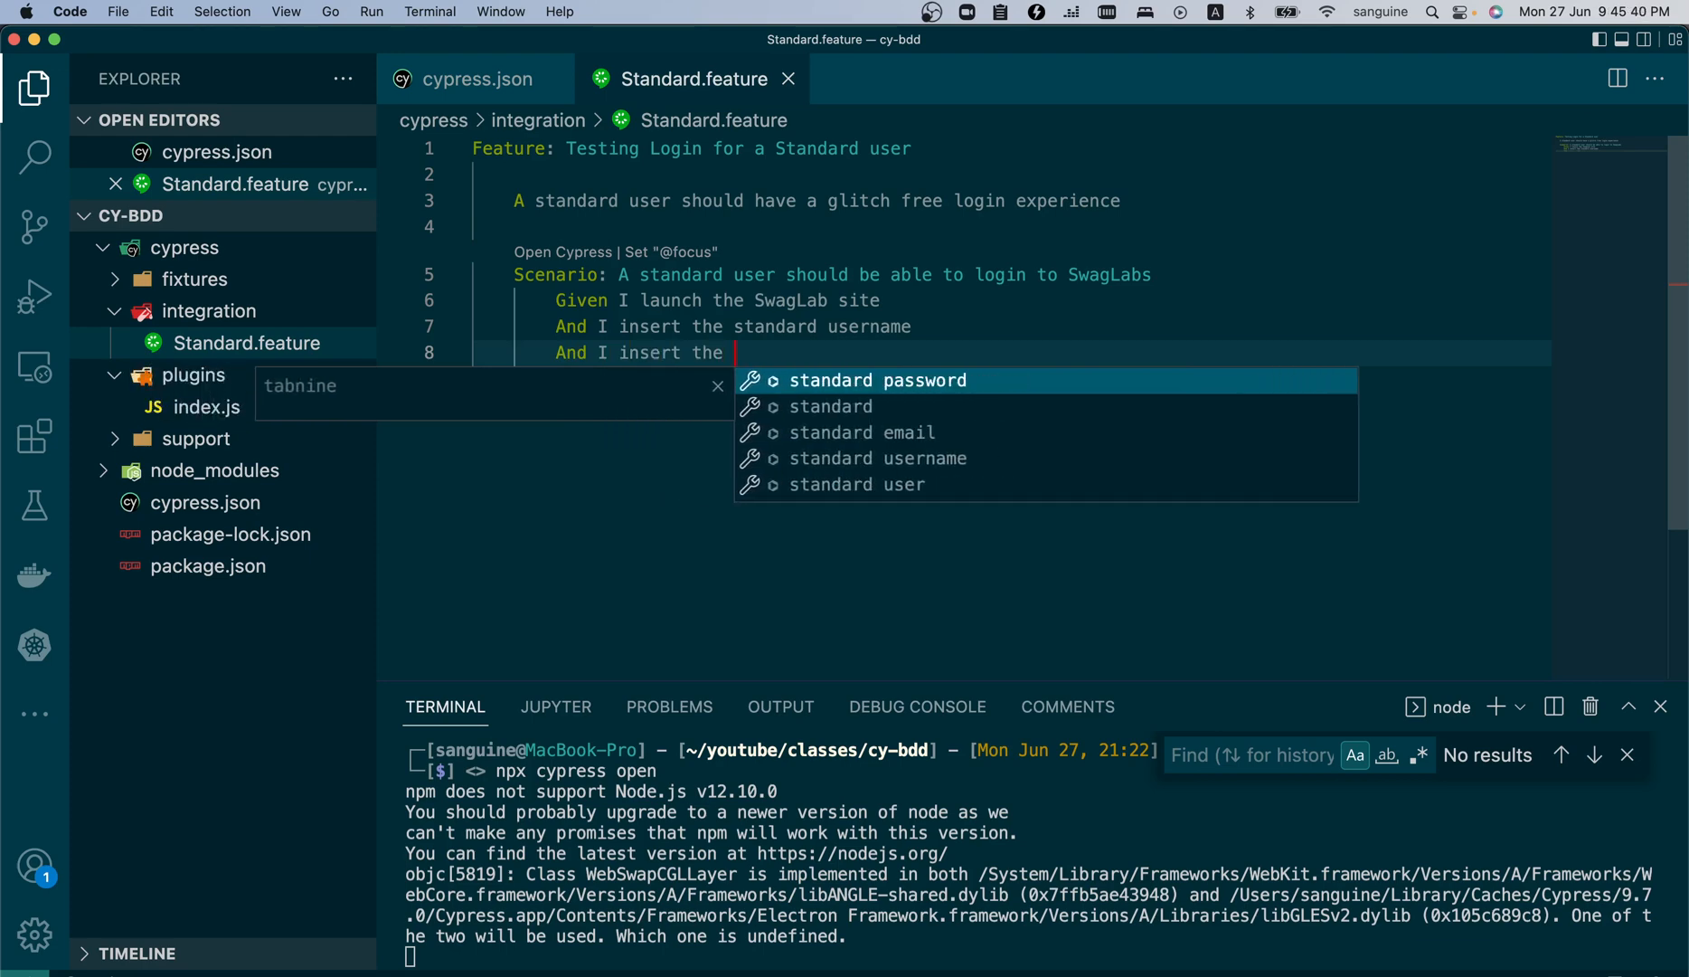
text(standrd)
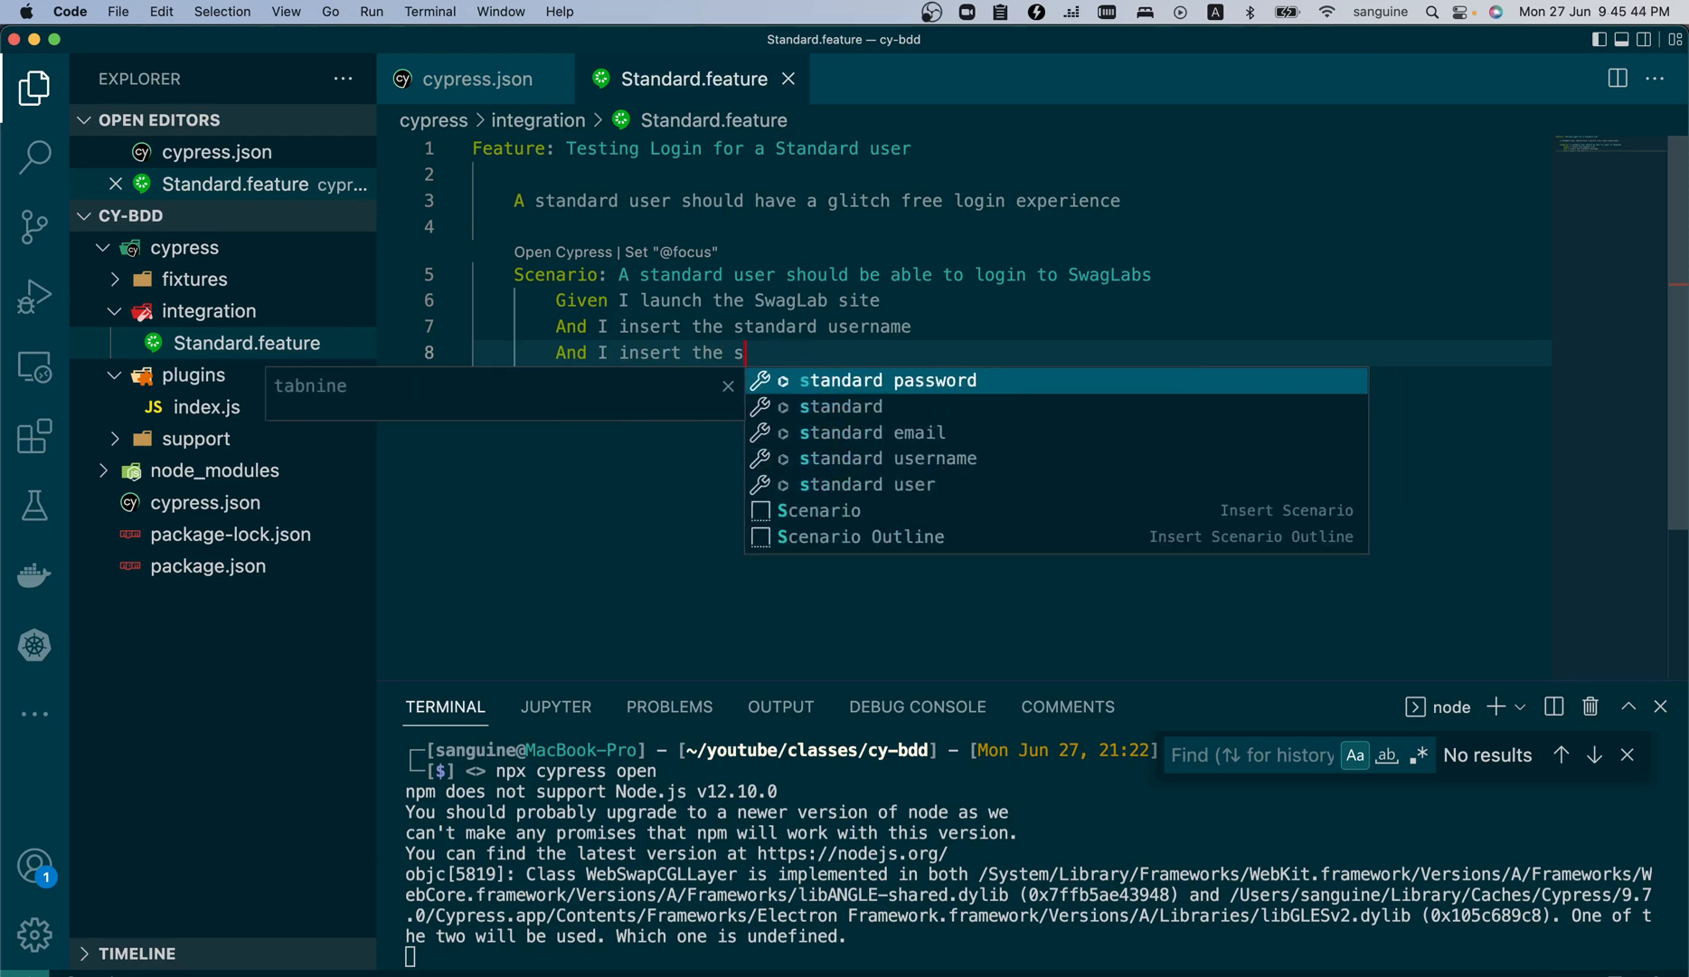
key(Backspace)
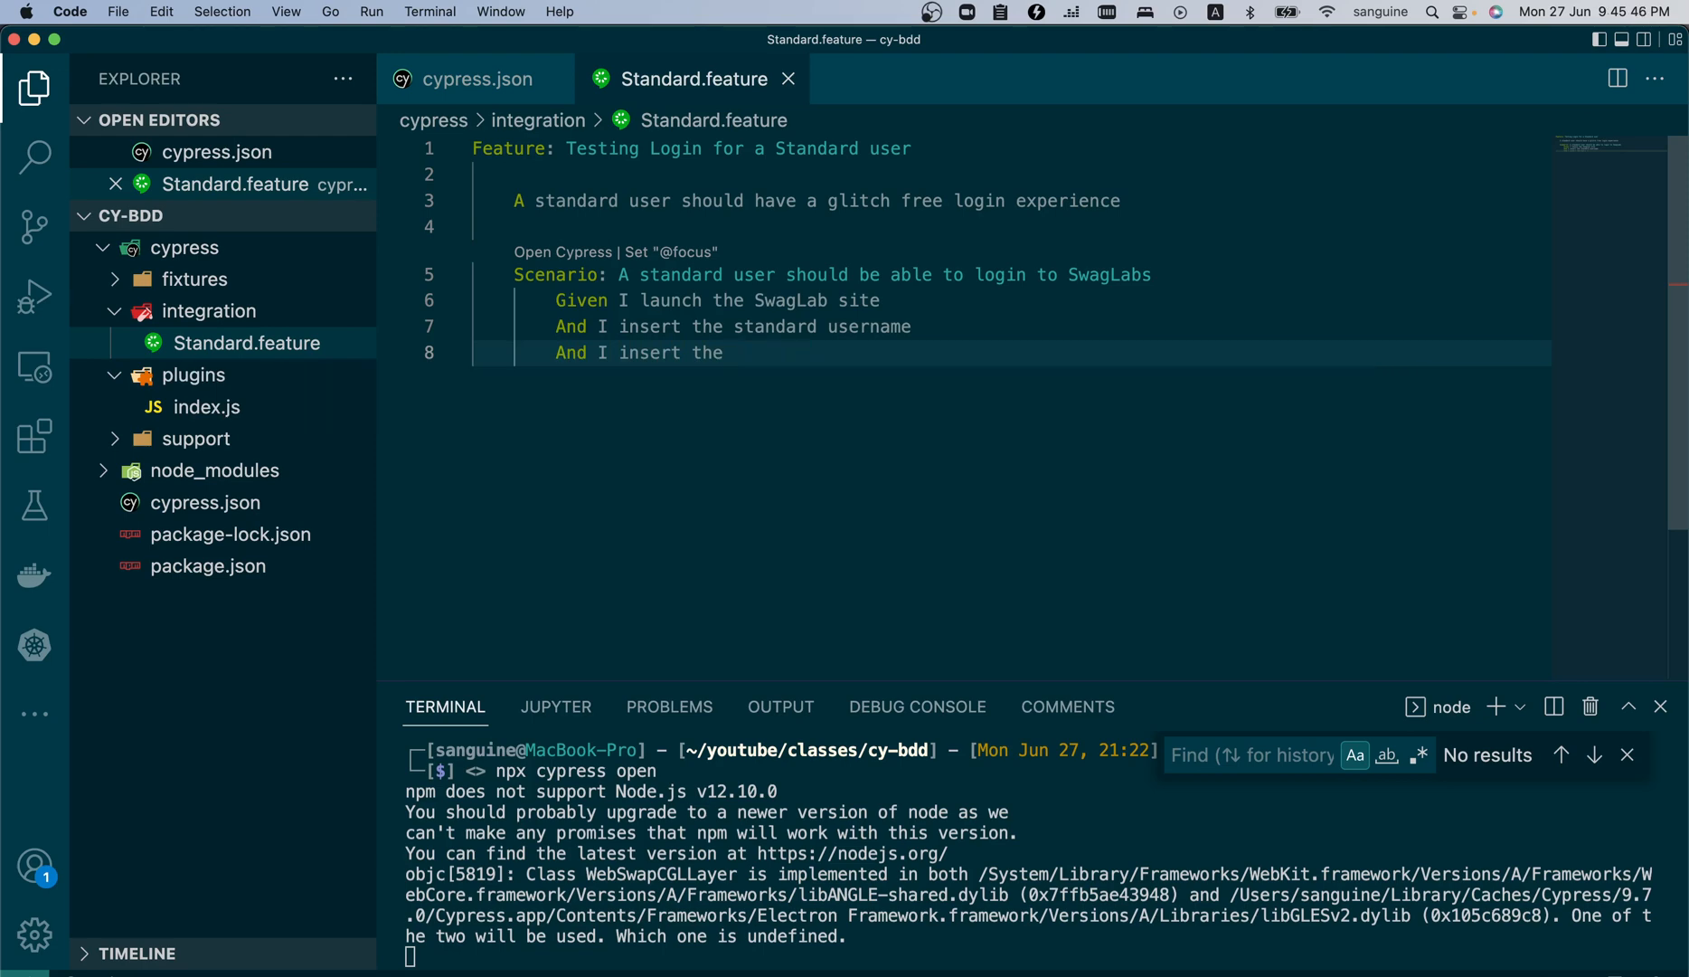
text(passwoird)
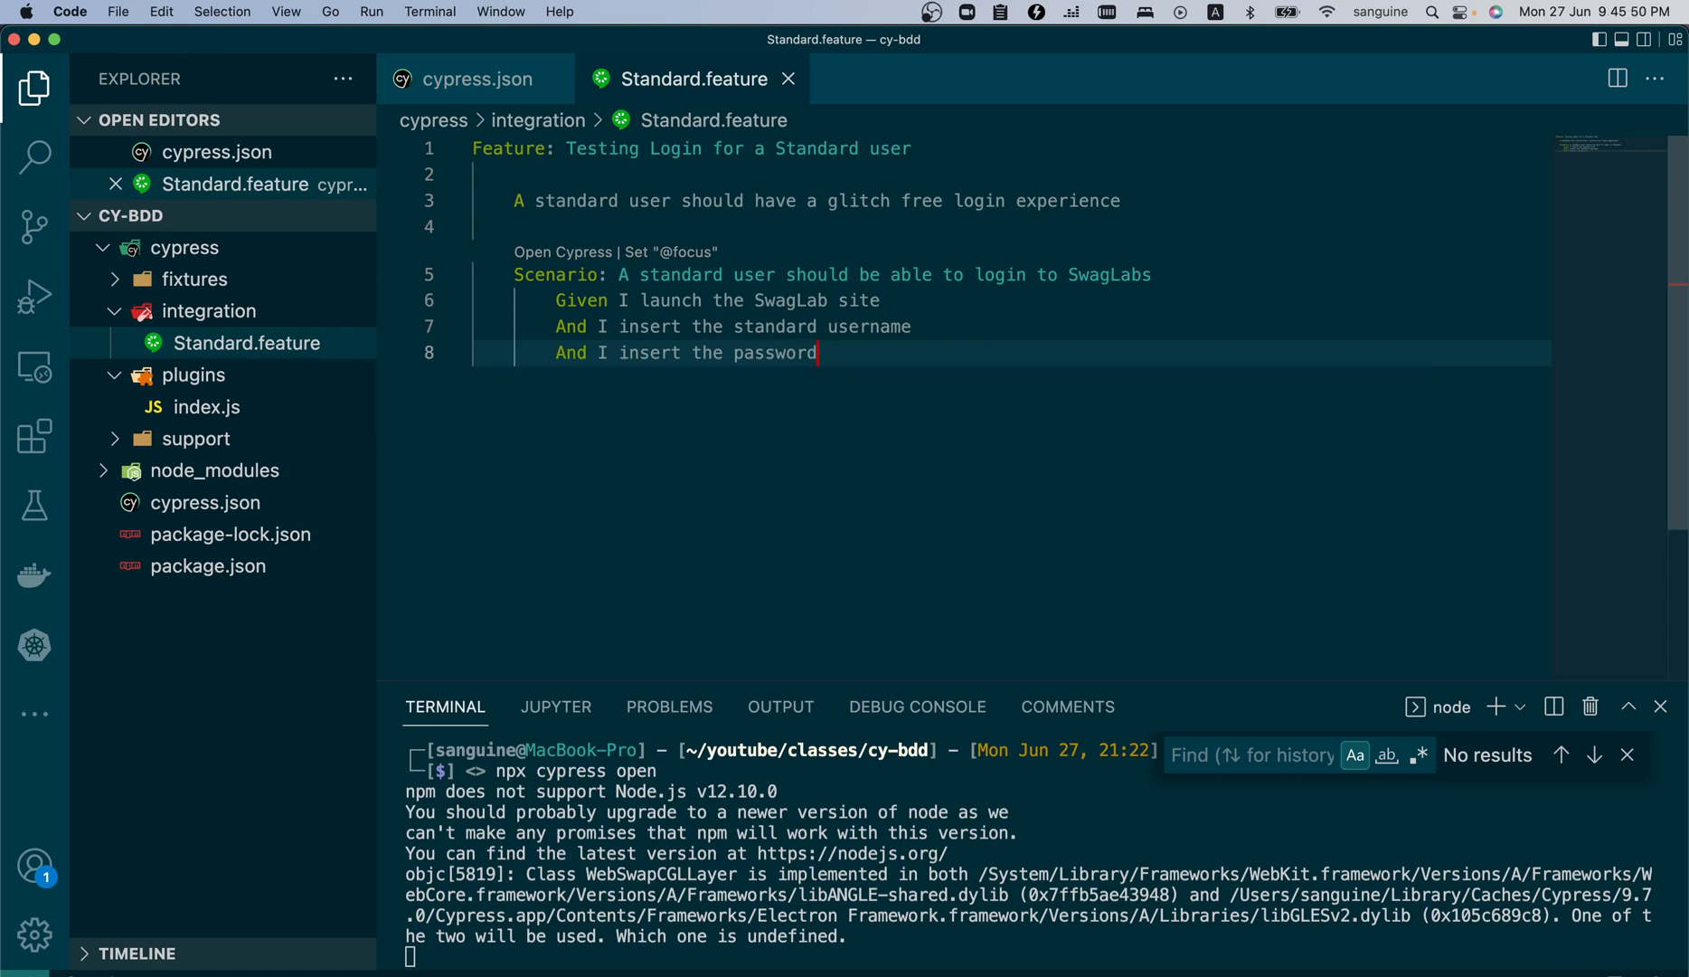
key(enter)
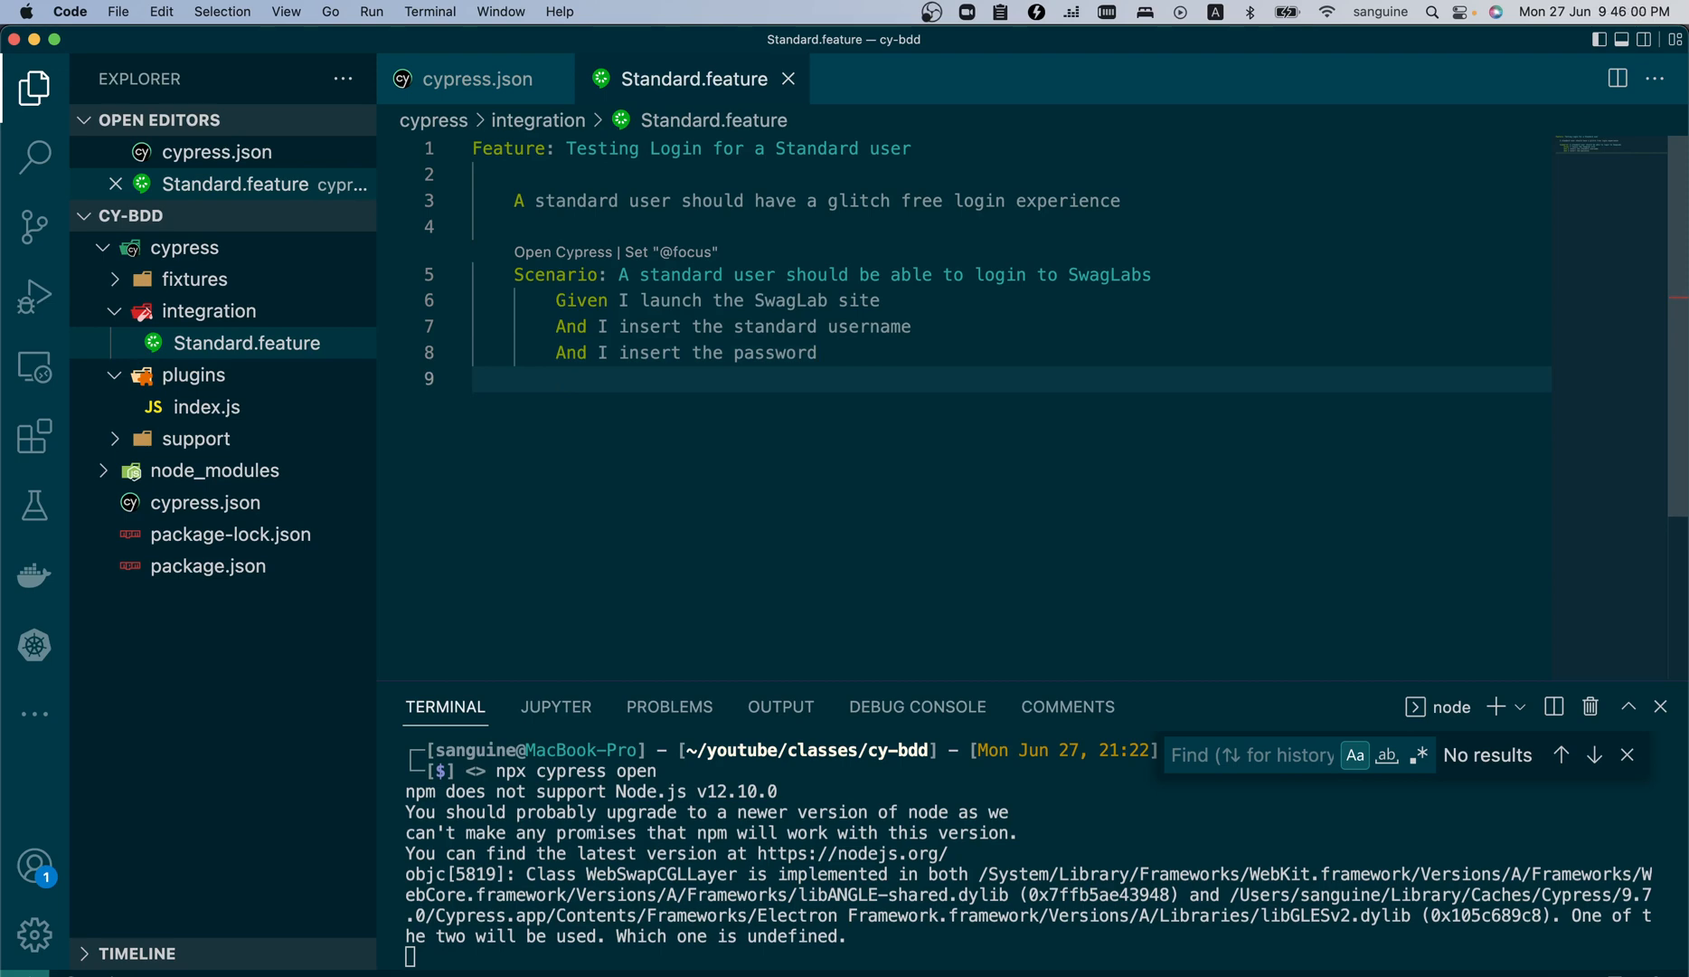
- Write the step 'When I click the Login button' using the autocomplete suggestion
text(Weh)
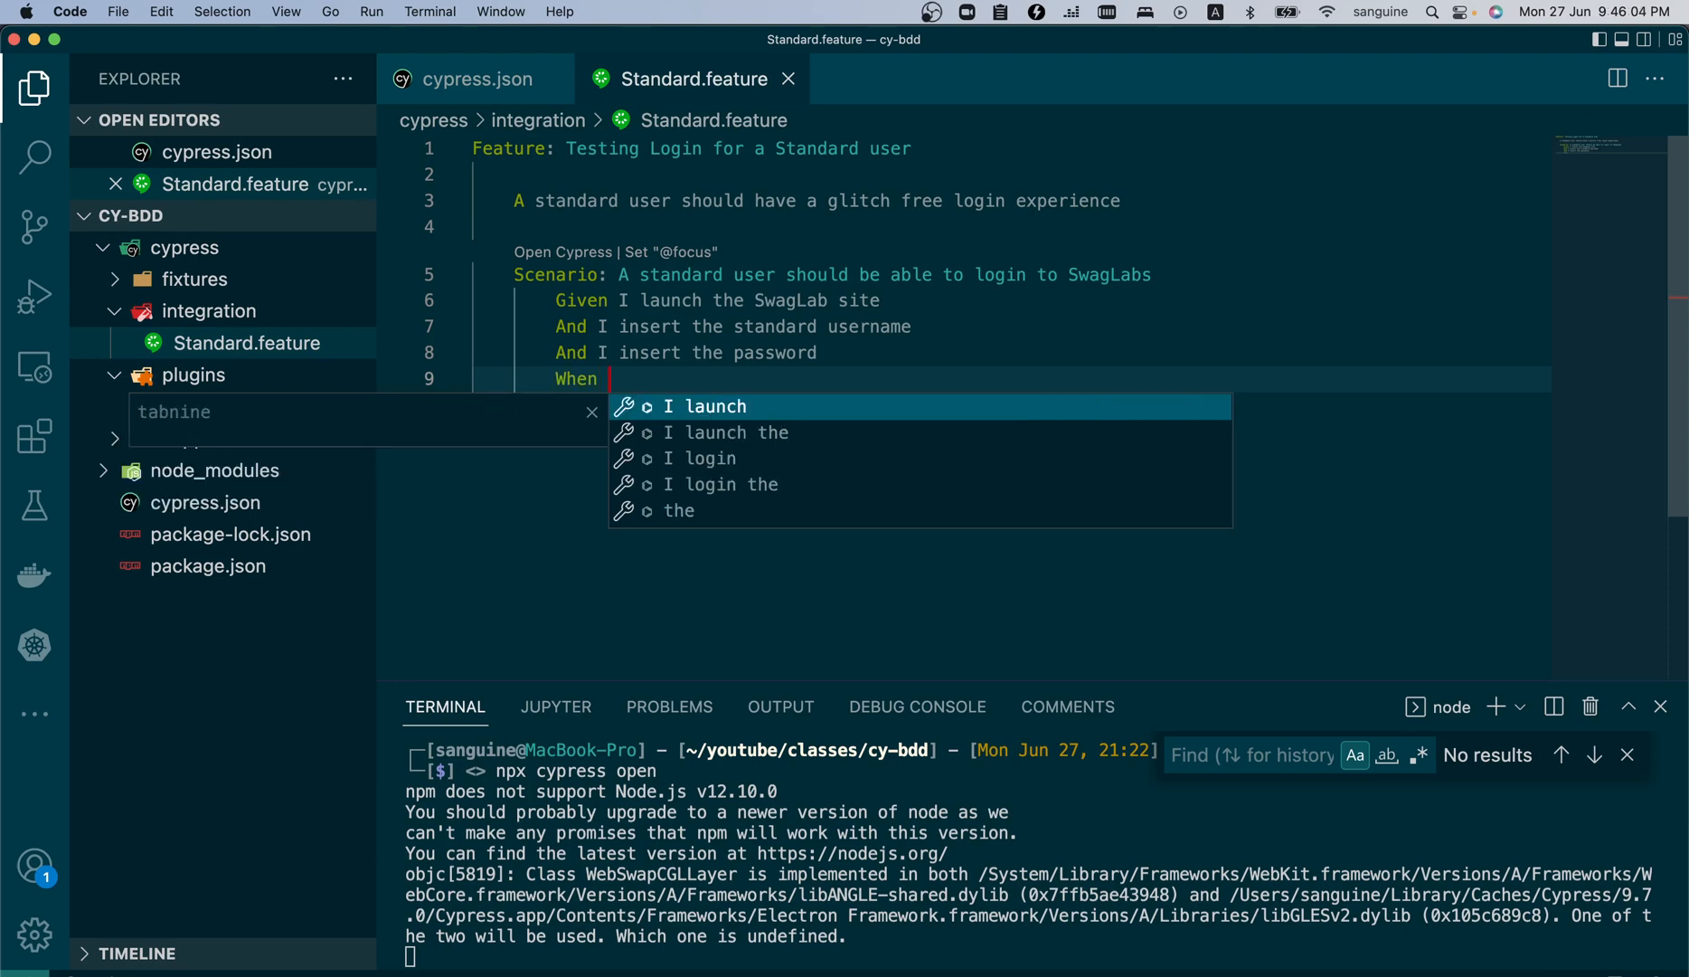
text(I click the)
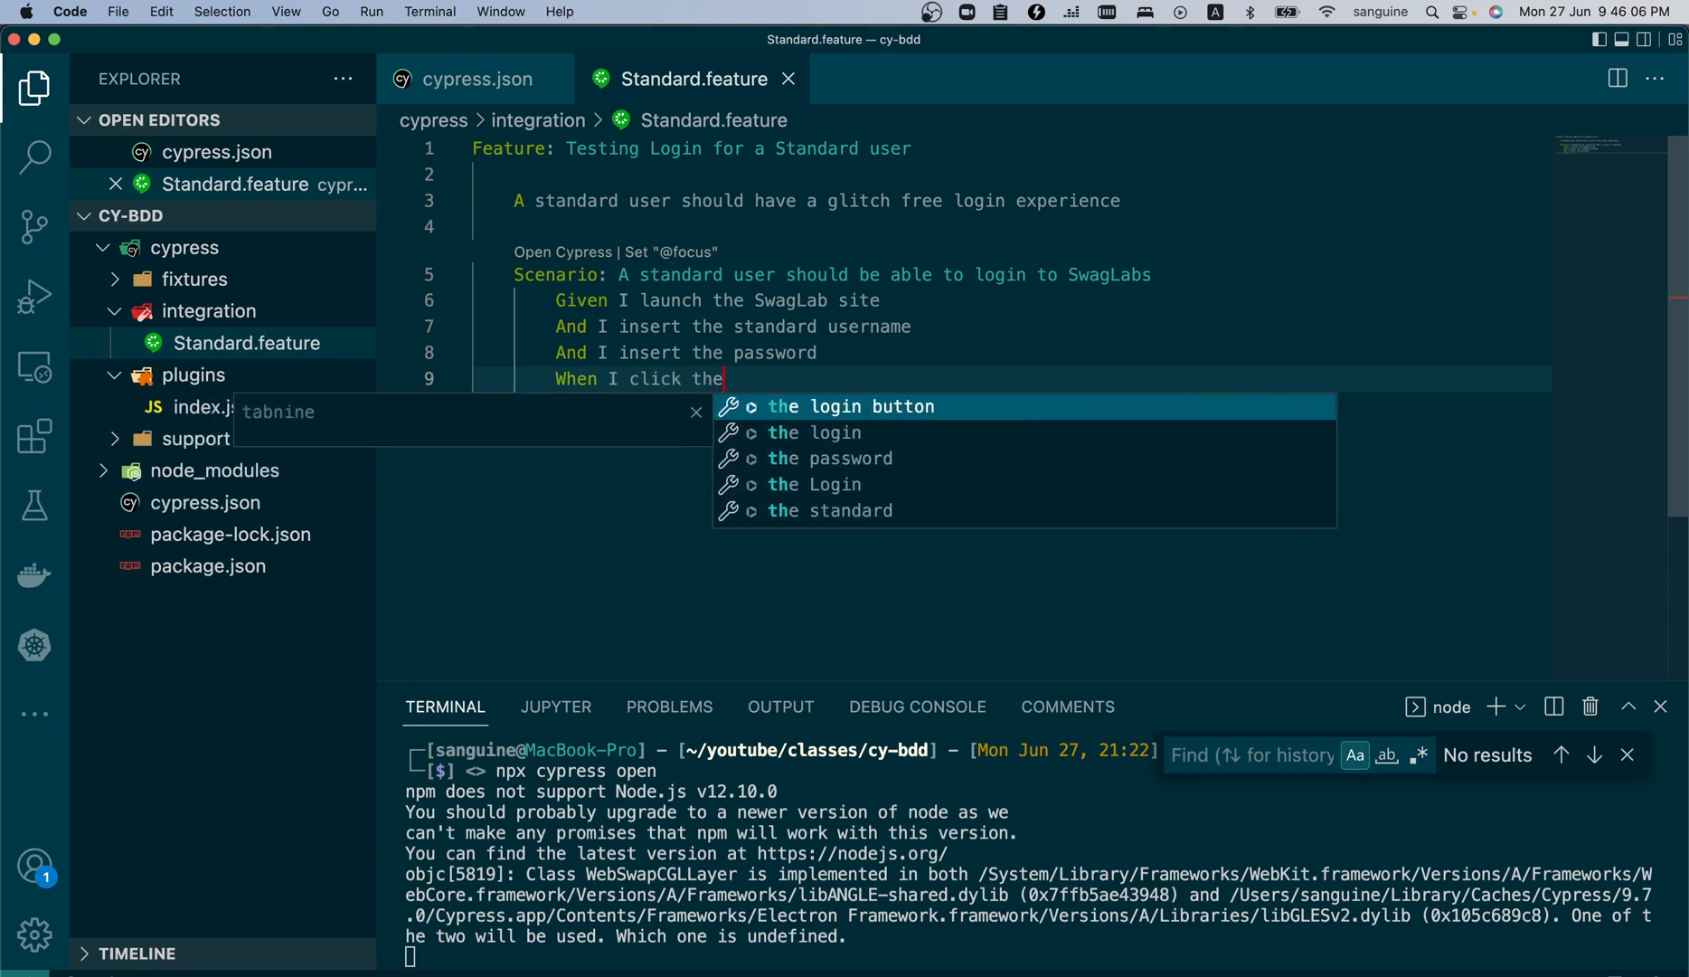
text(Login)
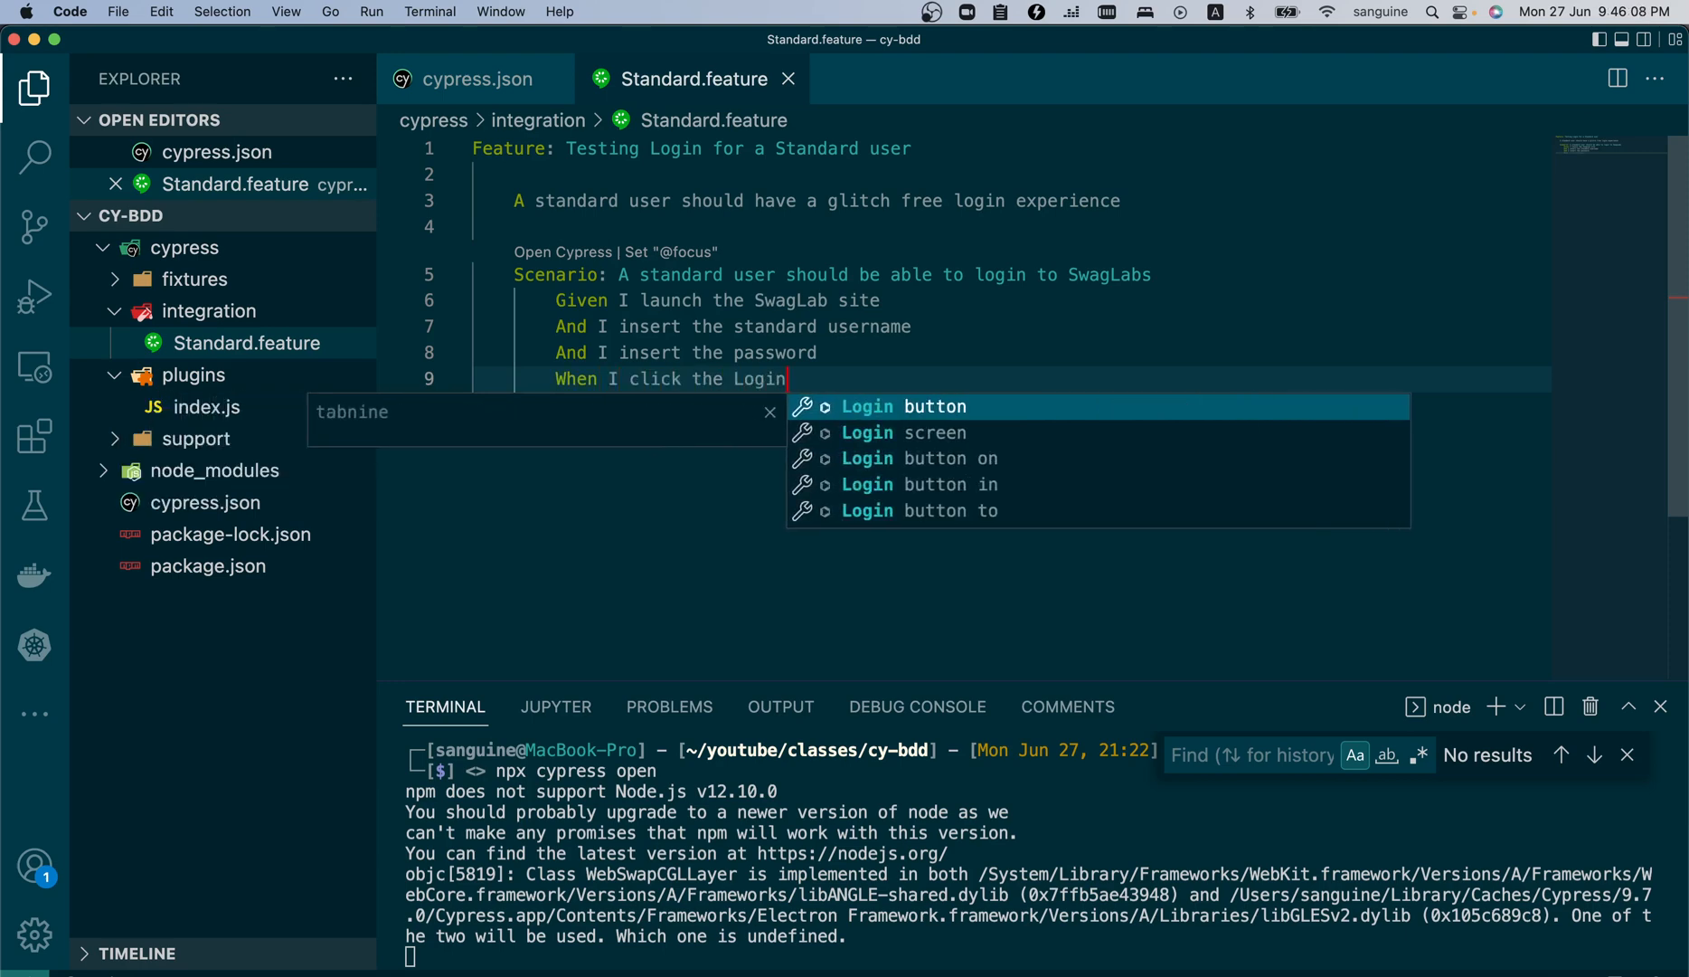
key(Tab)
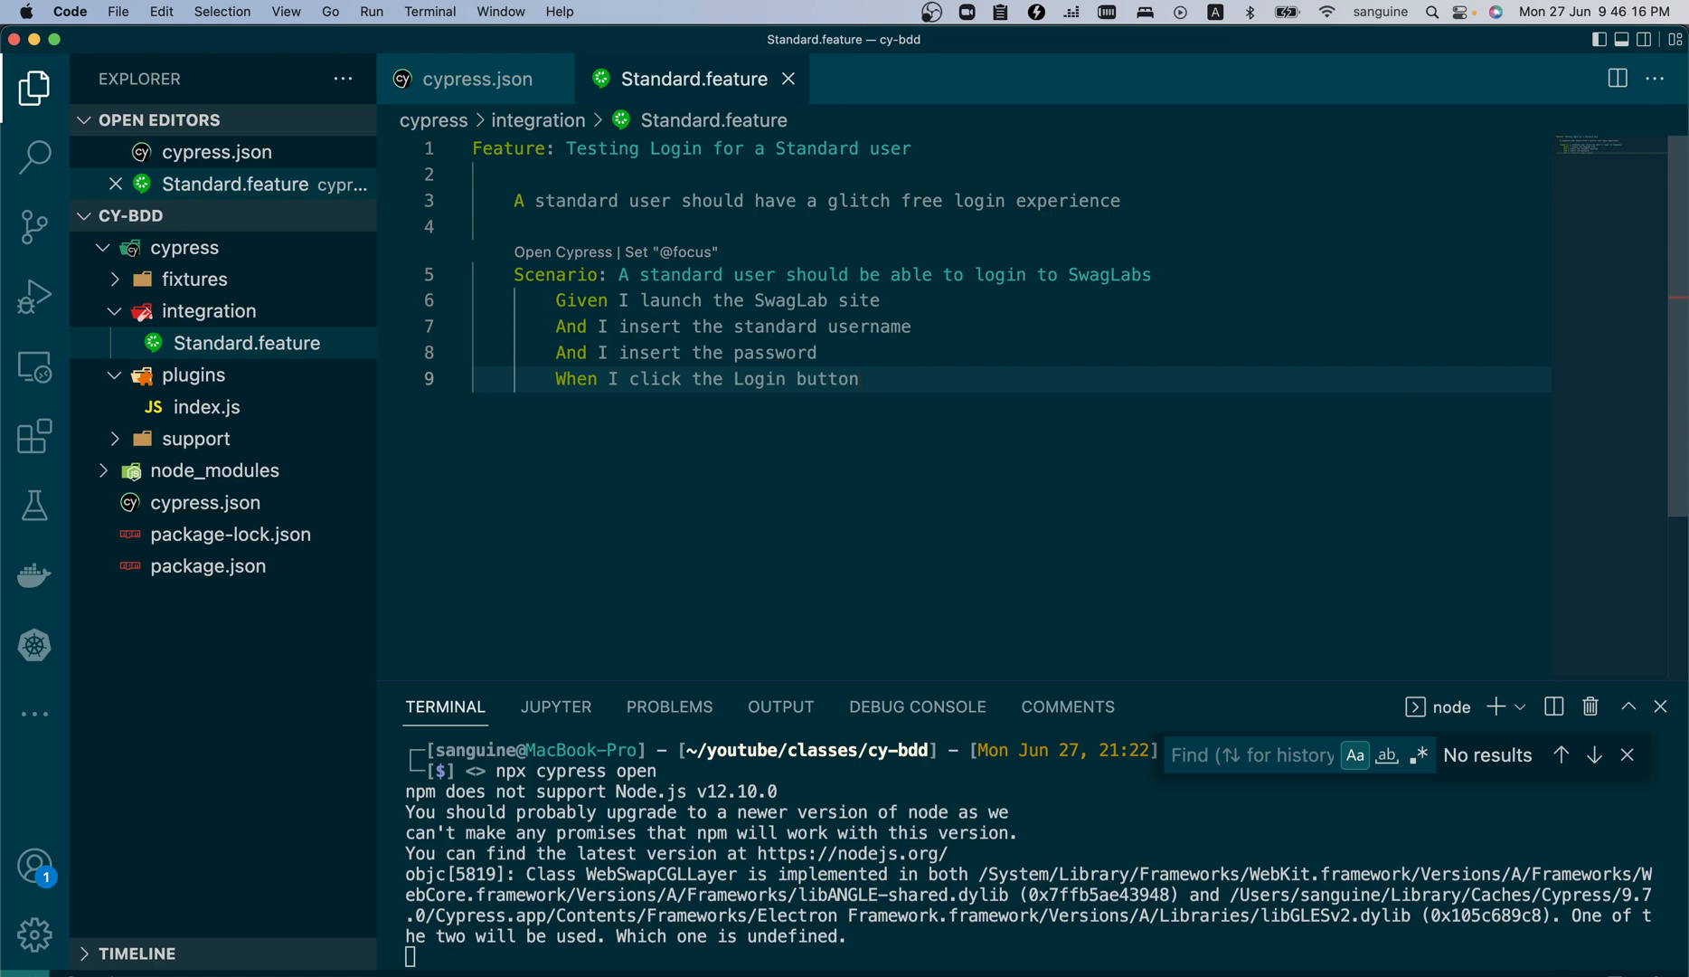
mouse_move(600, 340)
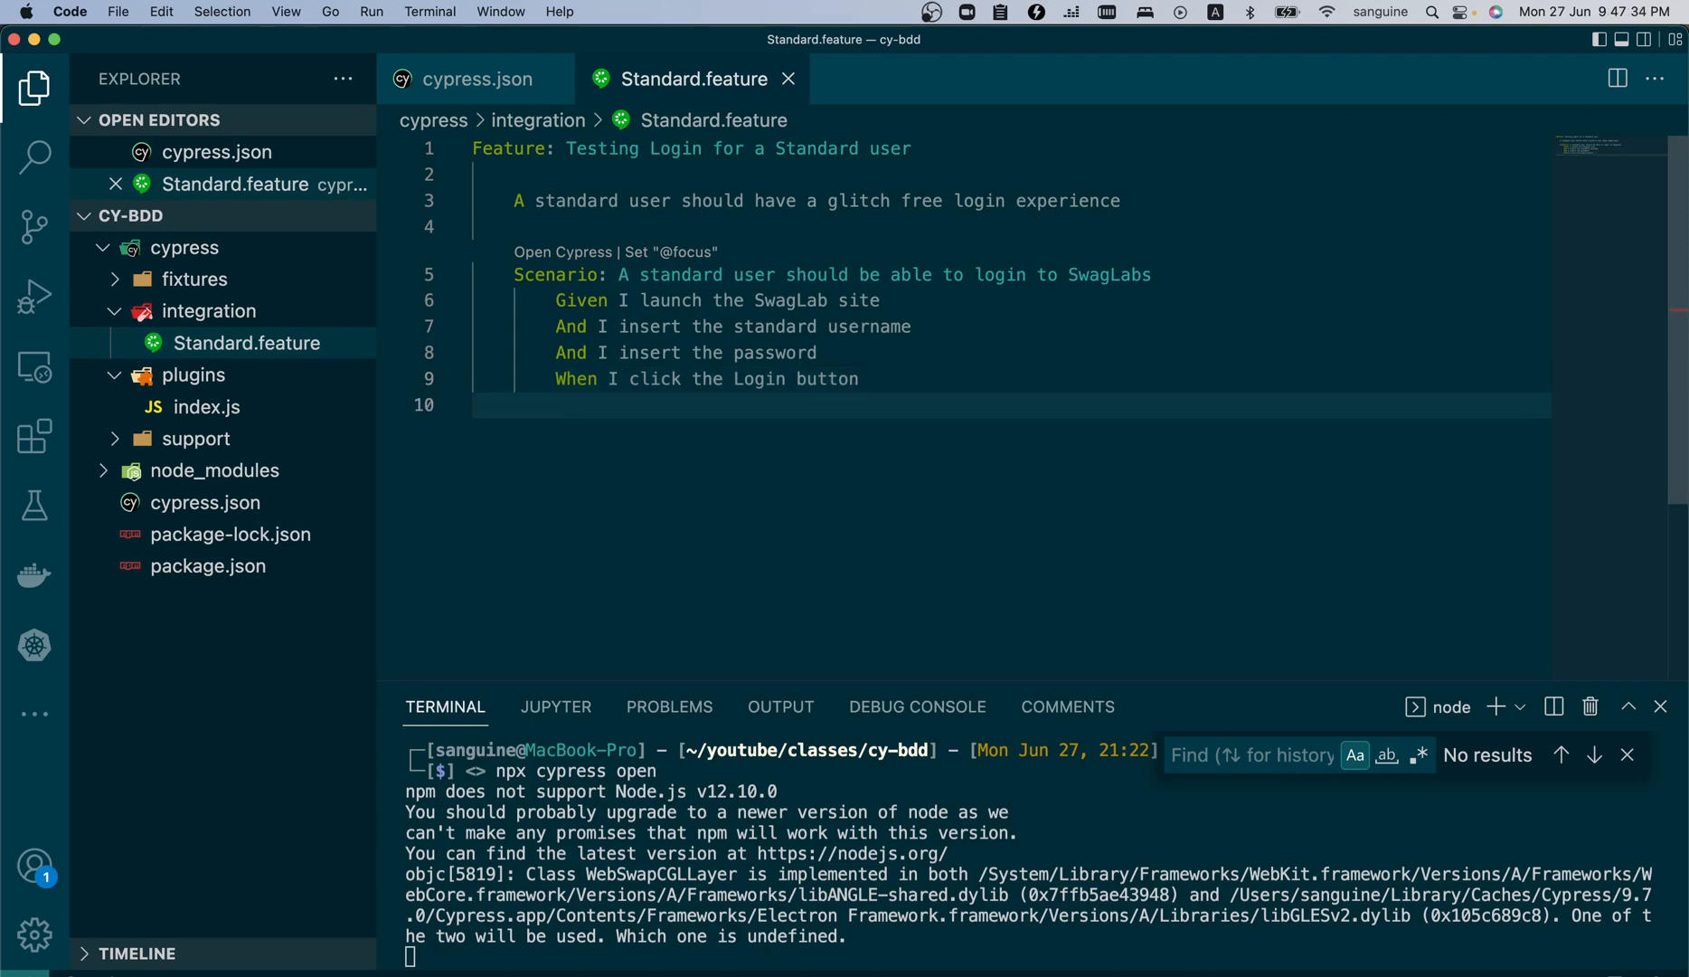
- Write the final step 'Then I should see the marketplace'
text(Then I s)
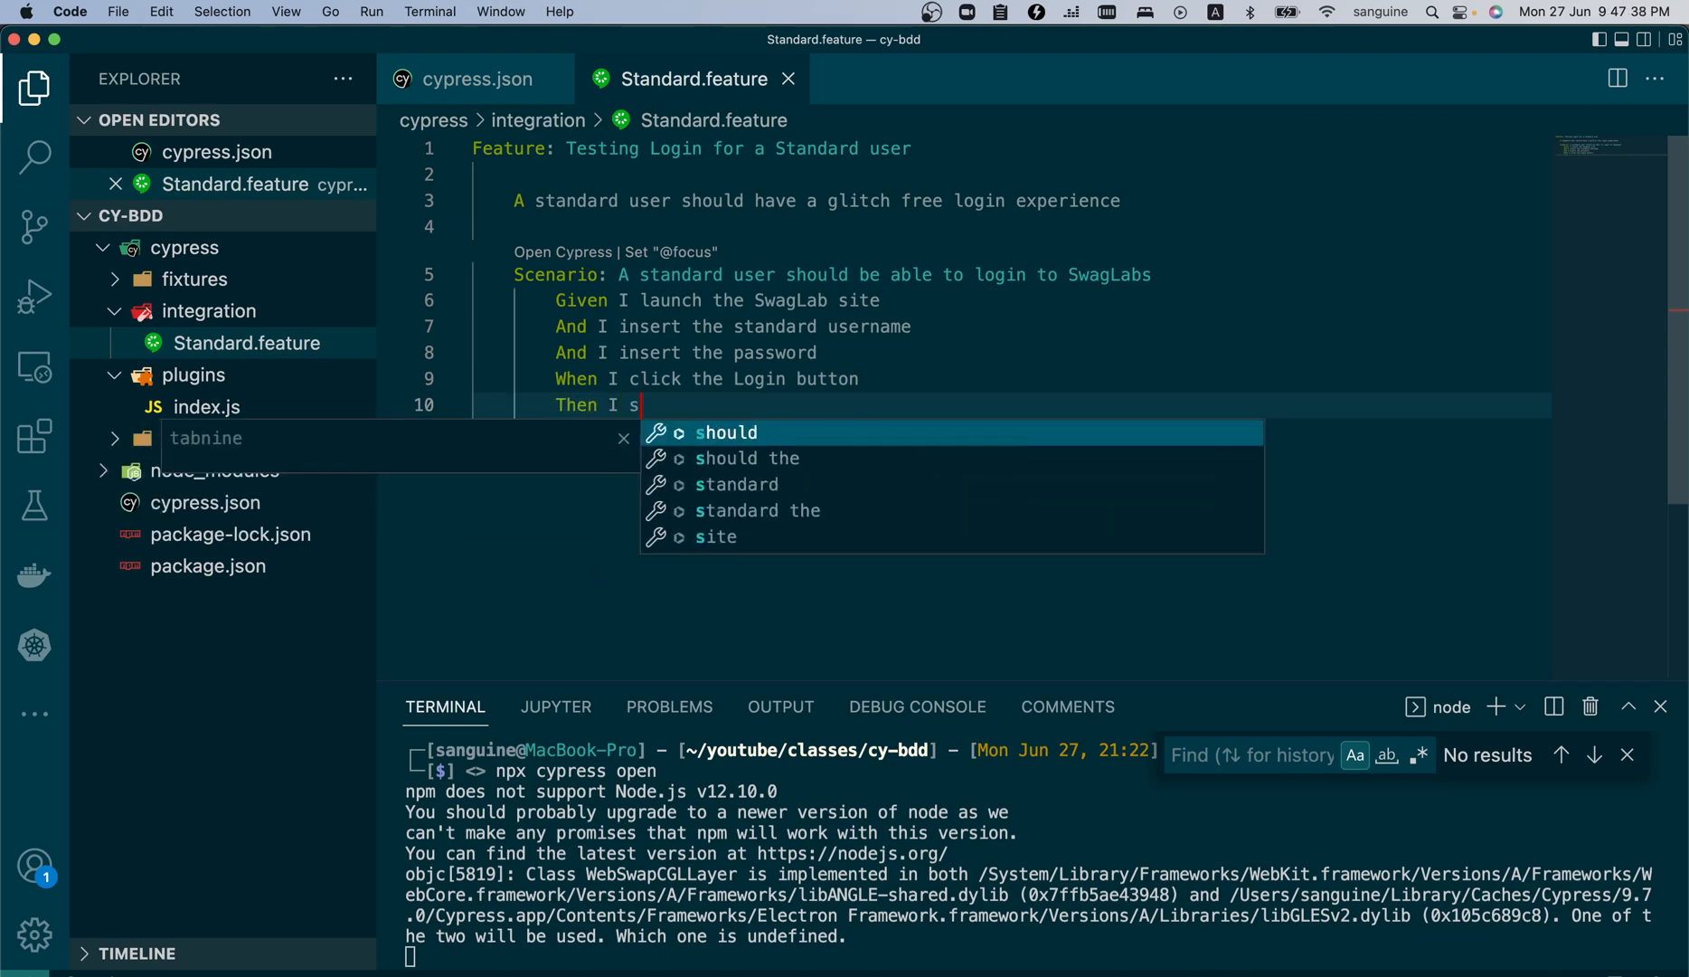
text(hould see t)
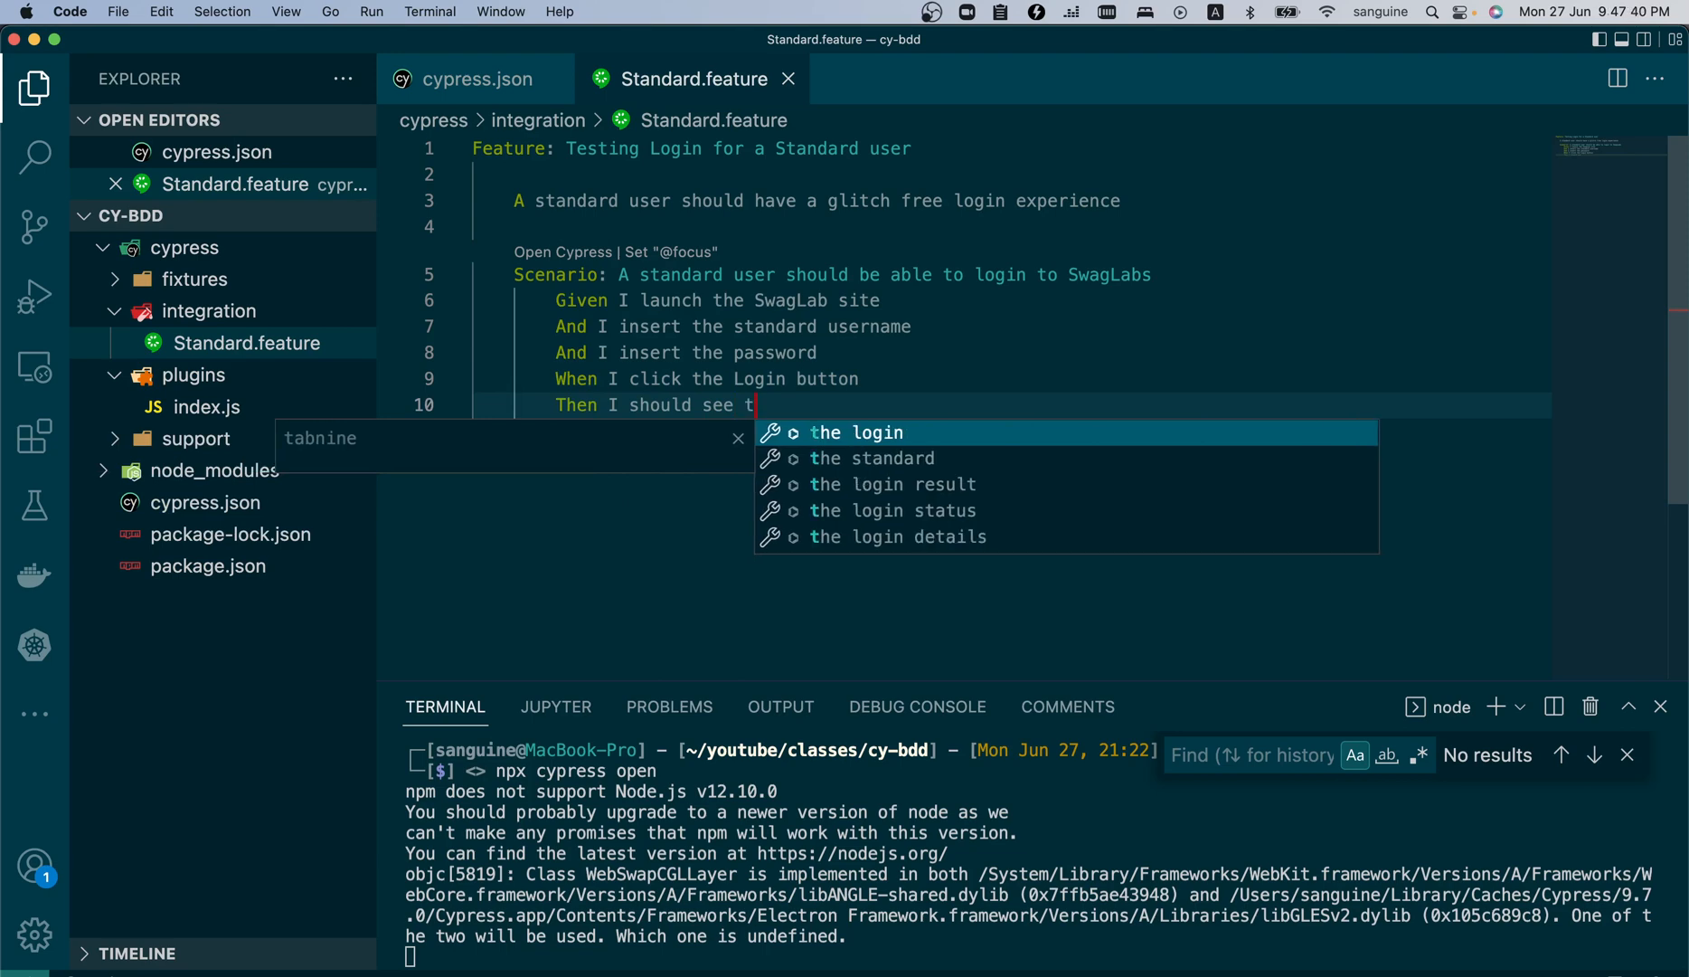
text(he)
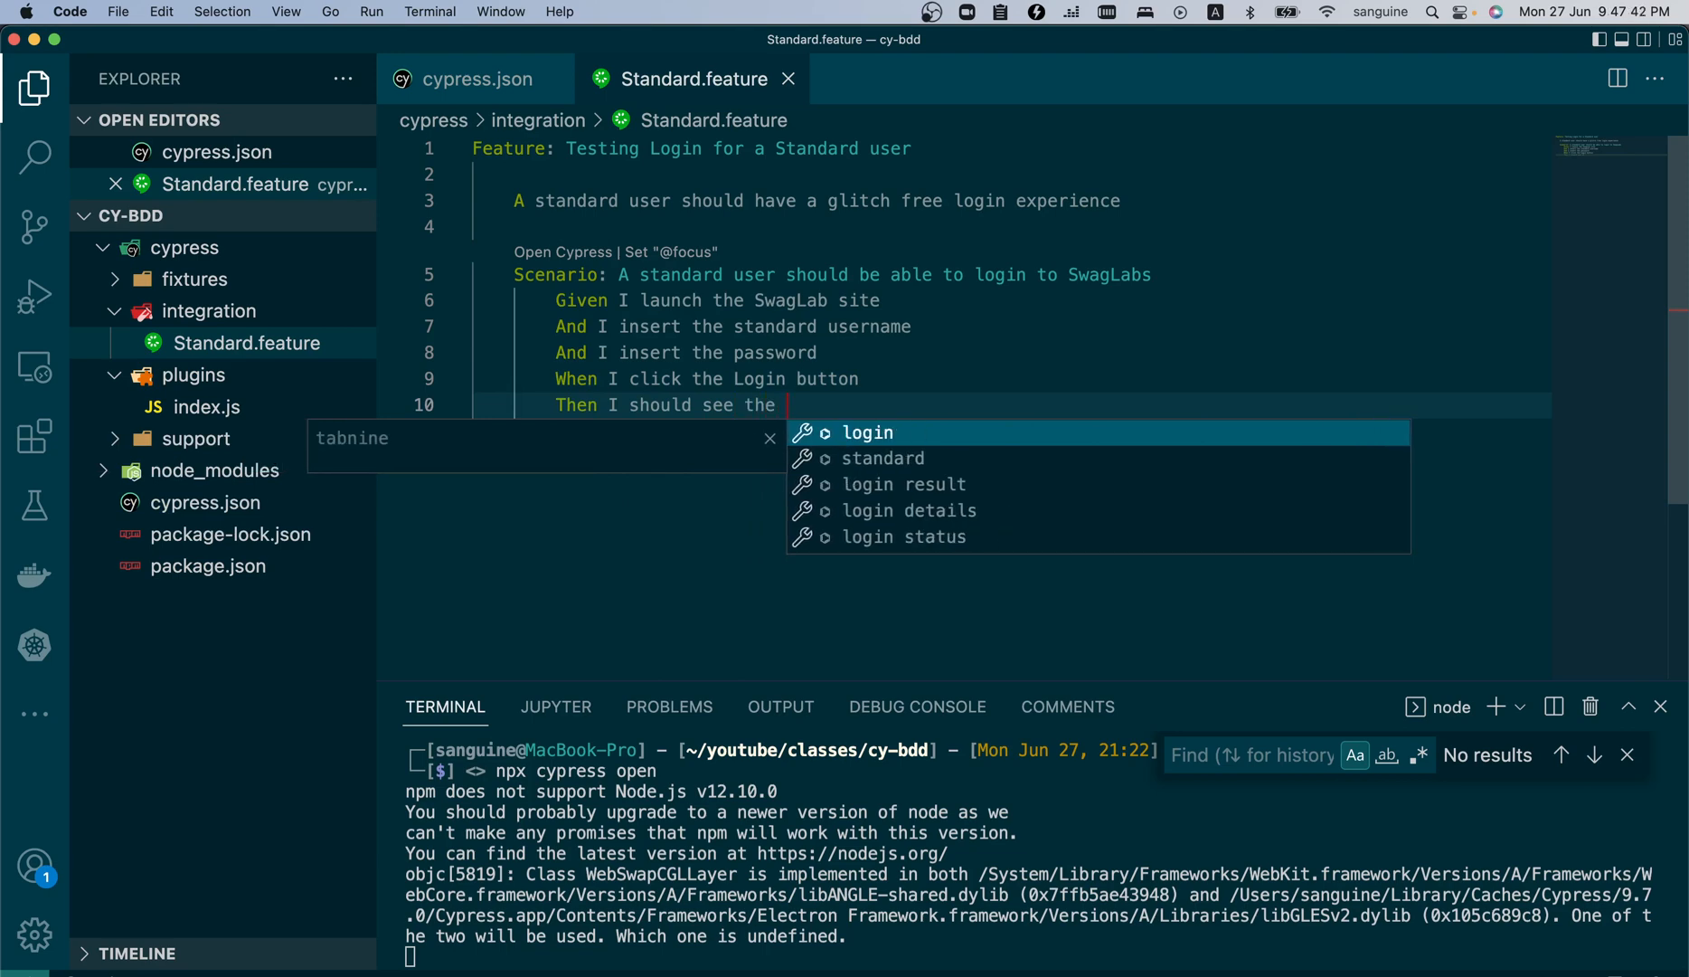
text(market)
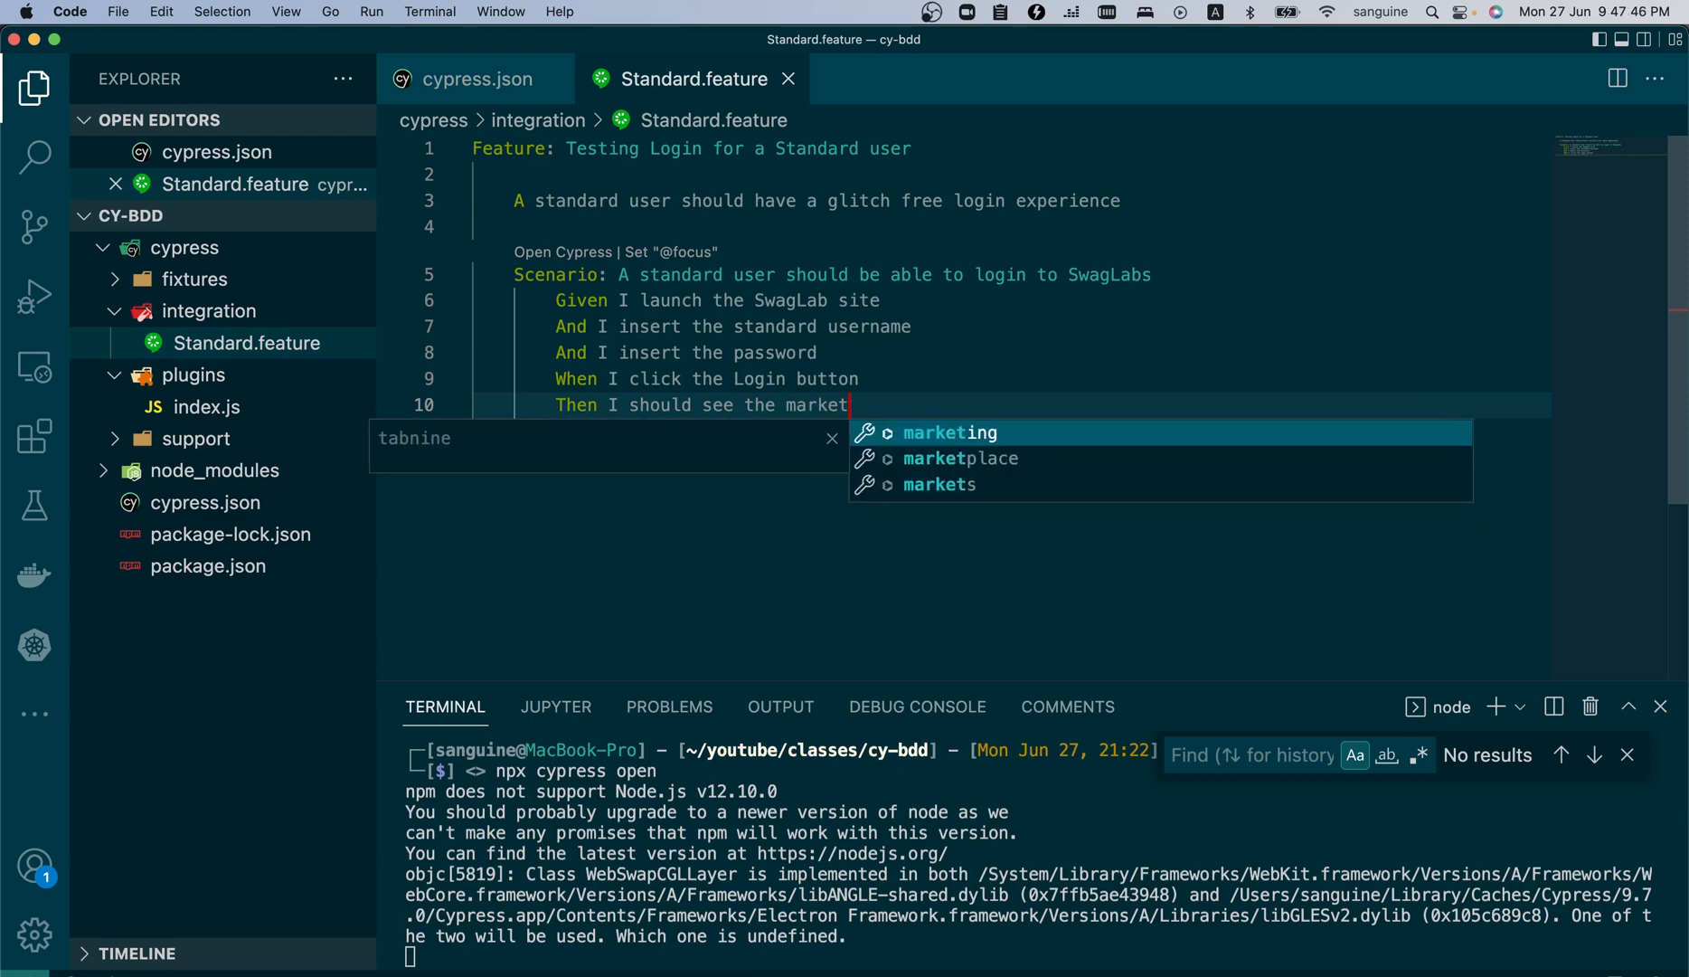
text(place)
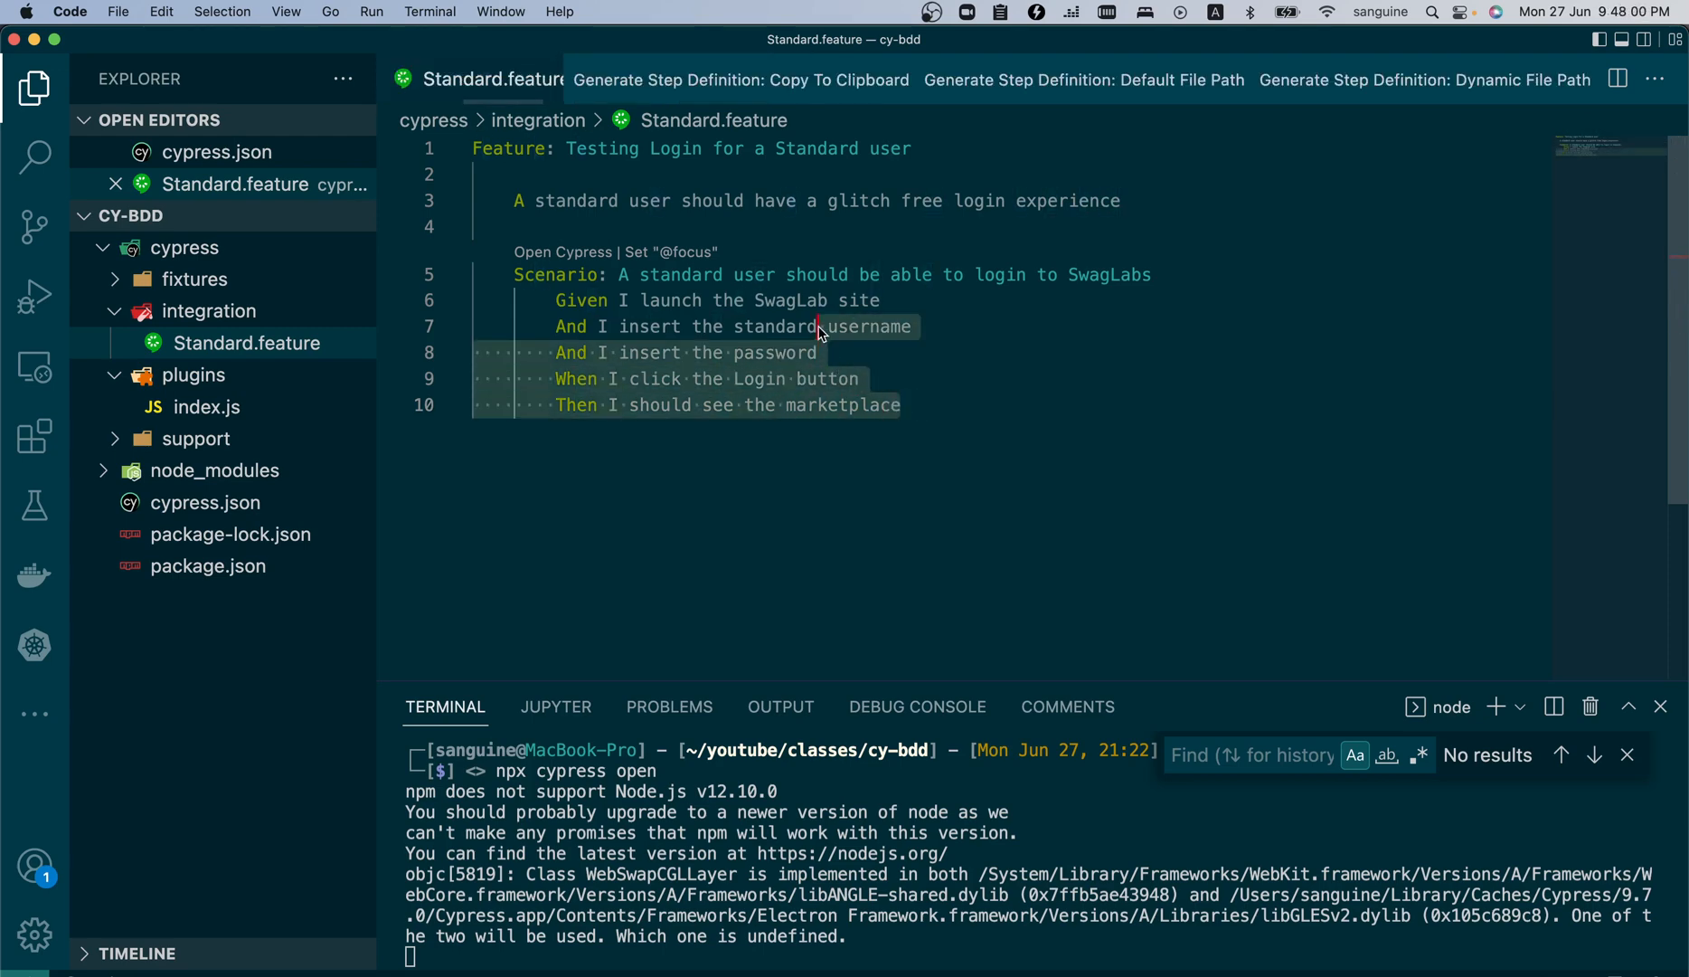
click(920, 407)
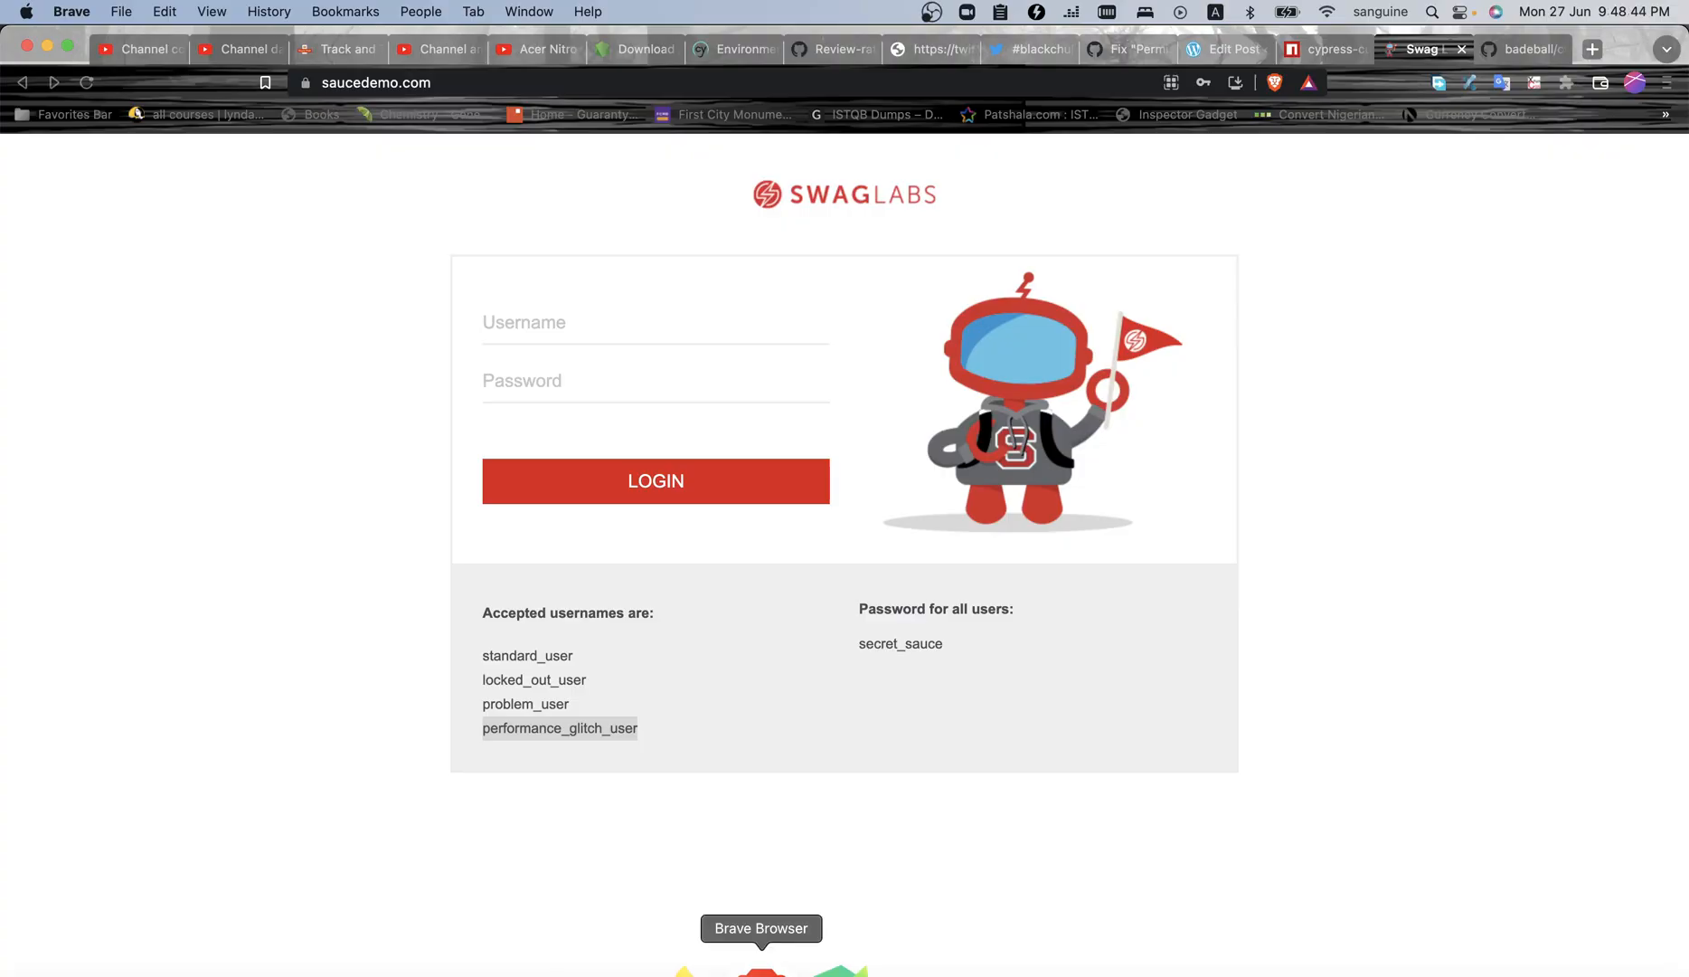
- Log in to Swag Labs as standard_user with the autofilled password, reaching the Products page
click(654, 322)
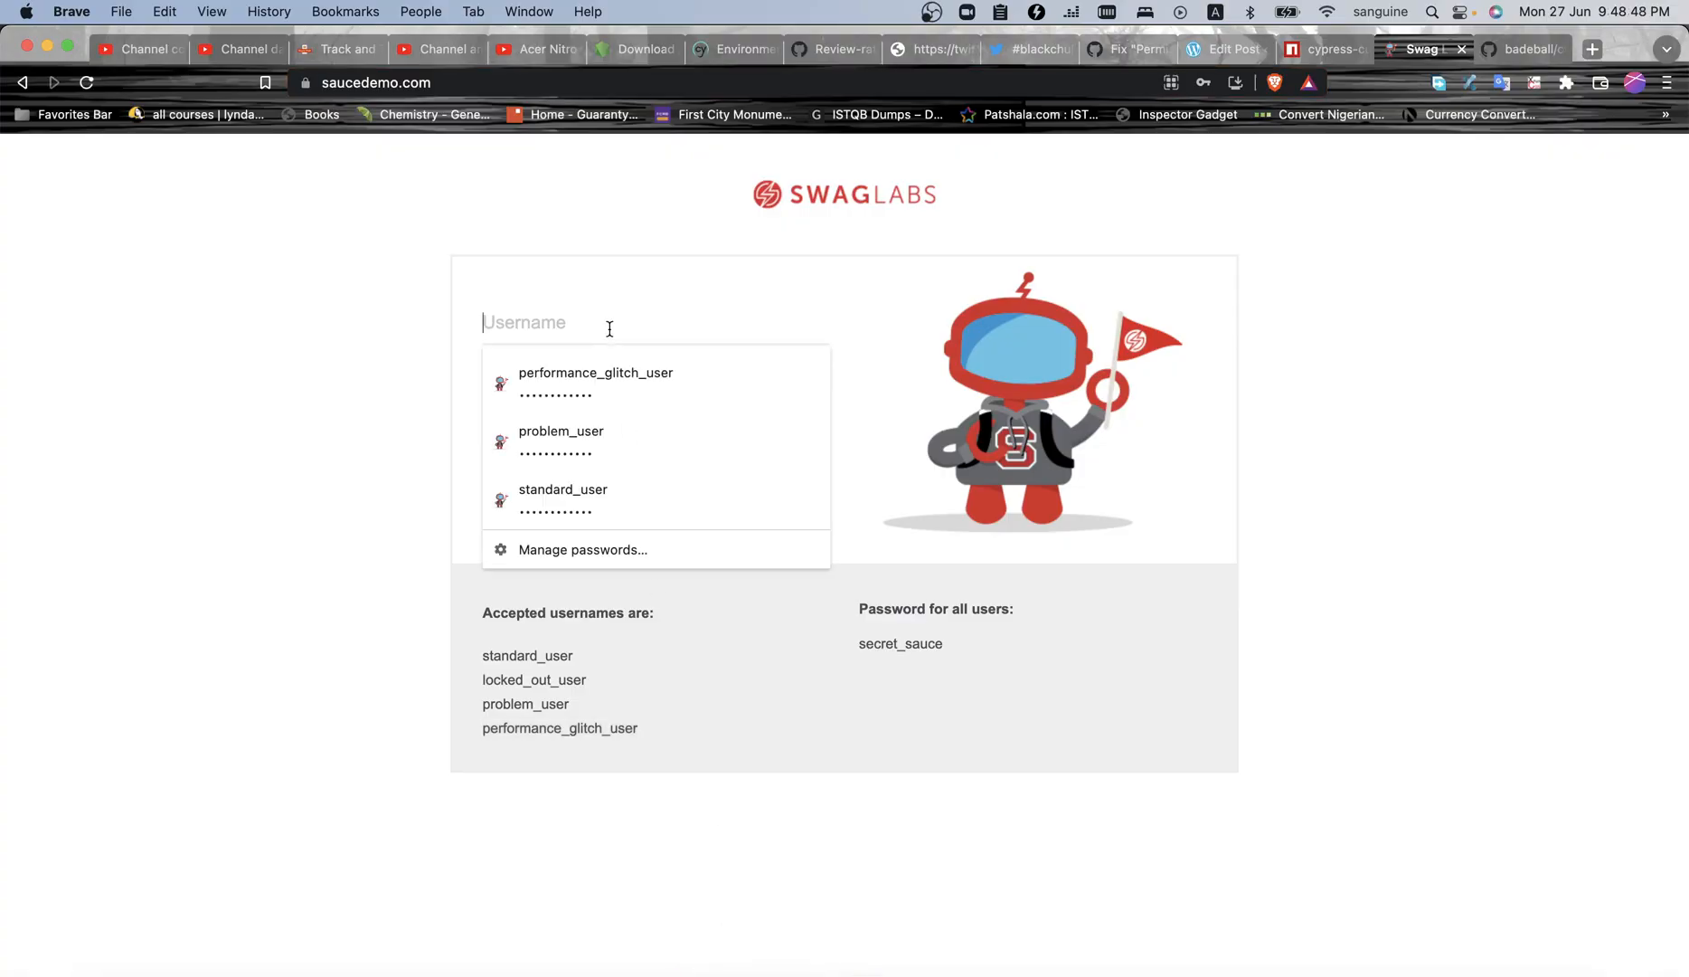
text(standa)
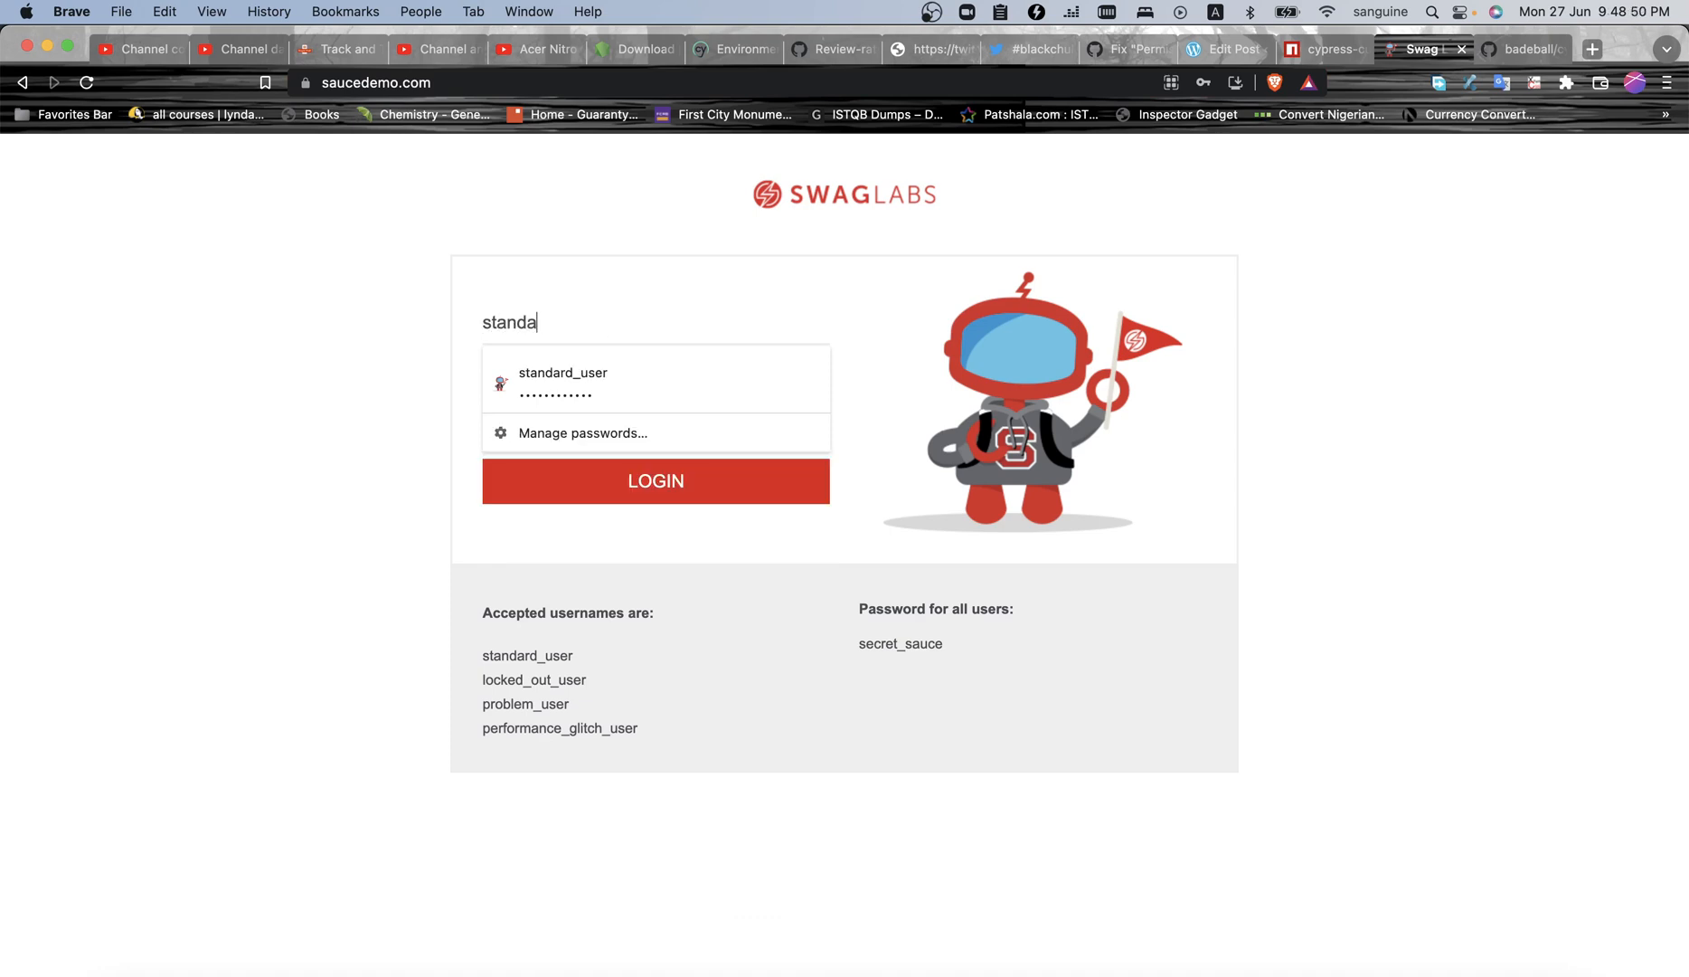
text(rd_user)
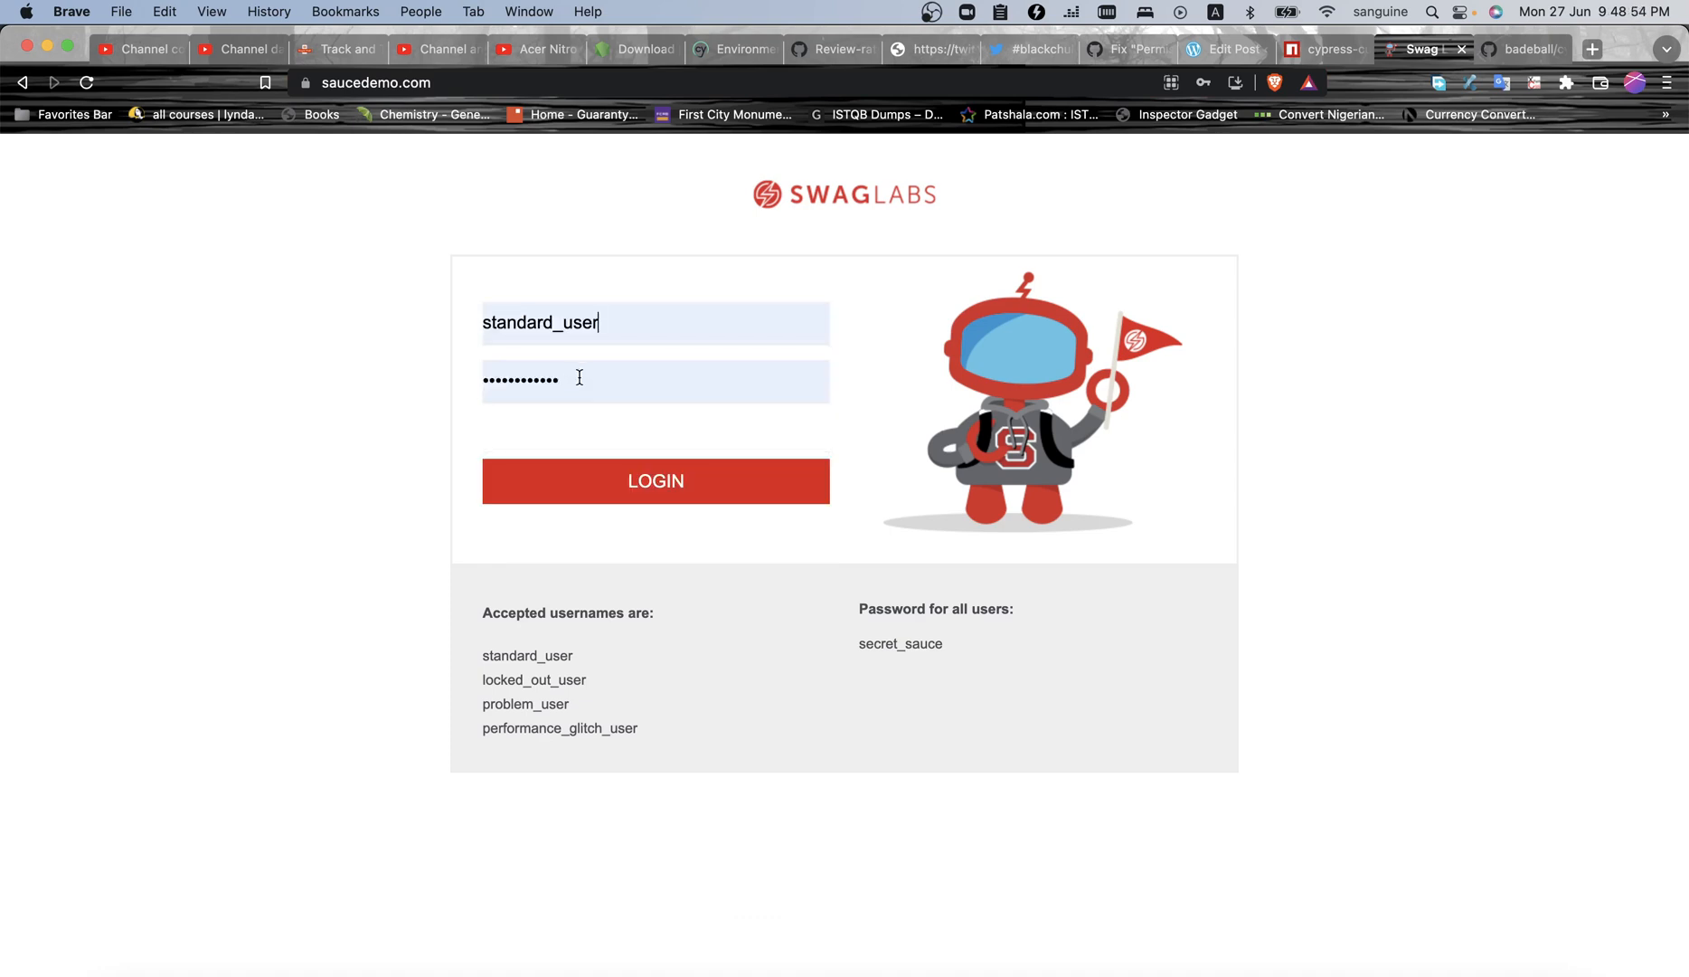
click(655, 481)
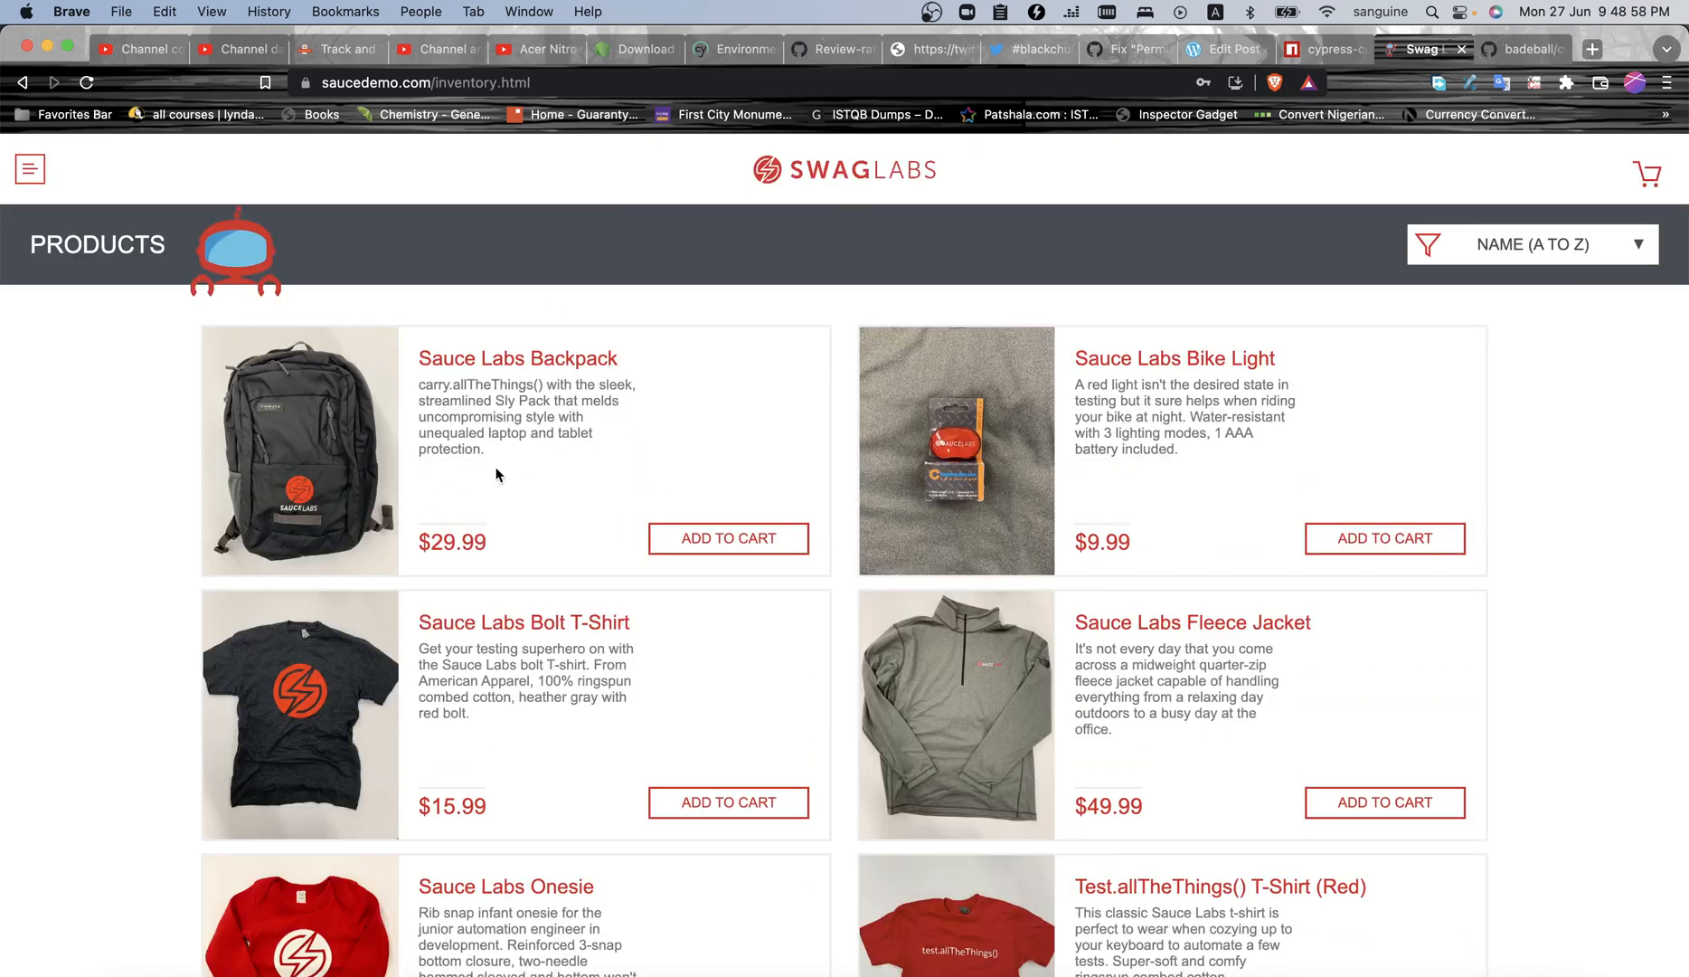
mouse_move(633, 320)
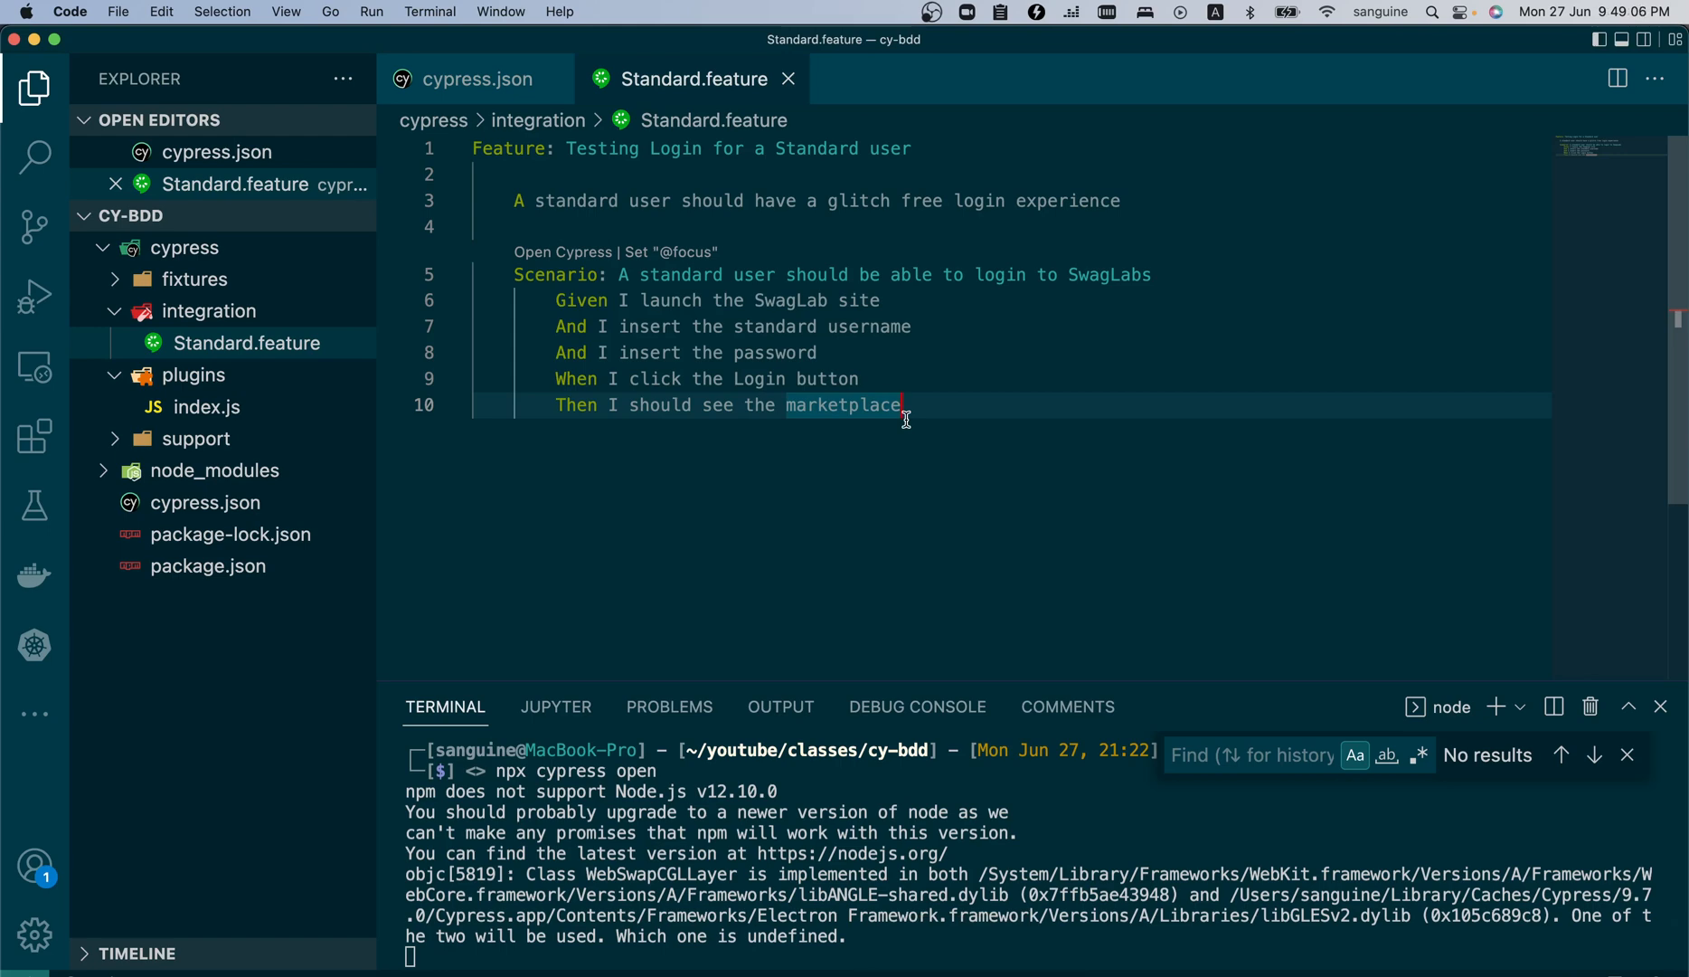
- Replace 'marketplace' on line 10 so the step reads 'Then I should see the products'
double_click(842, 405)
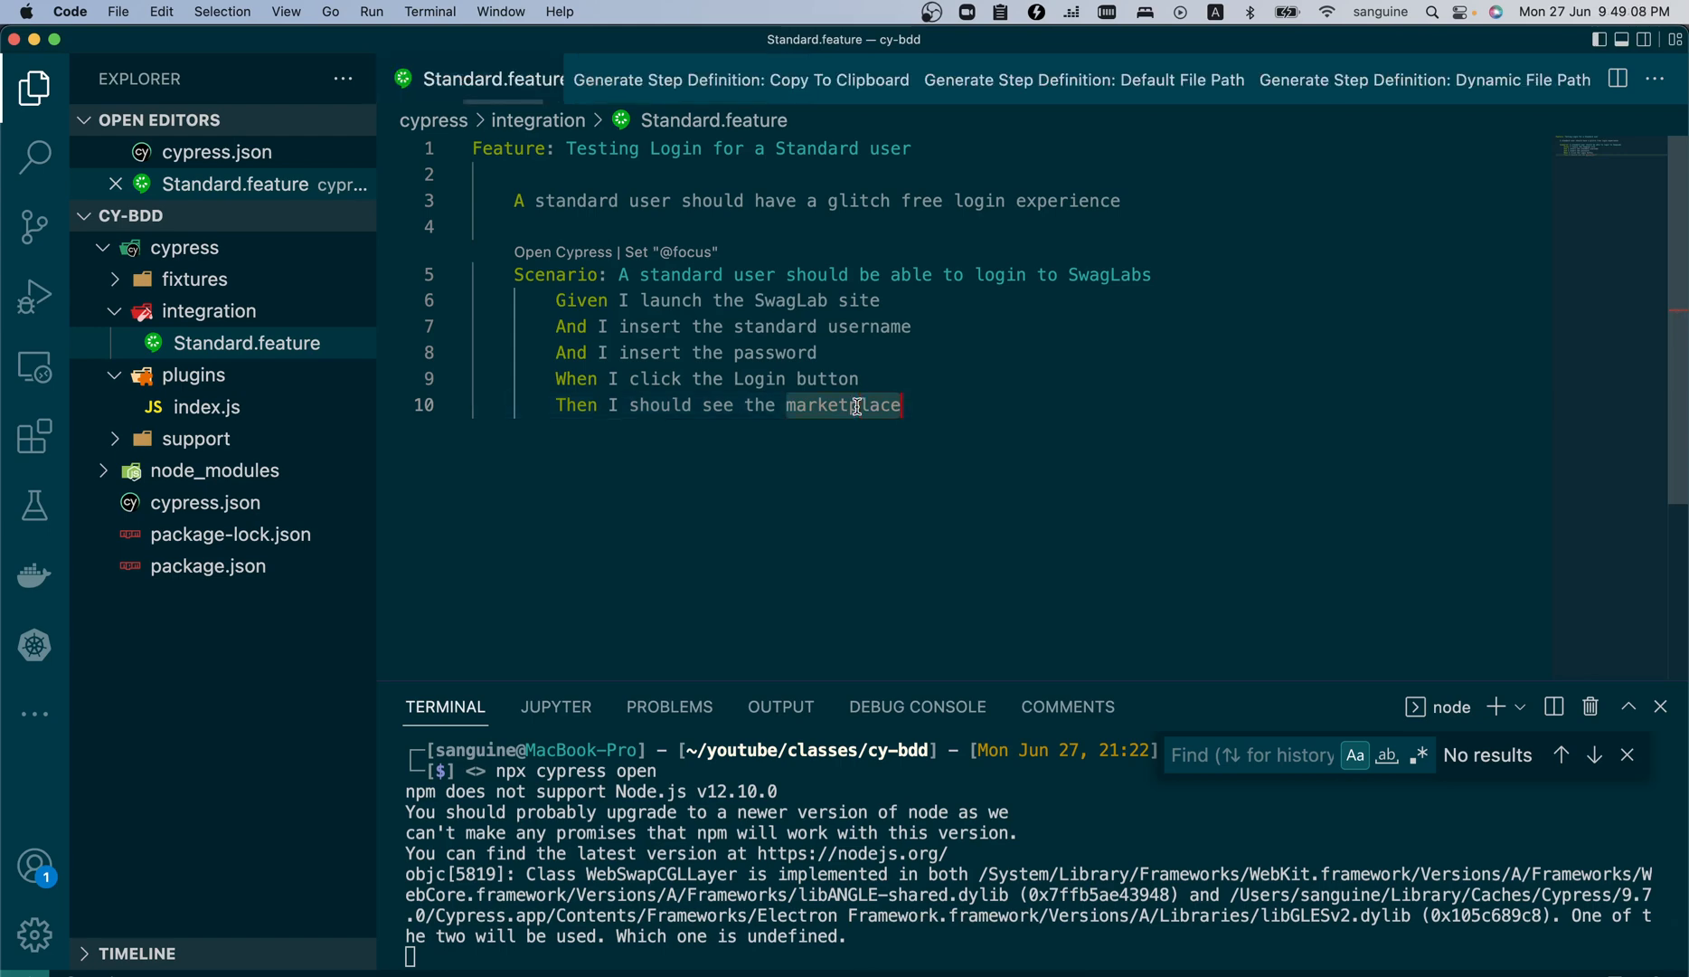
text(products)
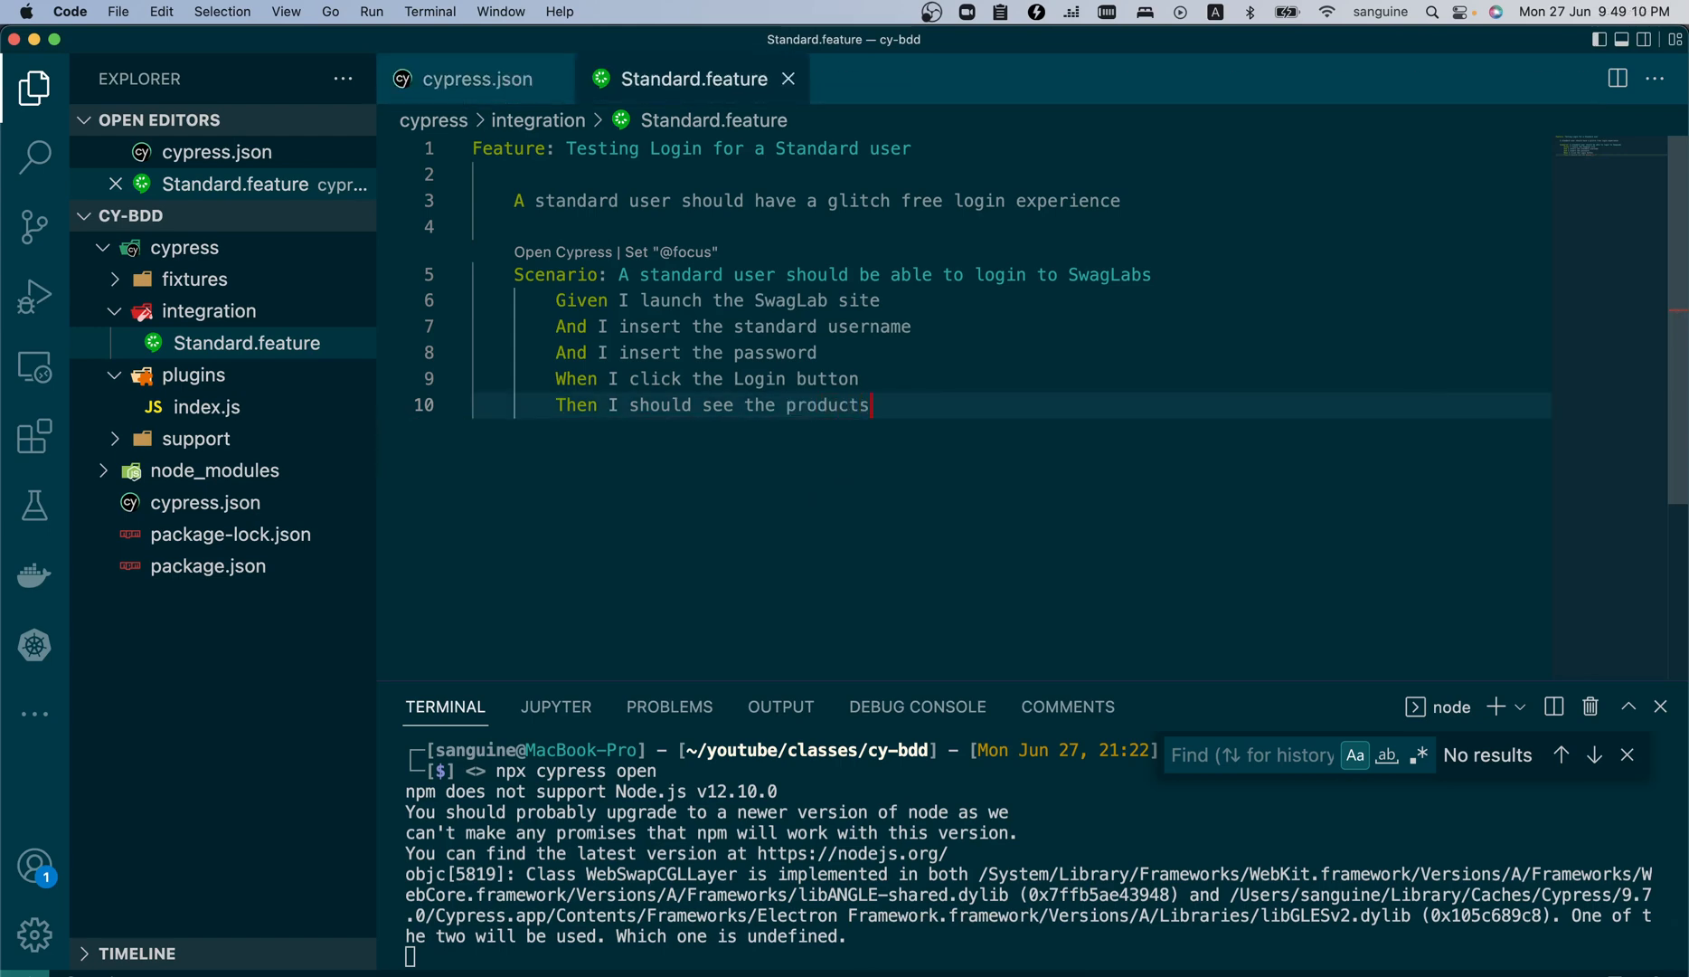